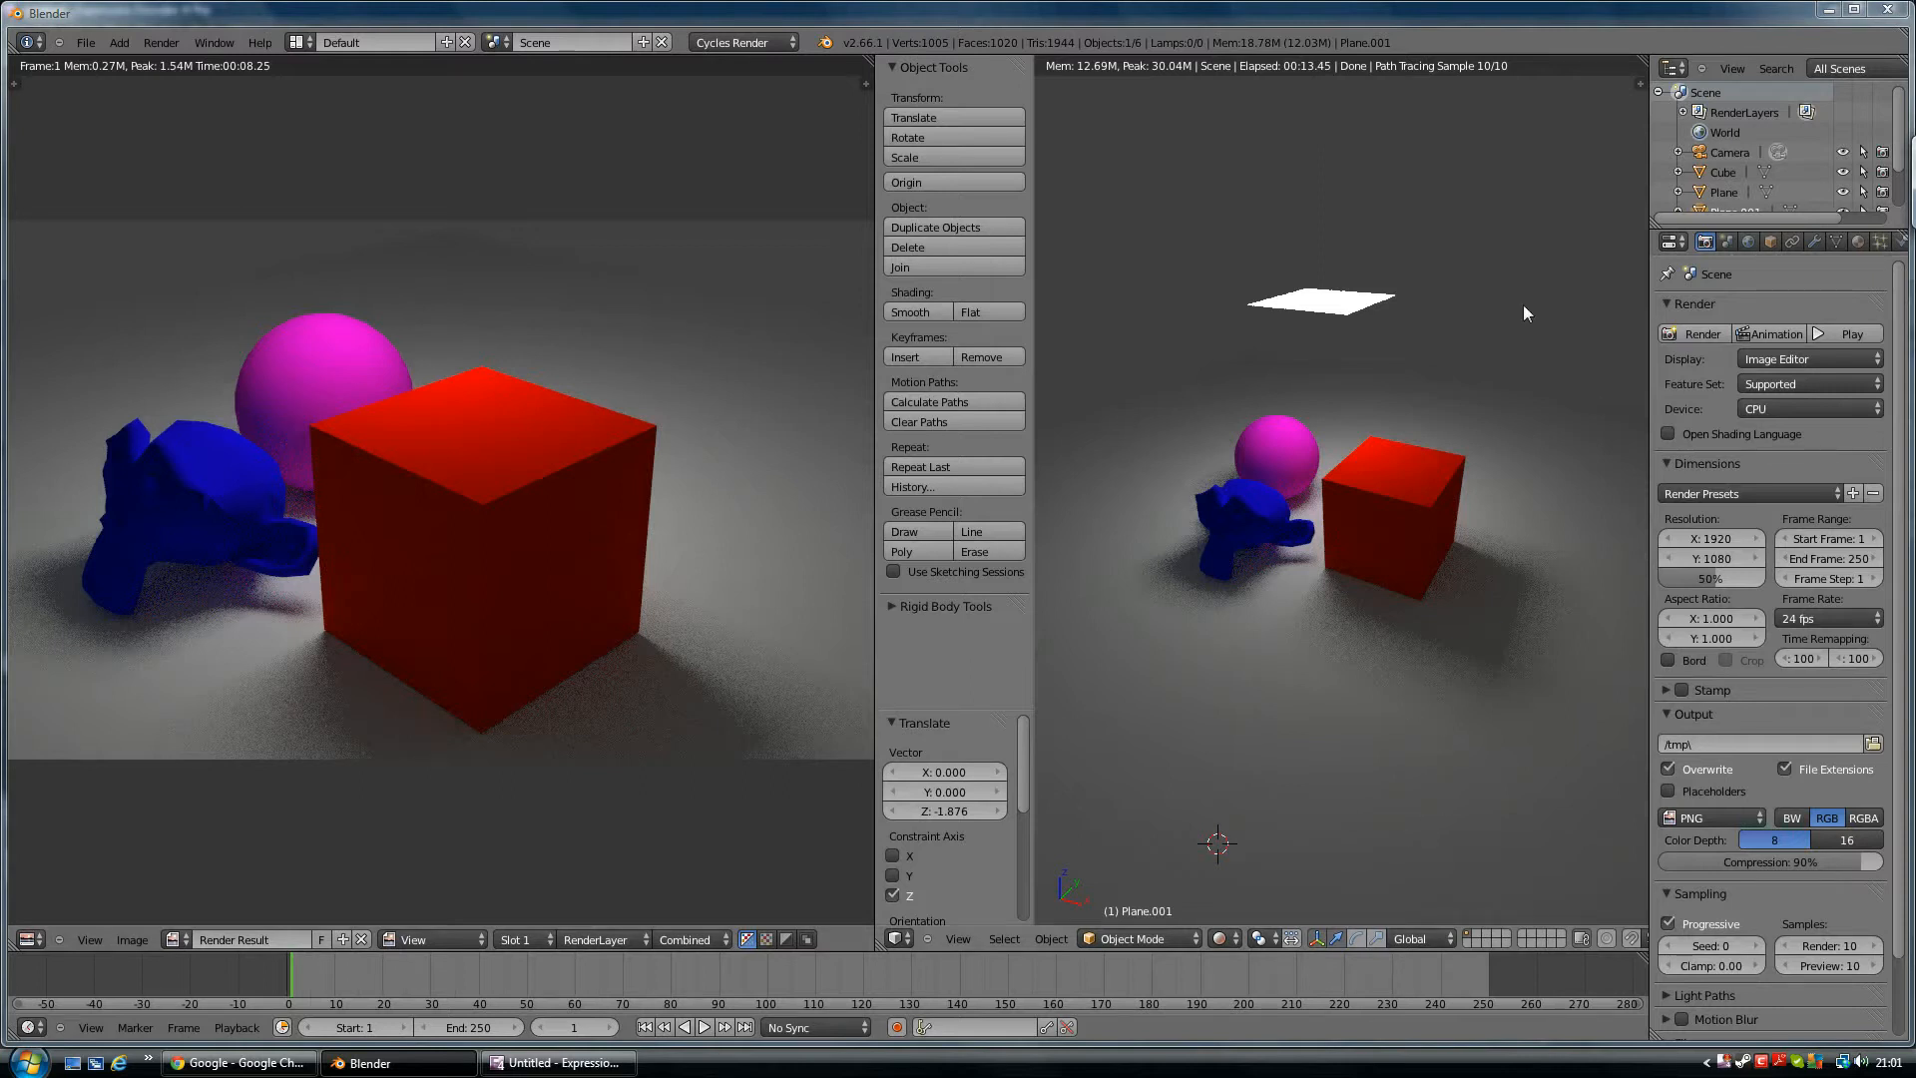
mouse_move(772, 597)
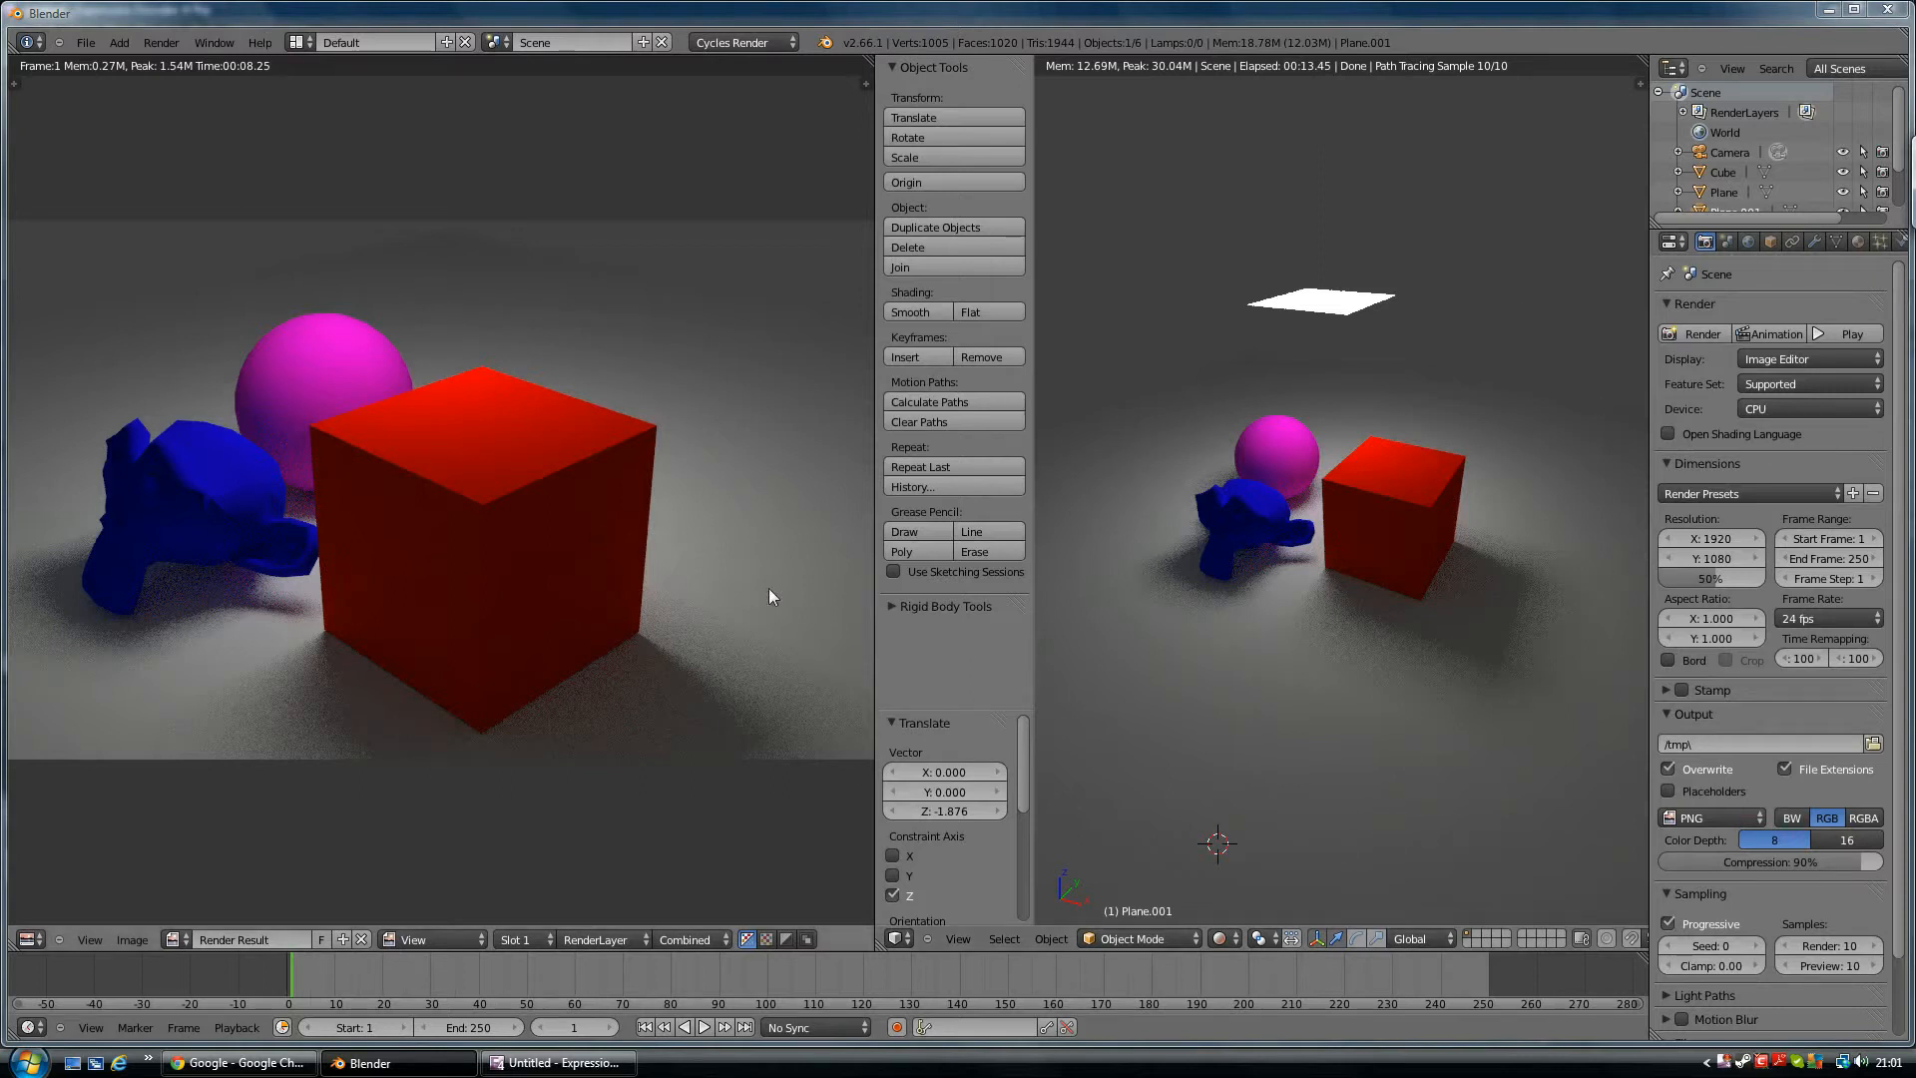
mouse_move(576, 588)
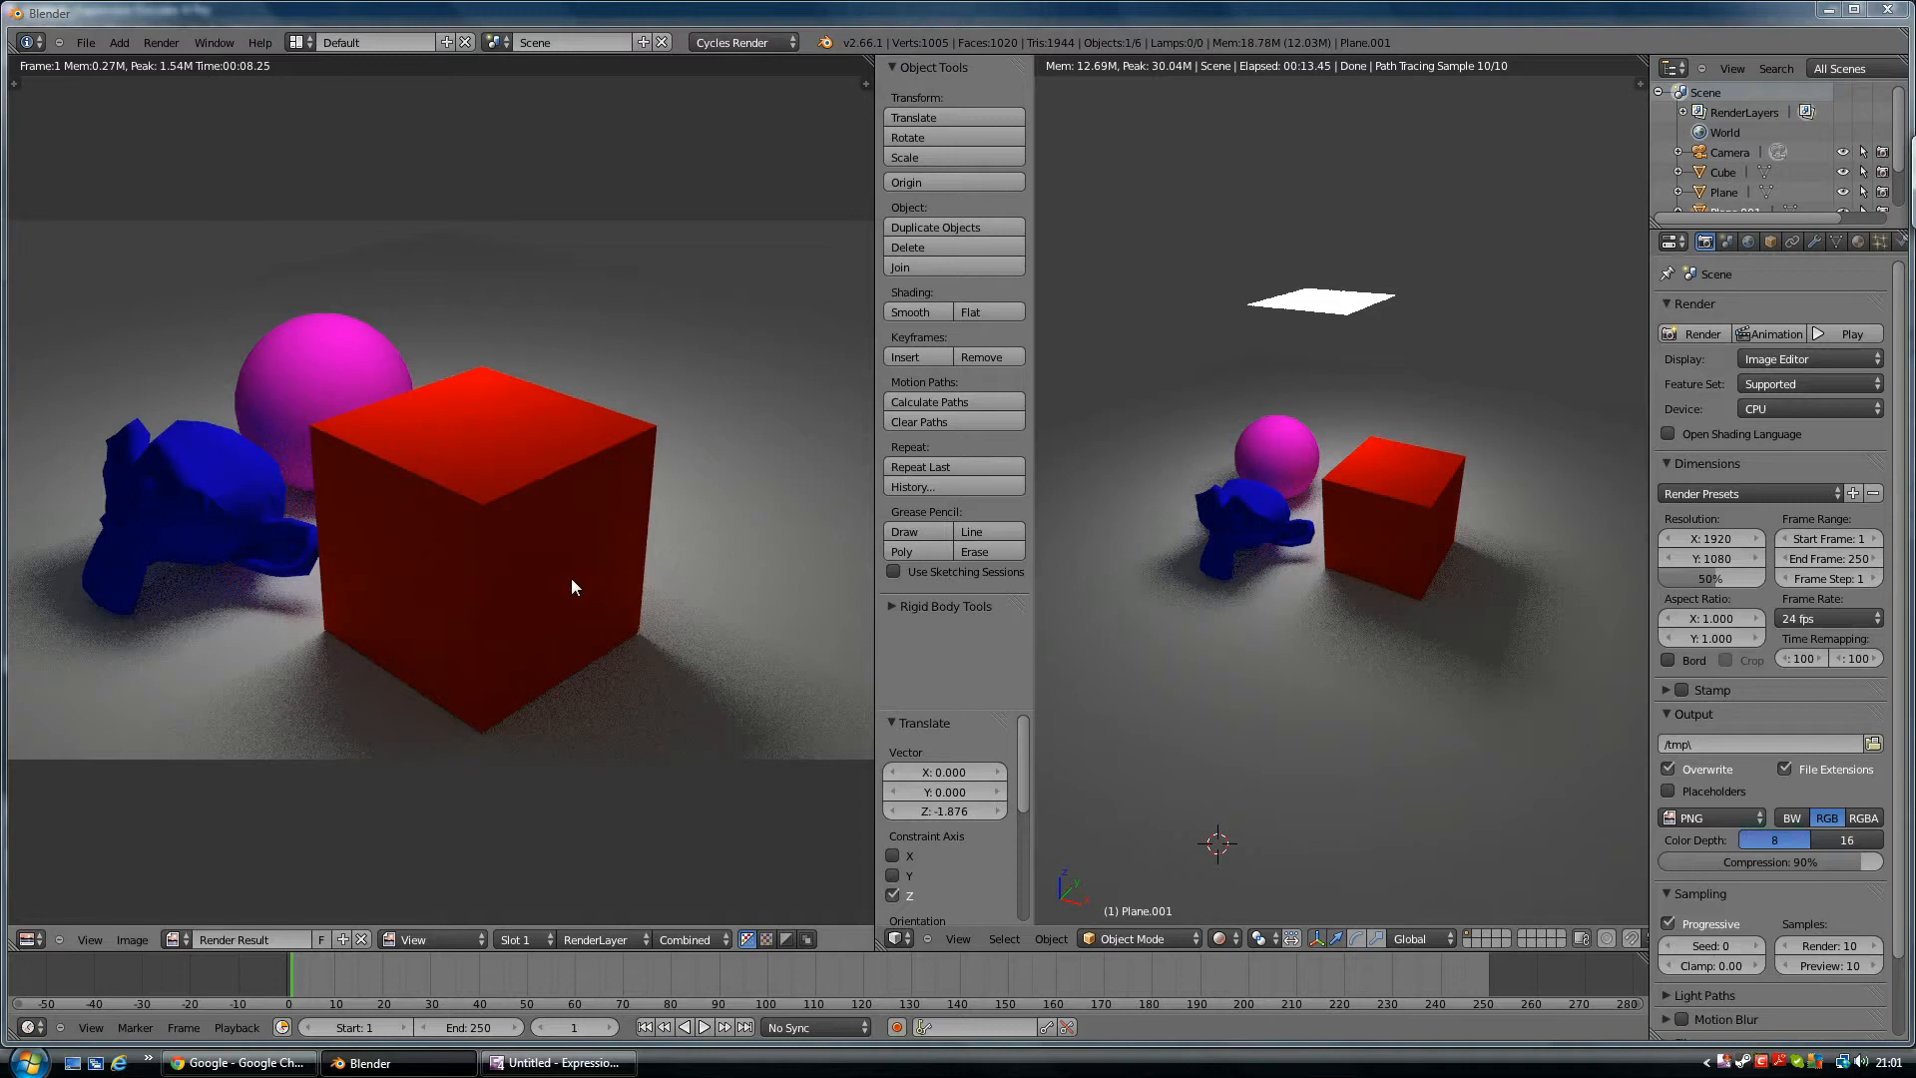
mouse_move(559, 632)
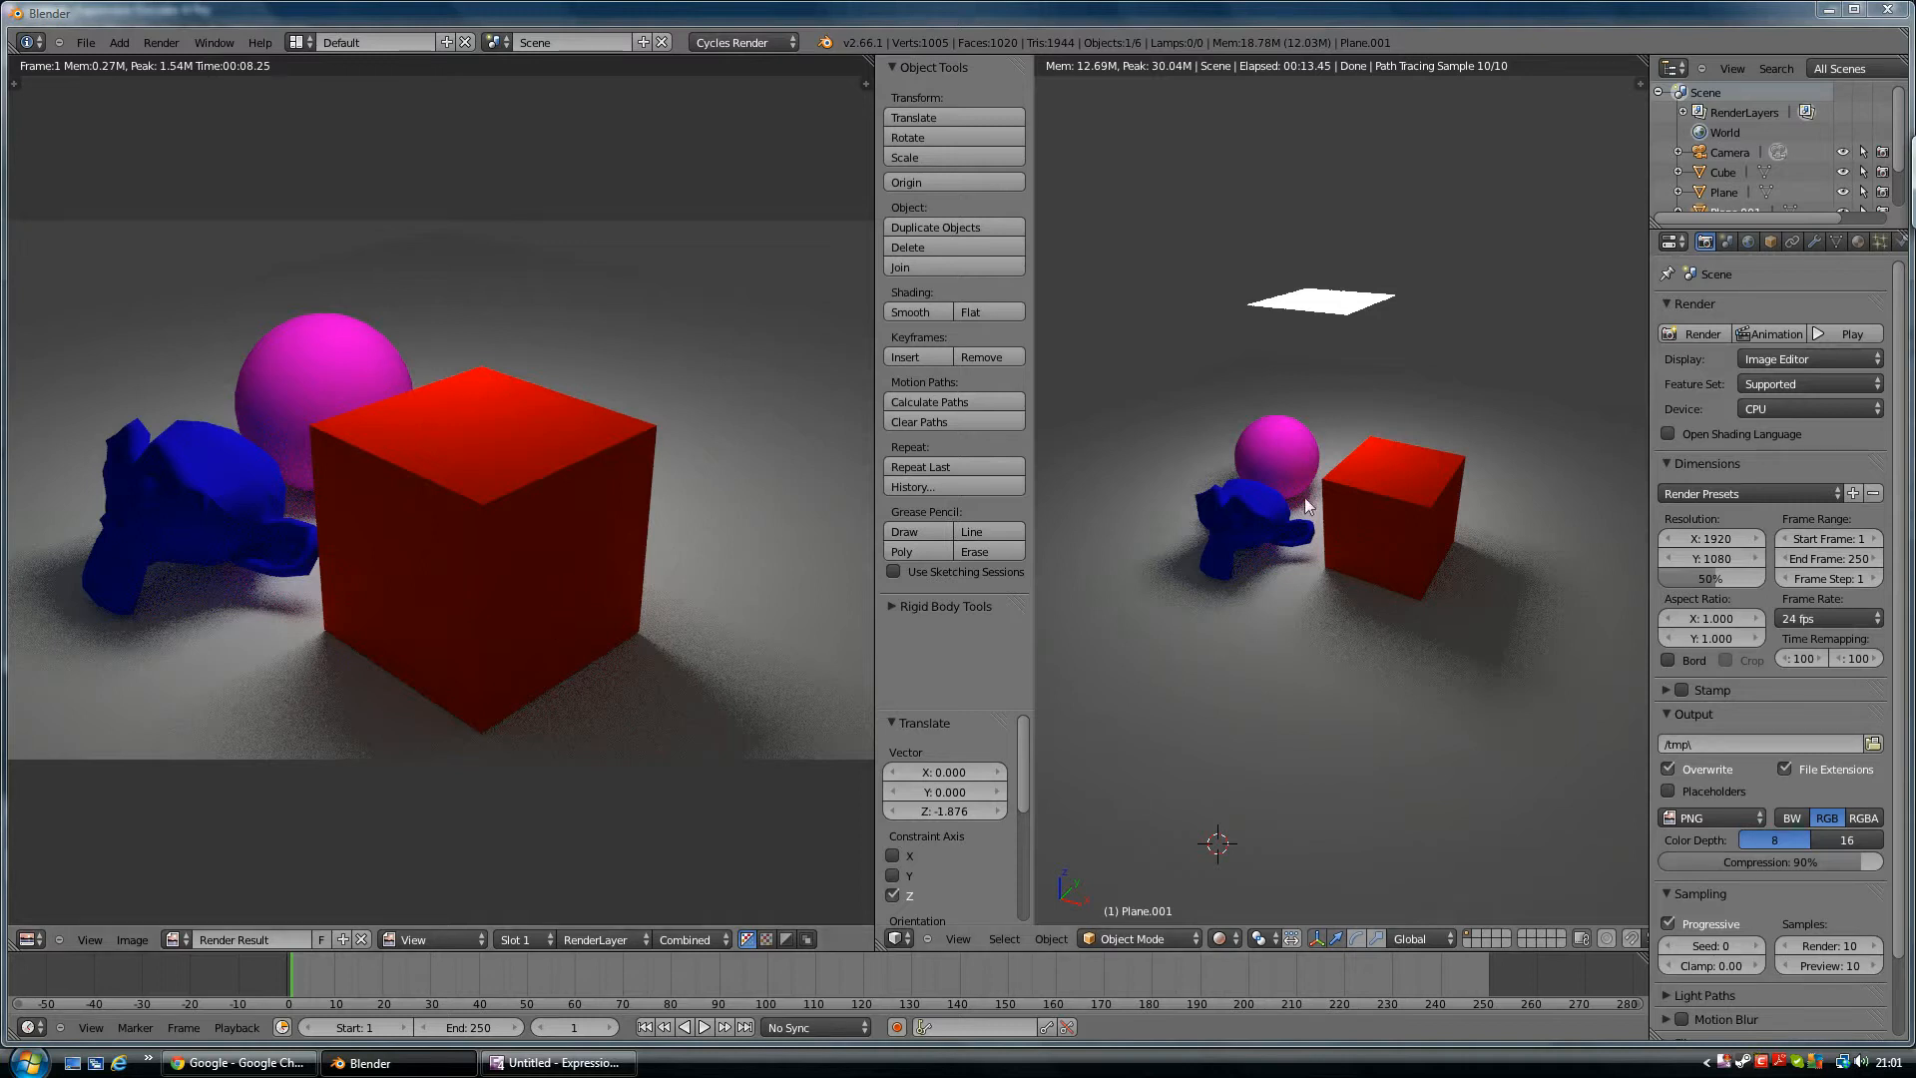
mouse_move(1371, 532)
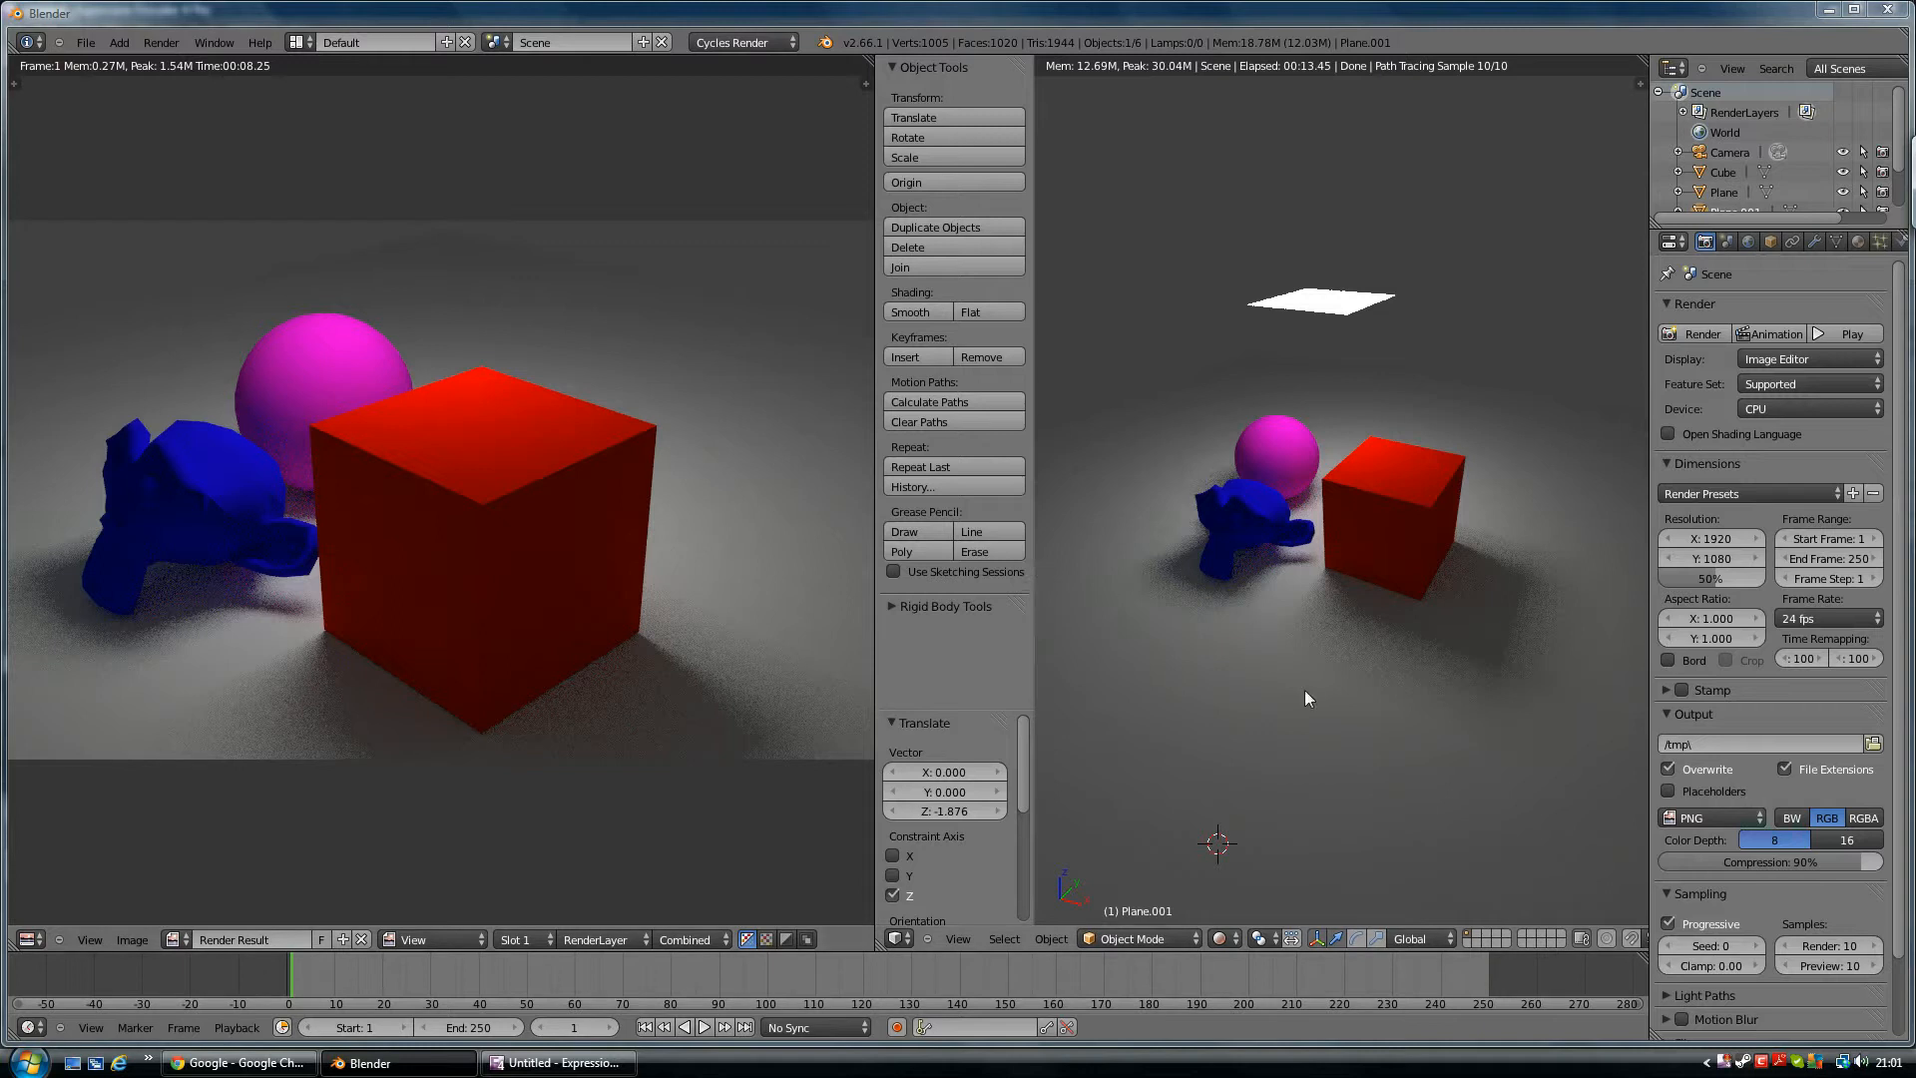
mouse_move(615, 655)
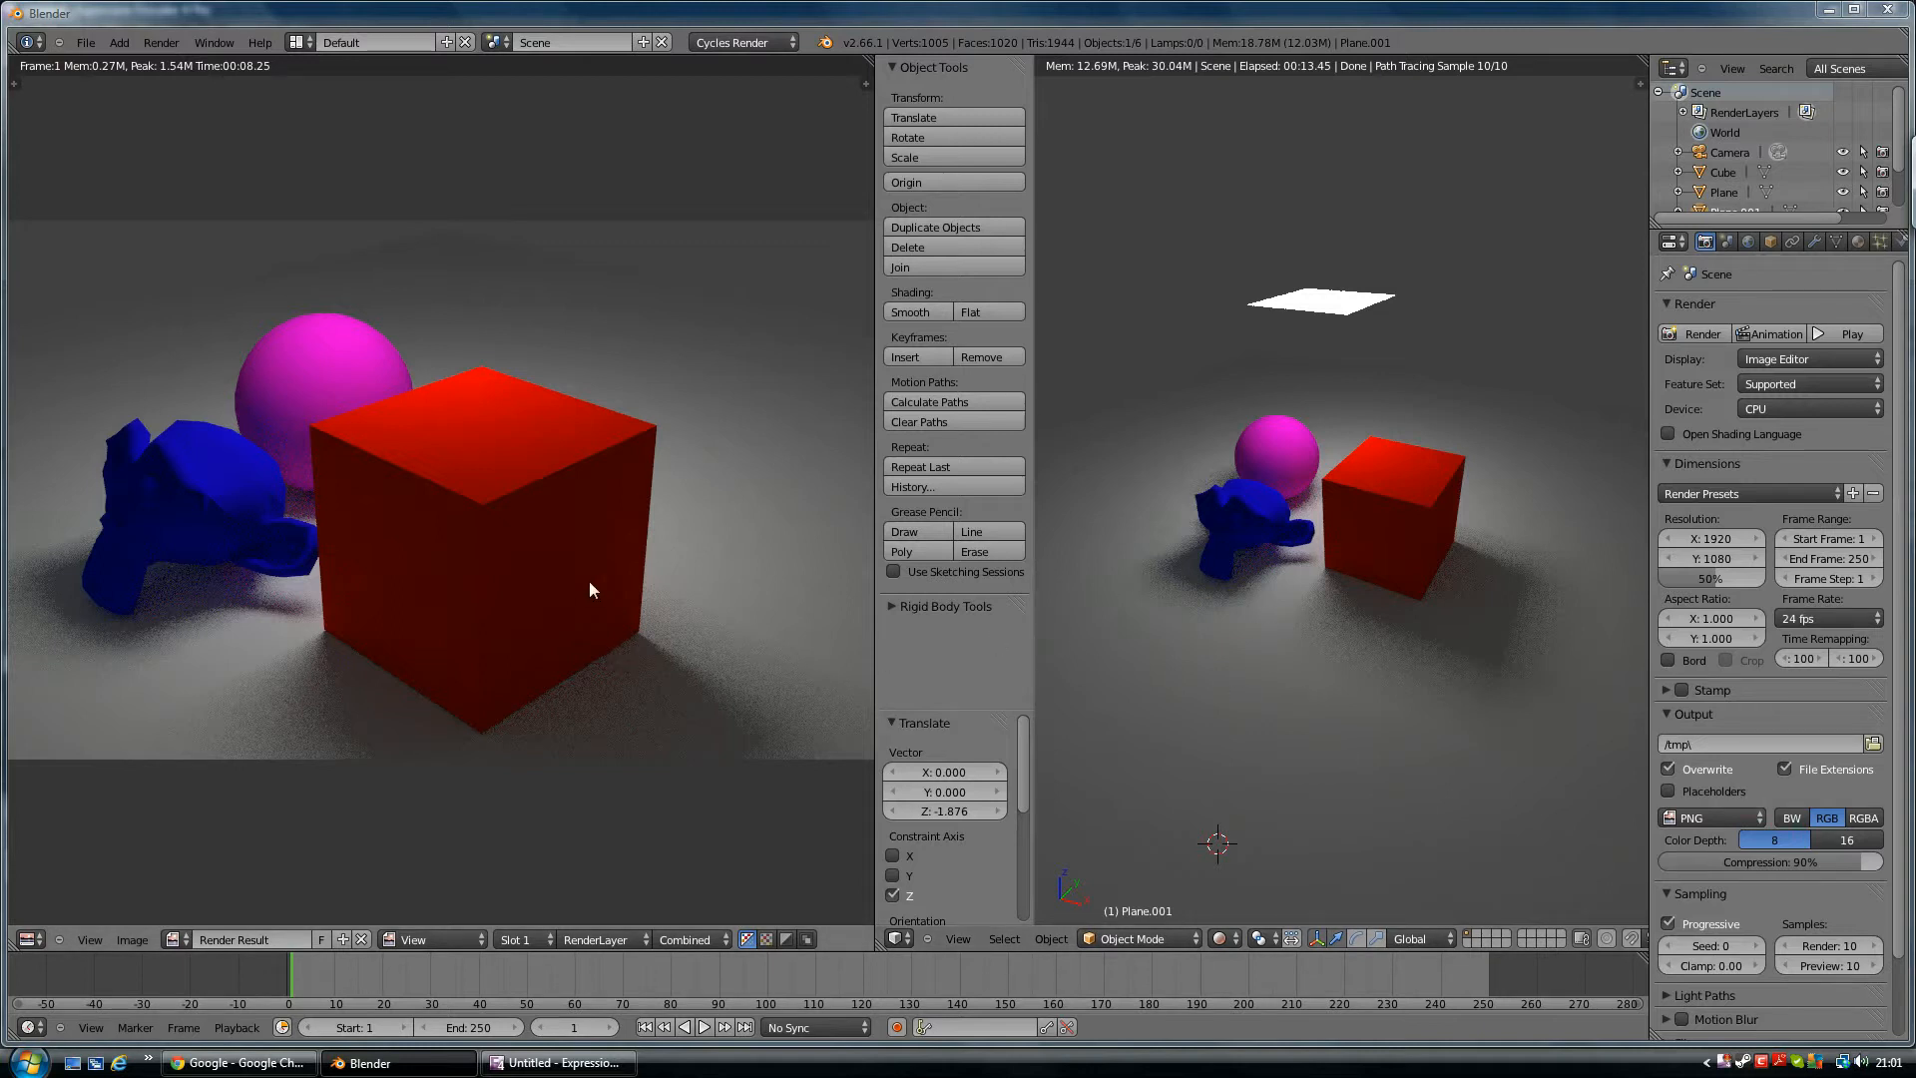
mouse_move(486, 470)
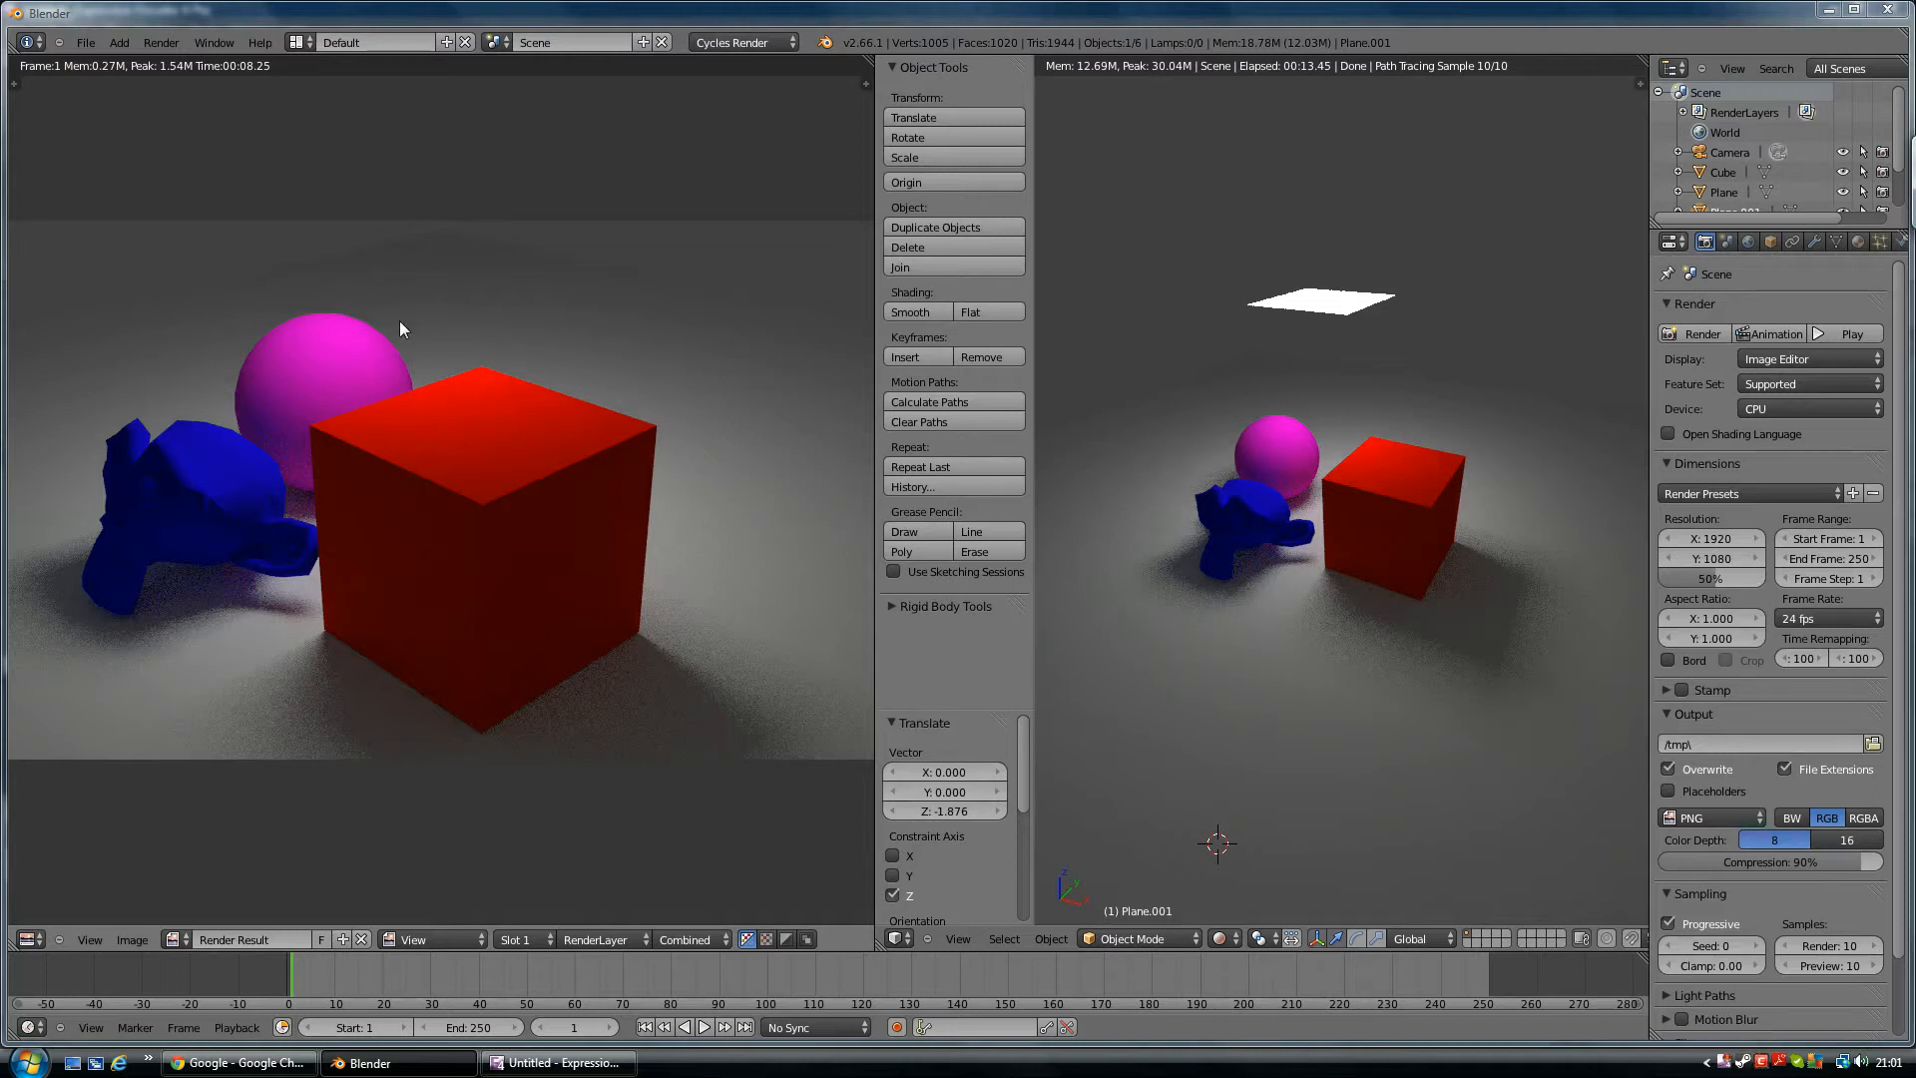
mouse_move(362, 527)
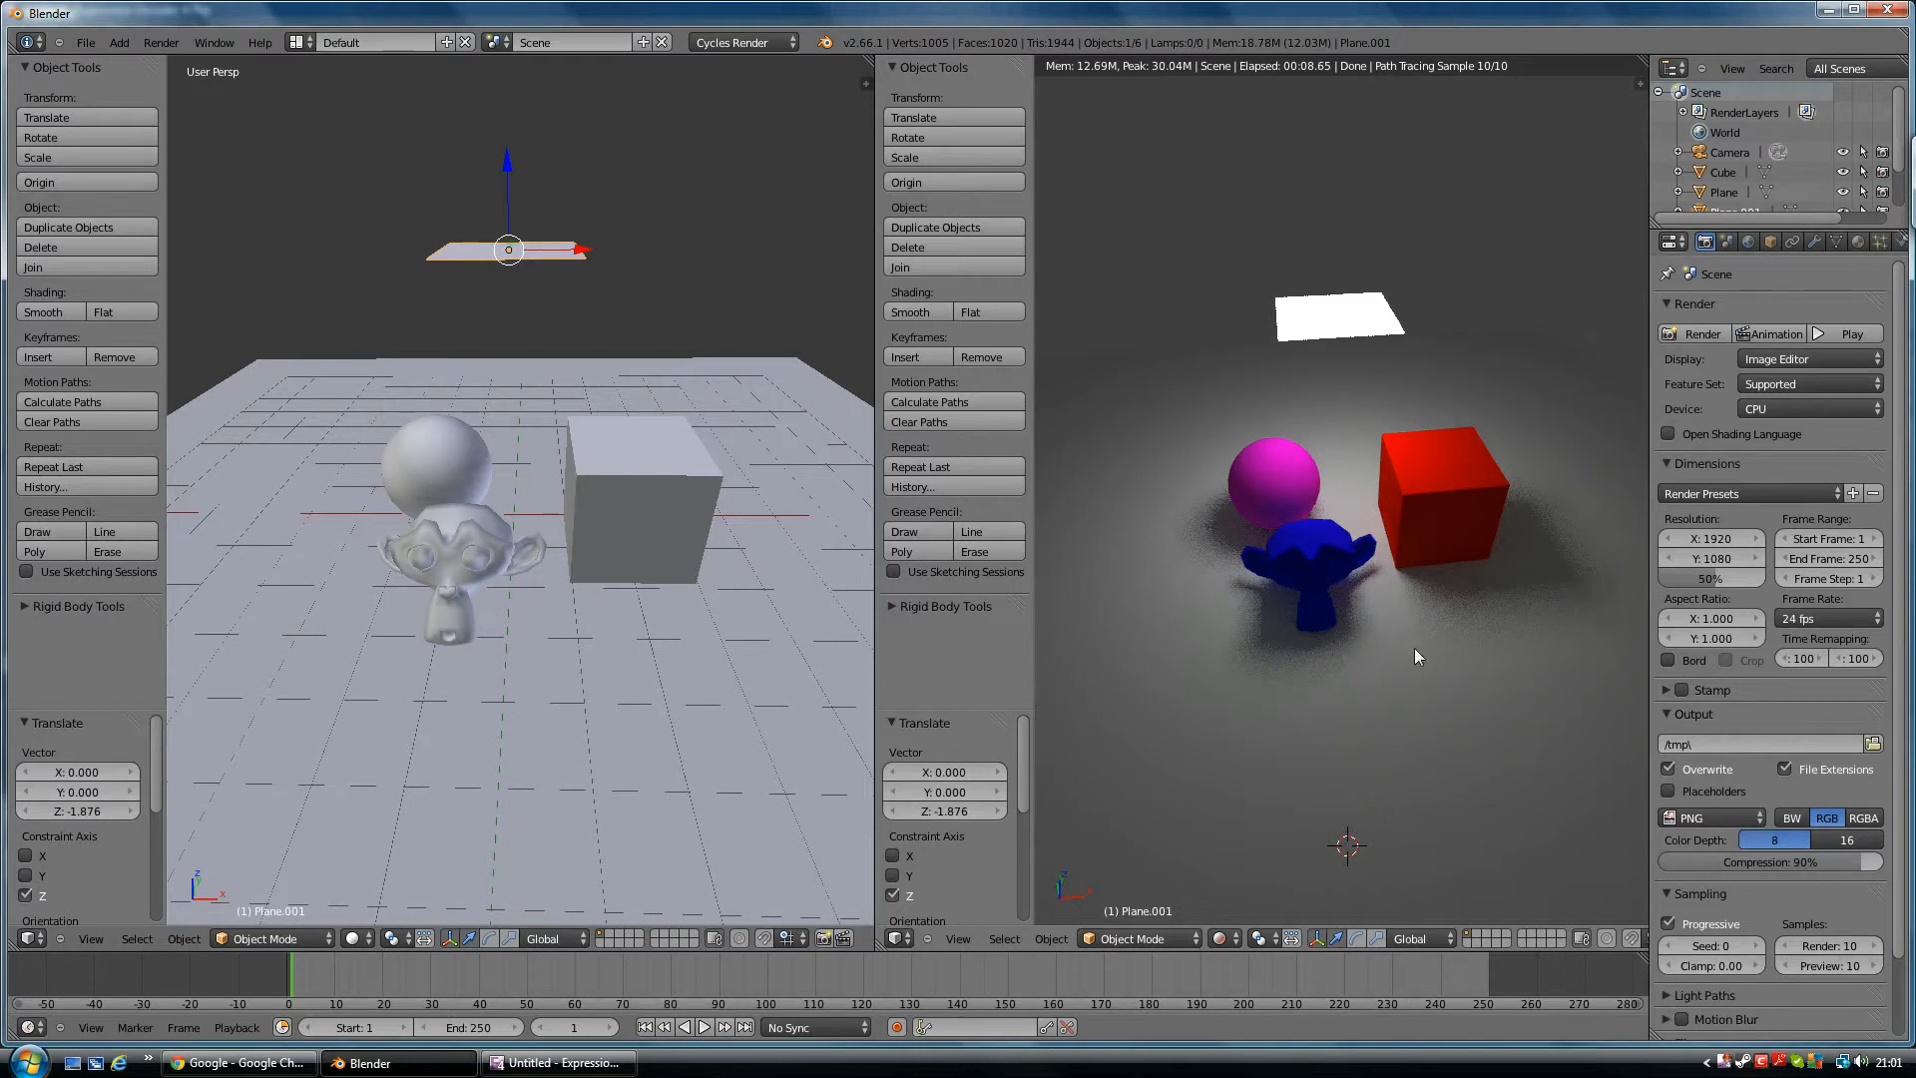
mouse_move(1511, 85)
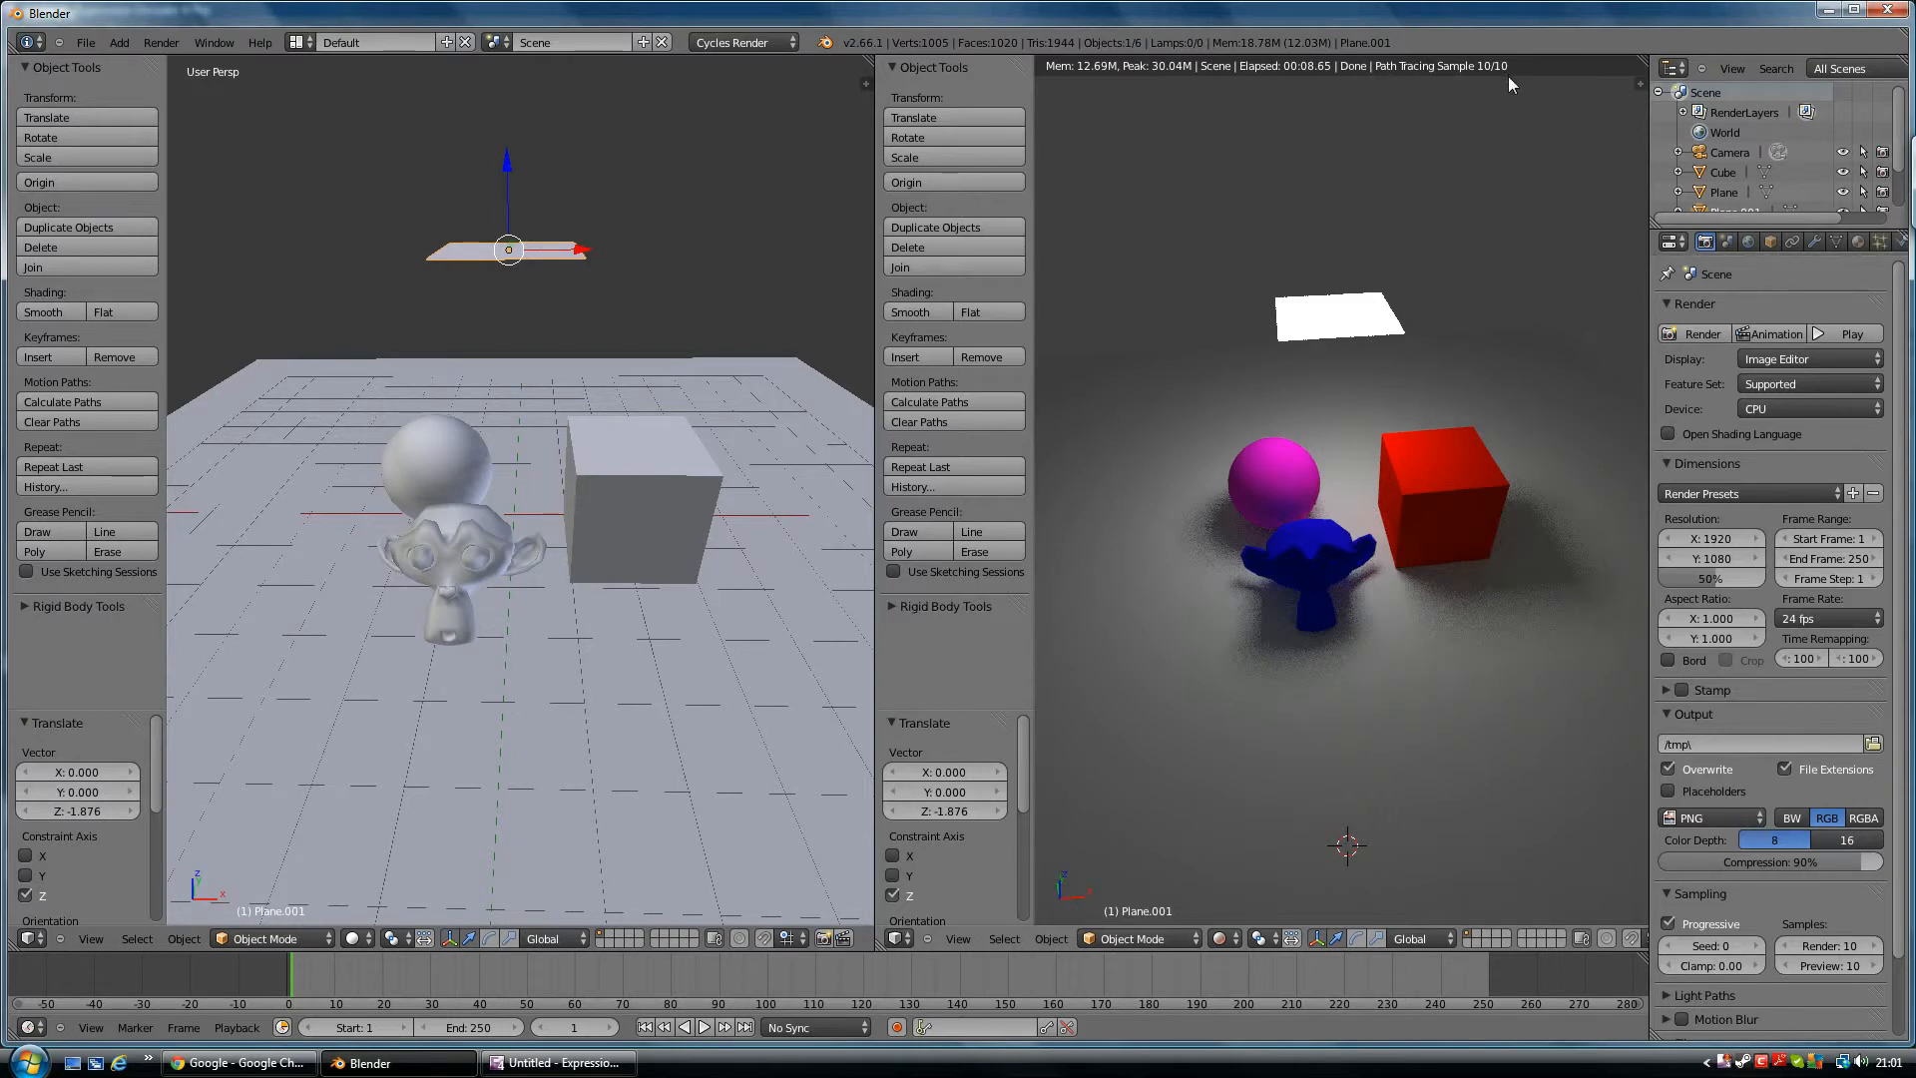
mouse_move(1494, 70)
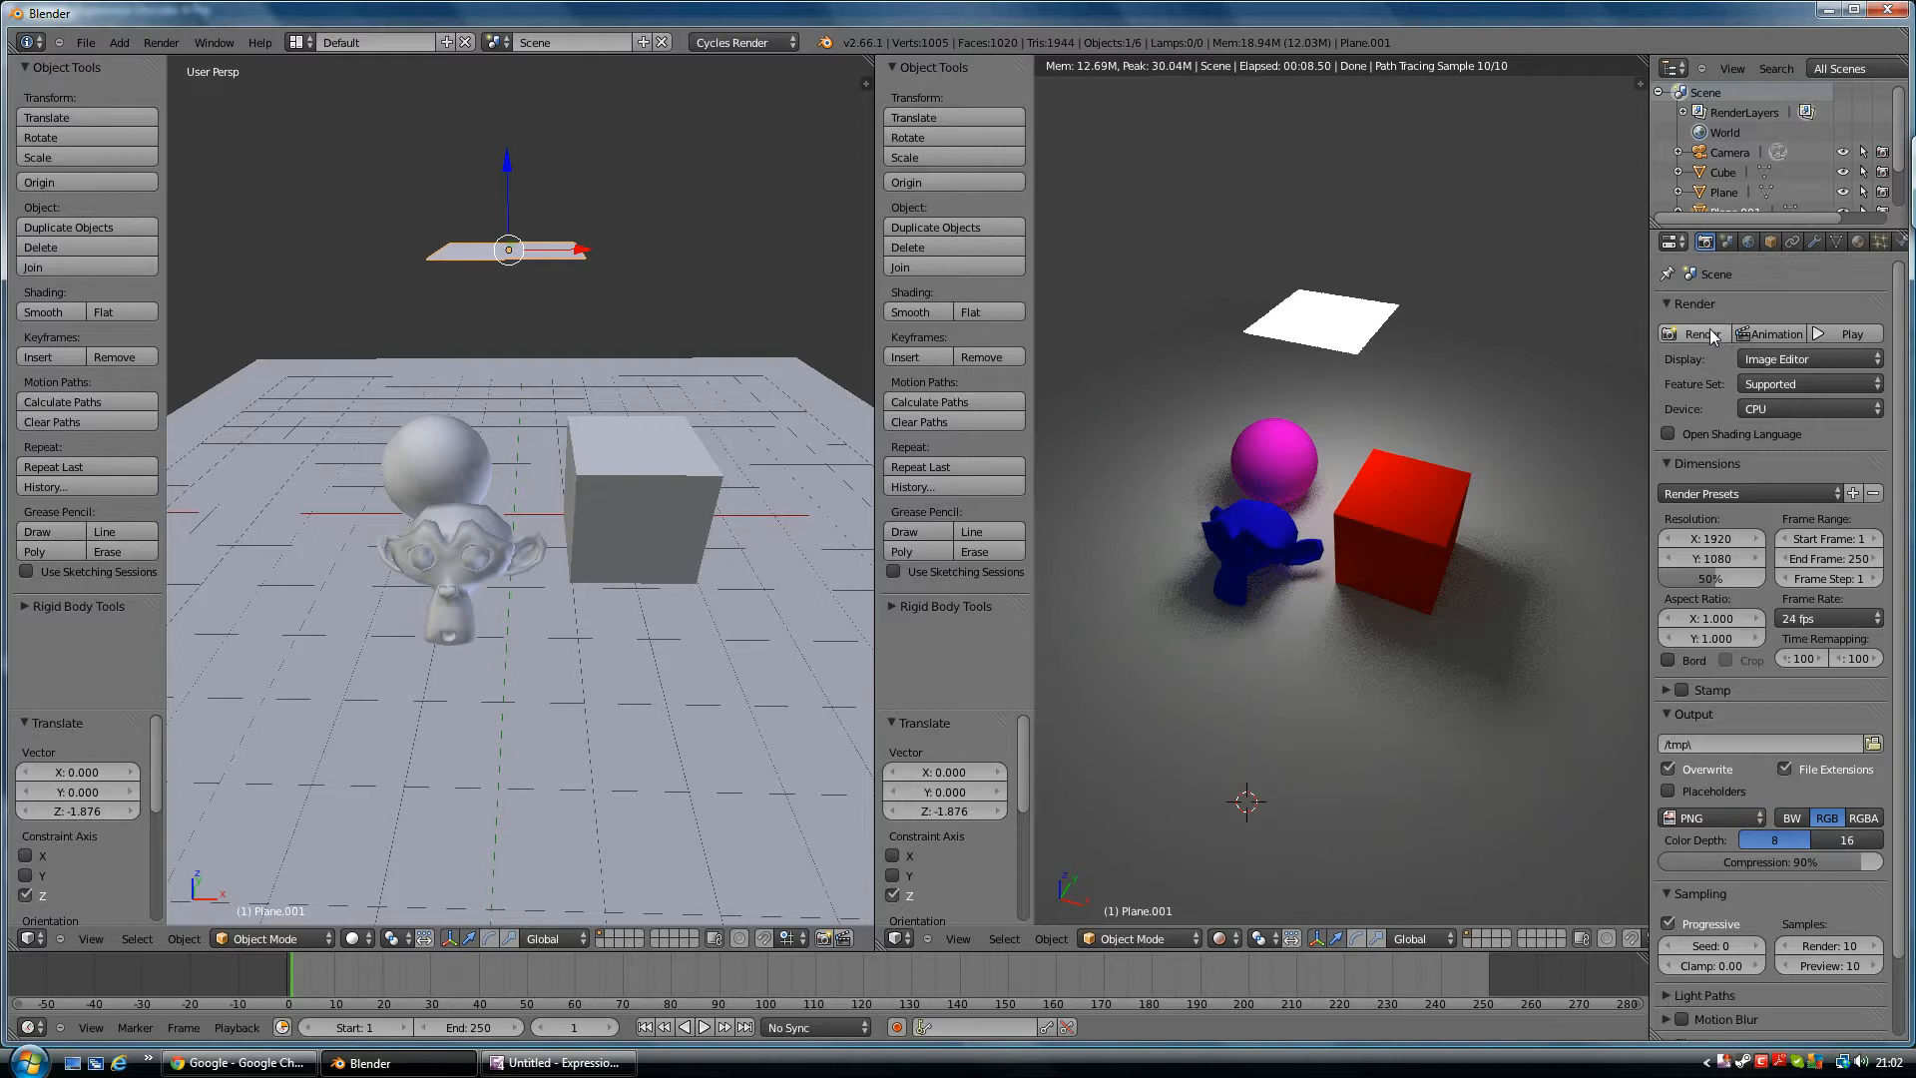
mouse_move(1704, 333)
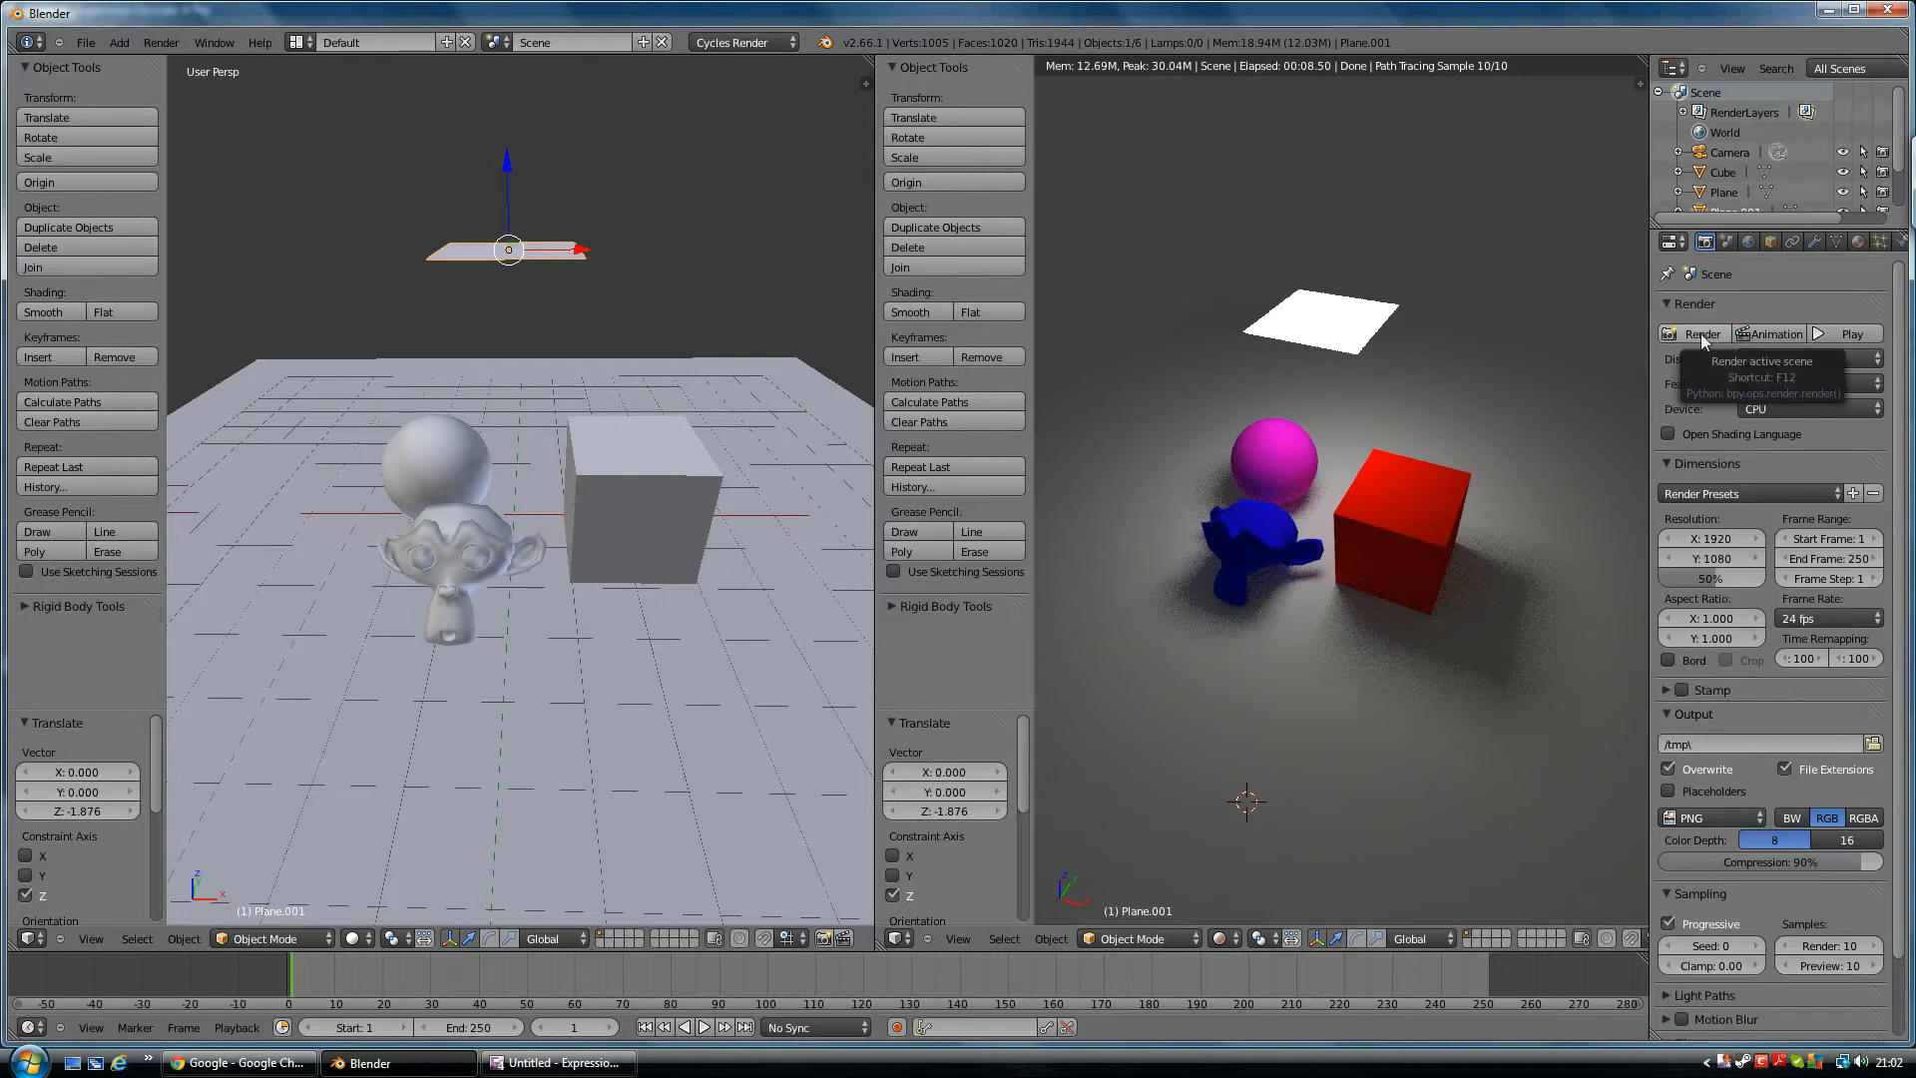
mouse_move(1723, 342)
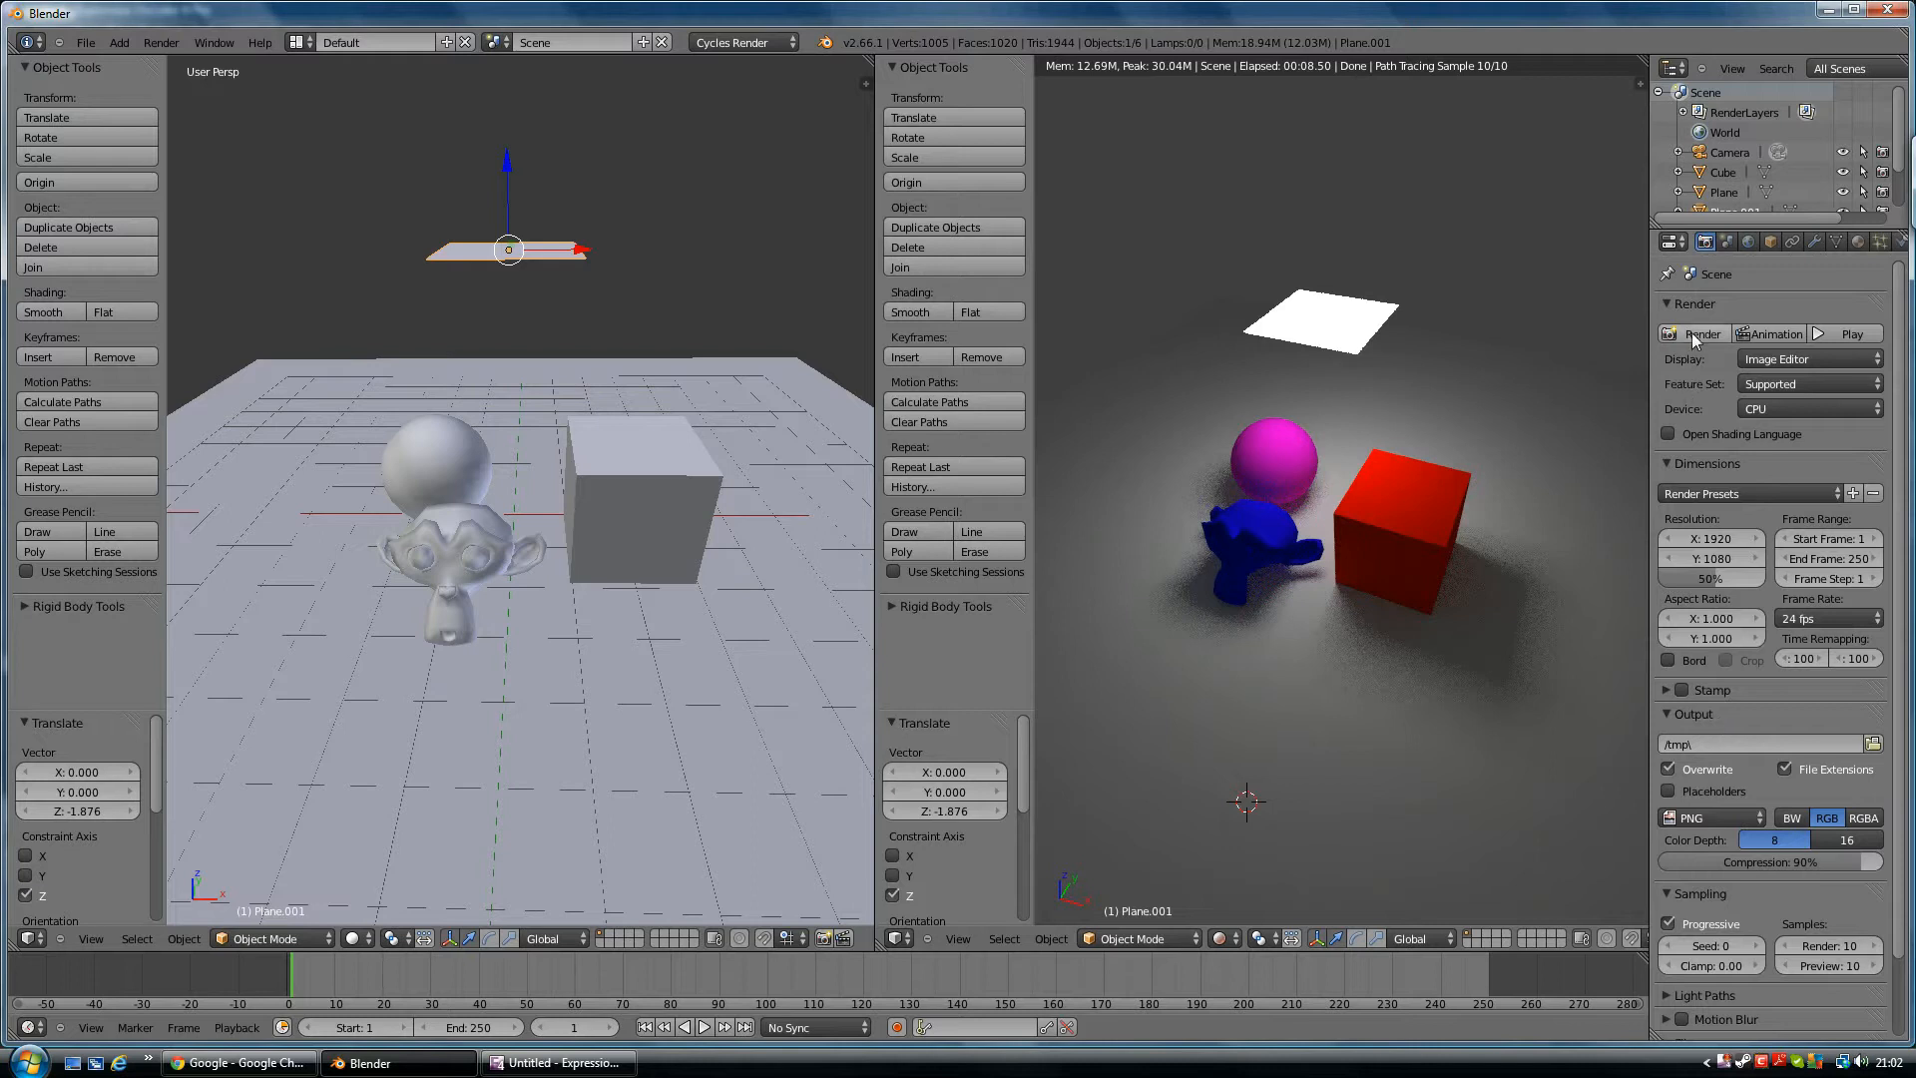
Render the cube, monkey and pink sphere scene, then open the Image menu
left_click(1694, 333)
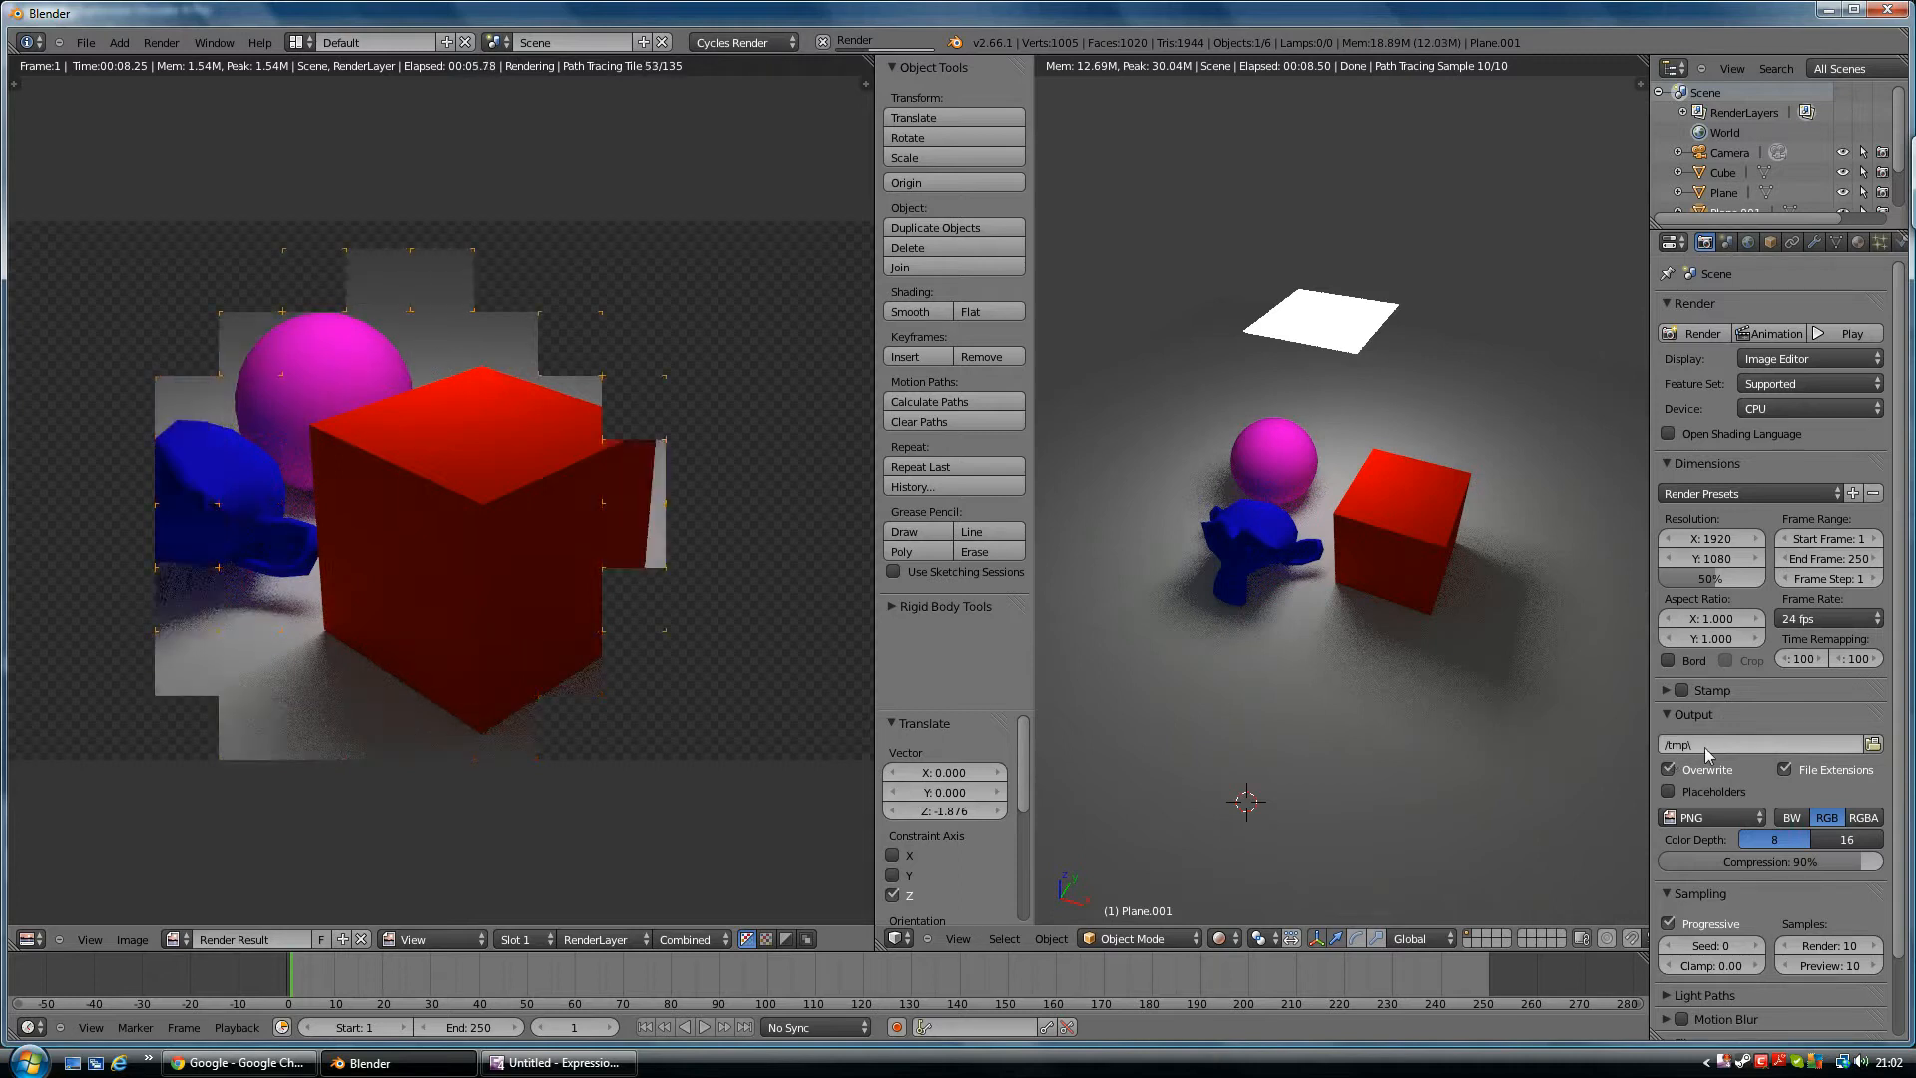
mouse_move(1706, 748)
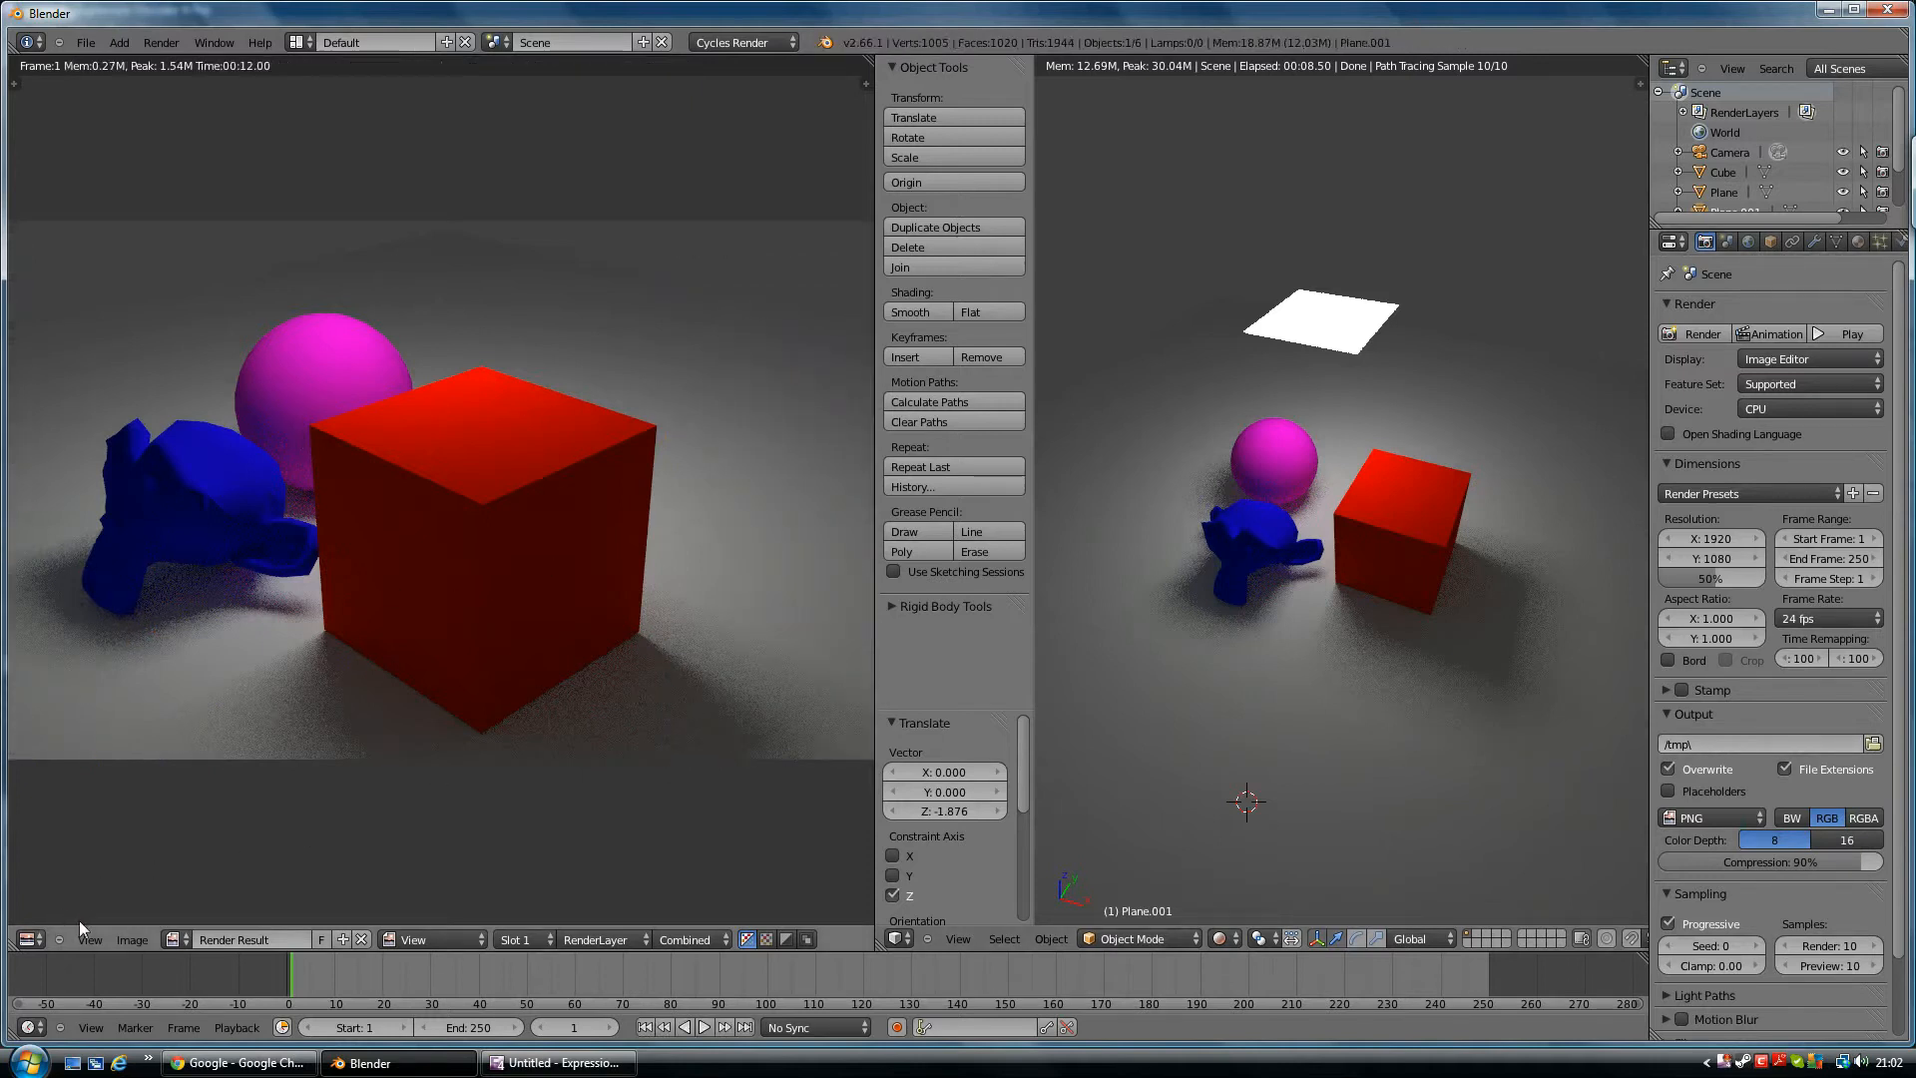
left_click(131, 939)
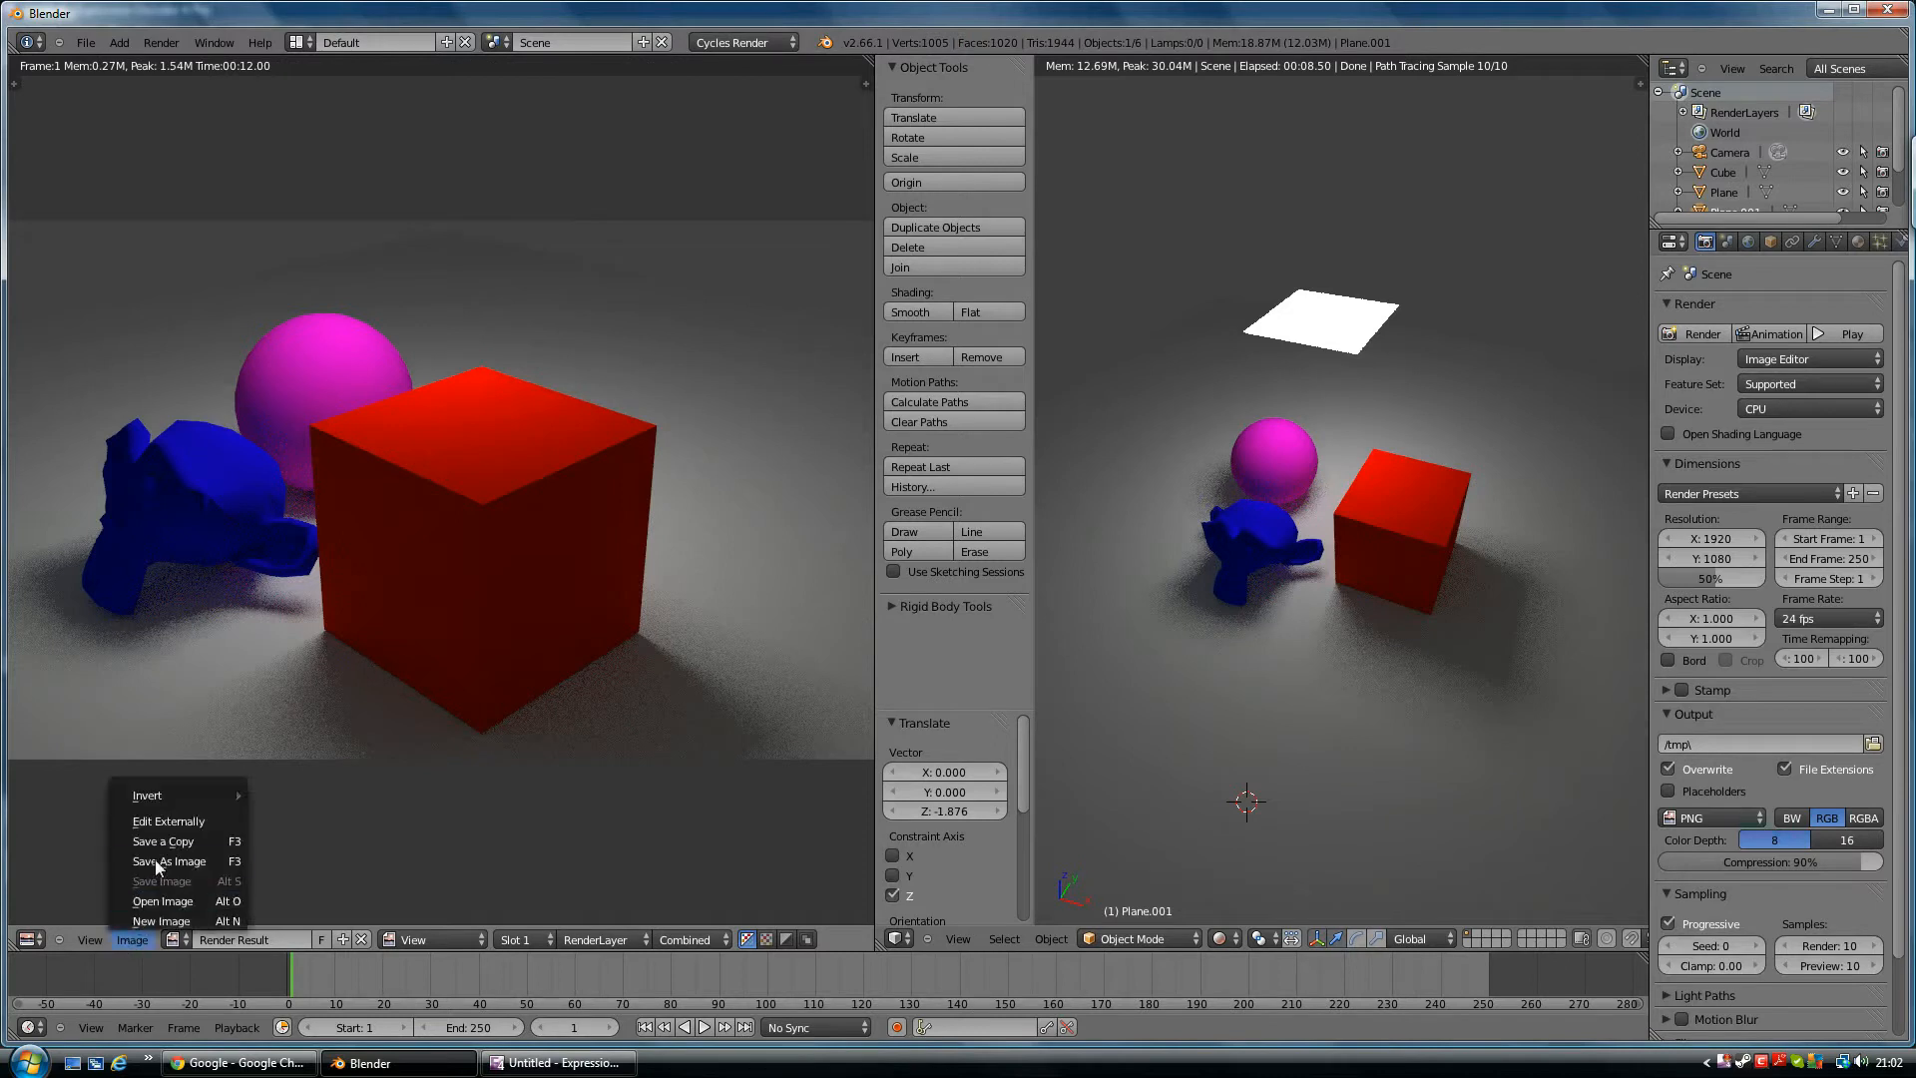
mouse_move(163, 841)
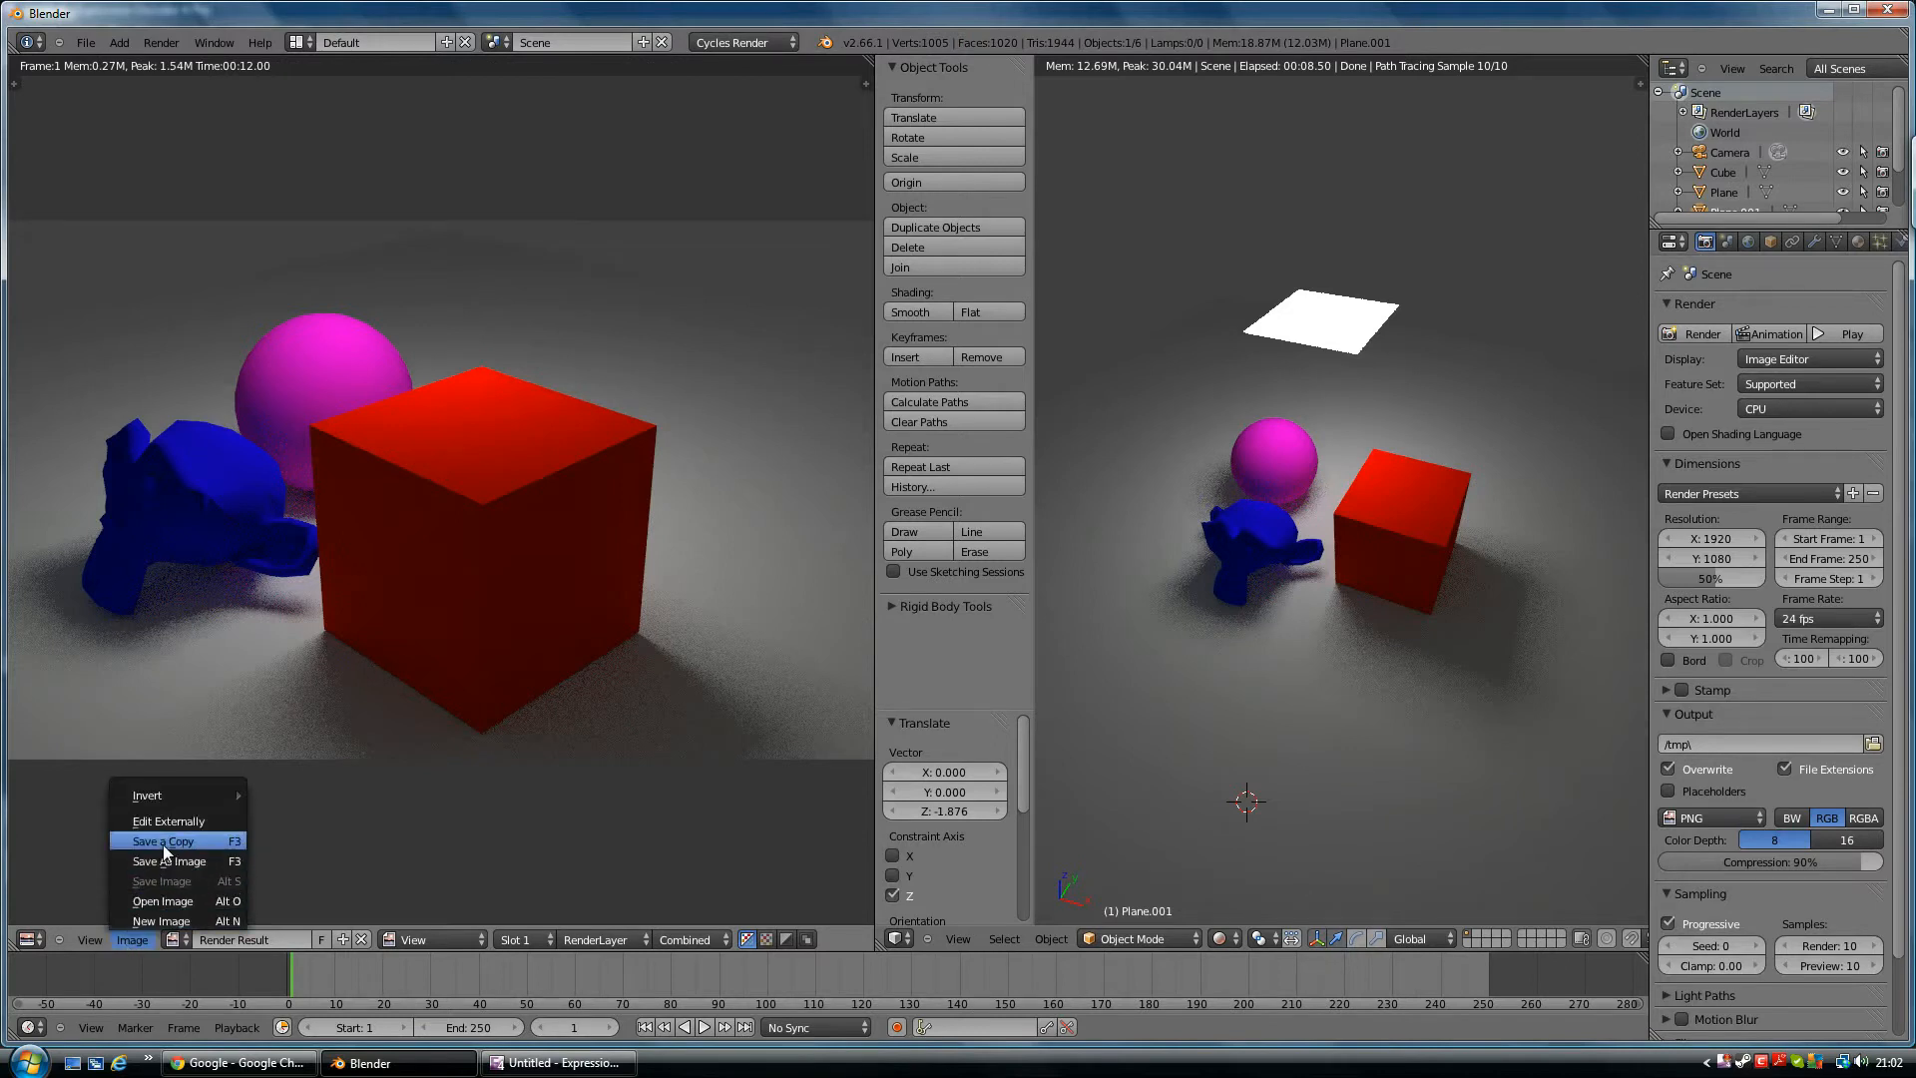
mouse_move(166, 882)
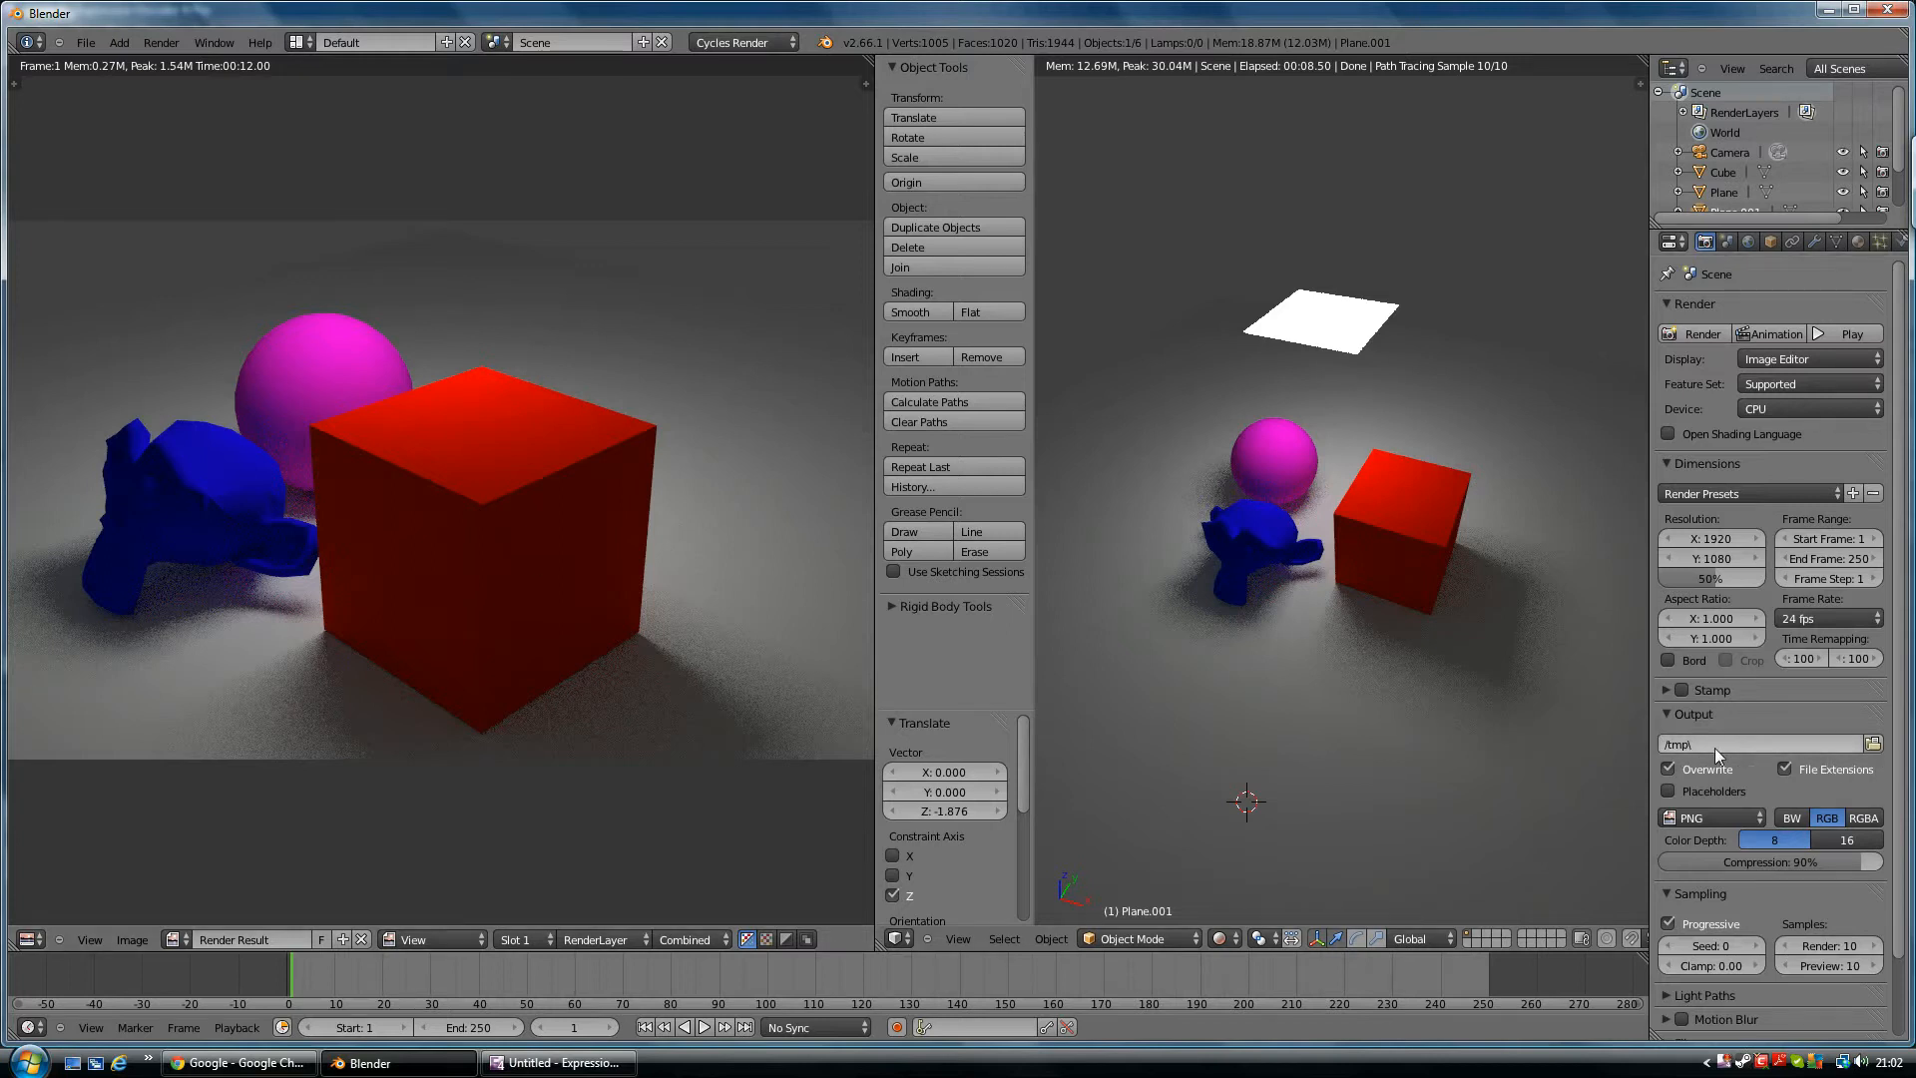
left_click(1873, 744)
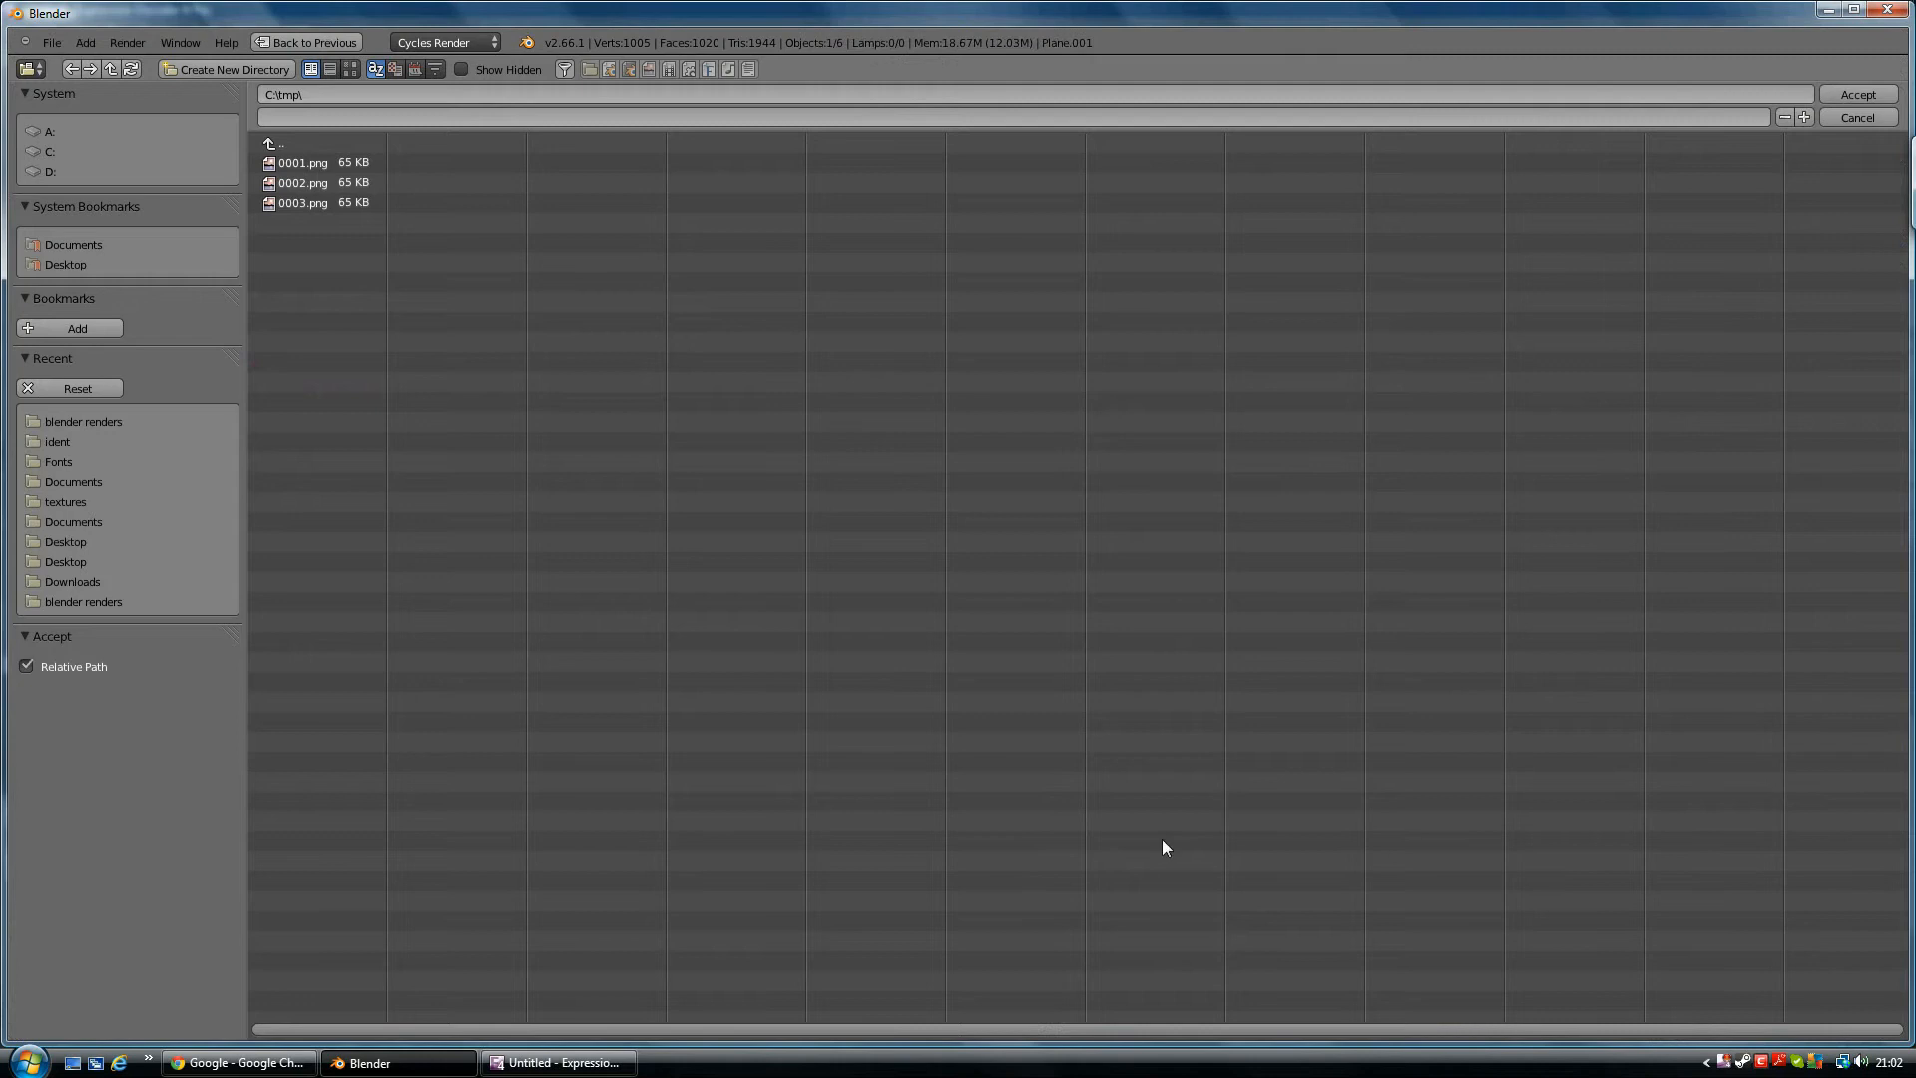
mouse_move(447, 534)
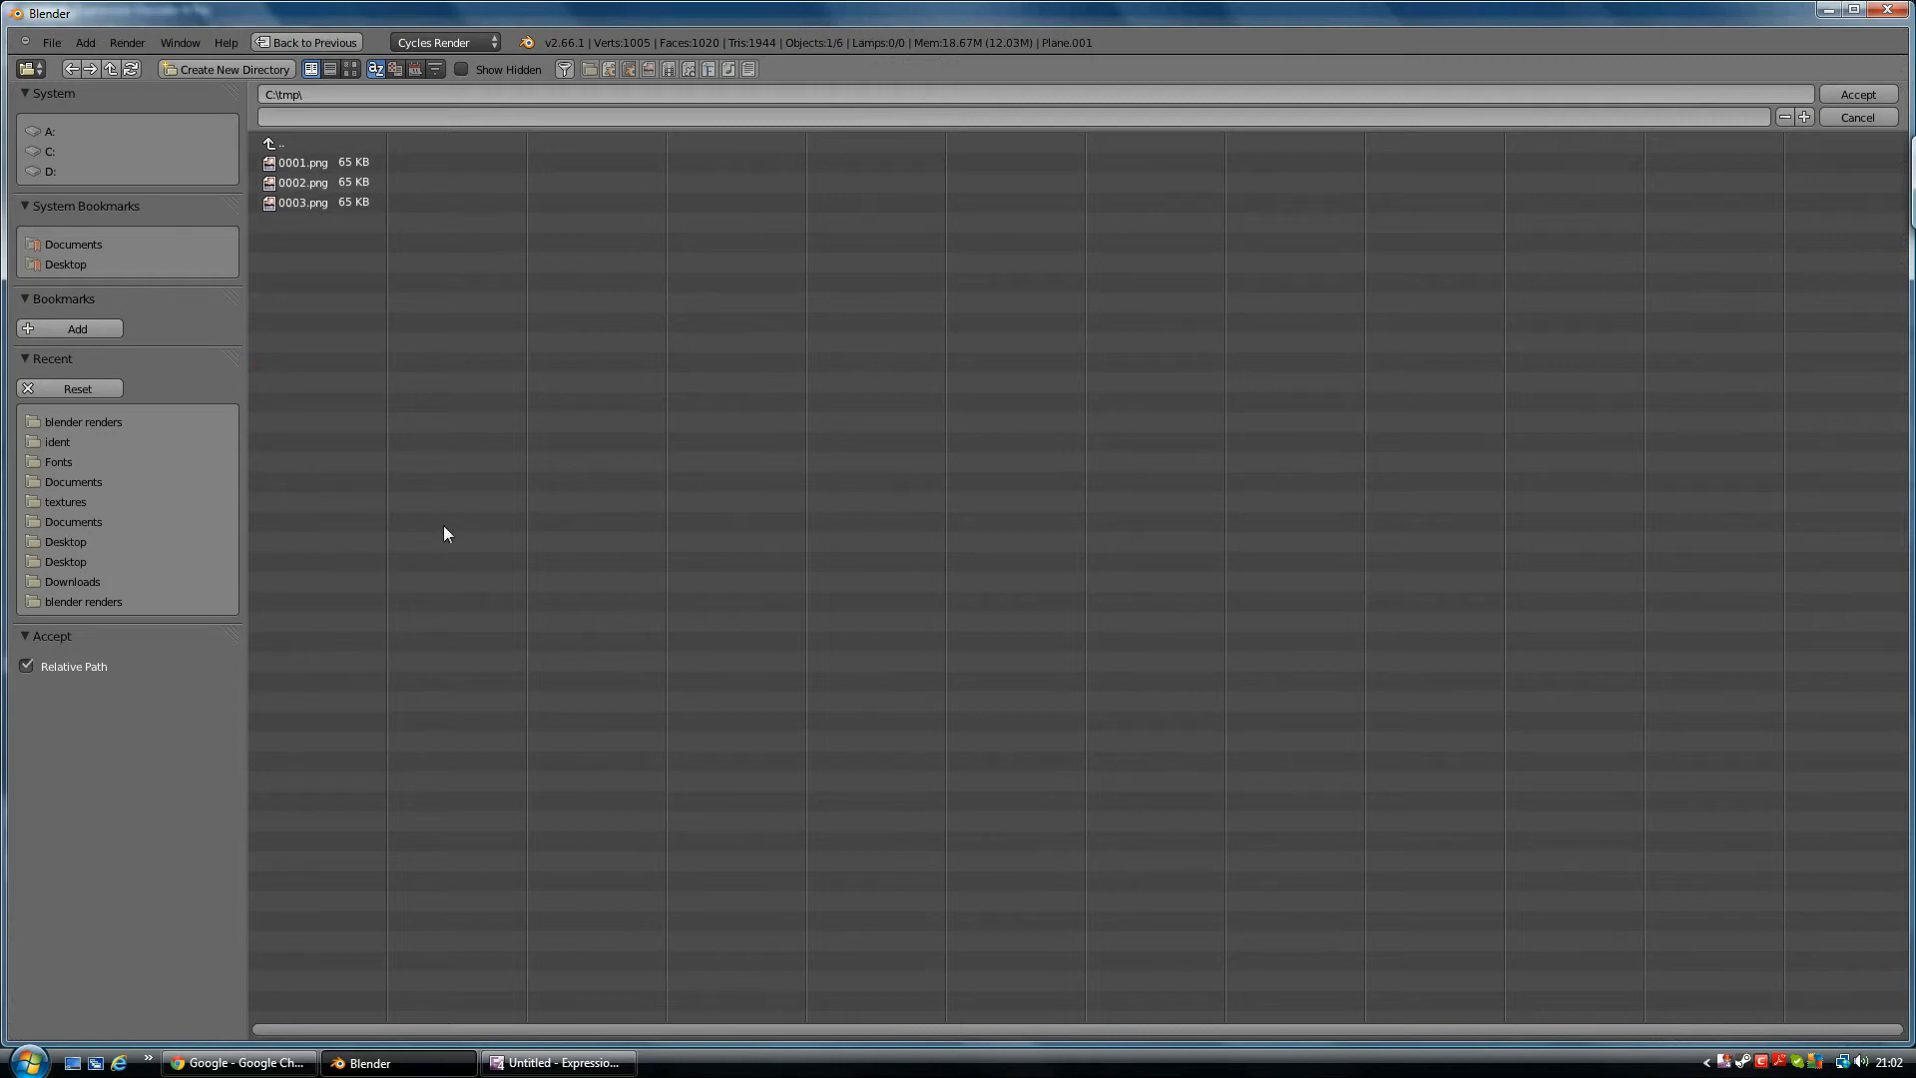
mouse_move(951, 526)
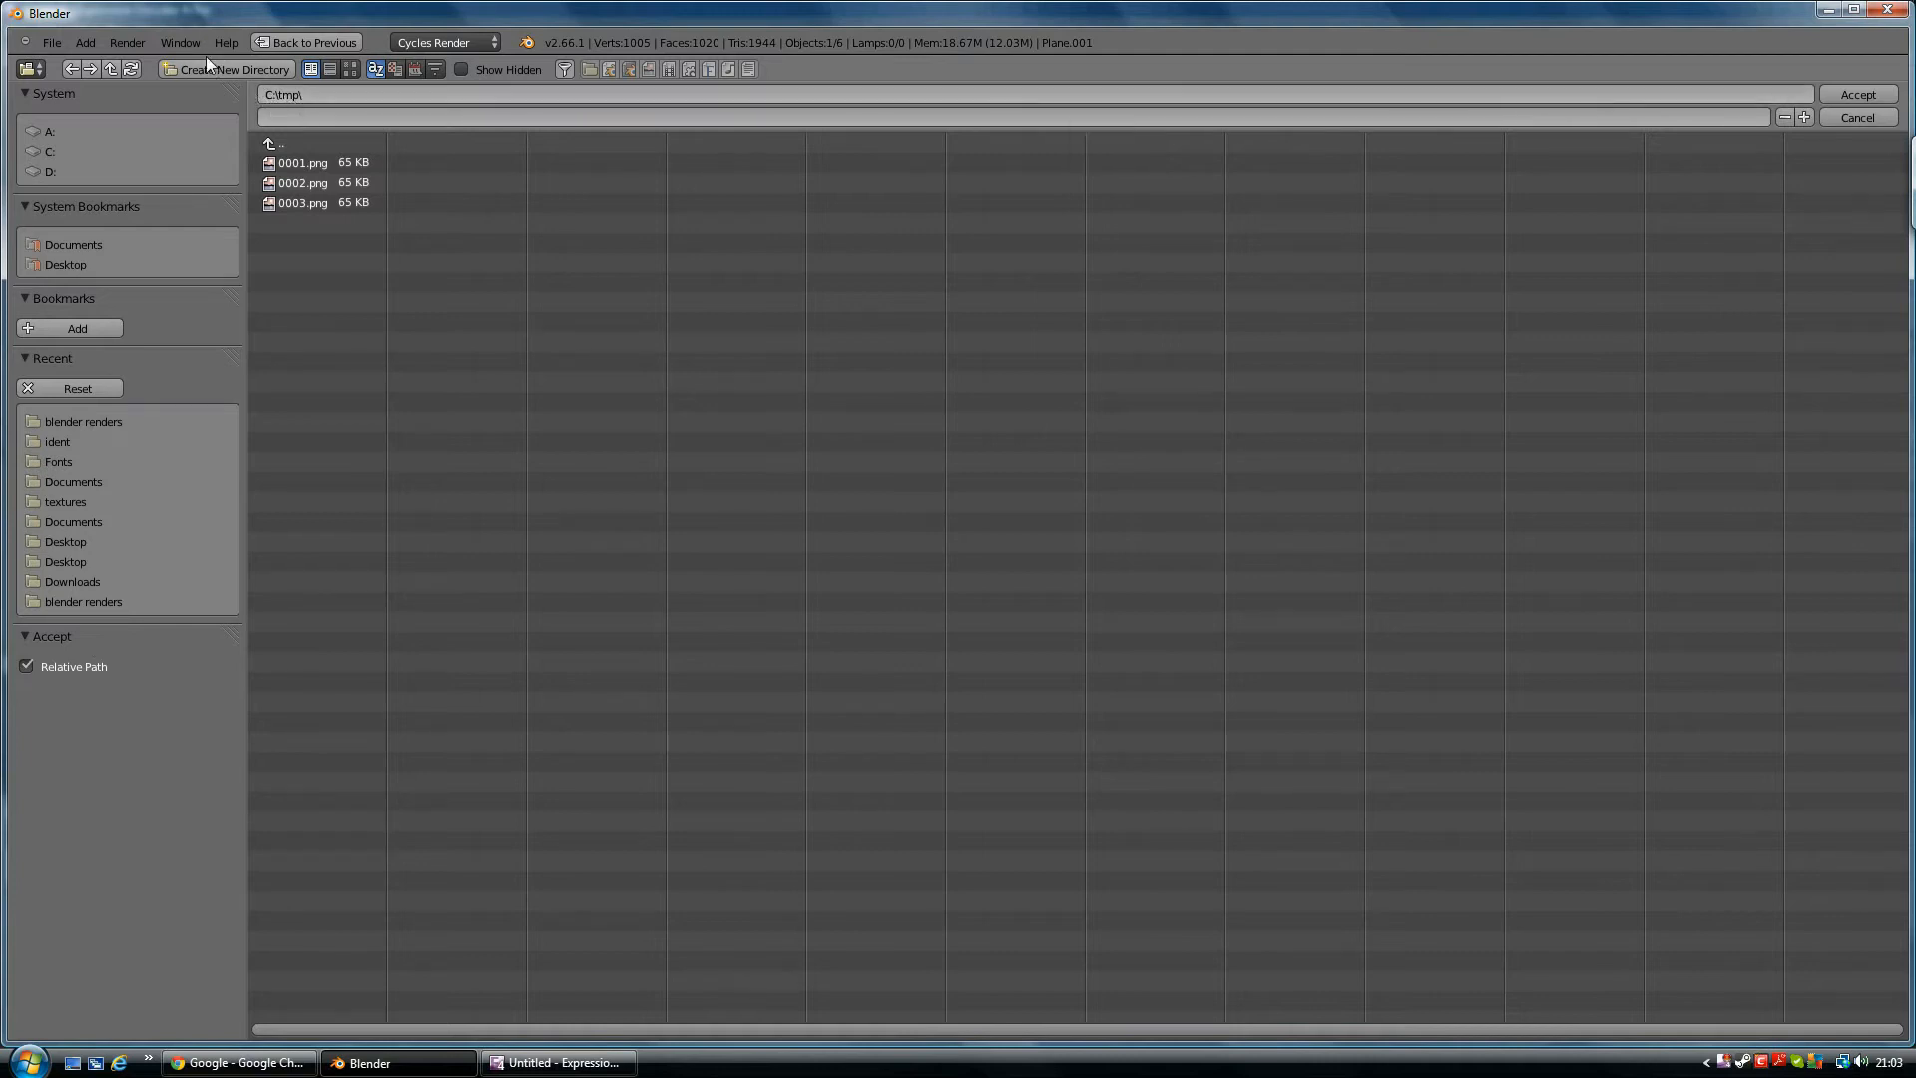
mouse_move(121, 69)
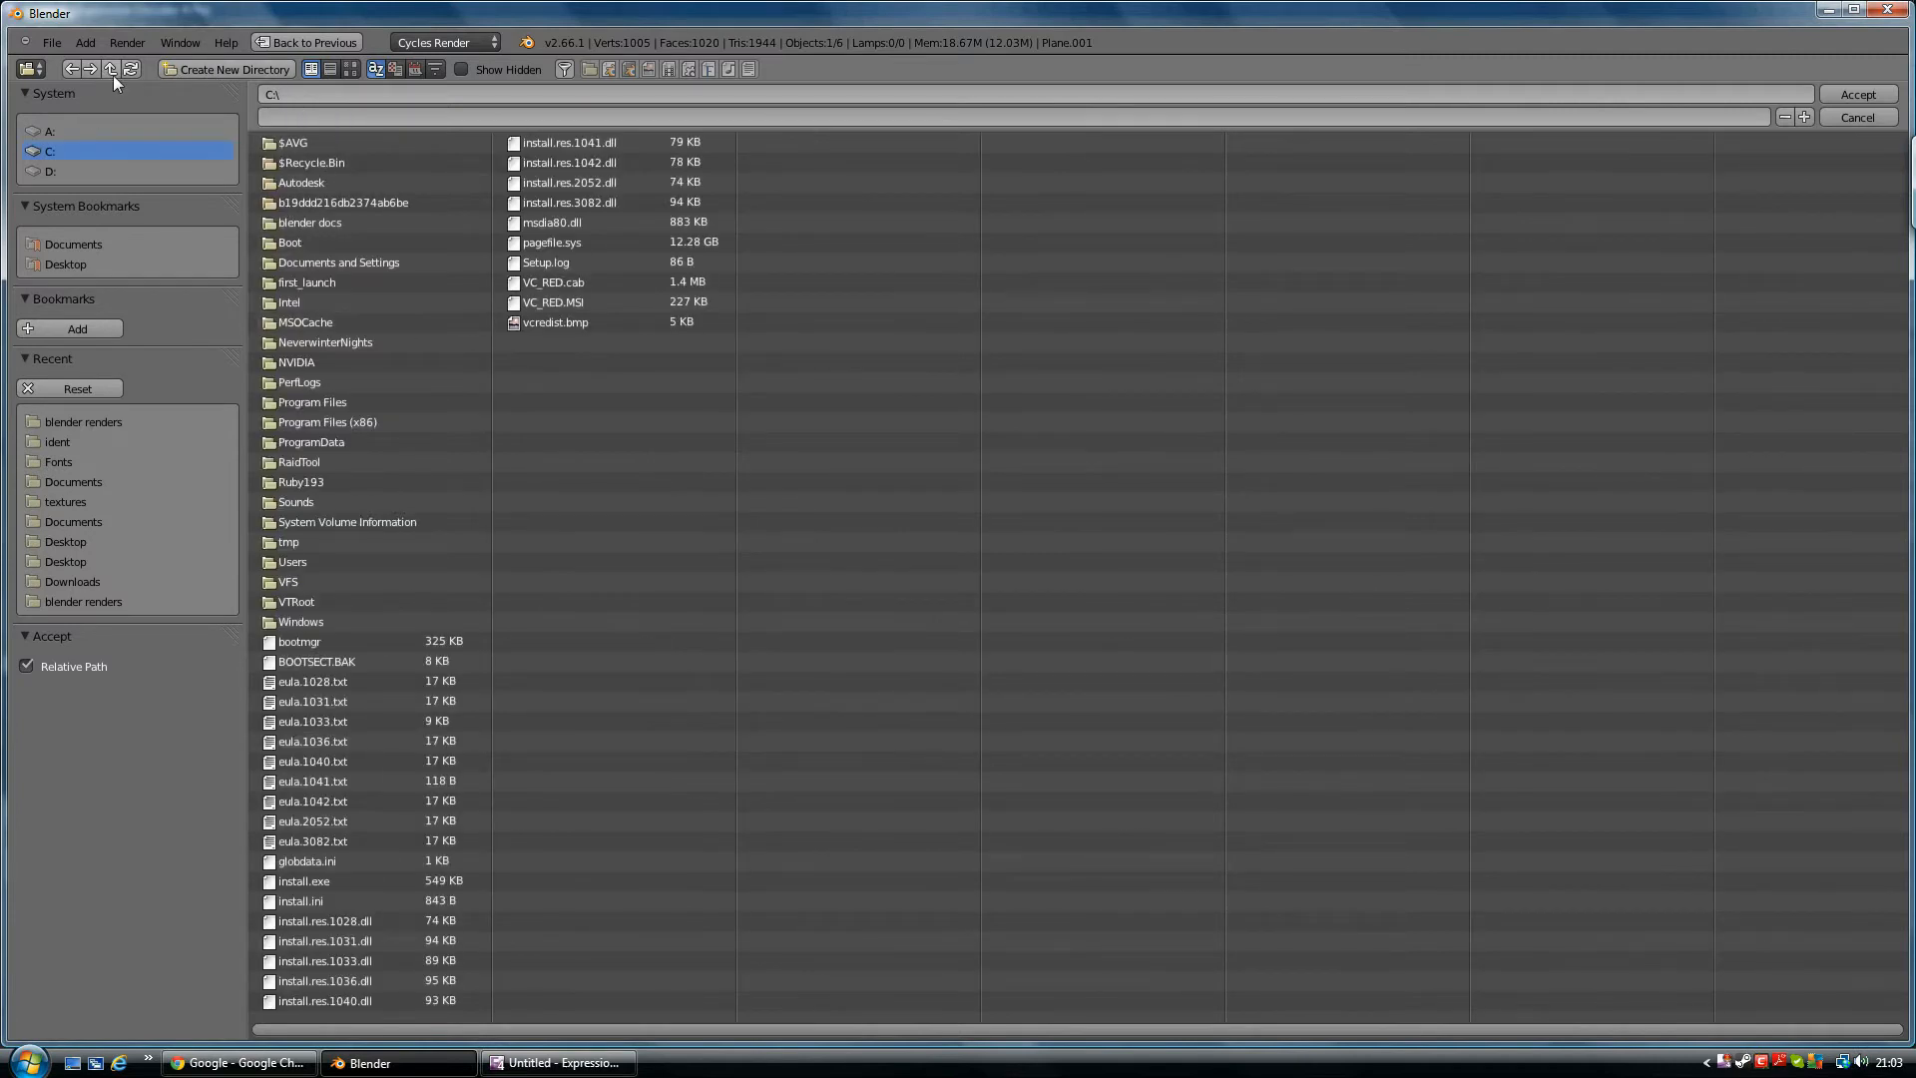
left_click(64, 560)
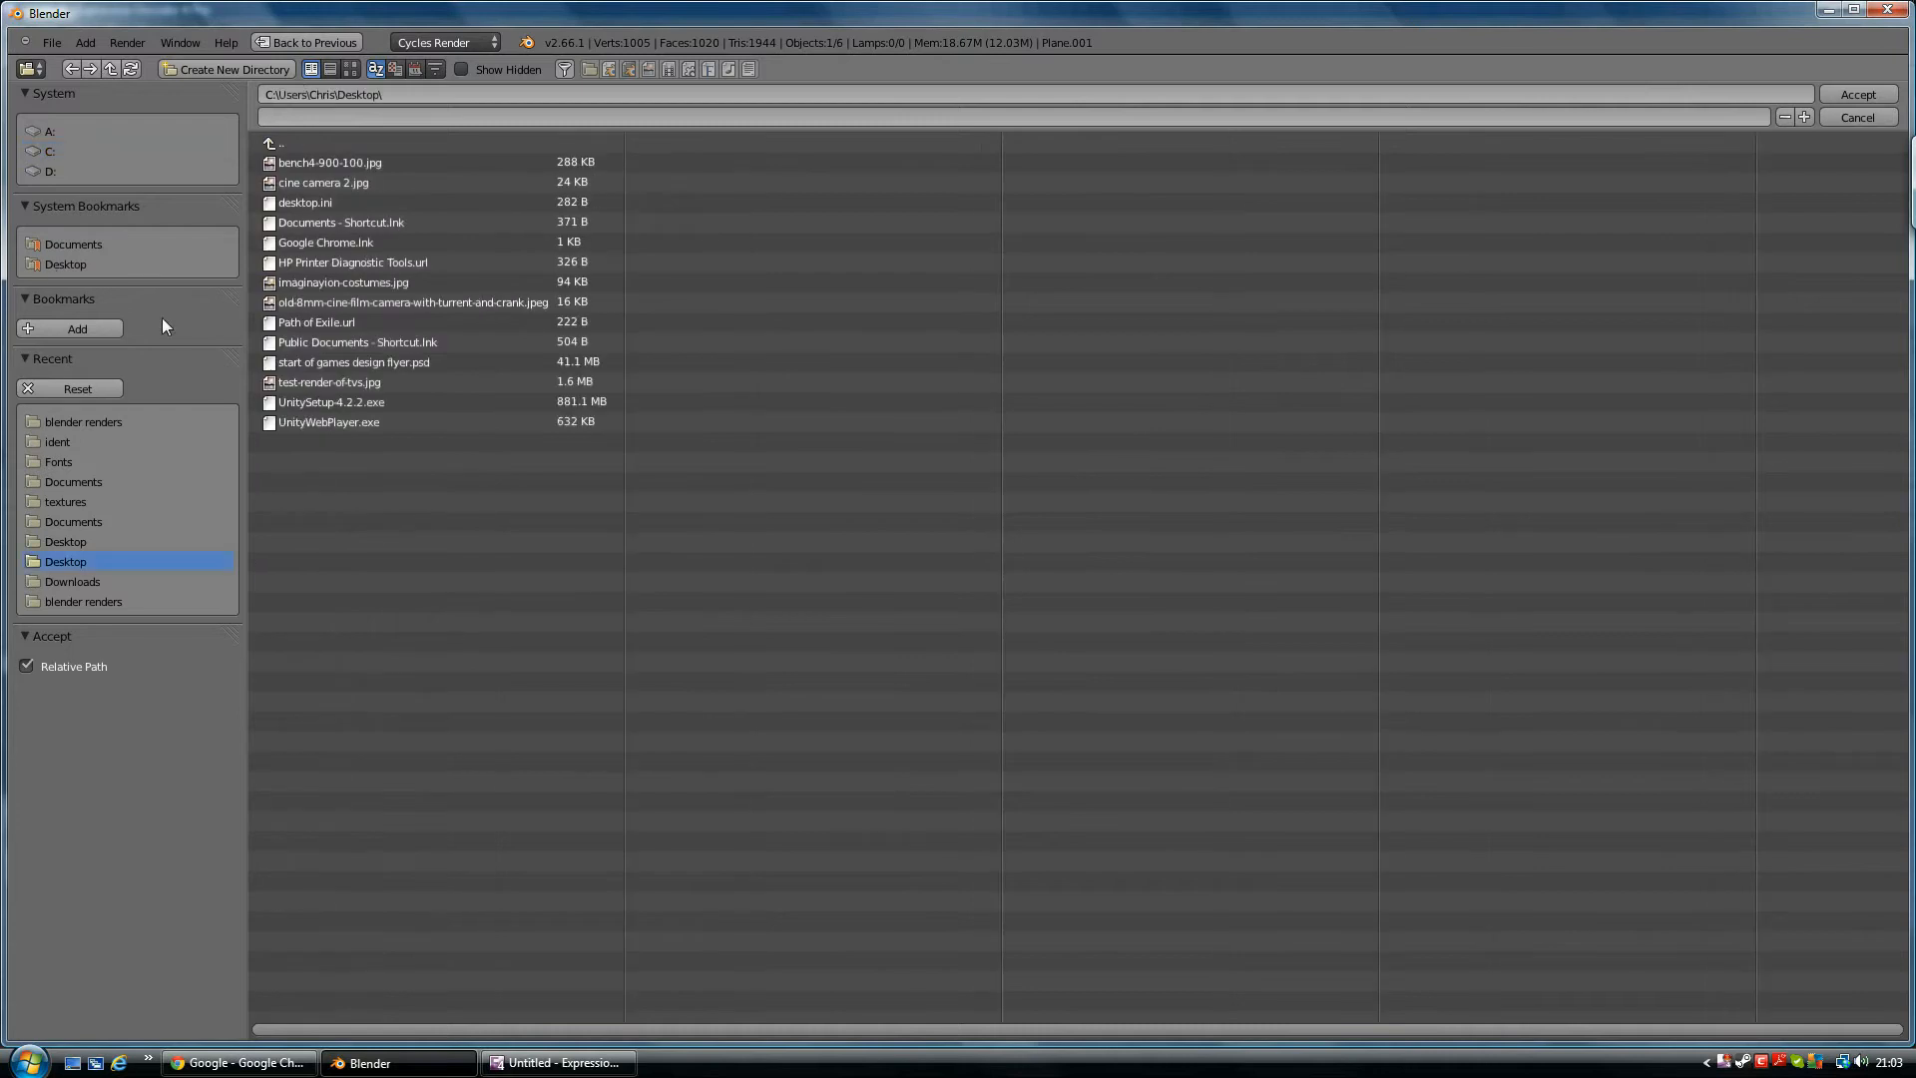
mouse_move(1862, 120)
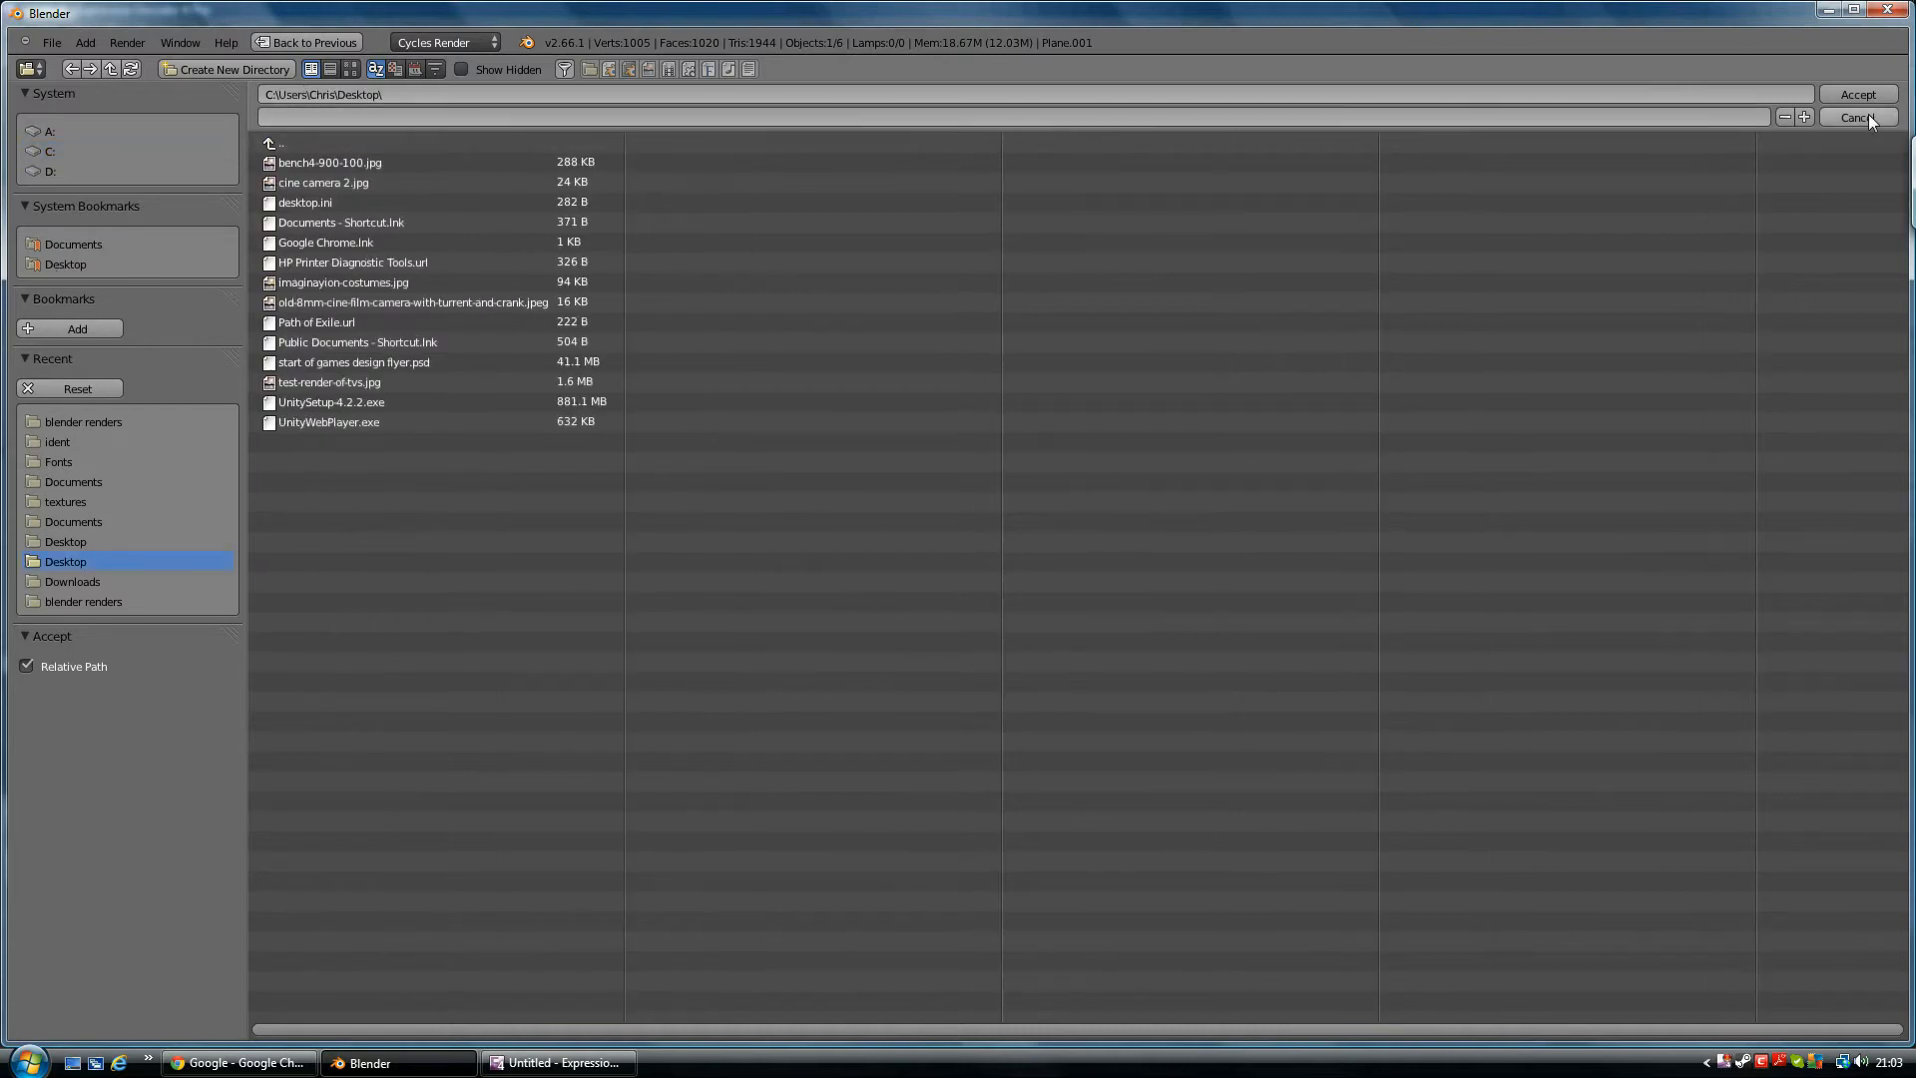
left_click(1857, 118)
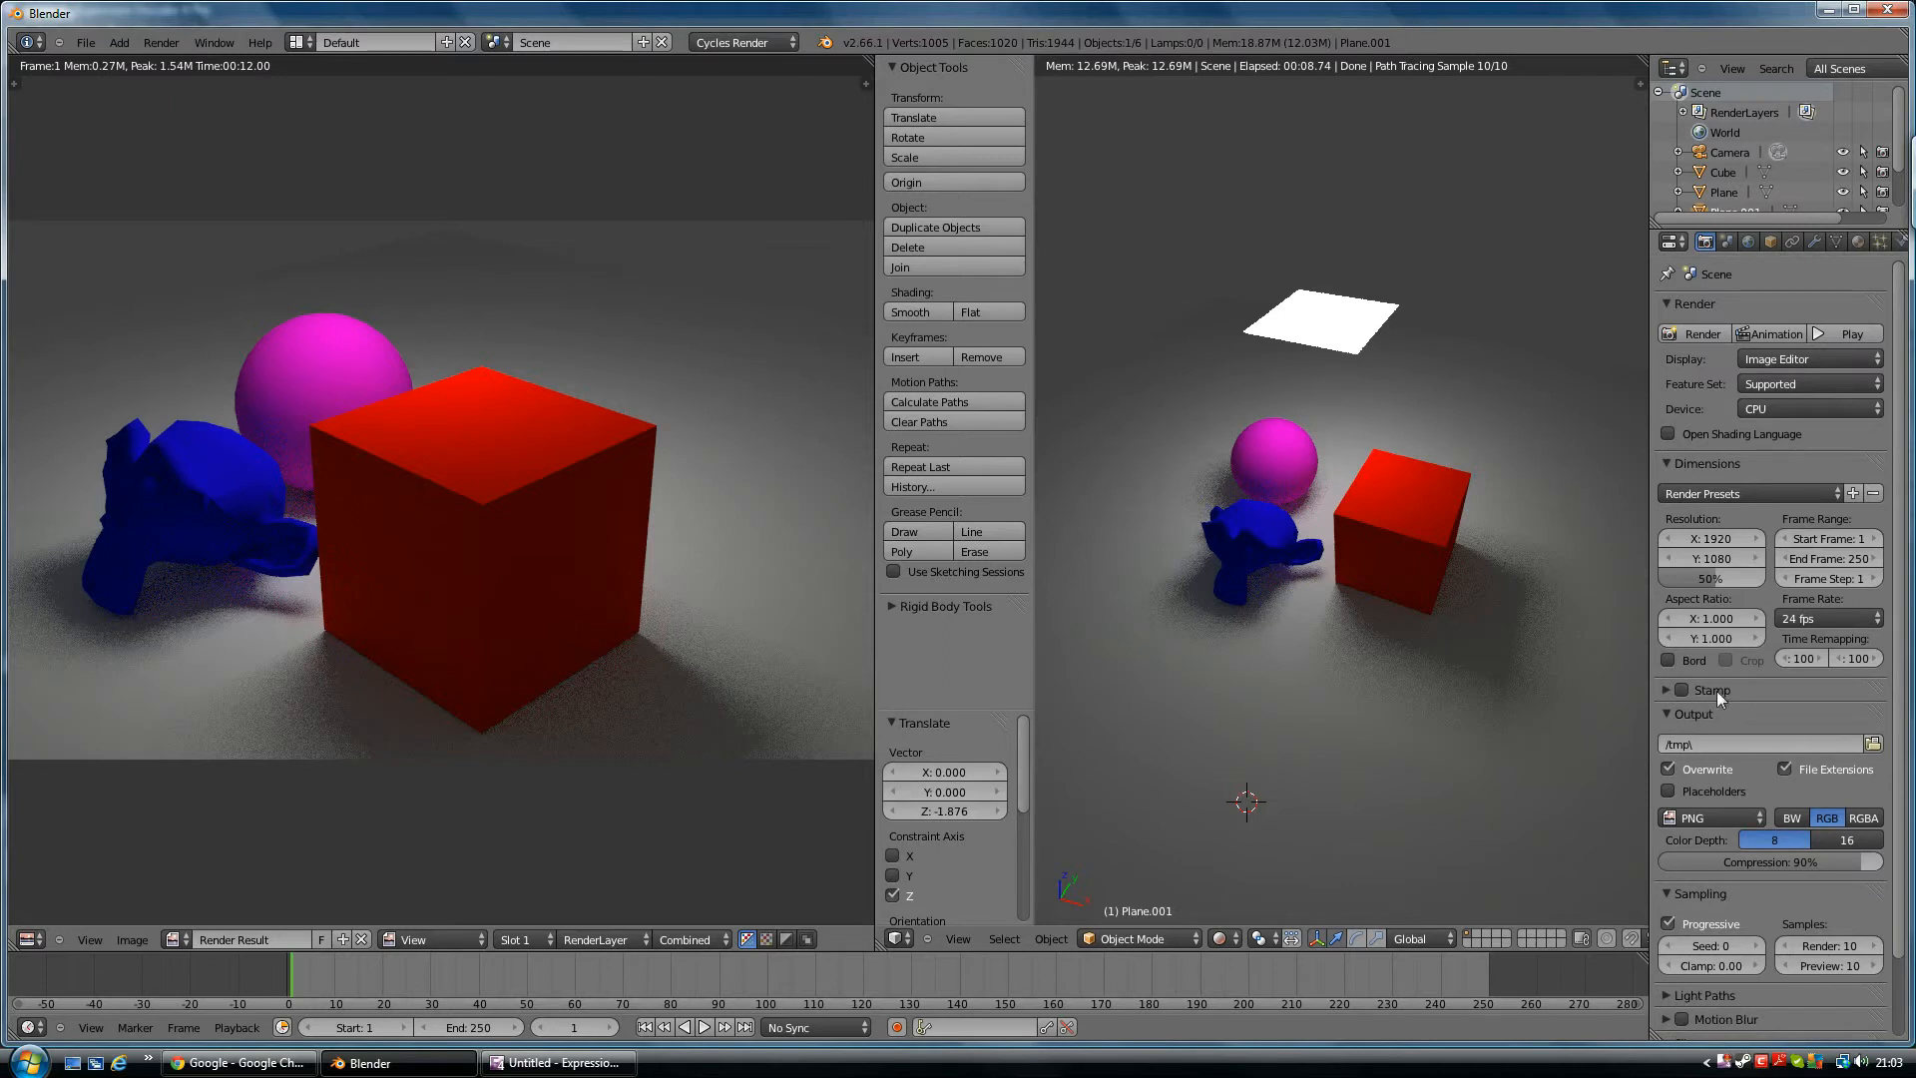
mouse_move(1713, 483)
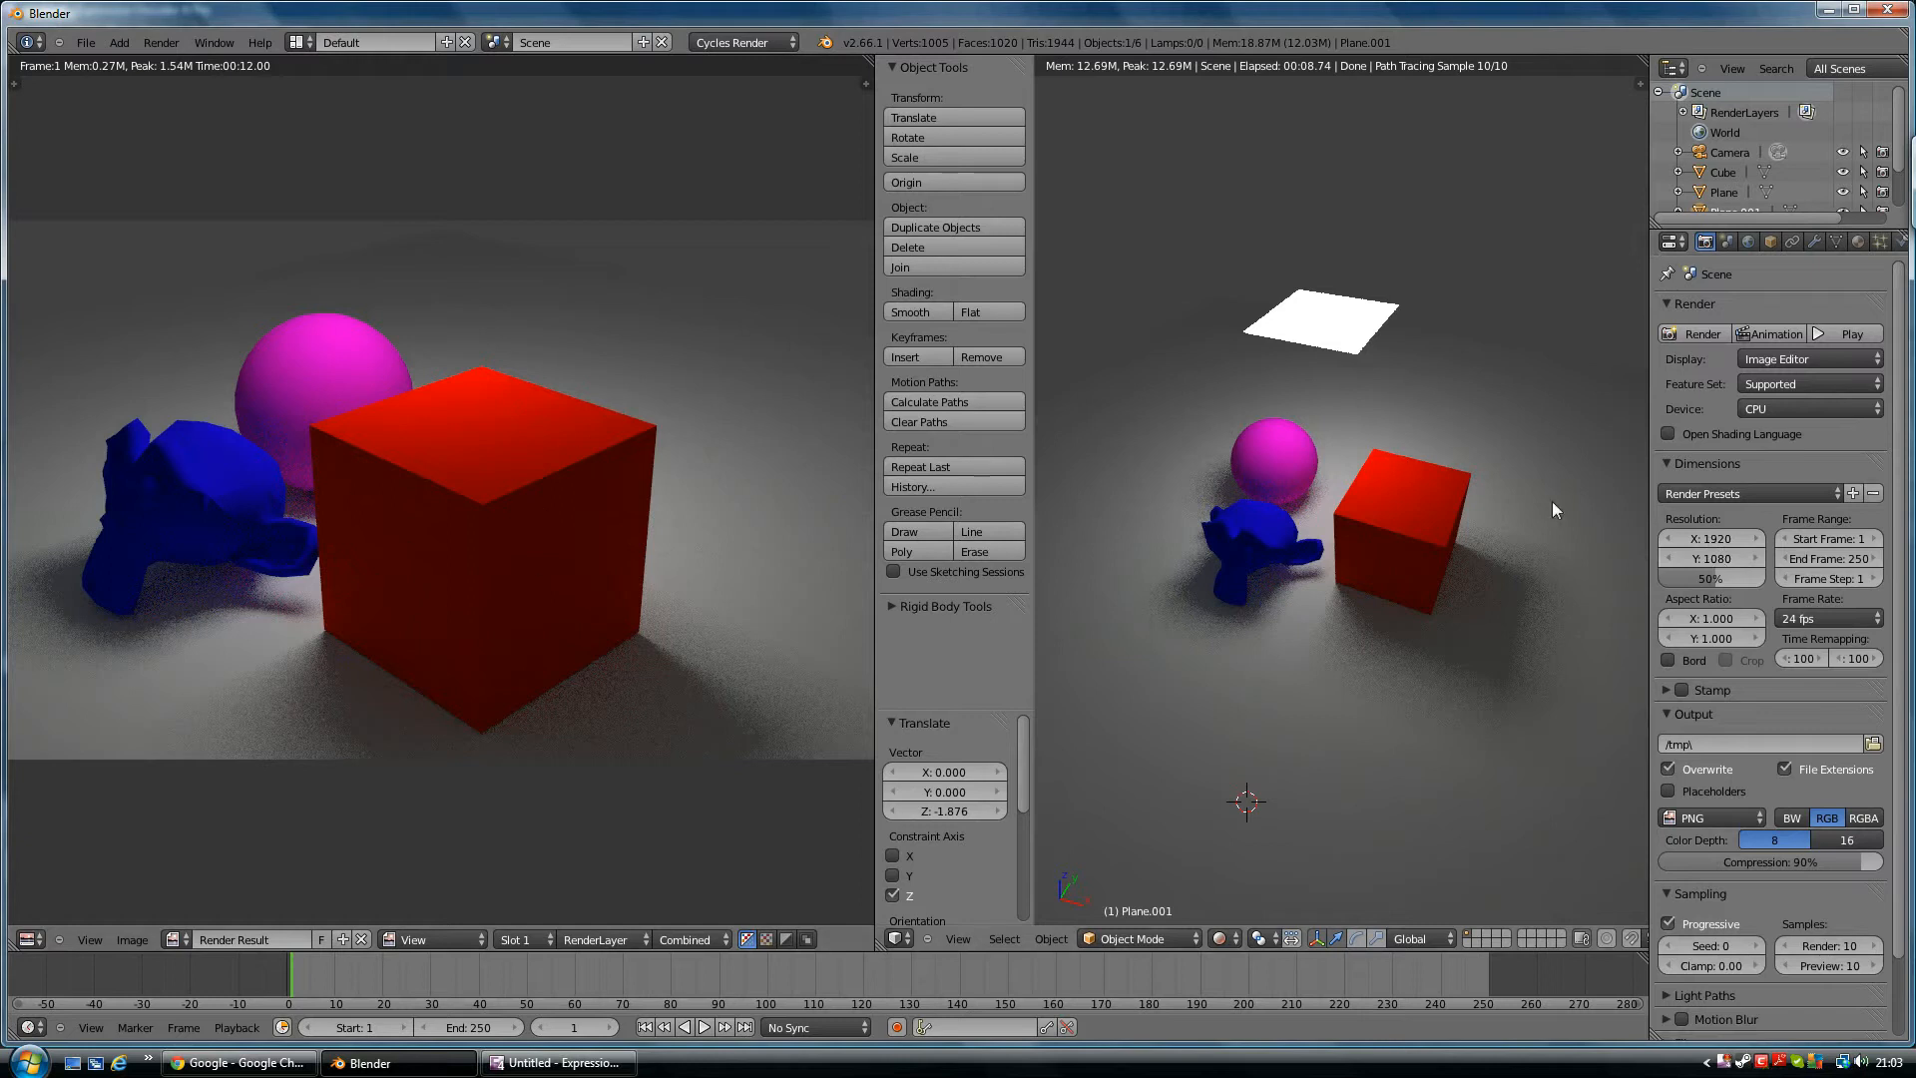
mouse_move(1727, 558)
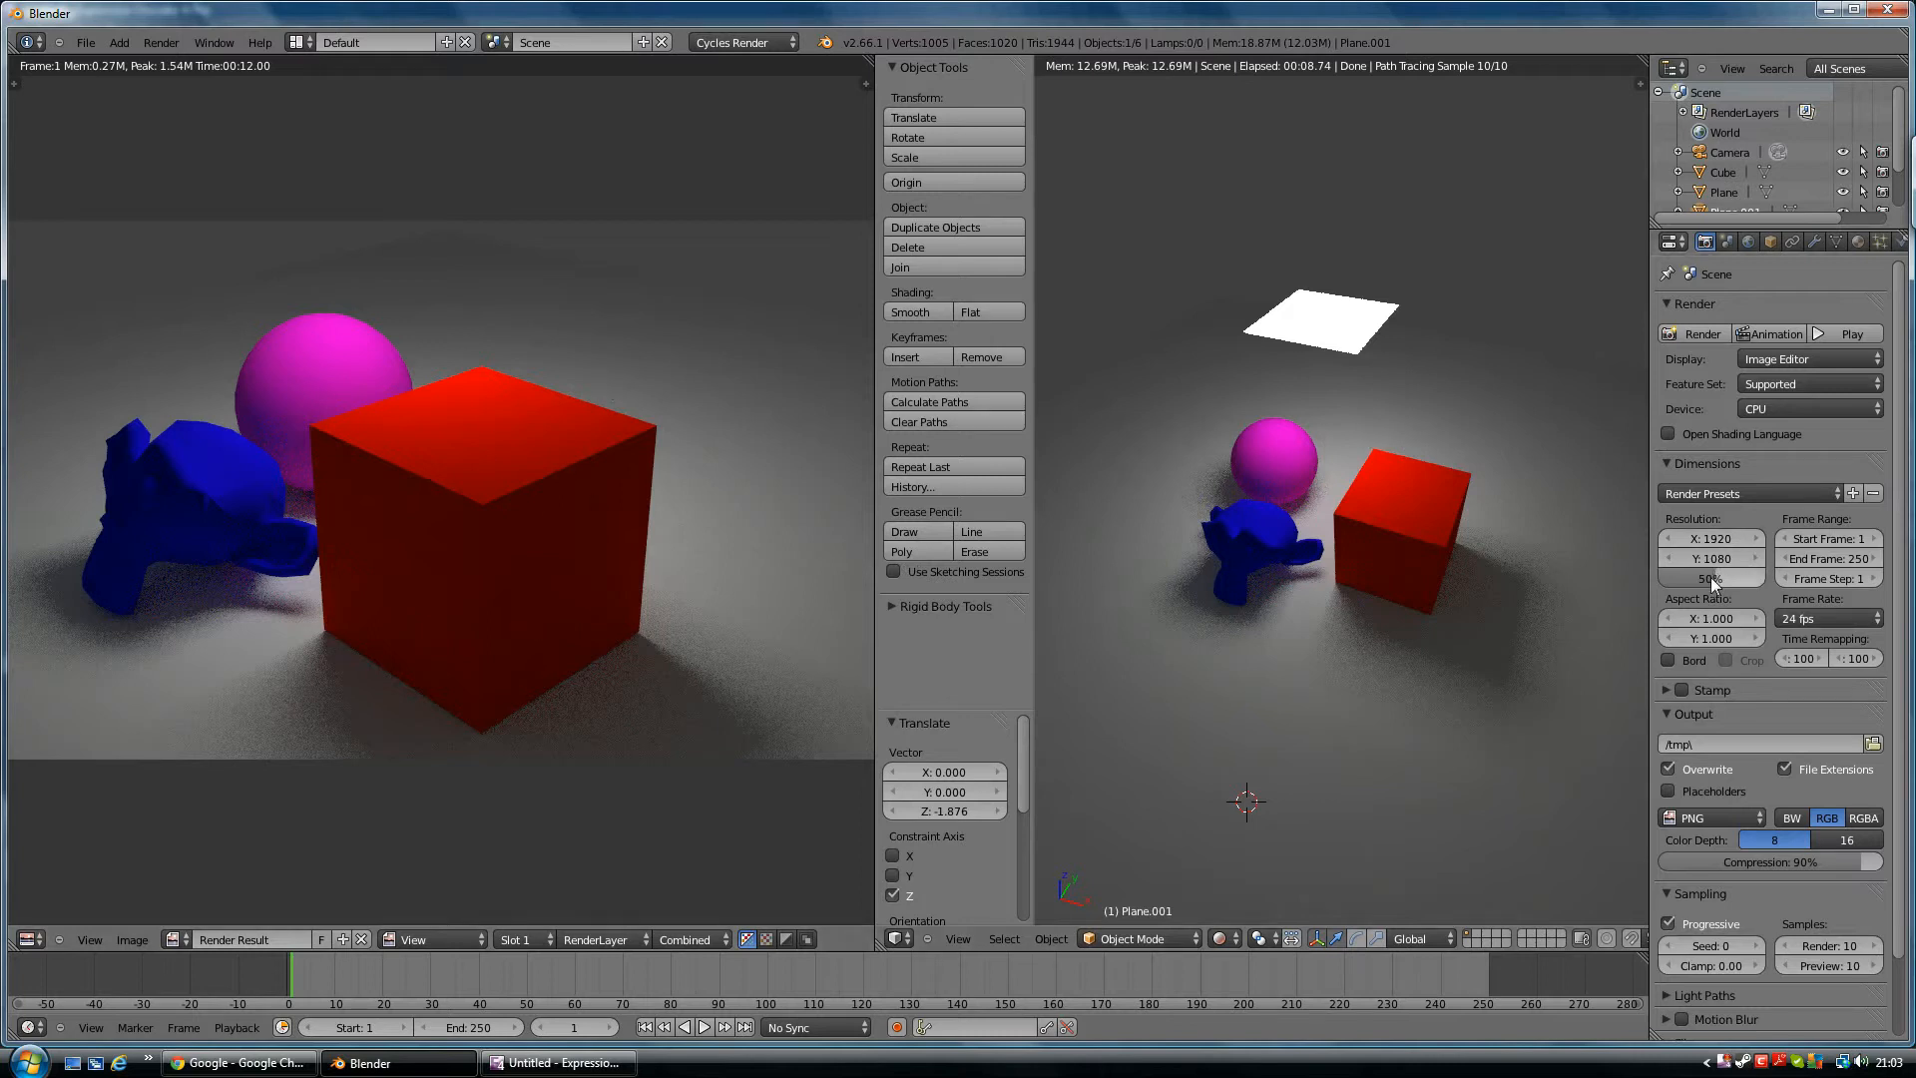
mouse_move(407, 557)
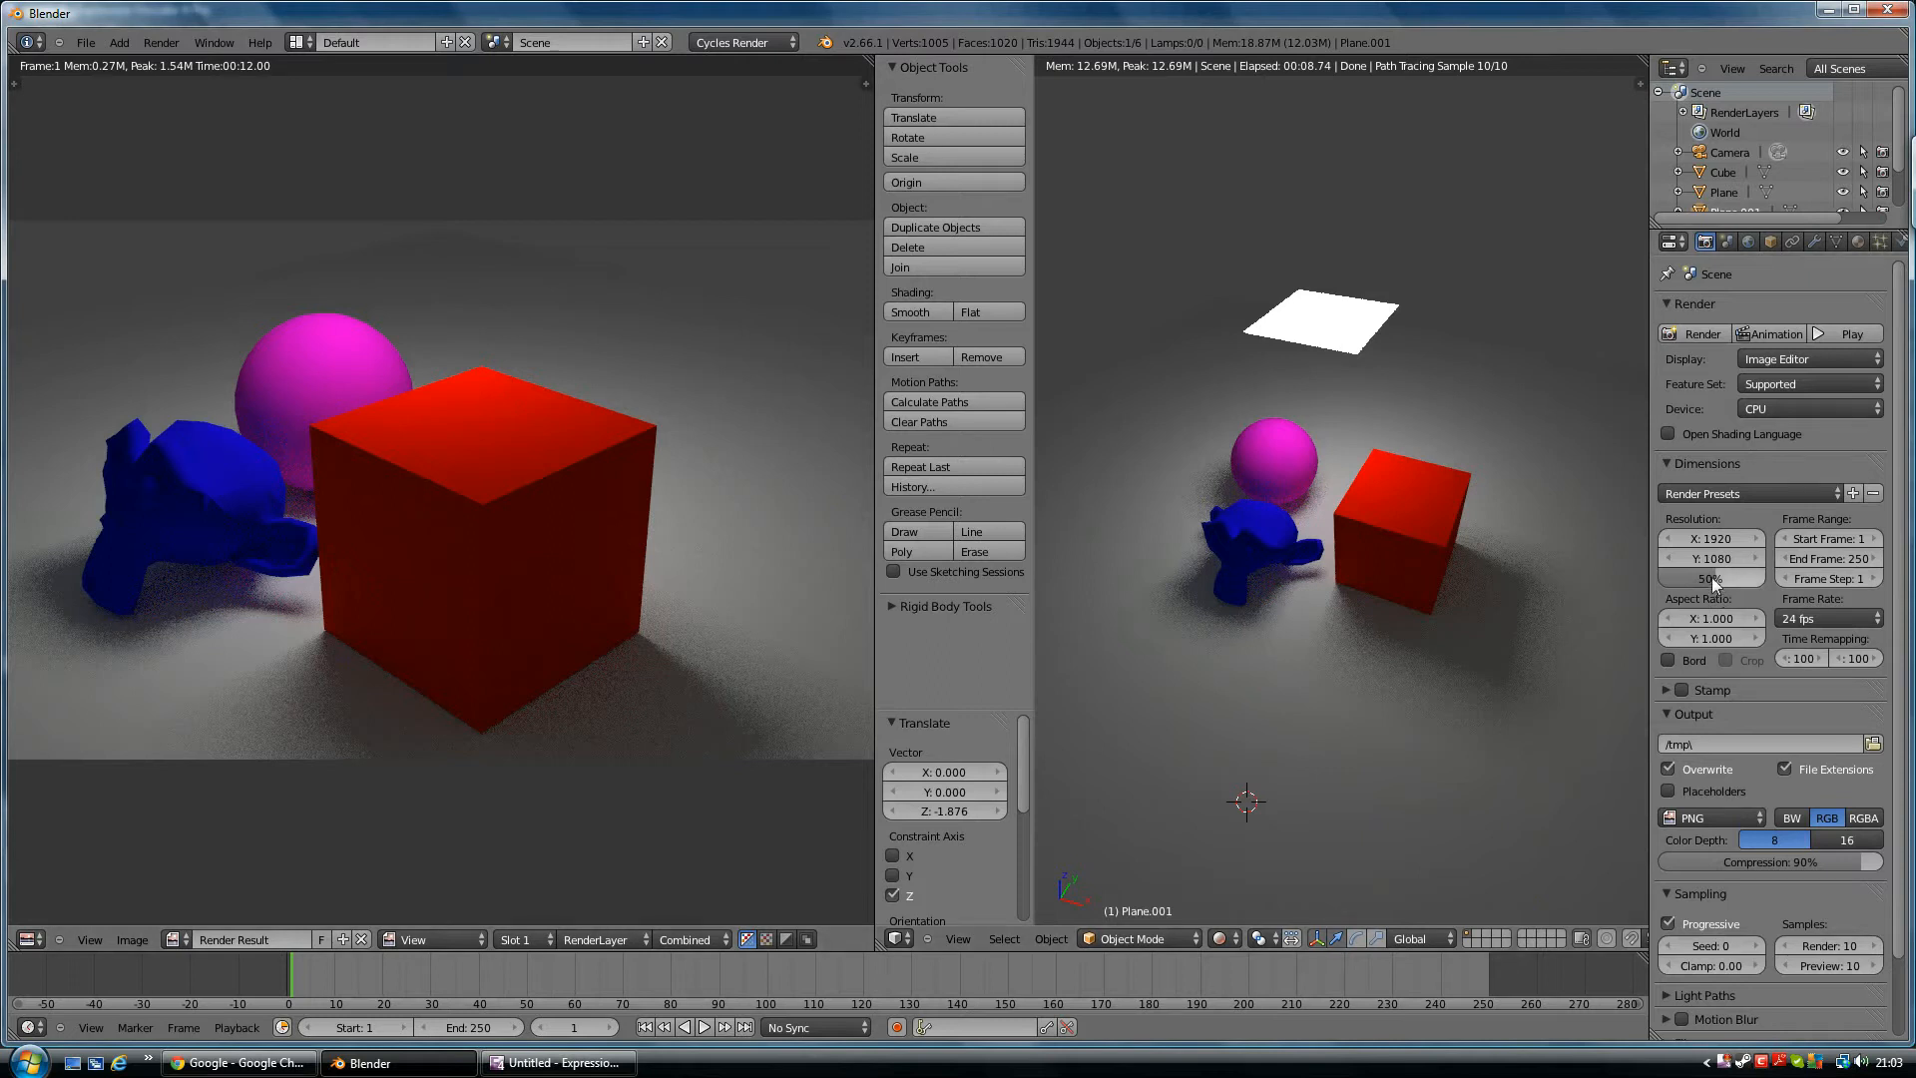
mouse_move(369, 272)
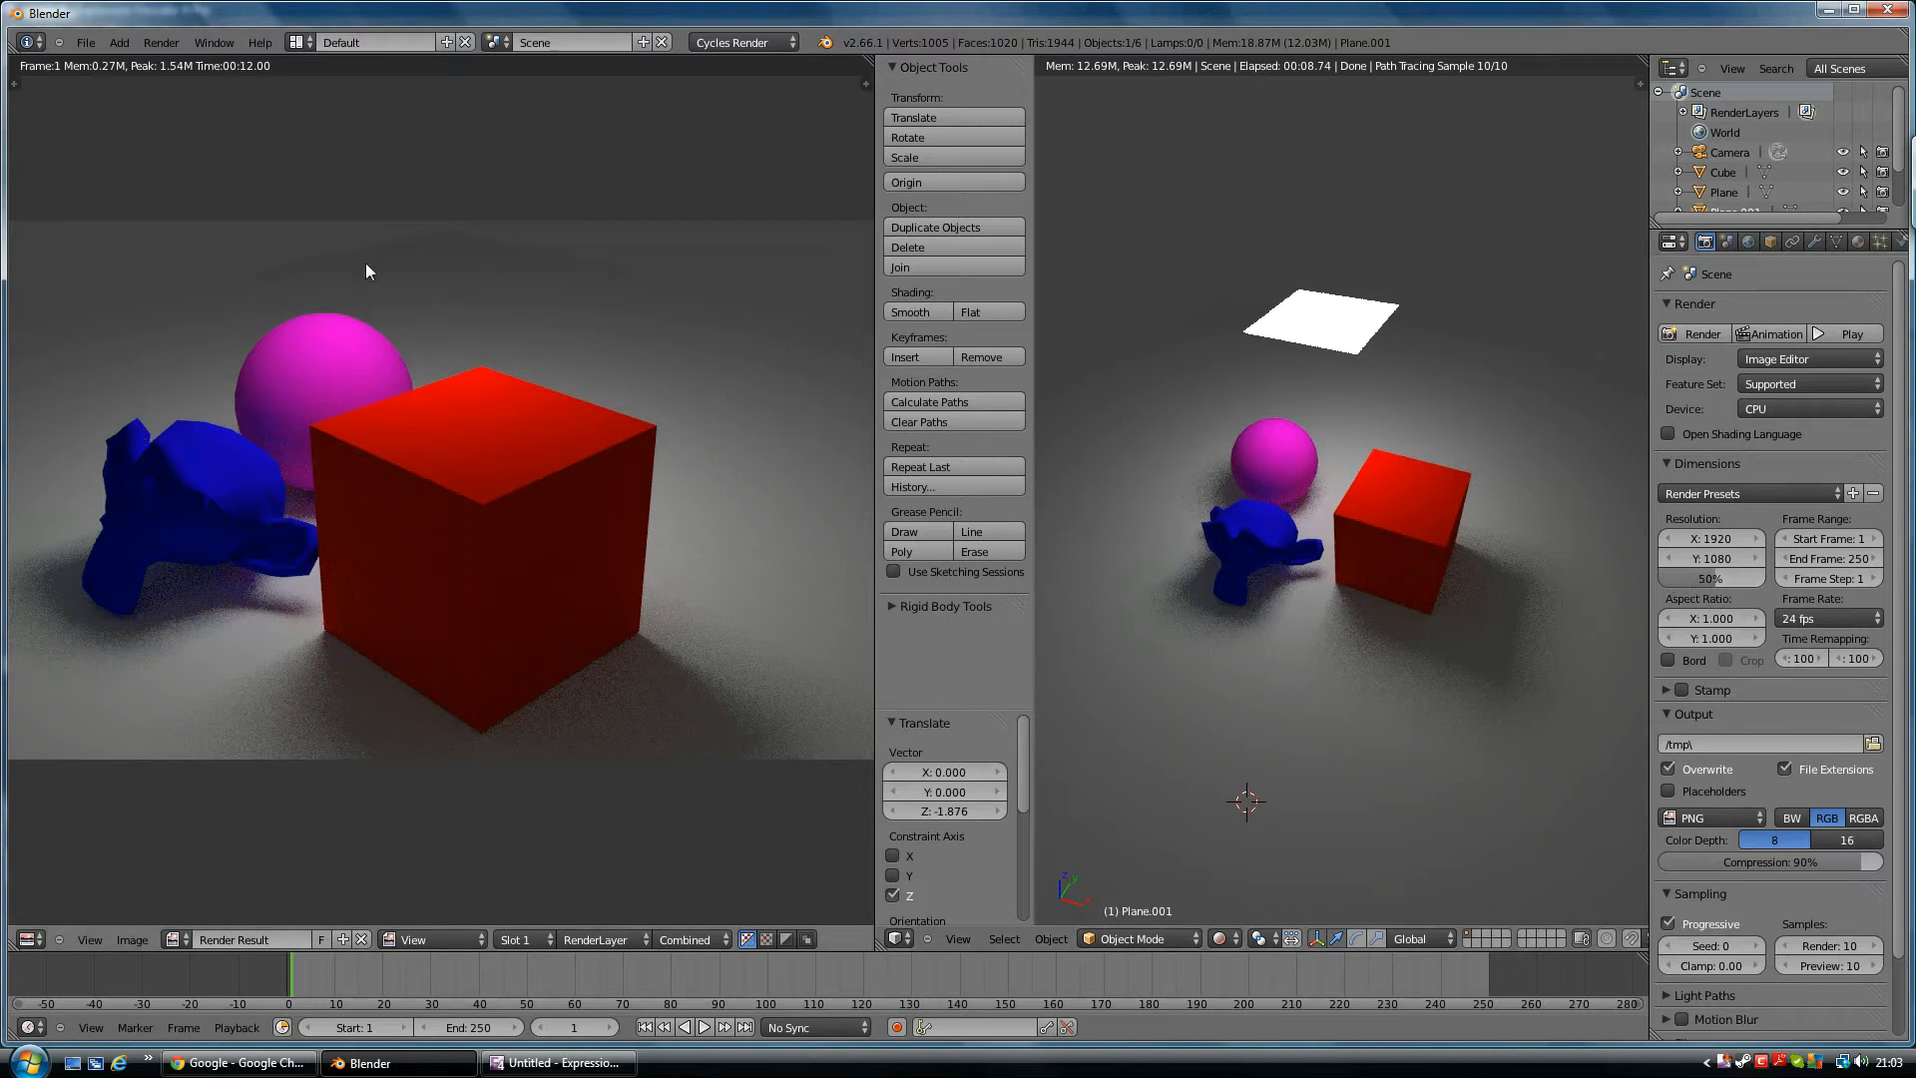
mouse_move(753, 595)
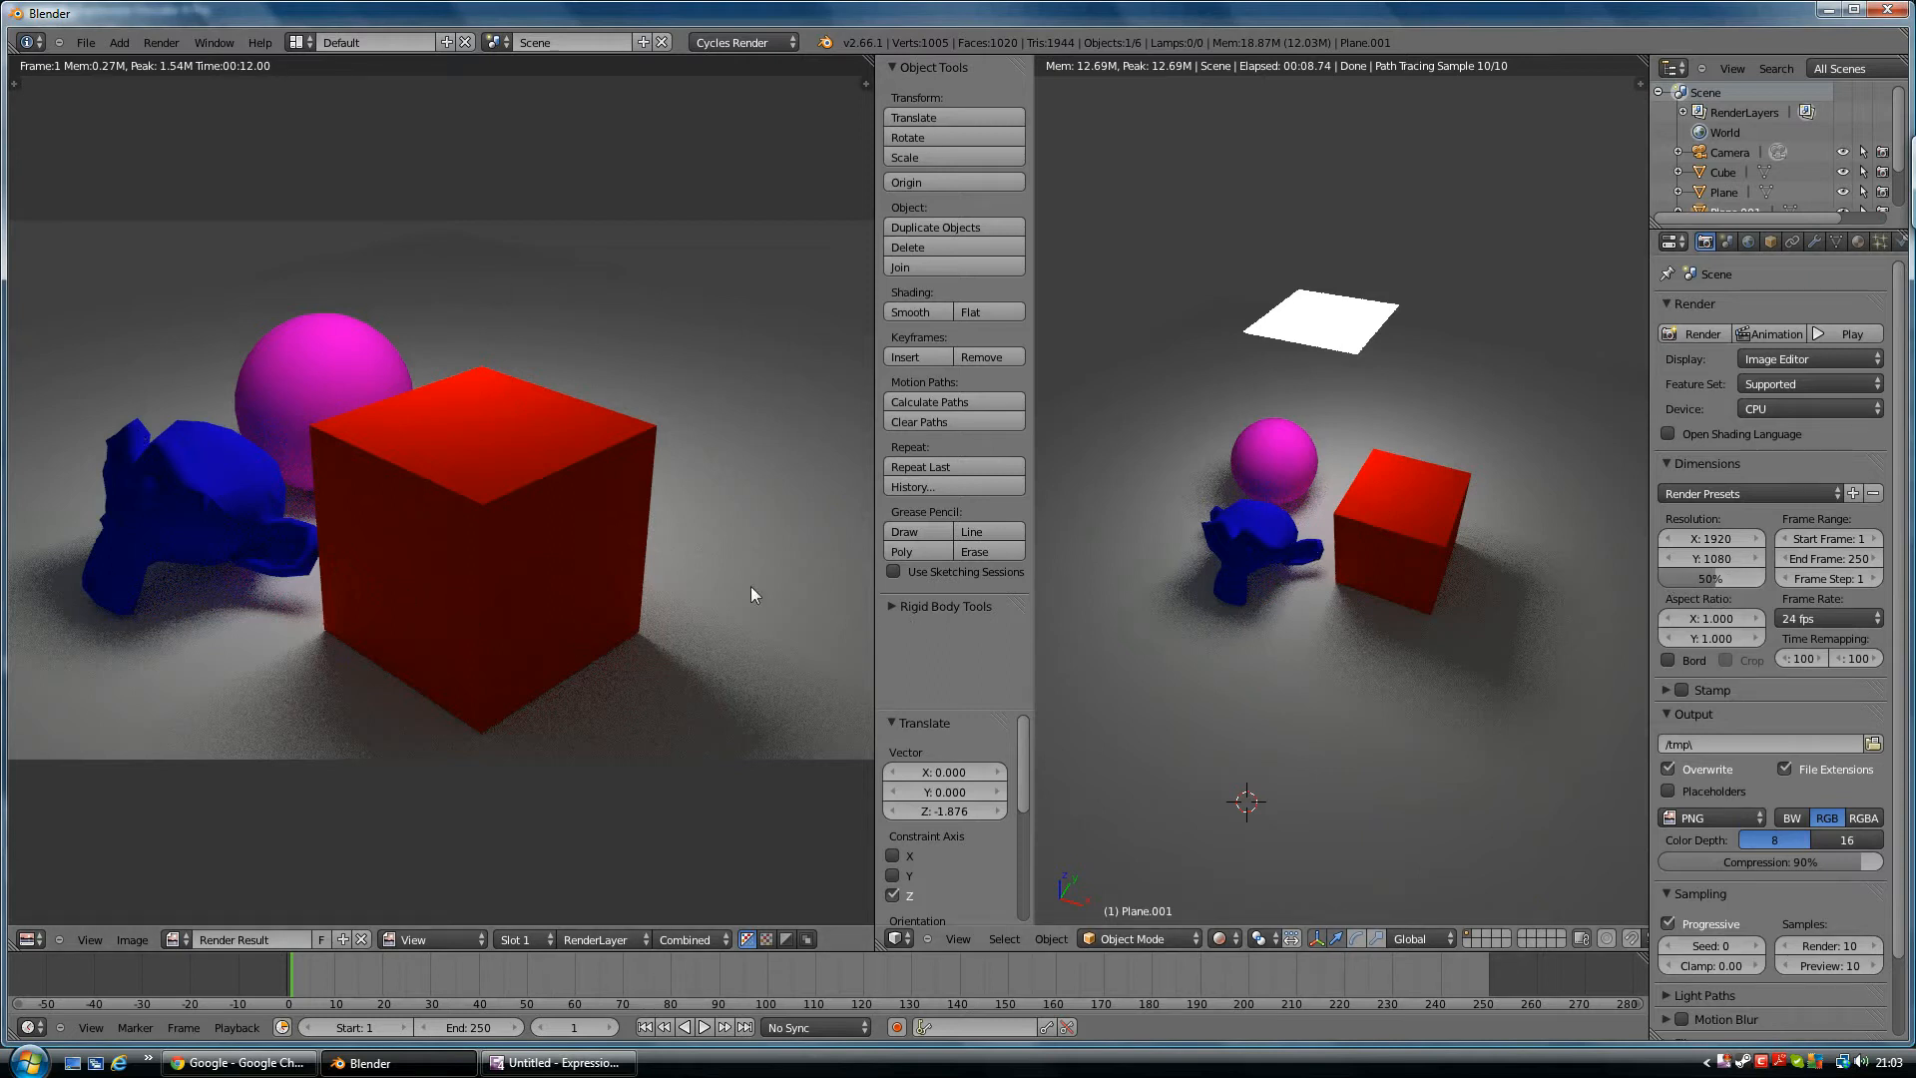
mouse_move(1277, 565)
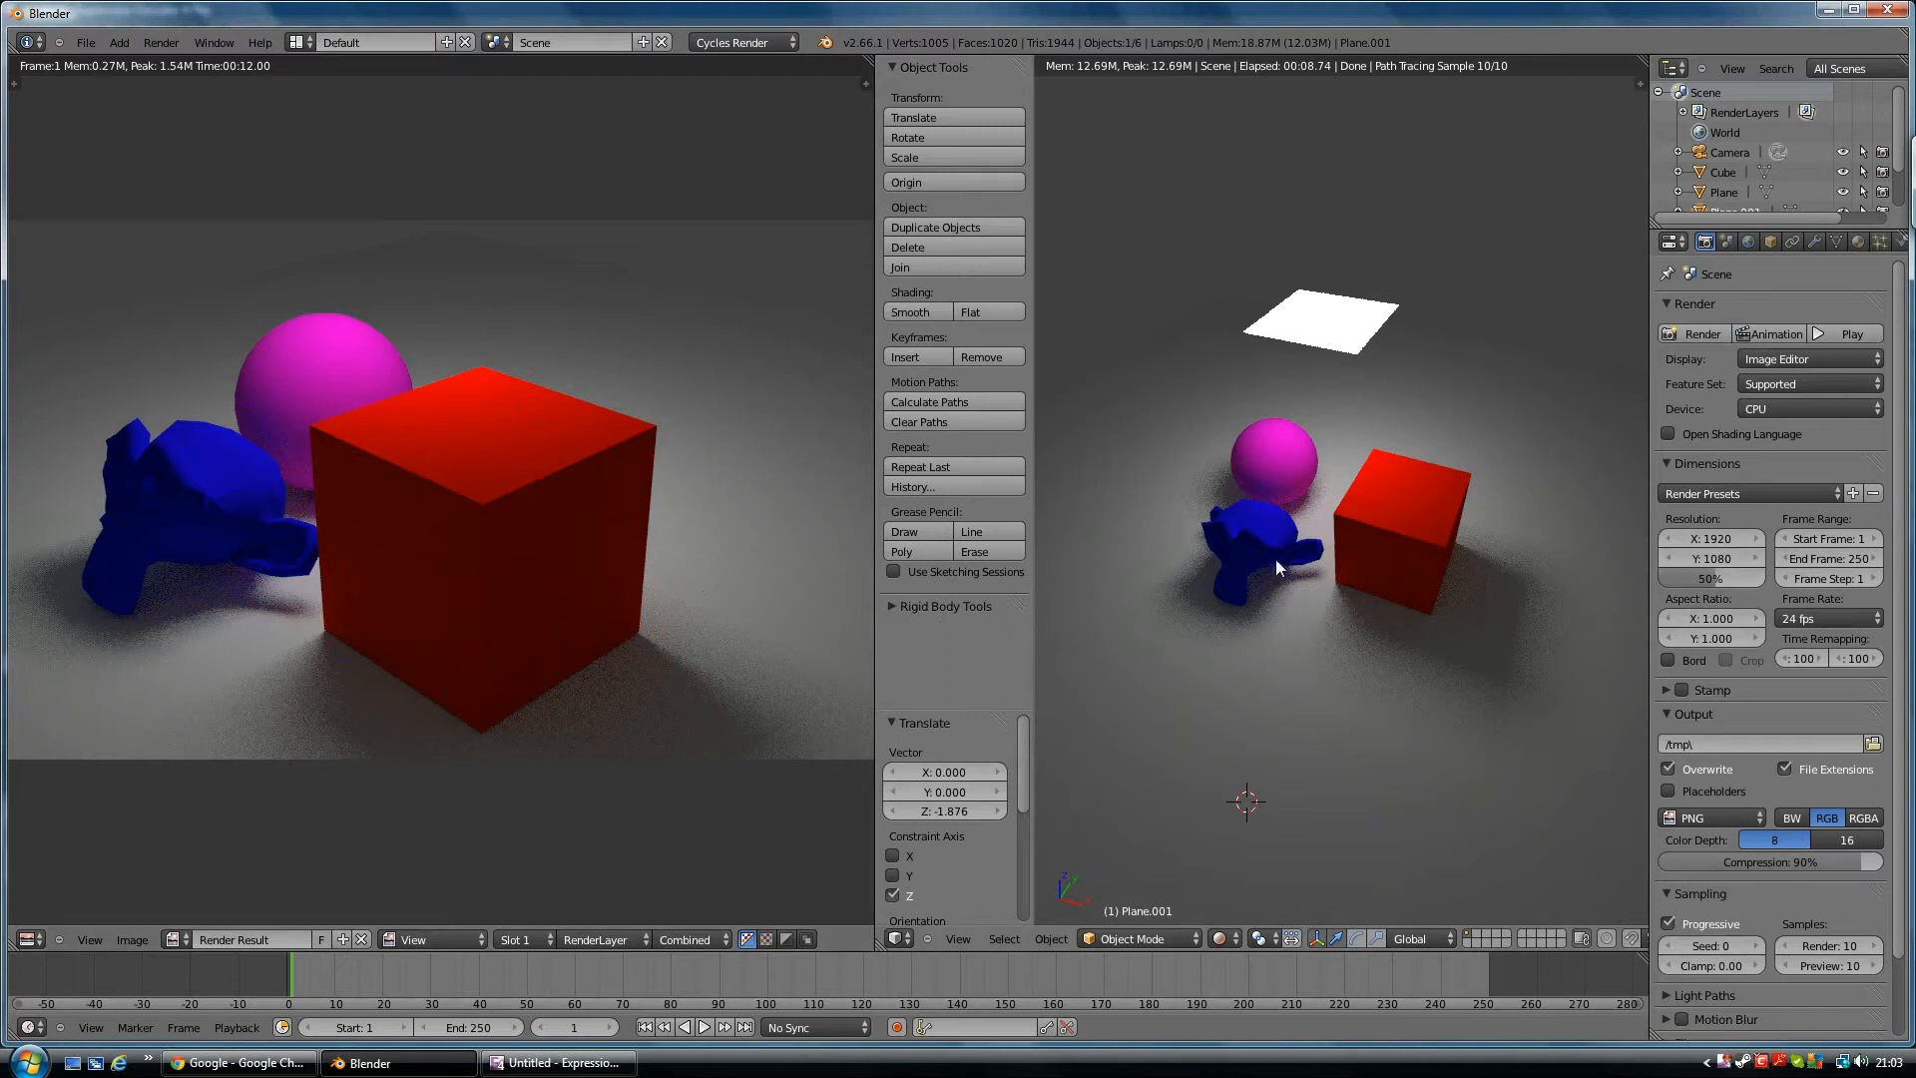
mouse_move(203, 588)
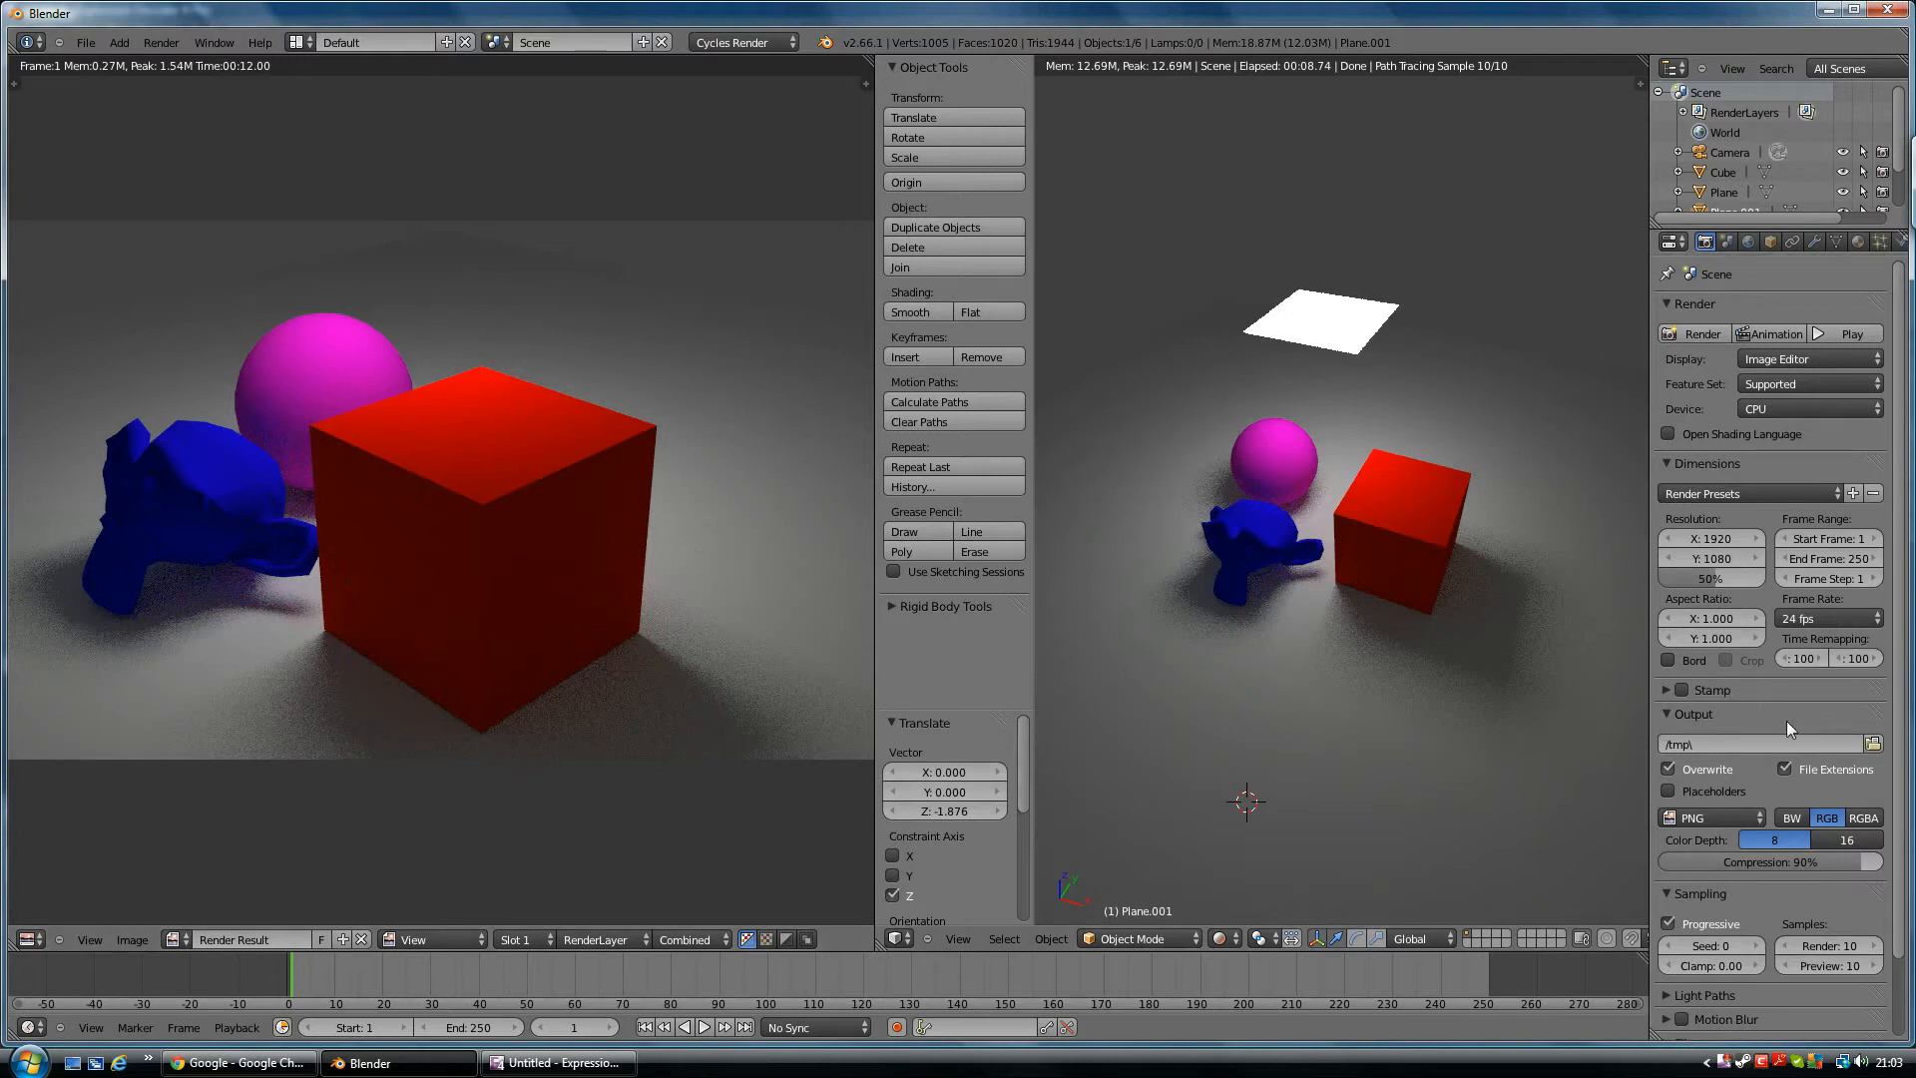
mouse_move(1896, 750)
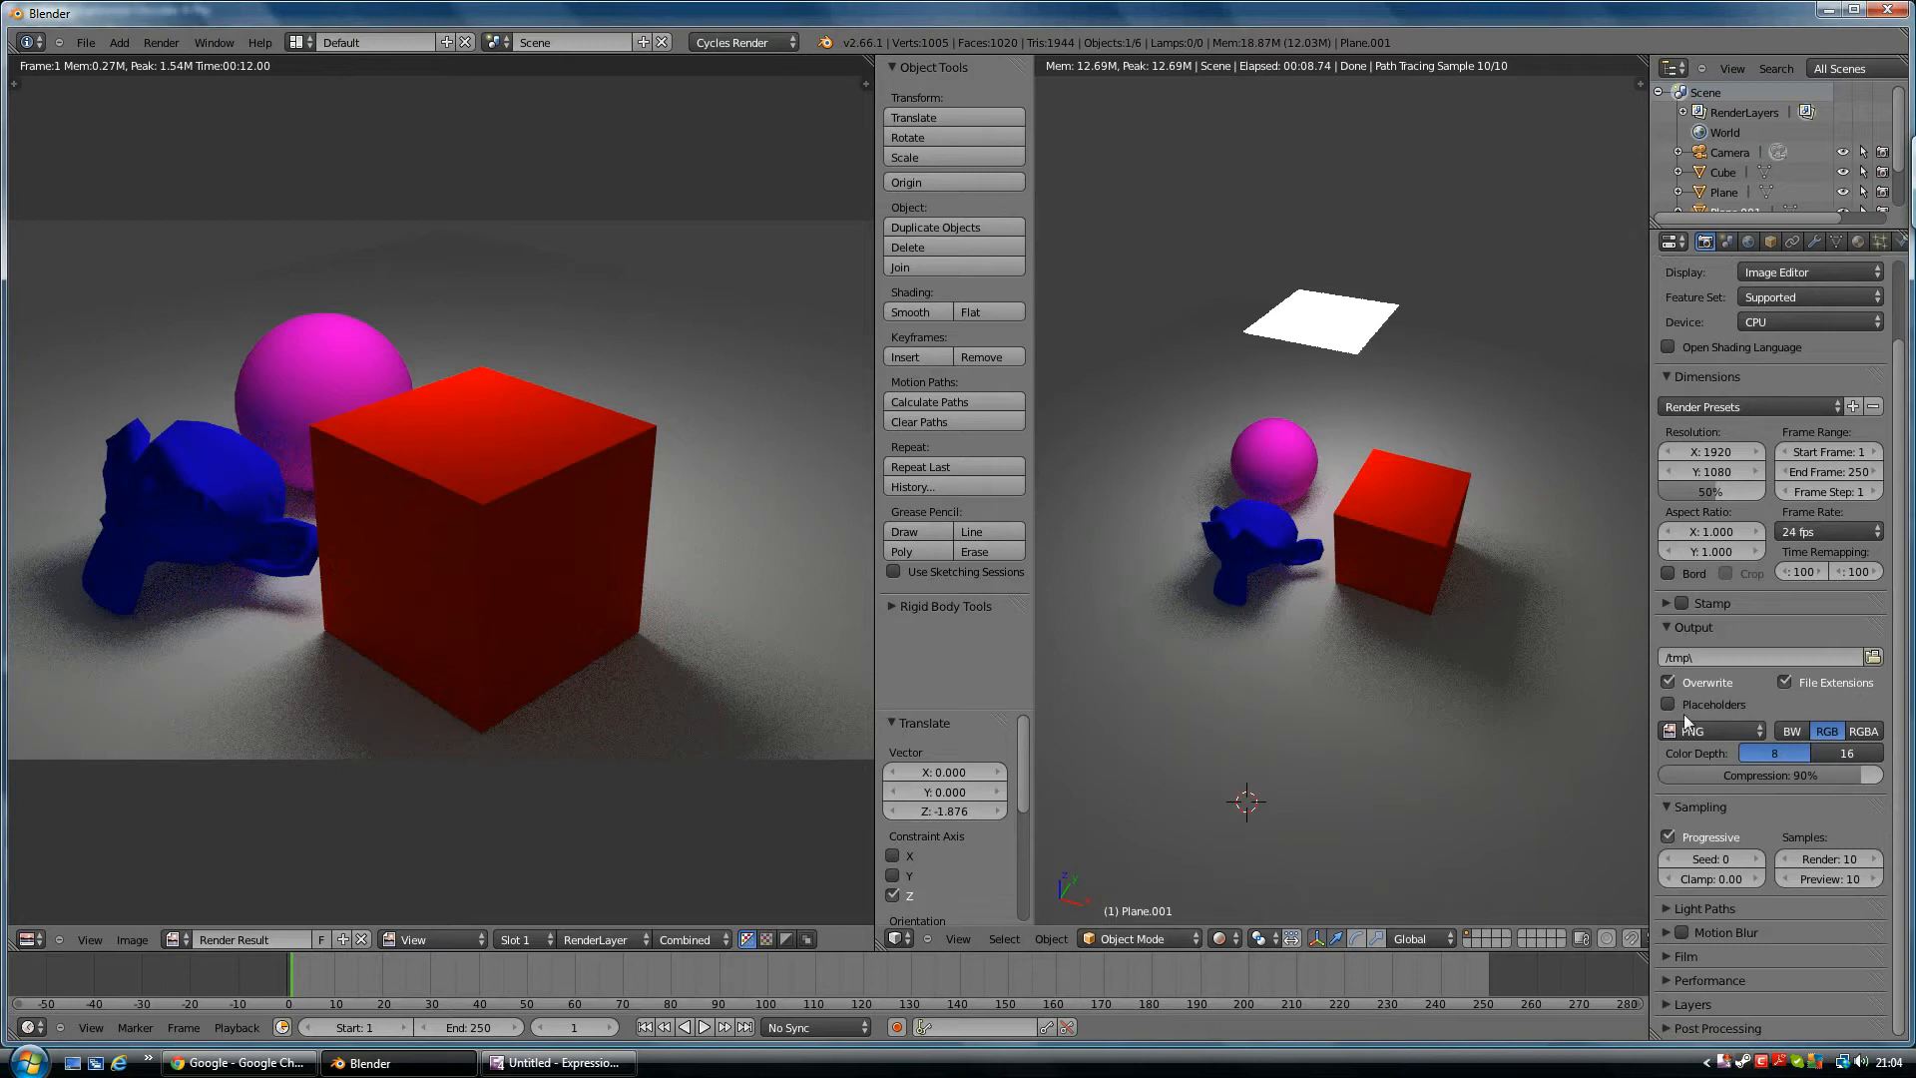
mouse_move(1698, 822)
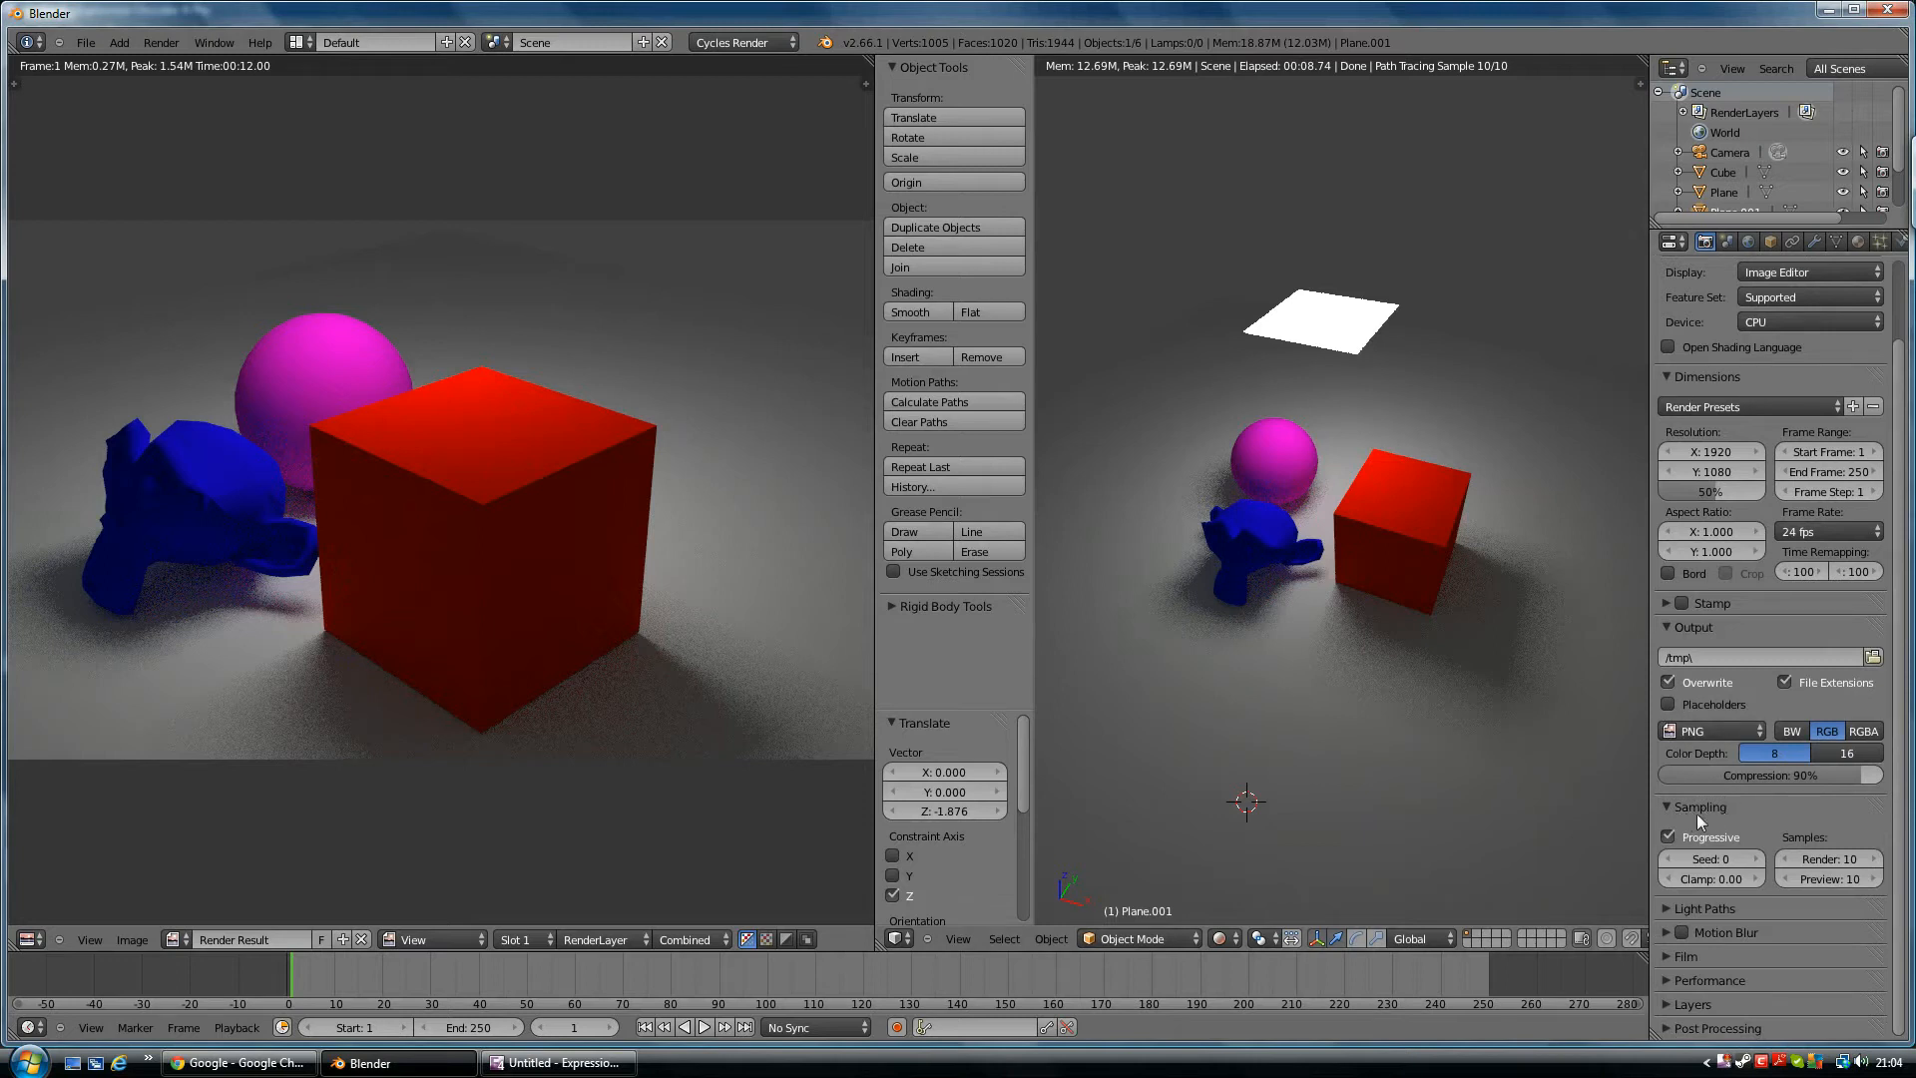
mouse_move(1746, 837)
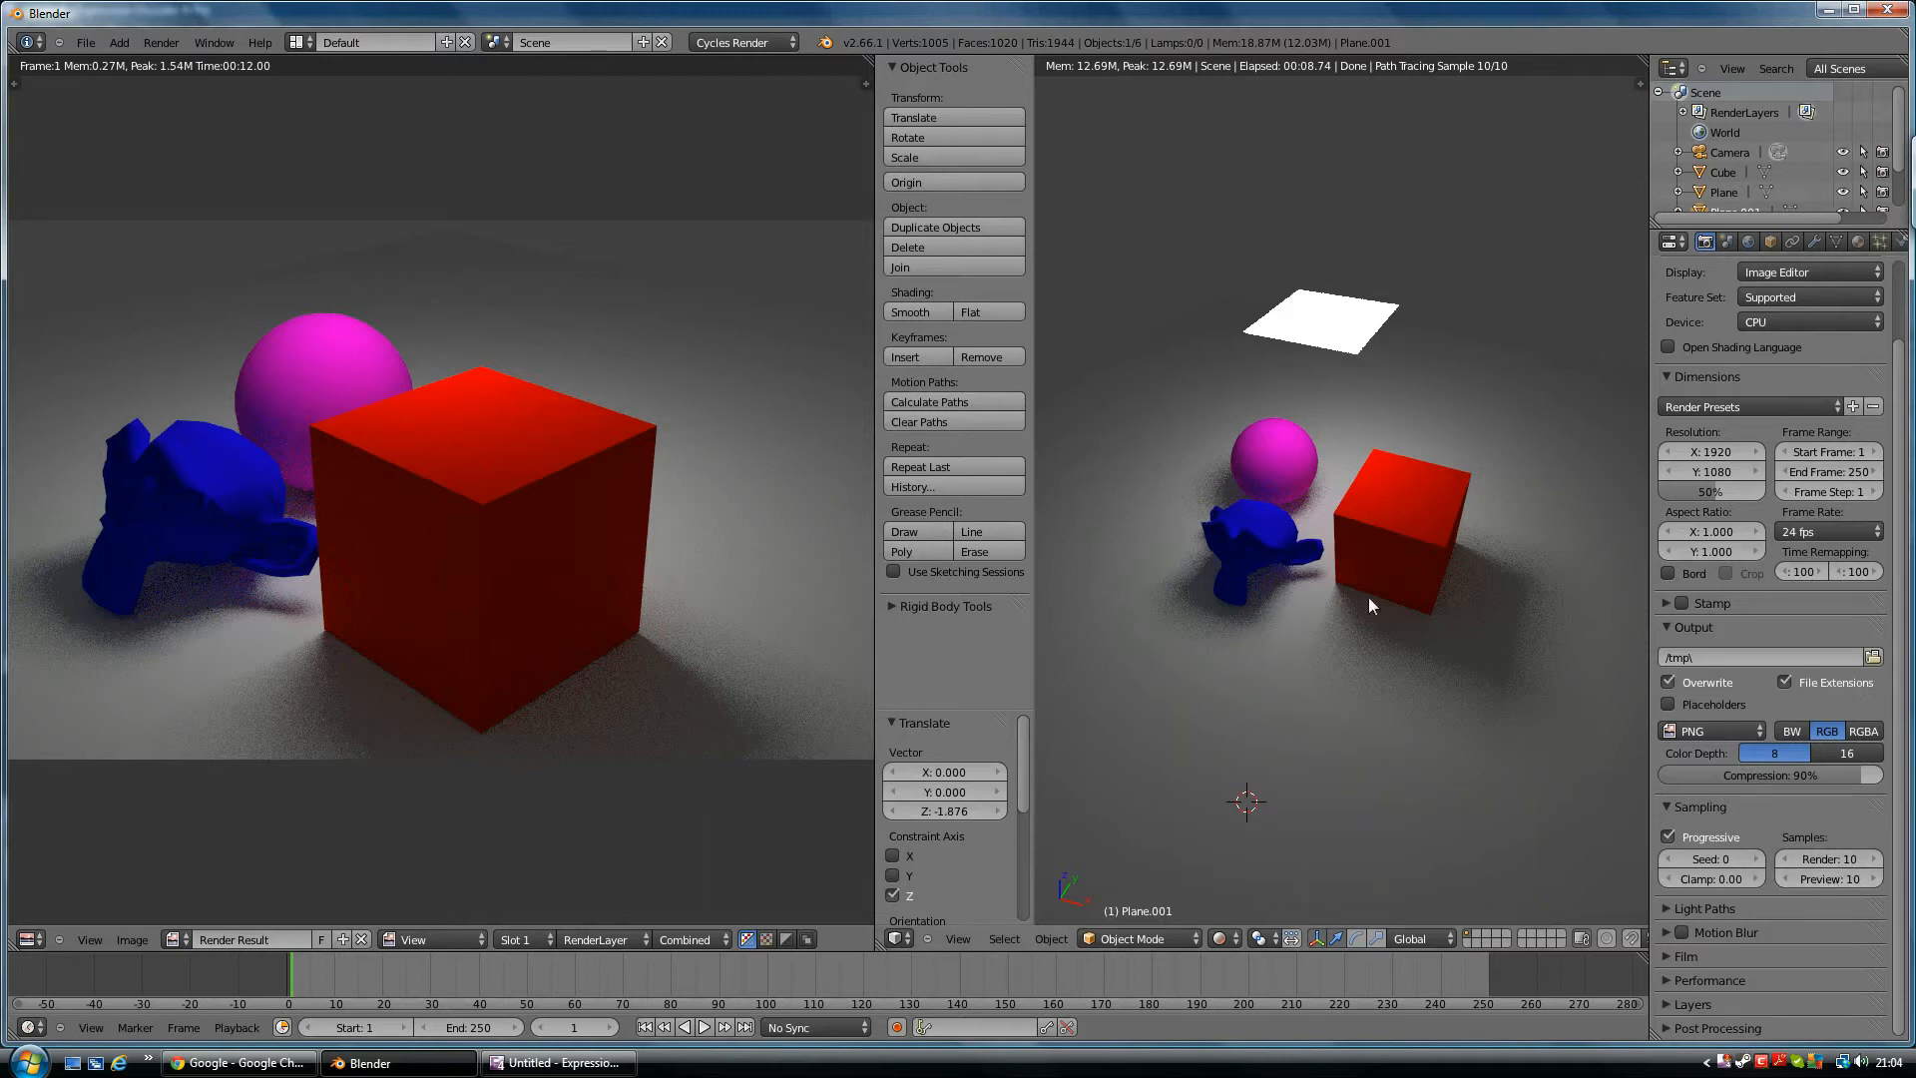
mouse_move(1885, 762)
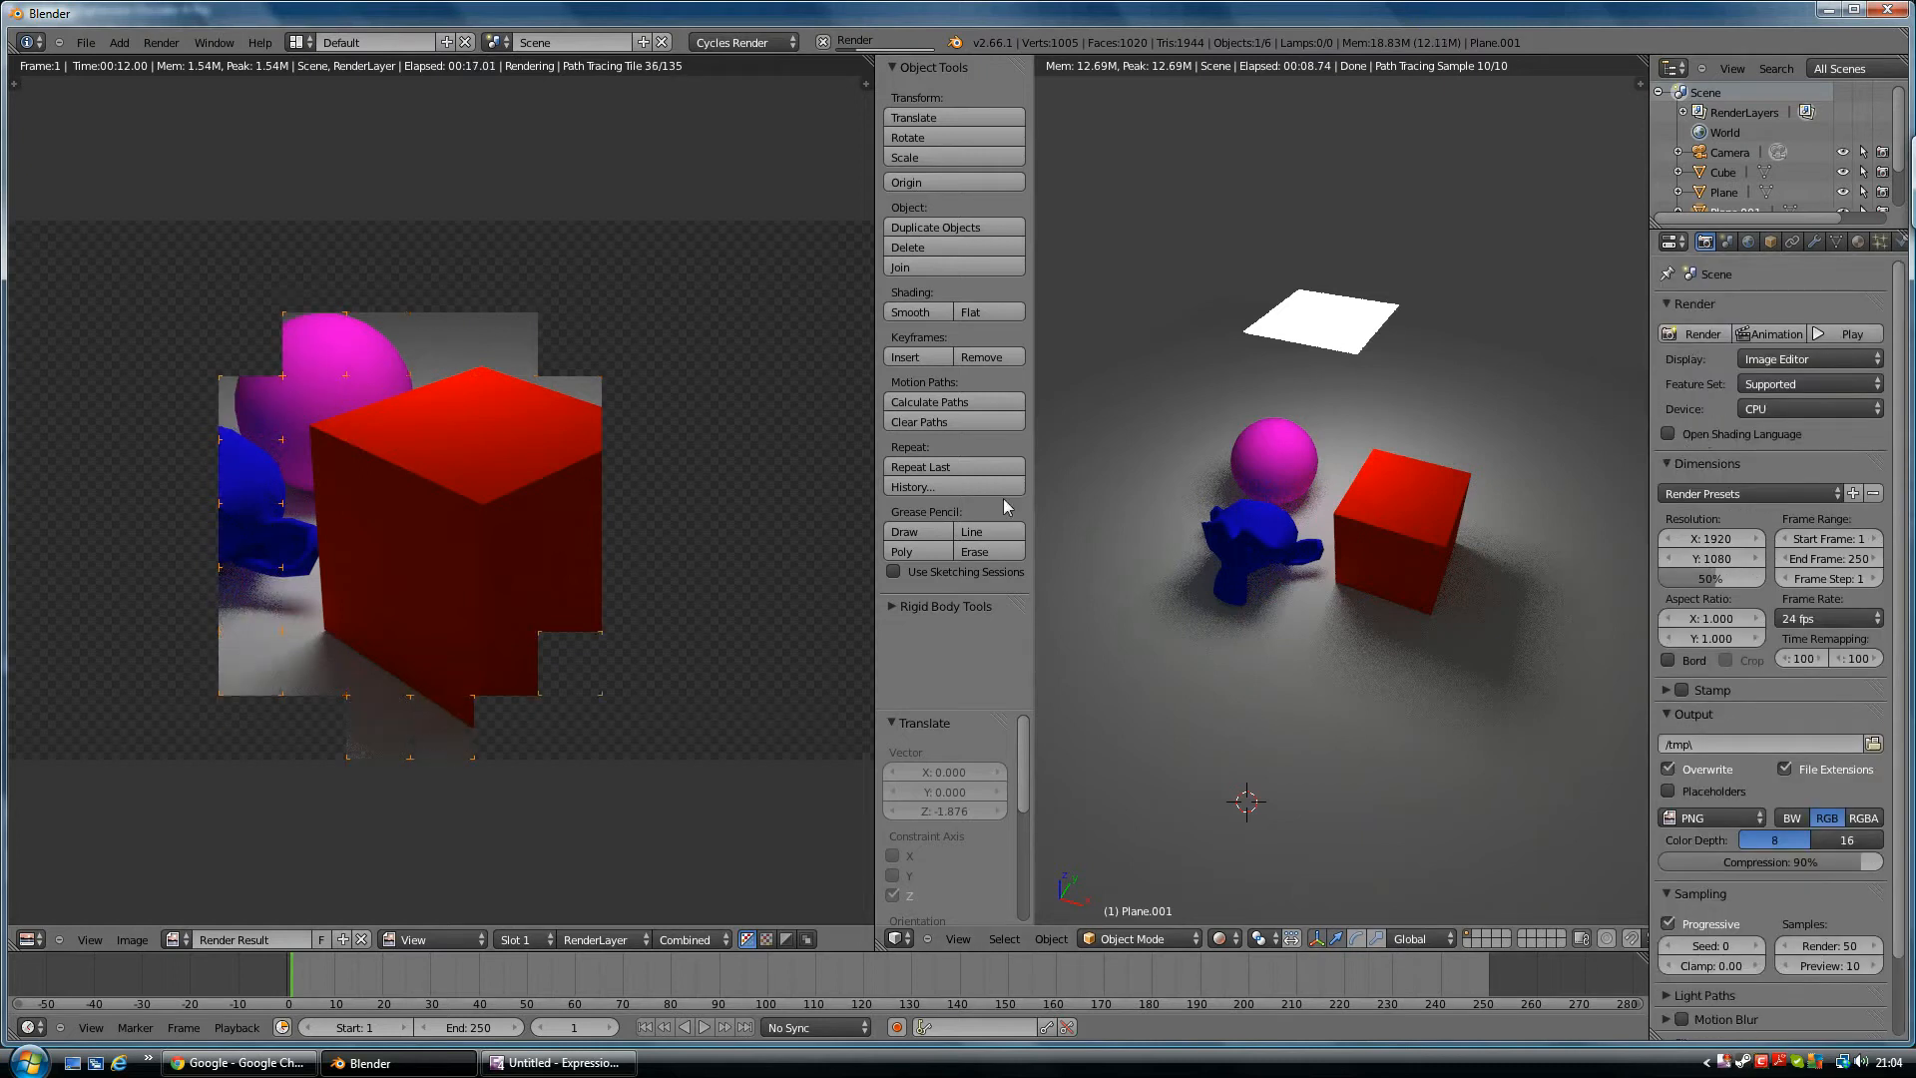
mouse_move(1736, 434)
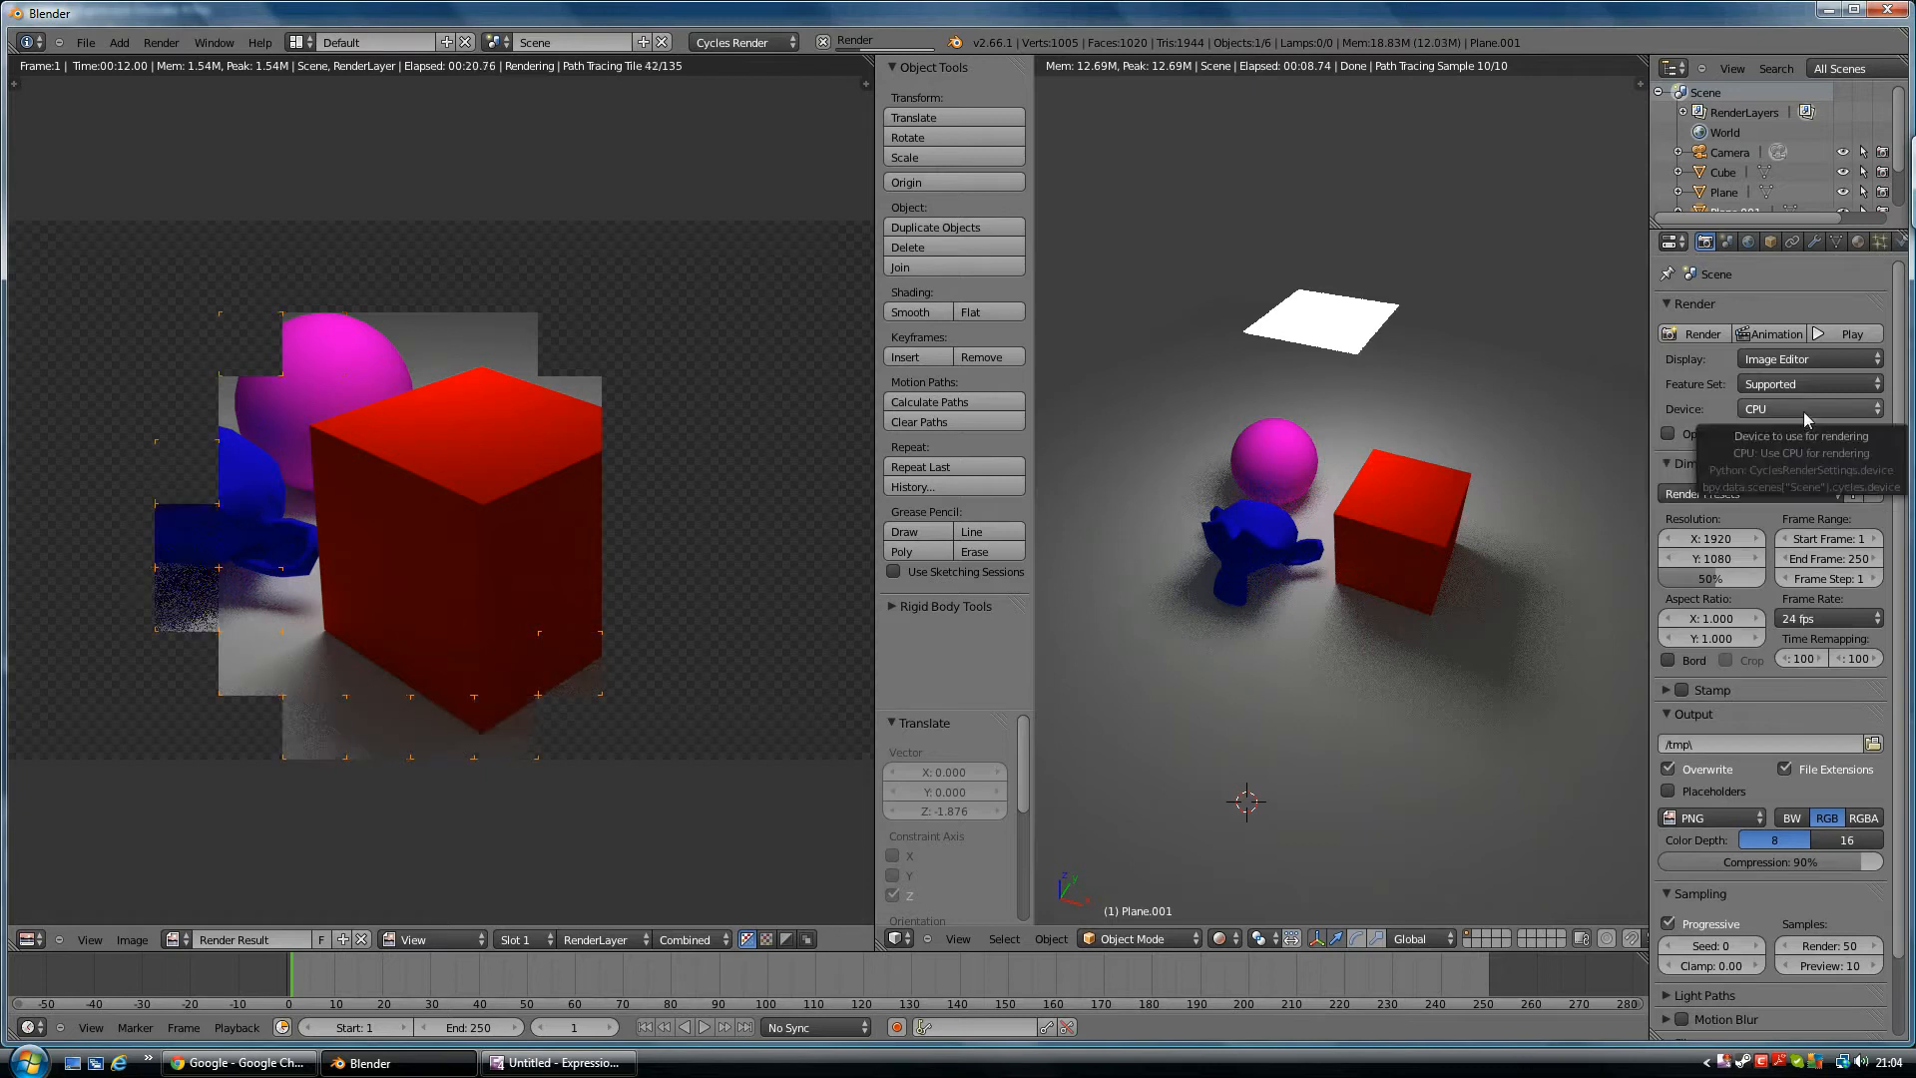
Keep the render device on CPU while the 50-sample render finishes
left_click(1803, 408)
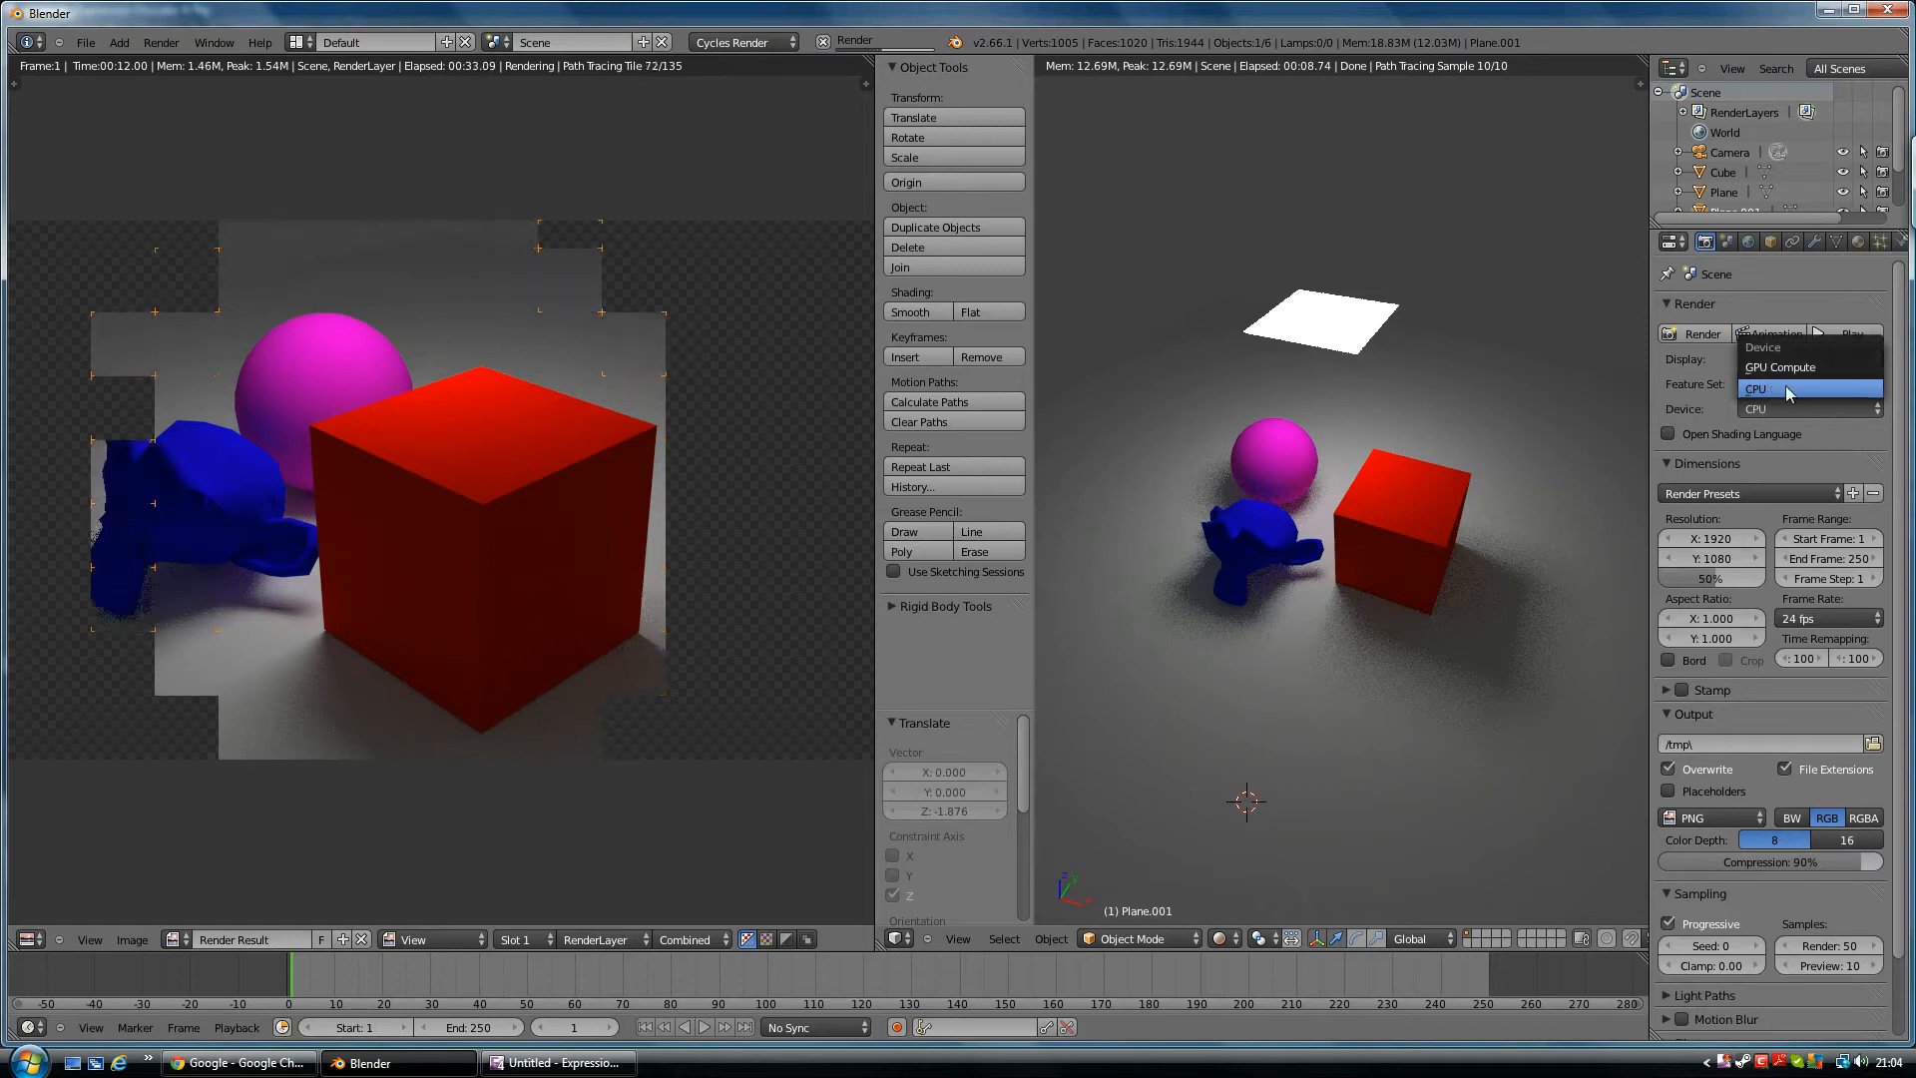
mouse_move(1779, 366)
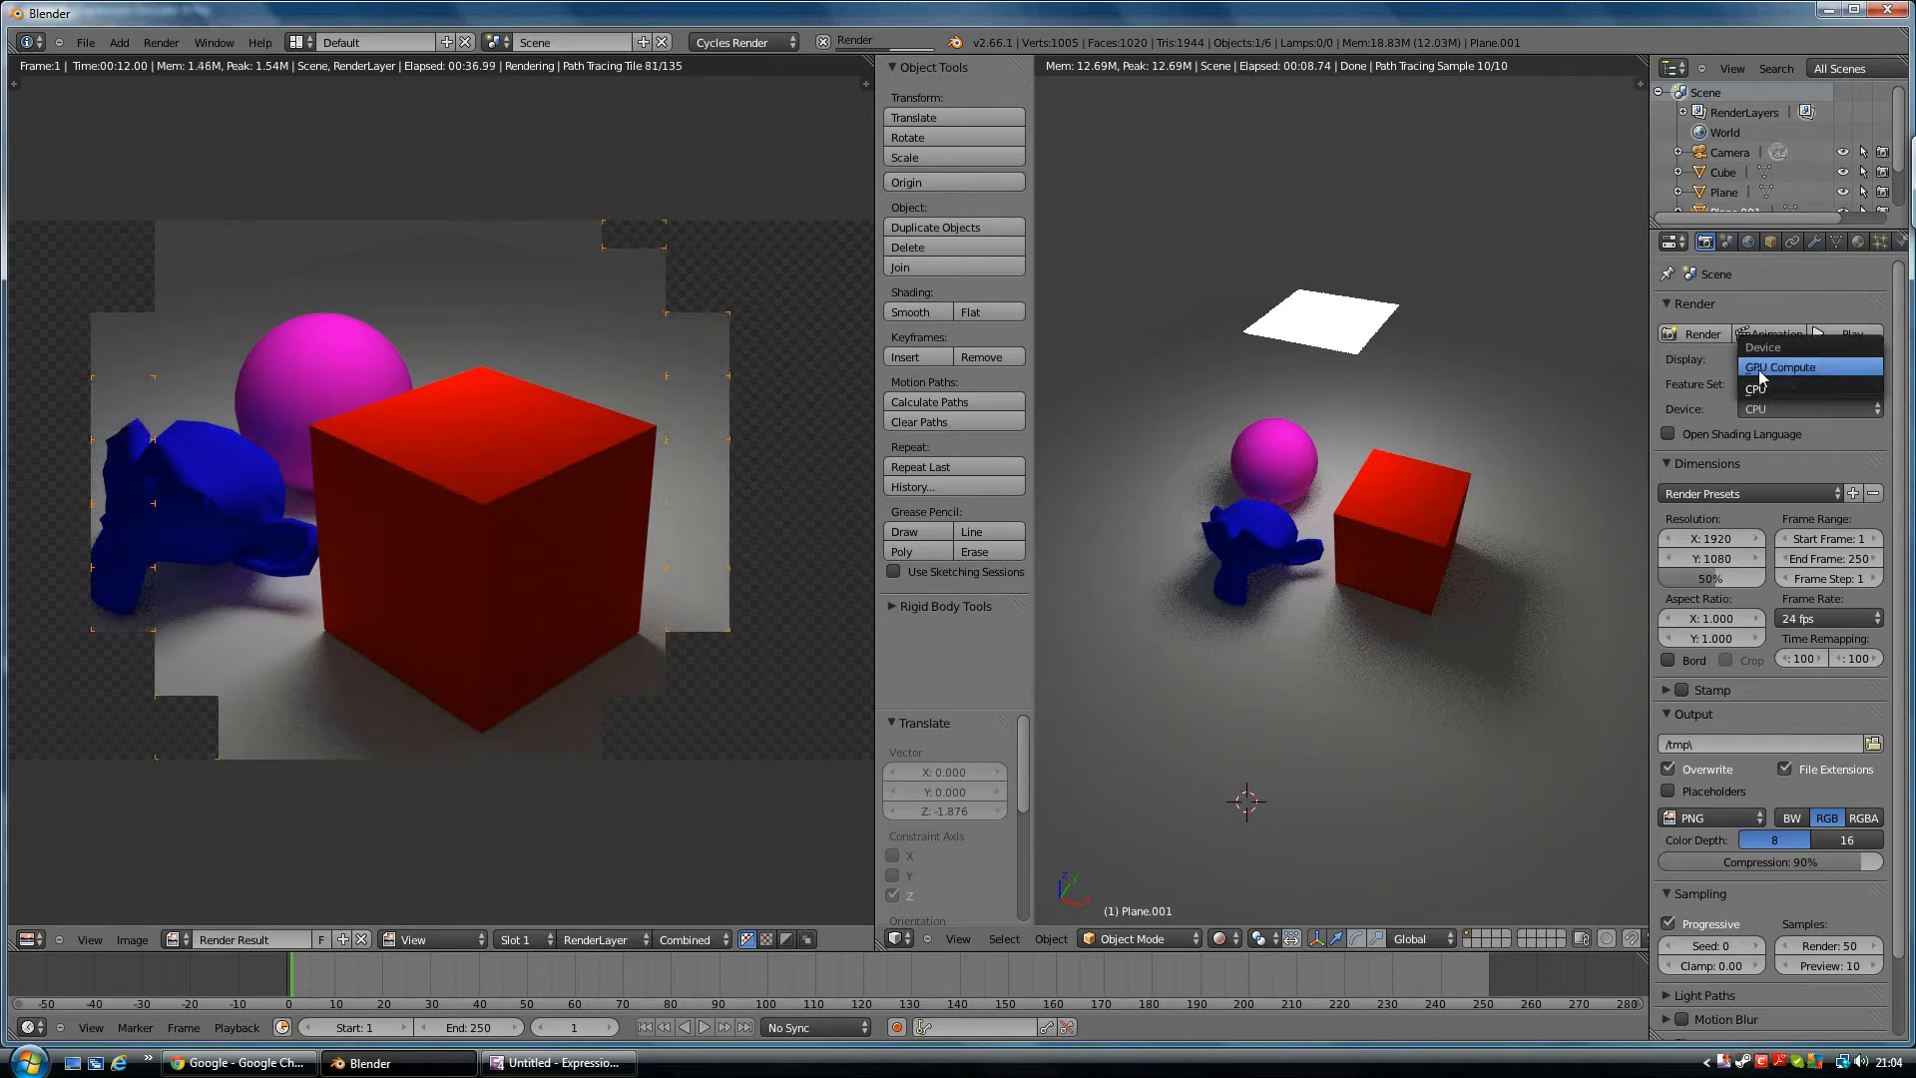
left_click(1755, 389)
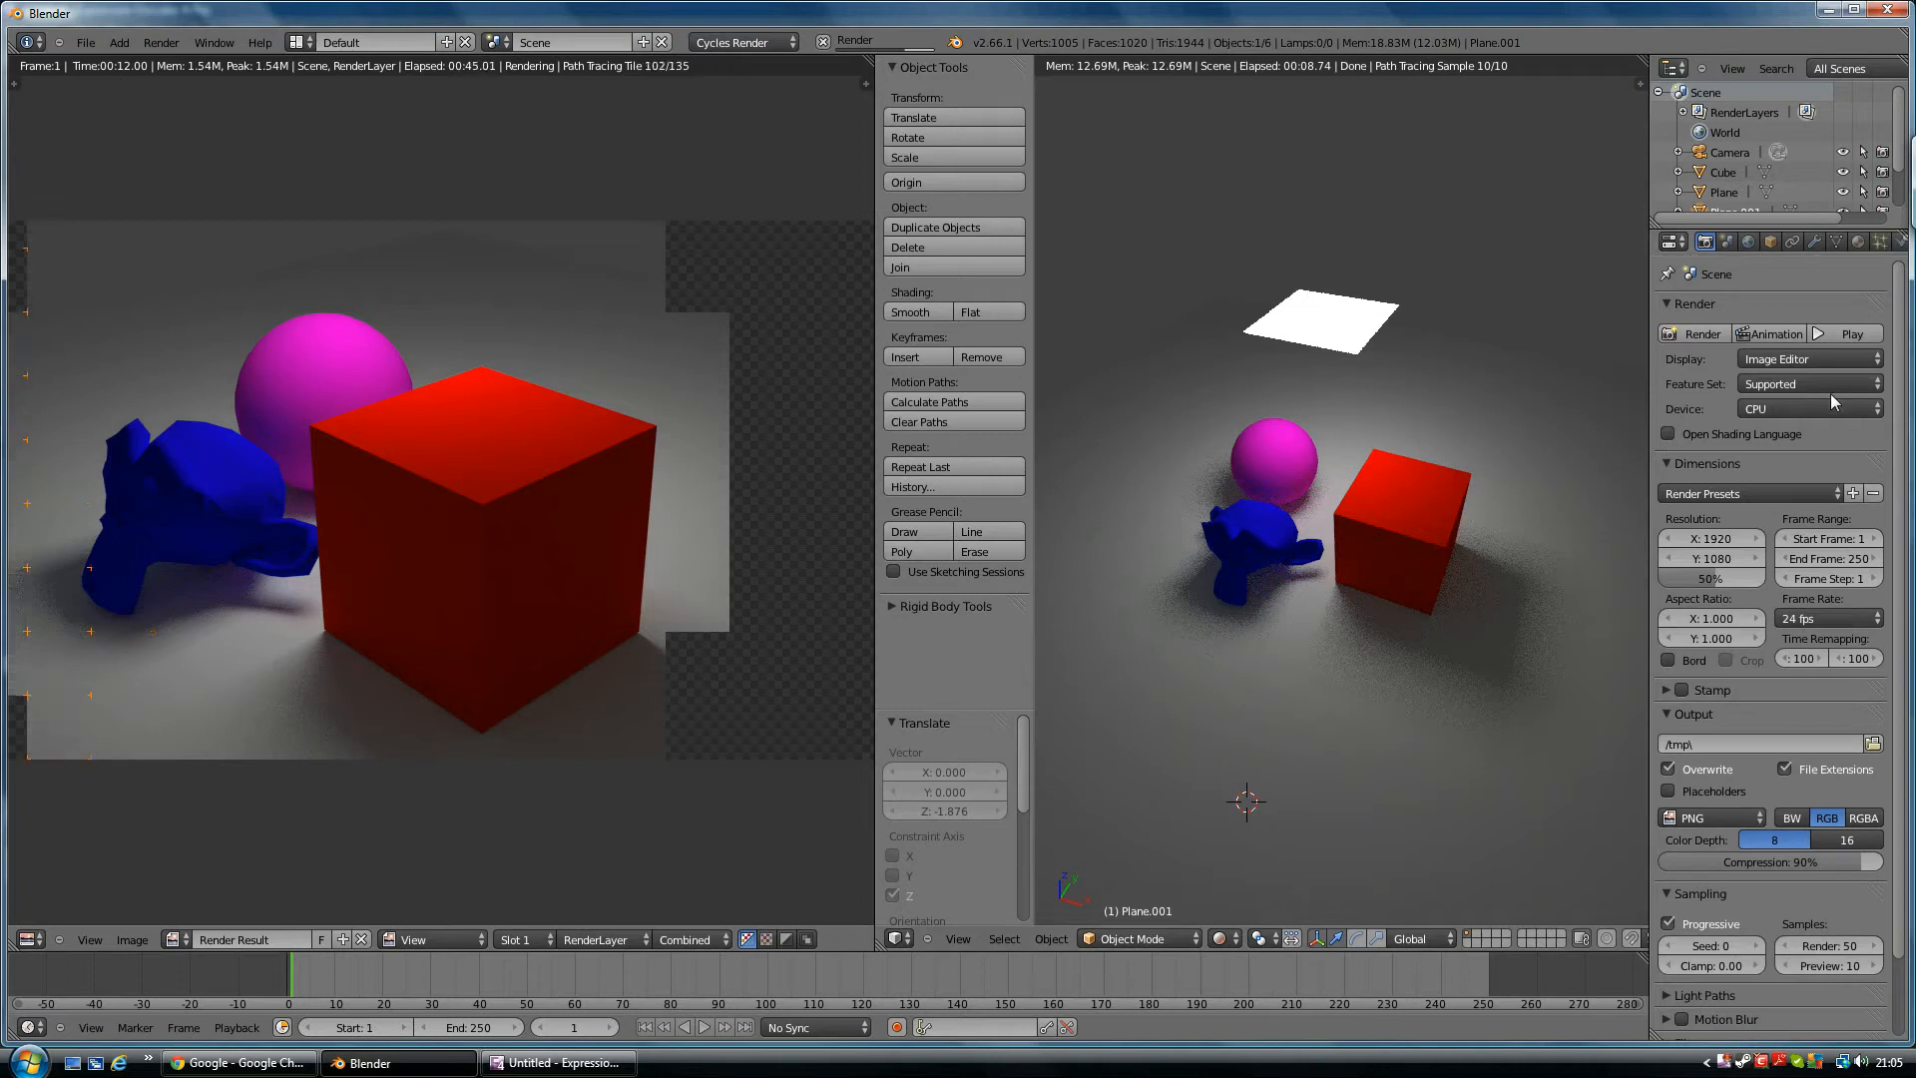
mouse_move(1824, 409)
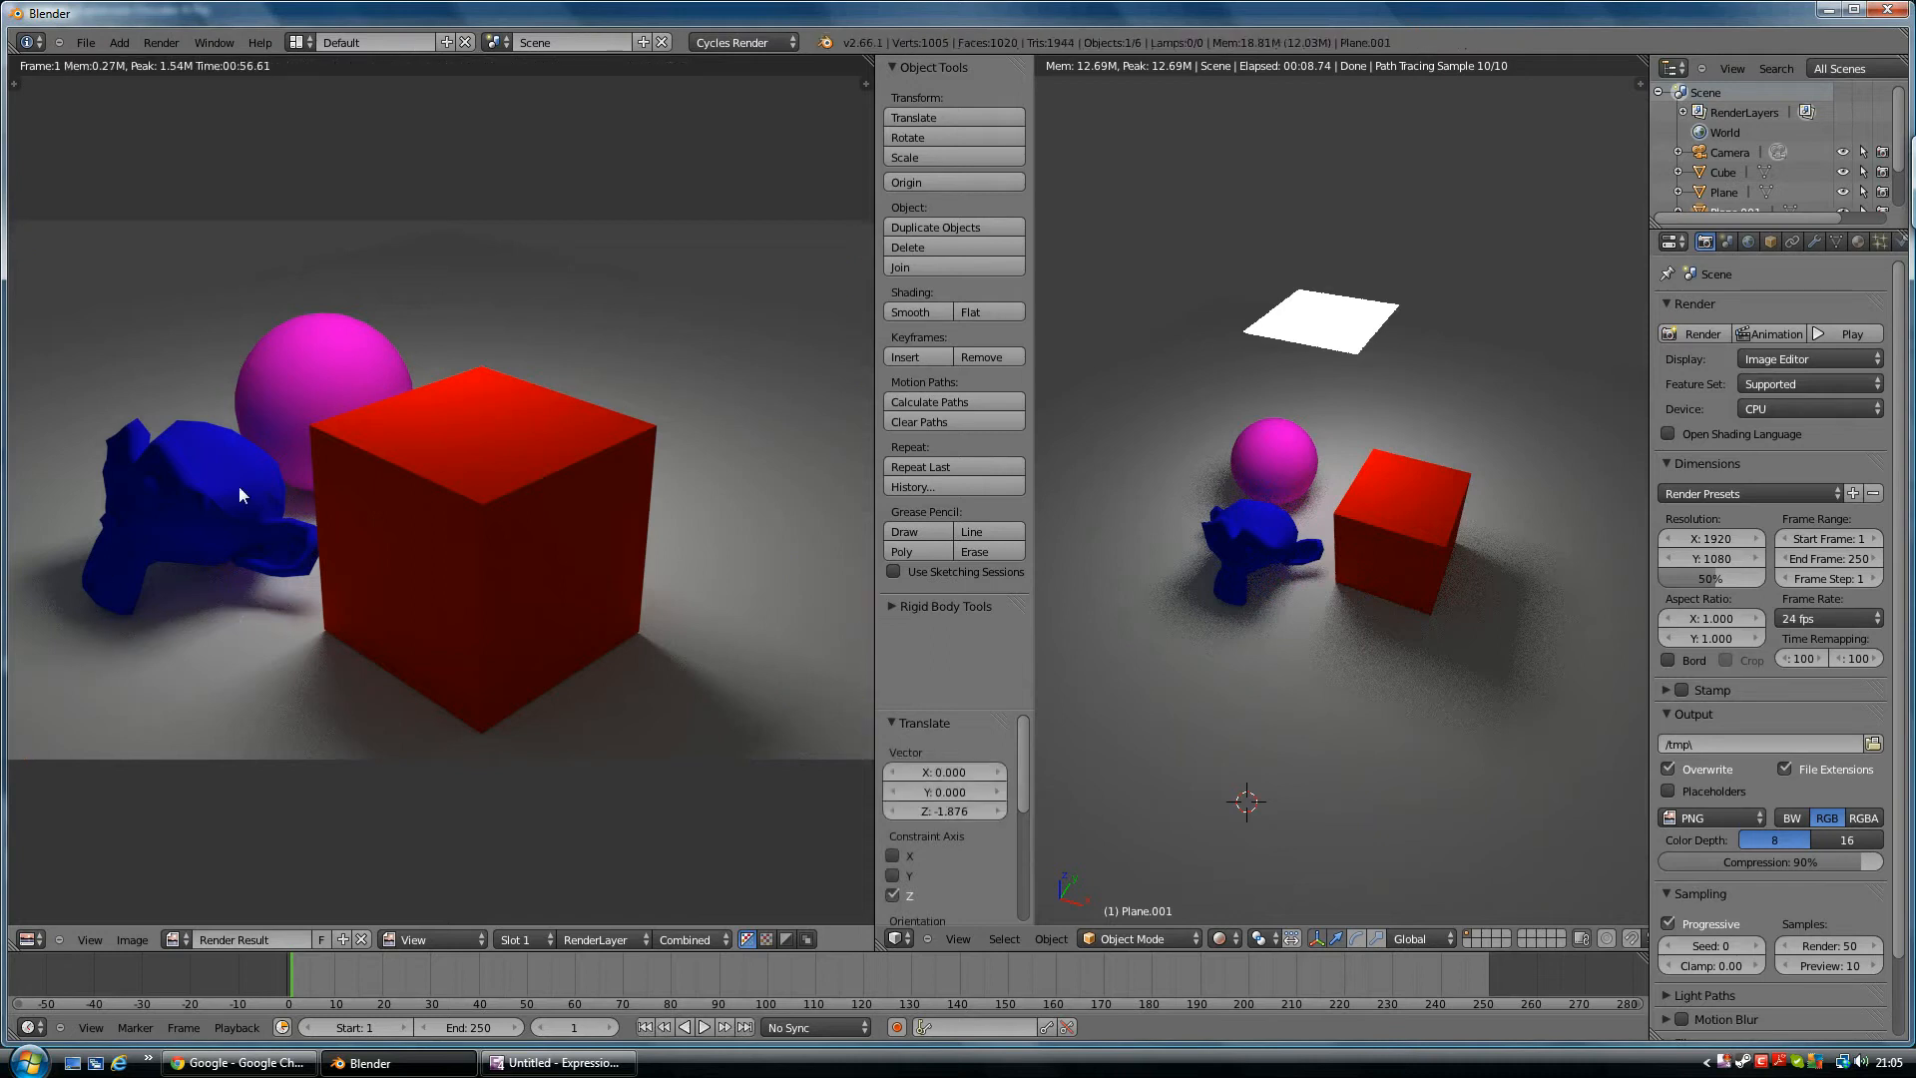
mouse_move(128, 482)
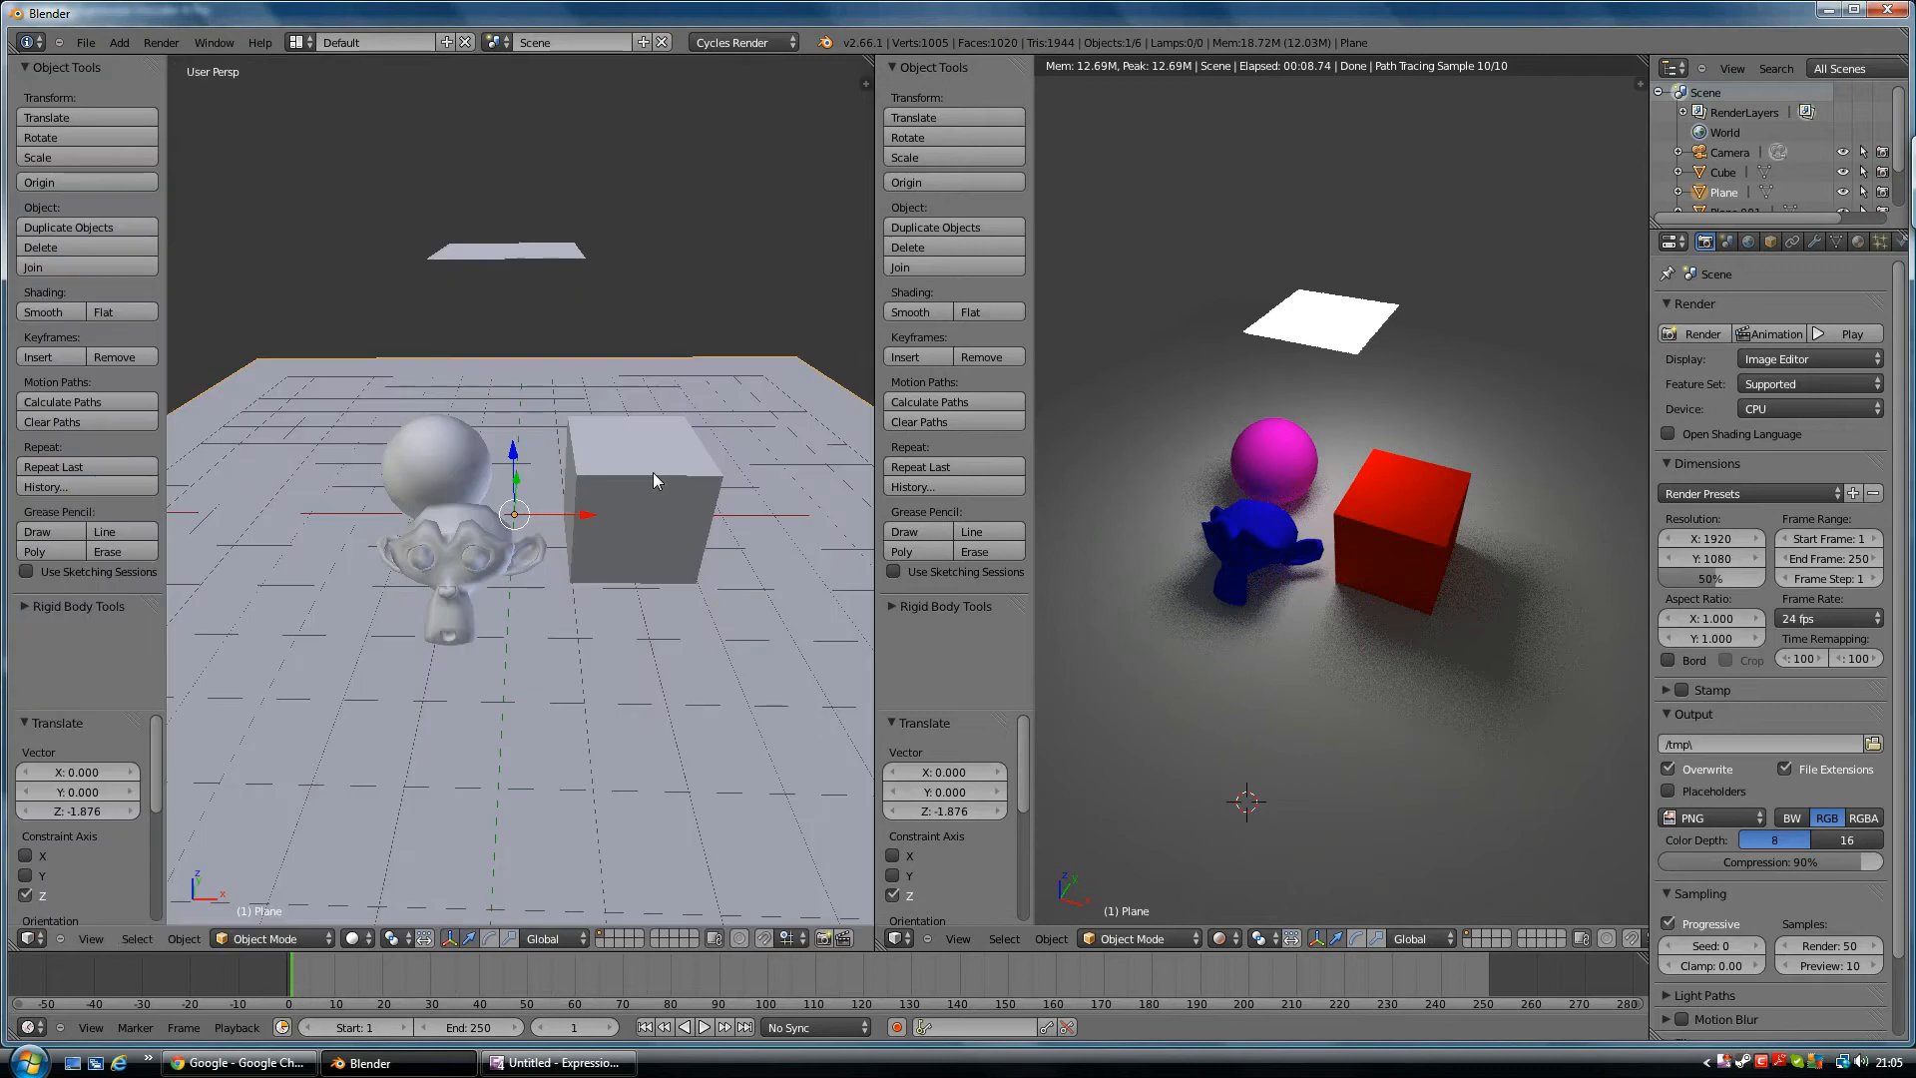
Select the overhead light plane and move it along Y to -2.653
left_click(507, 251)
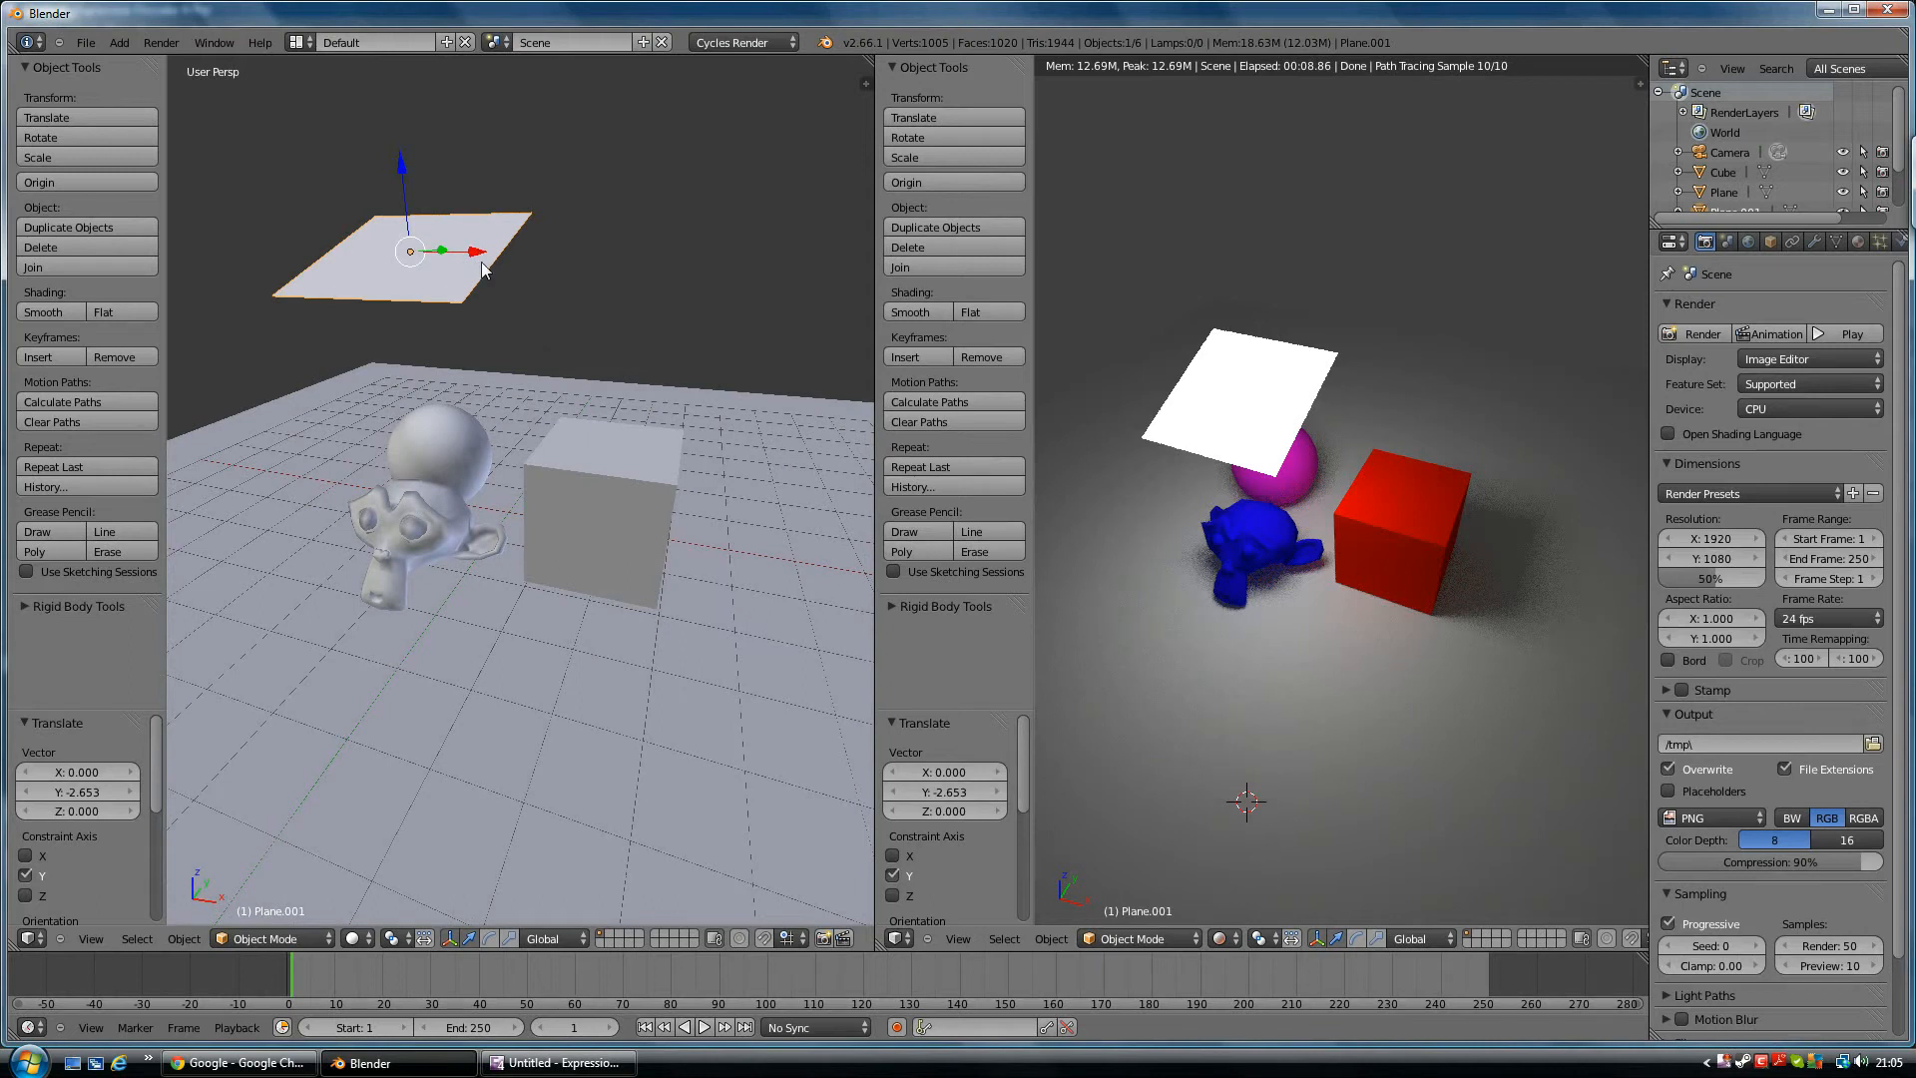
mouse_move(551, 266)
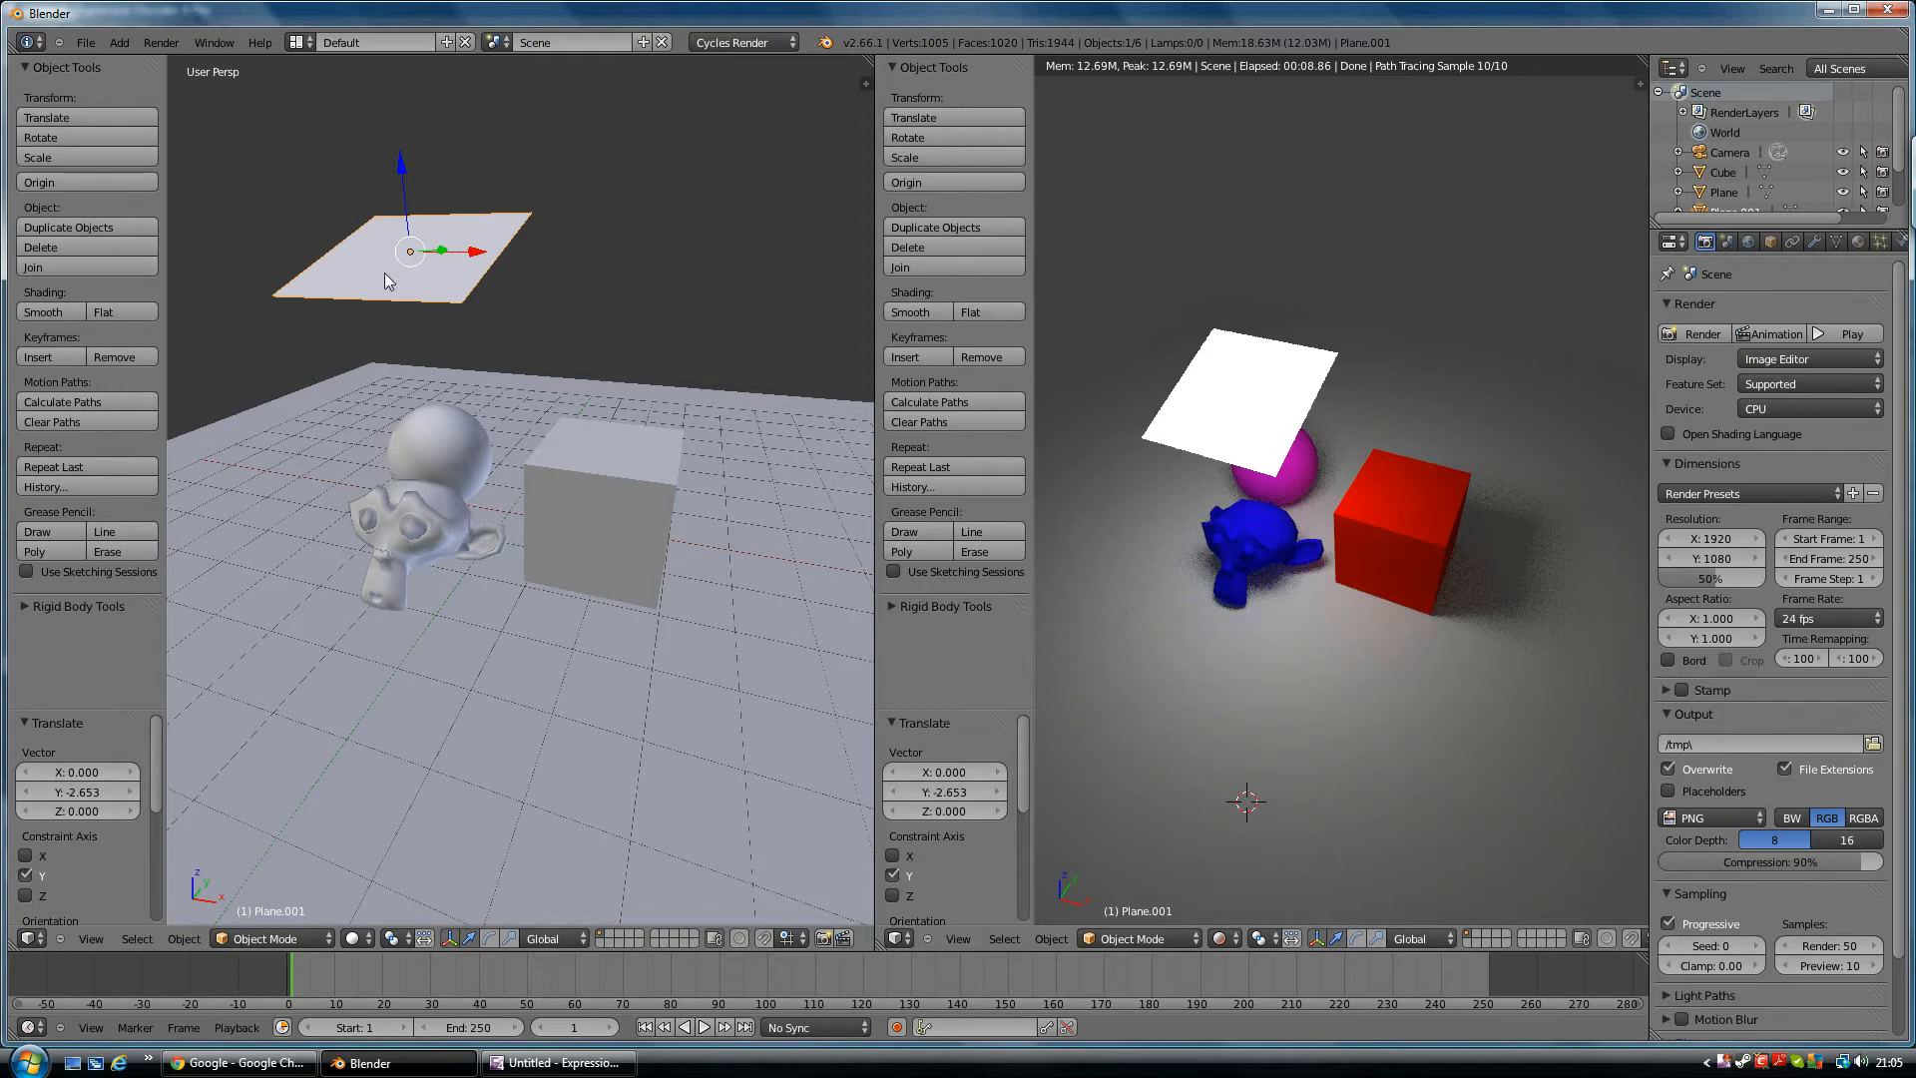
Duplicate the overhead light plane and place the copy above the cube
left_click(85, 226)
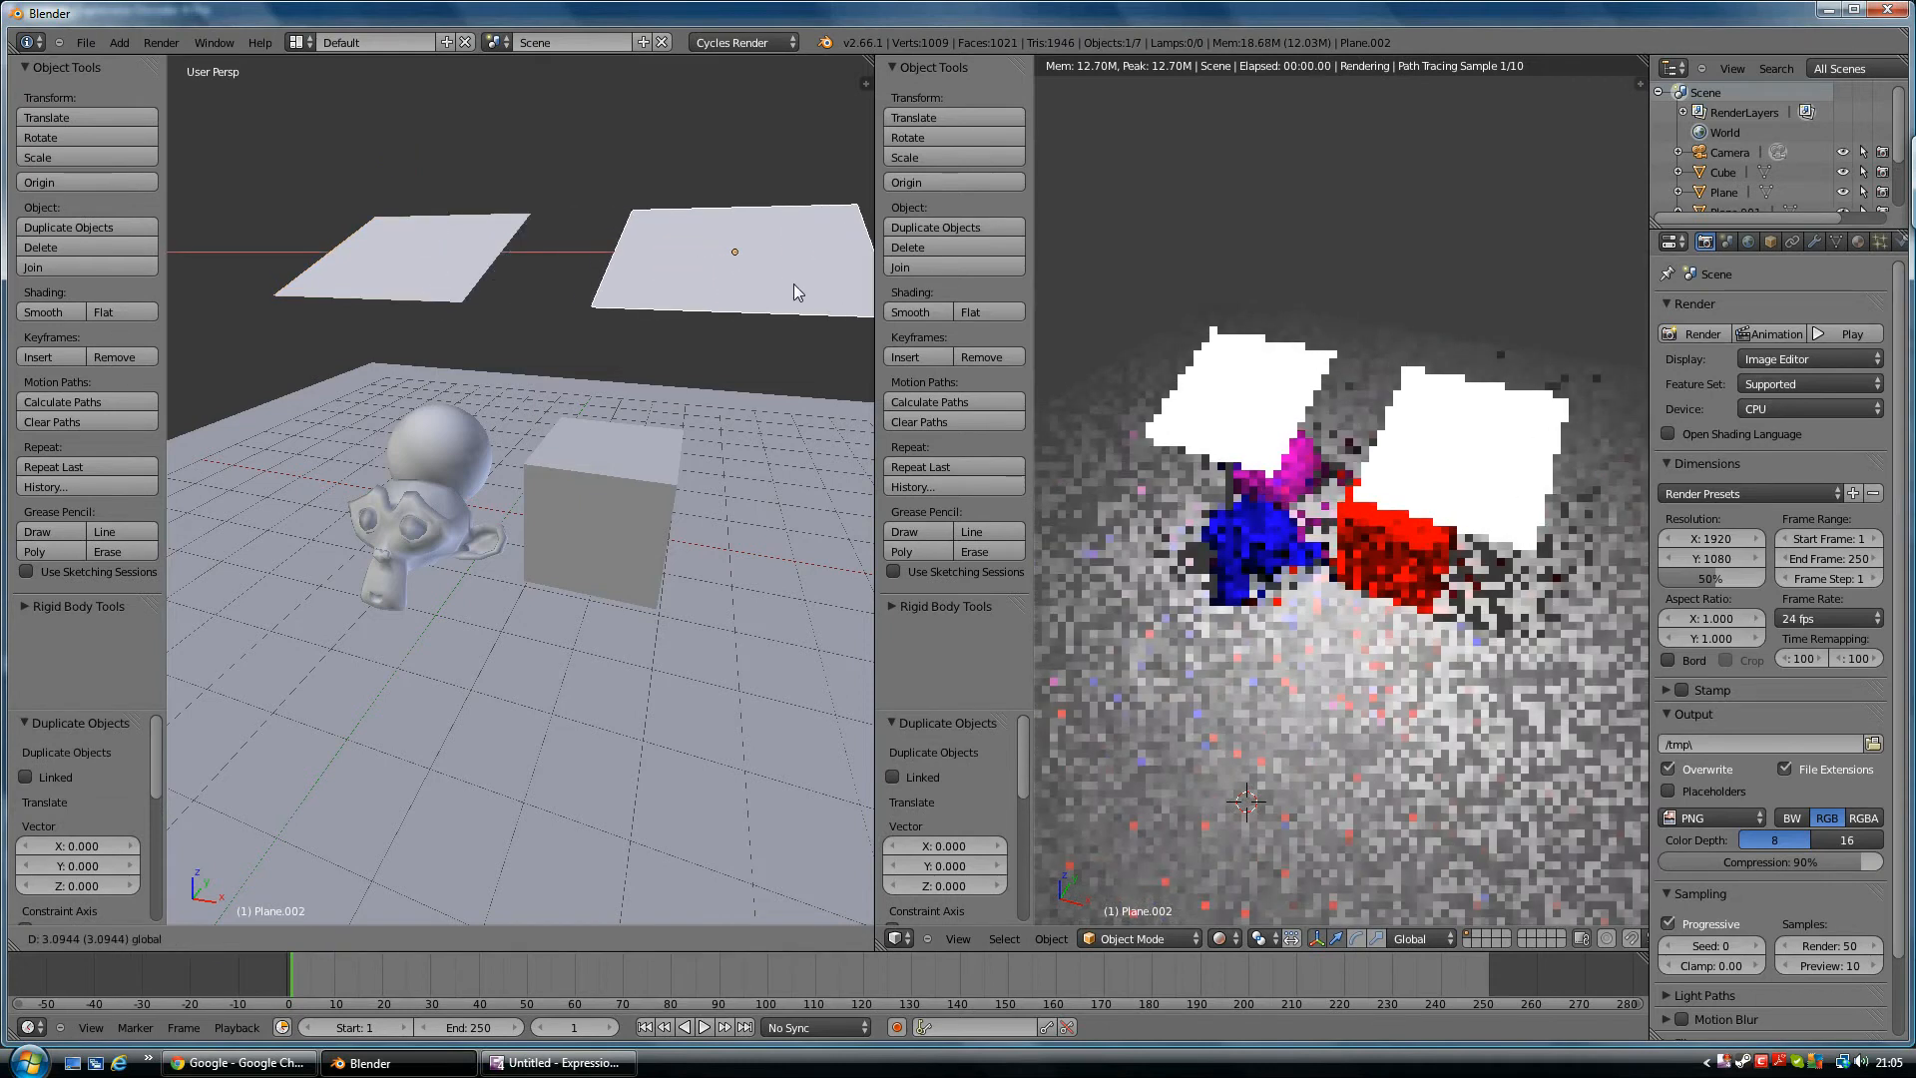
left_click_drag(734, 250, 796, 275)
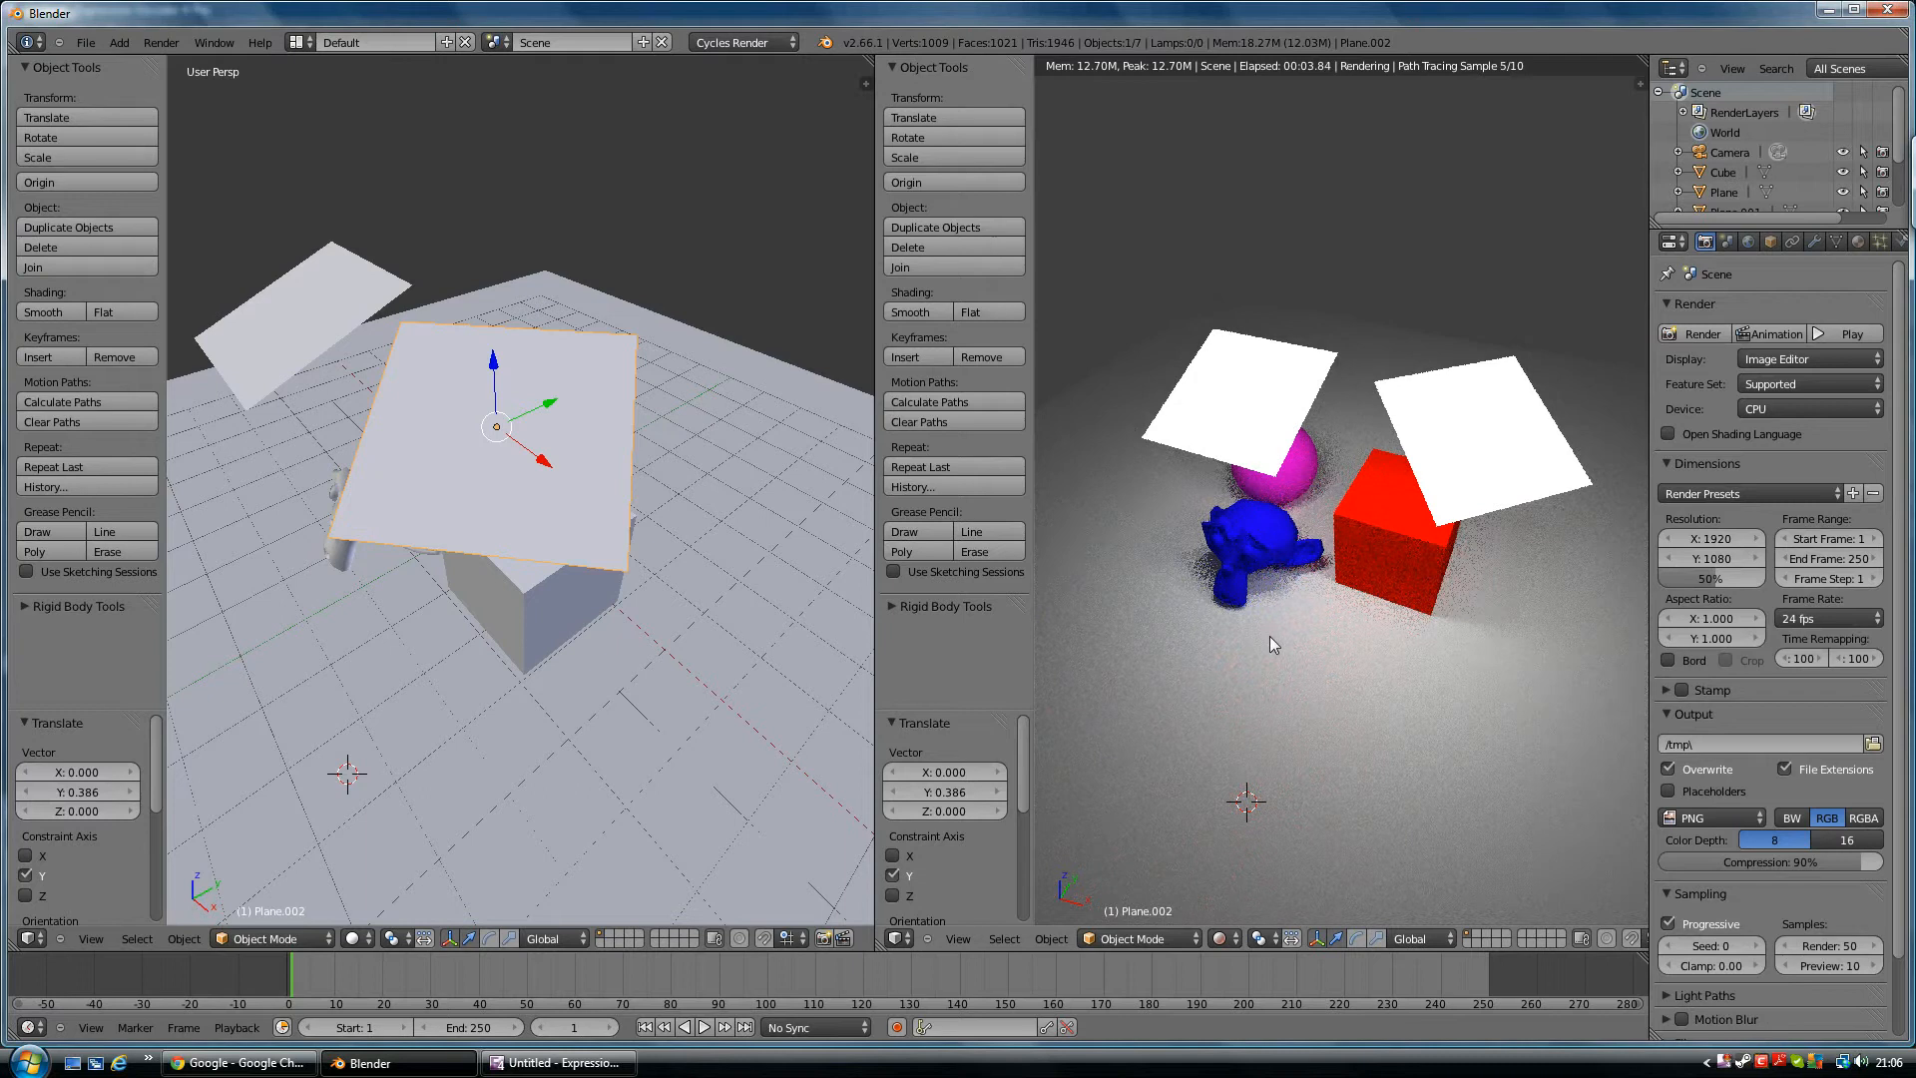
mouse_move(1227, 635)
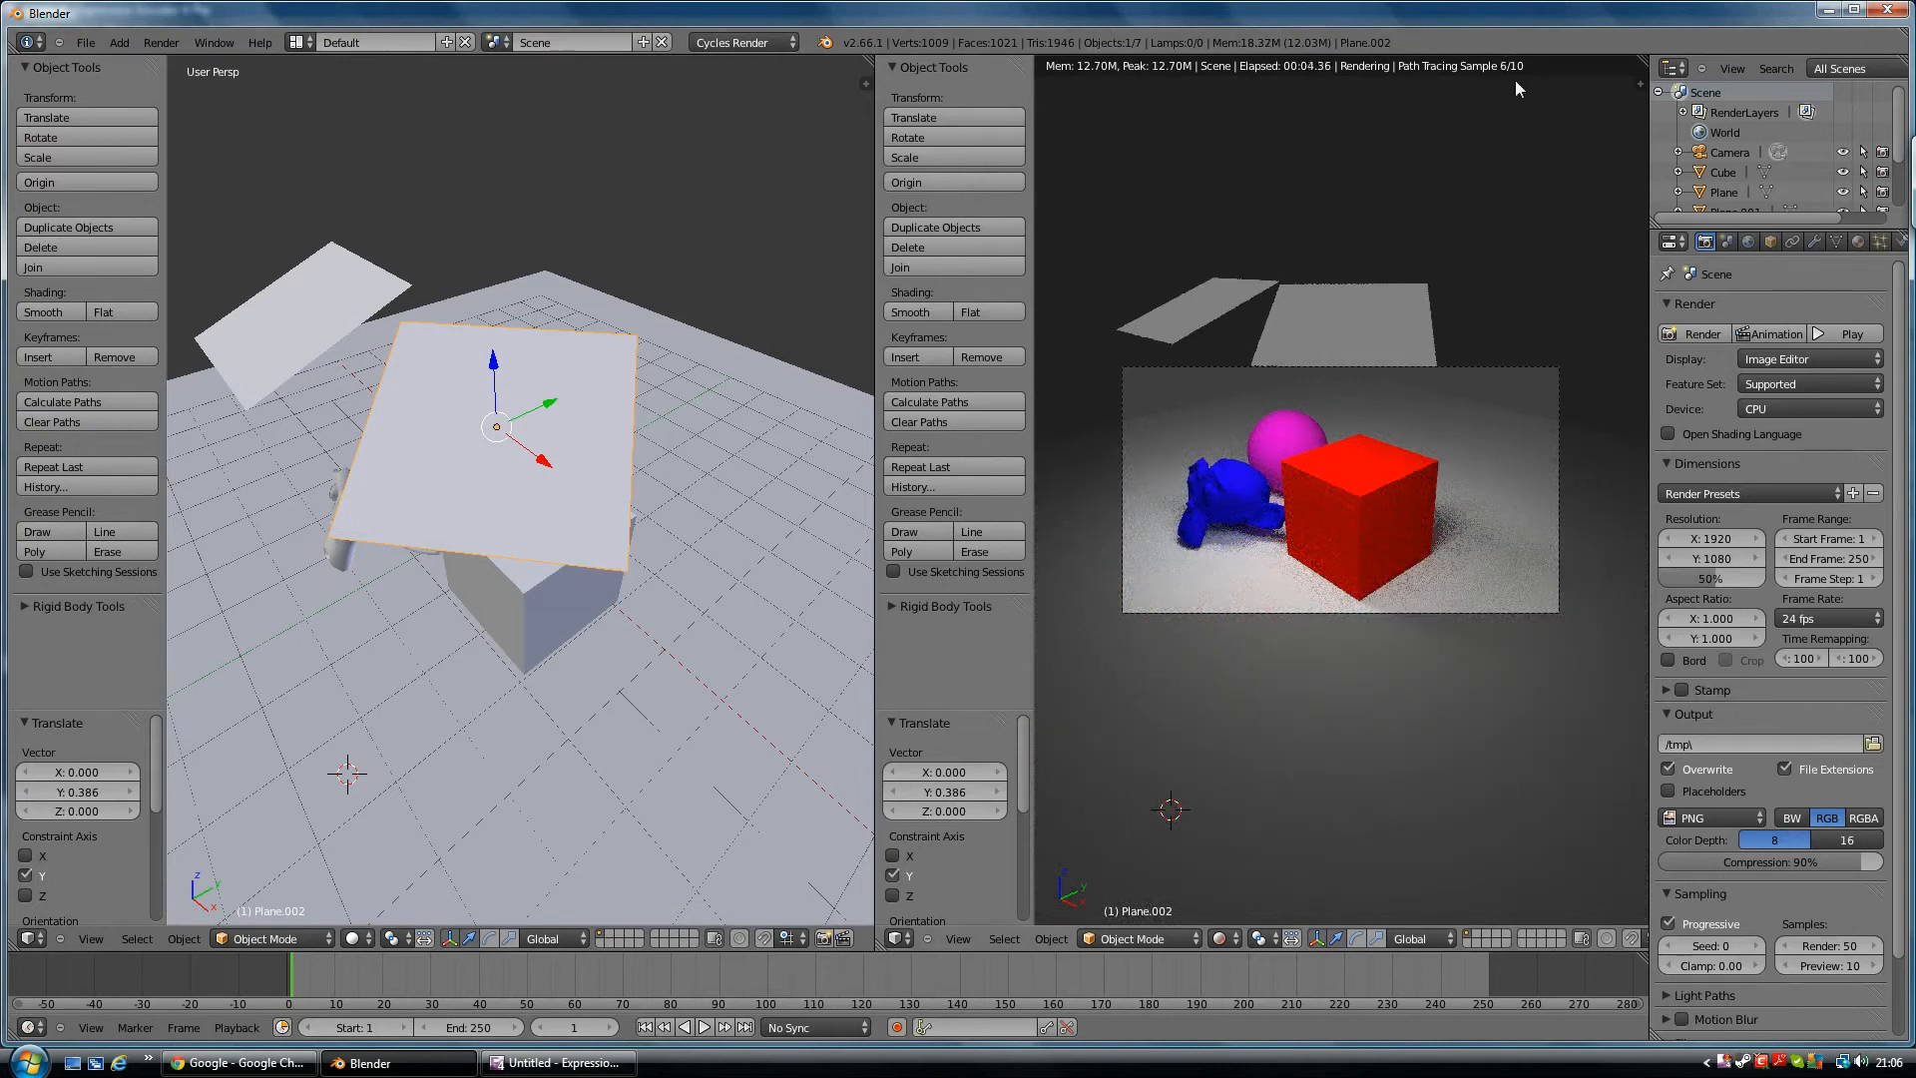
mouse_move(1497, 165)
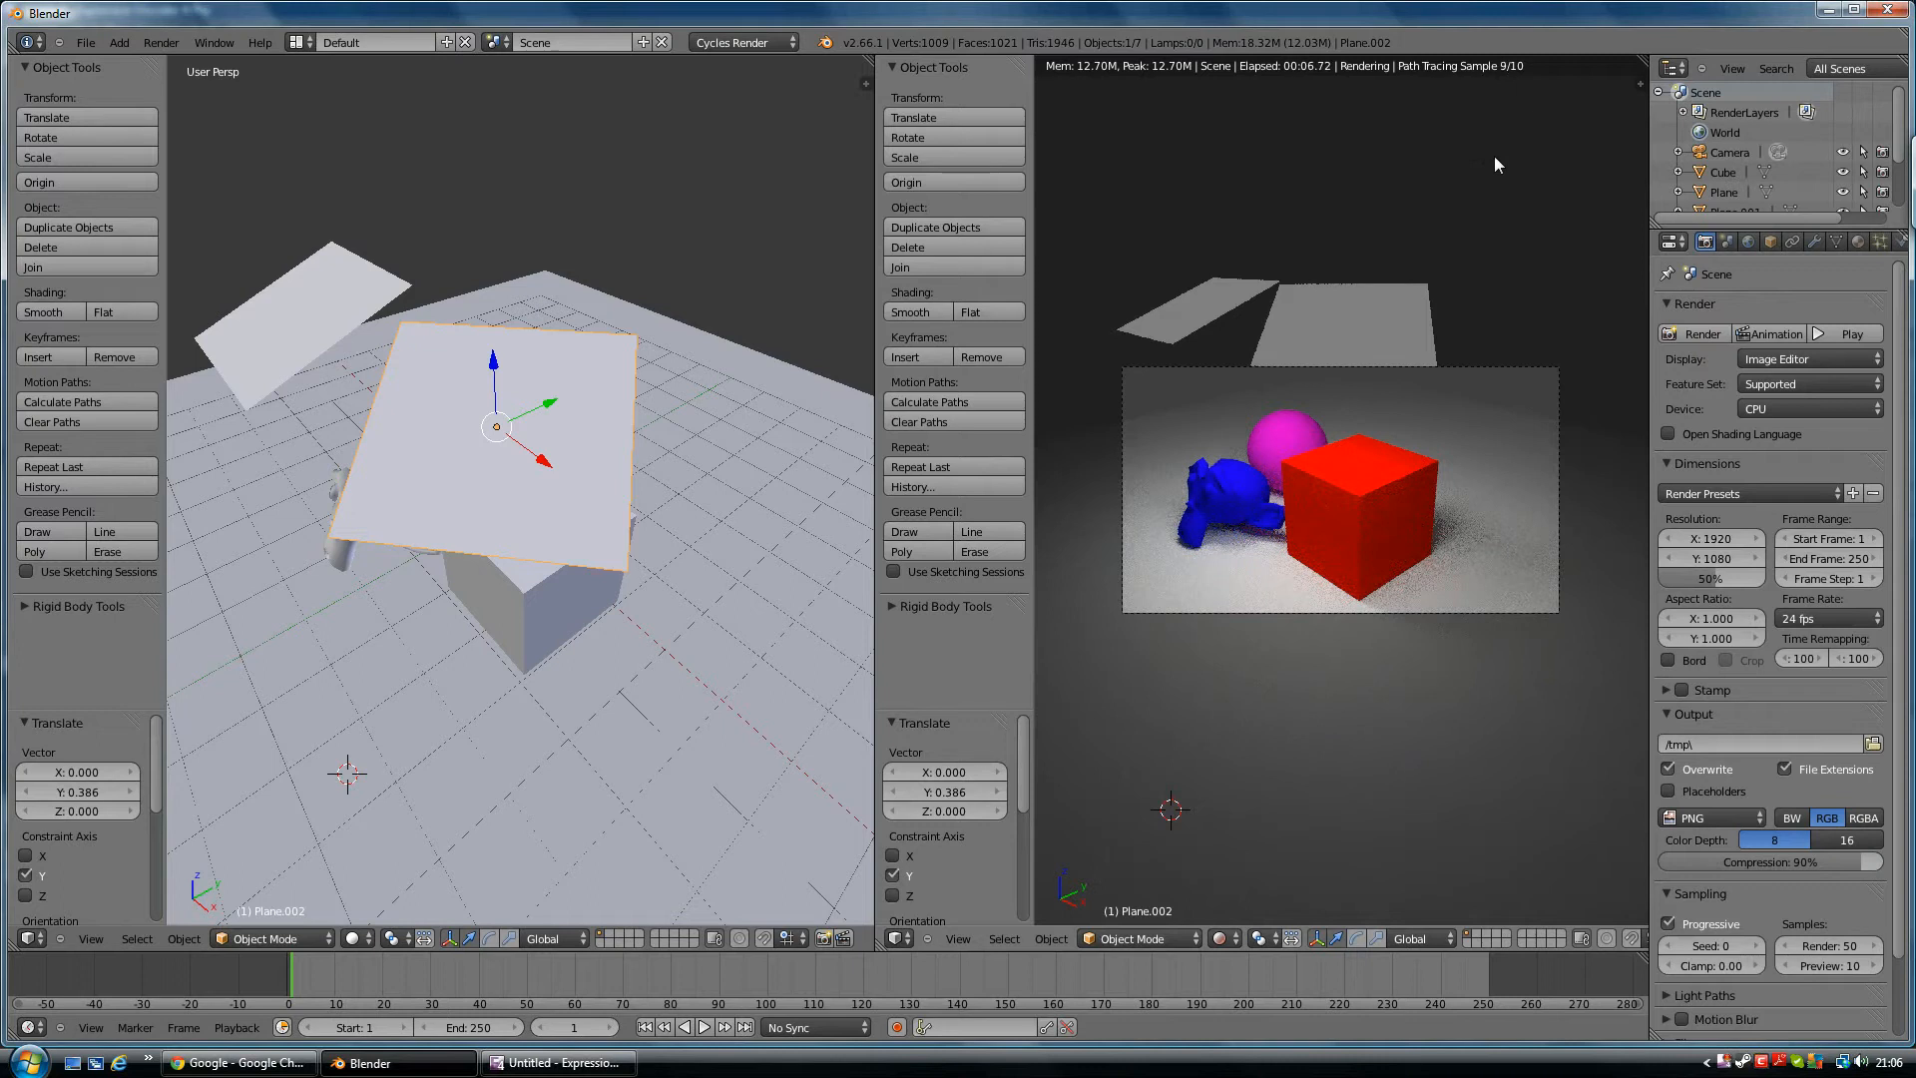
mouse_move(1236, 529)
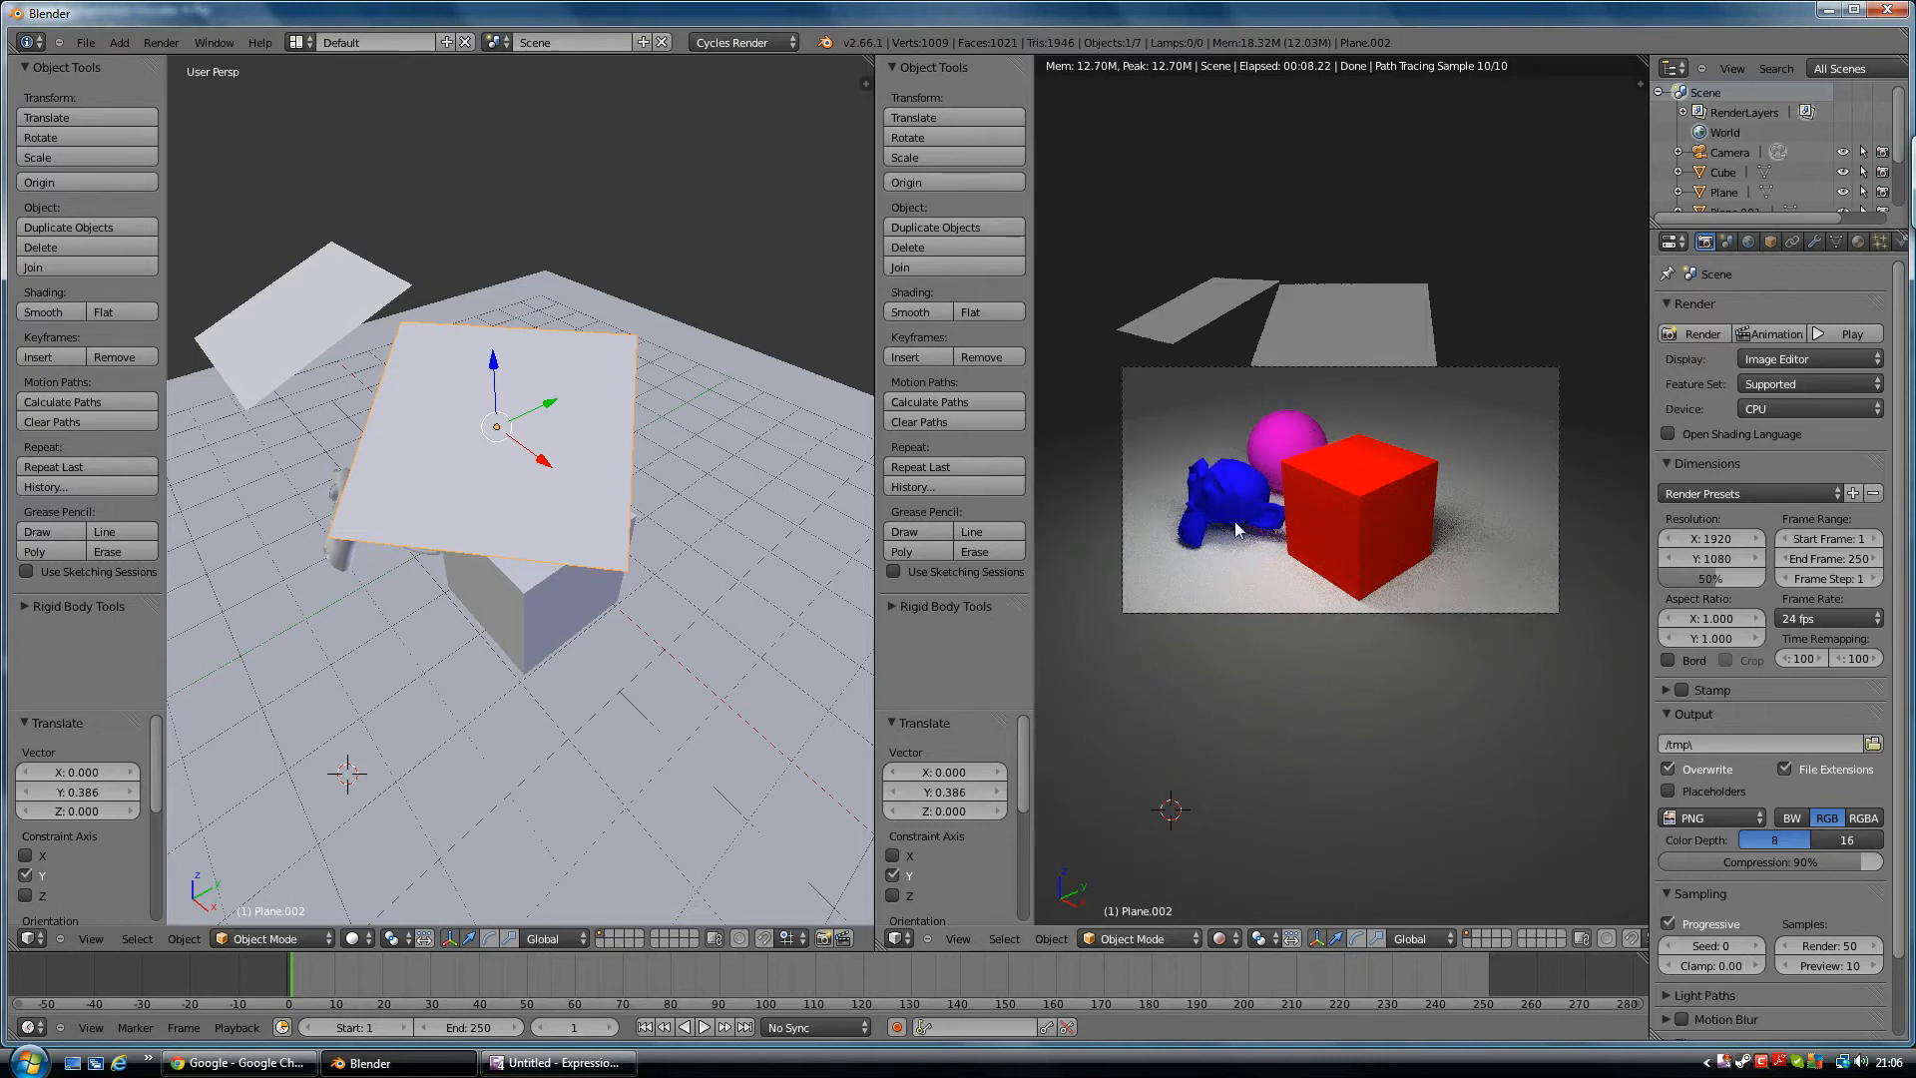
mouse_move(1340, 363)
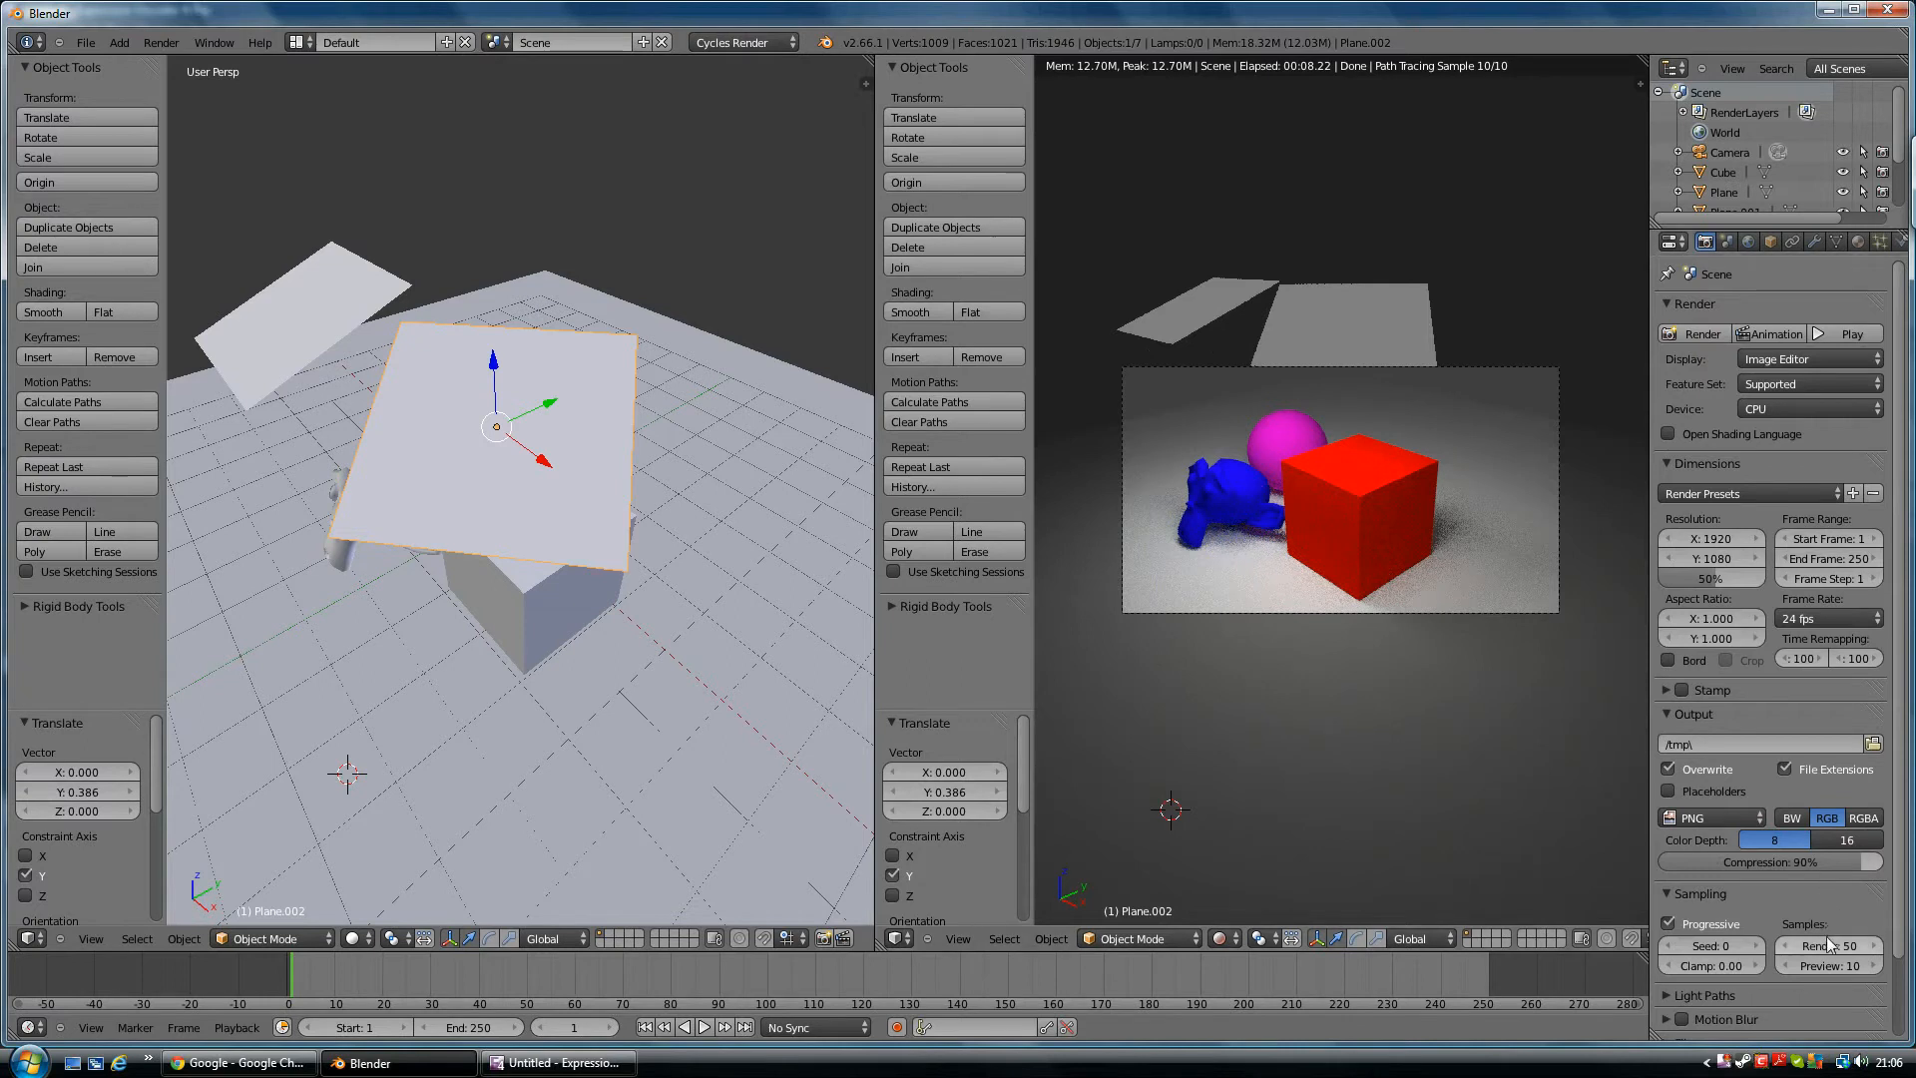
Set render samples to 100 and resolution percentage to 27%
left_click(1839, 944)
type("100")
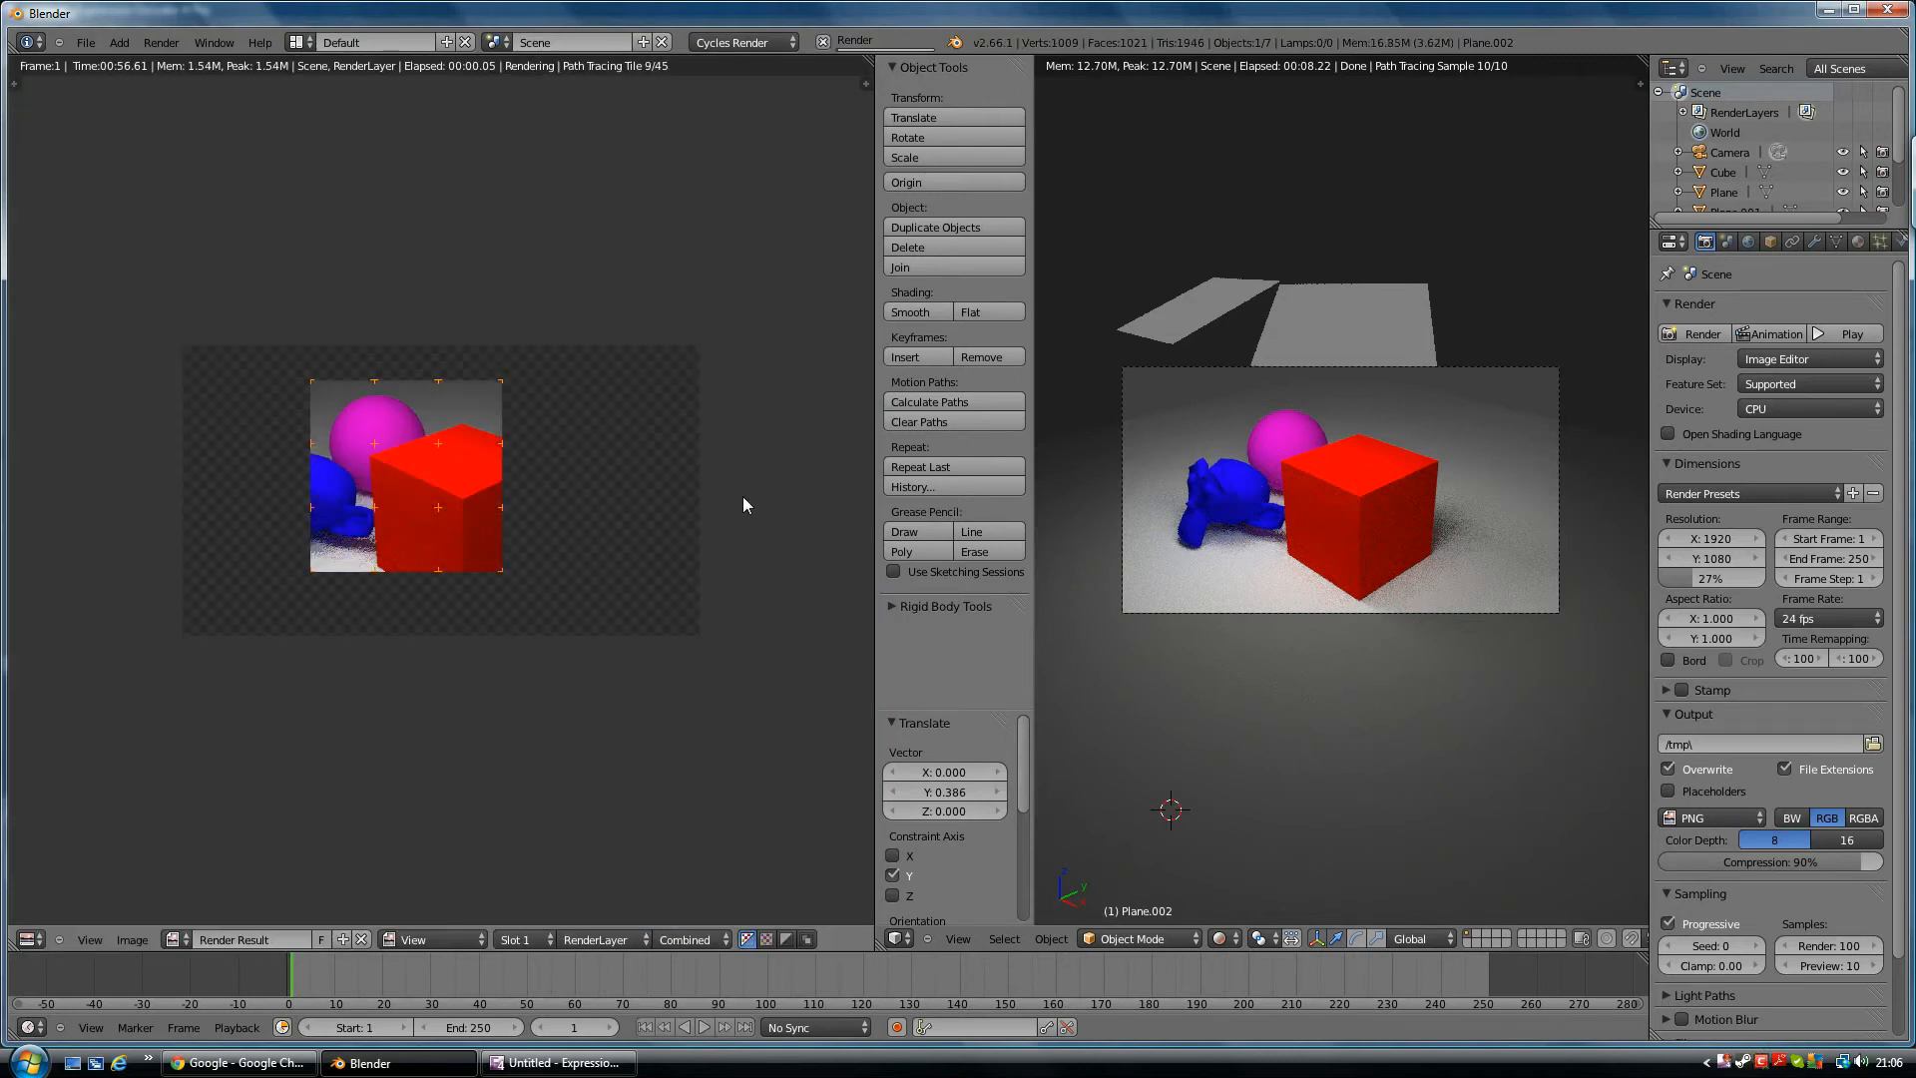
Switch the render device from CPU to GPU Compute
left_click(1809, 408)
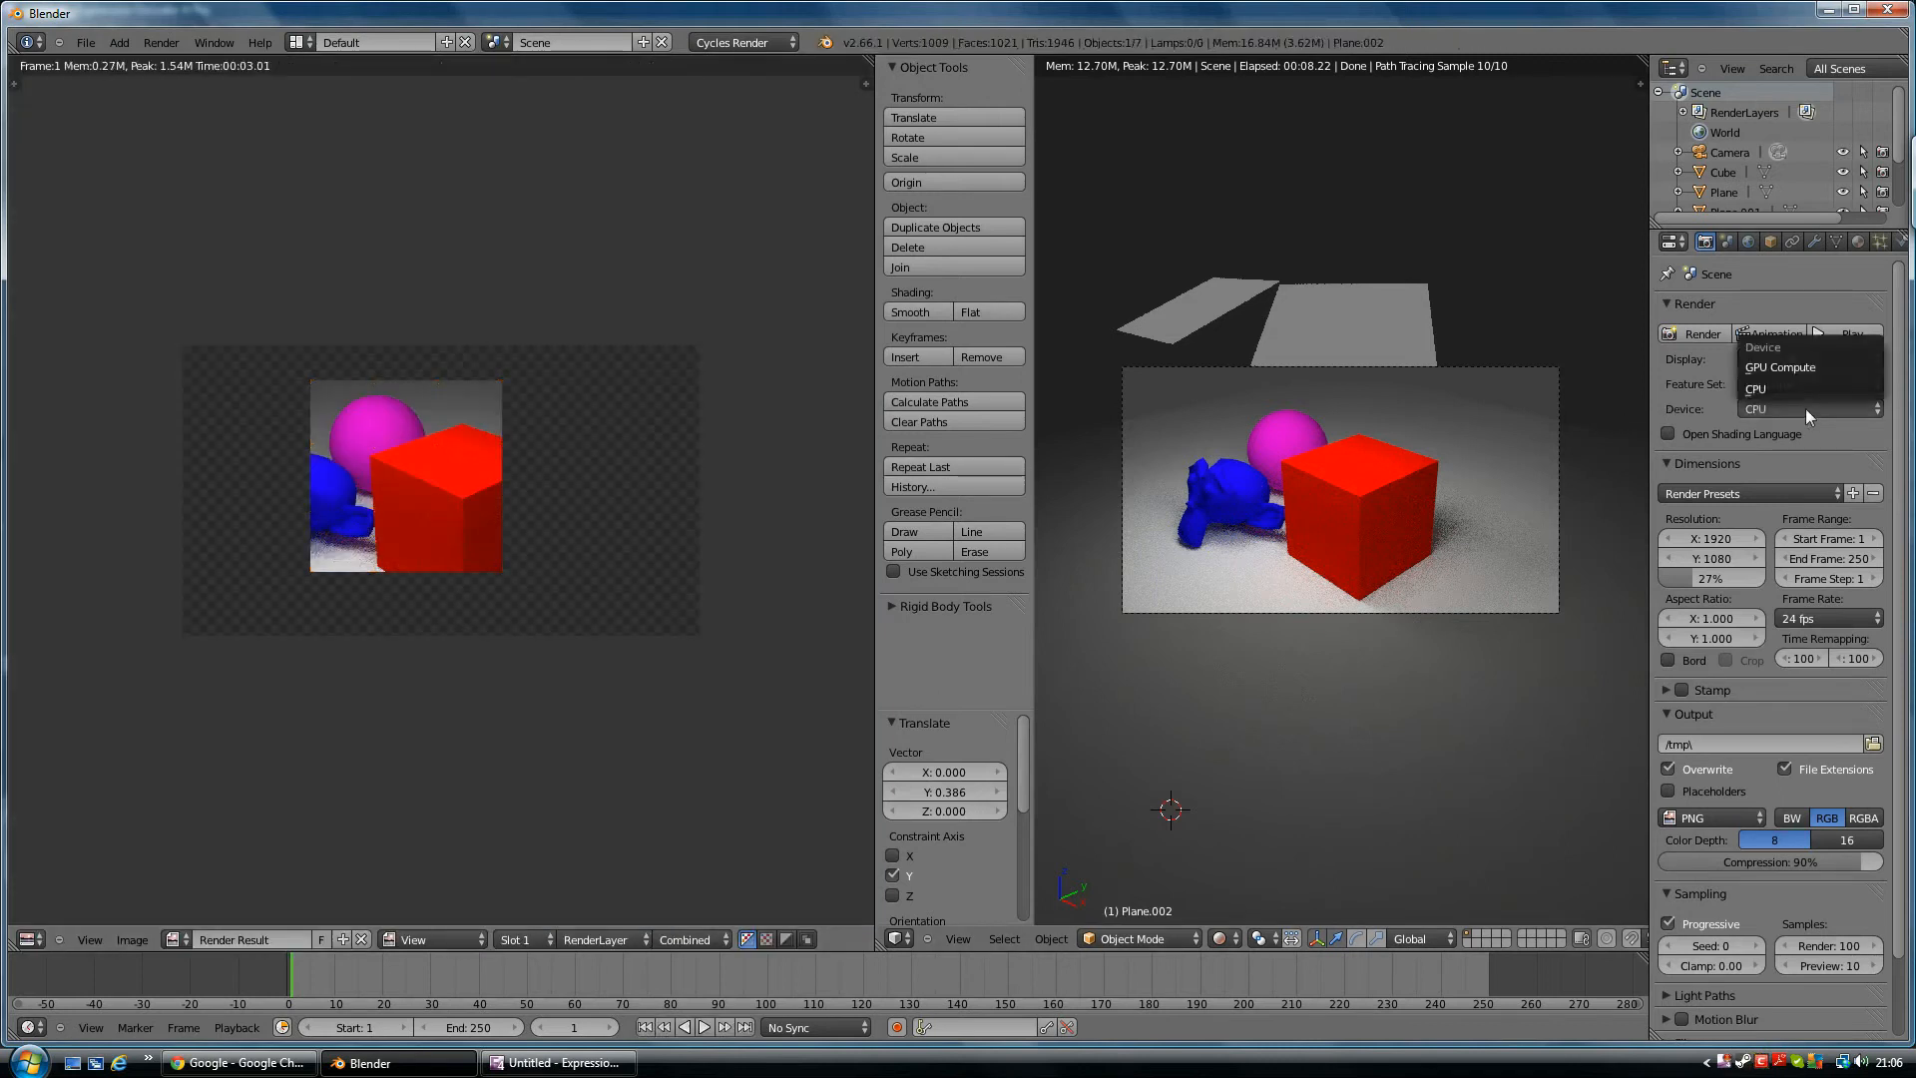
left_click(1781, 367)
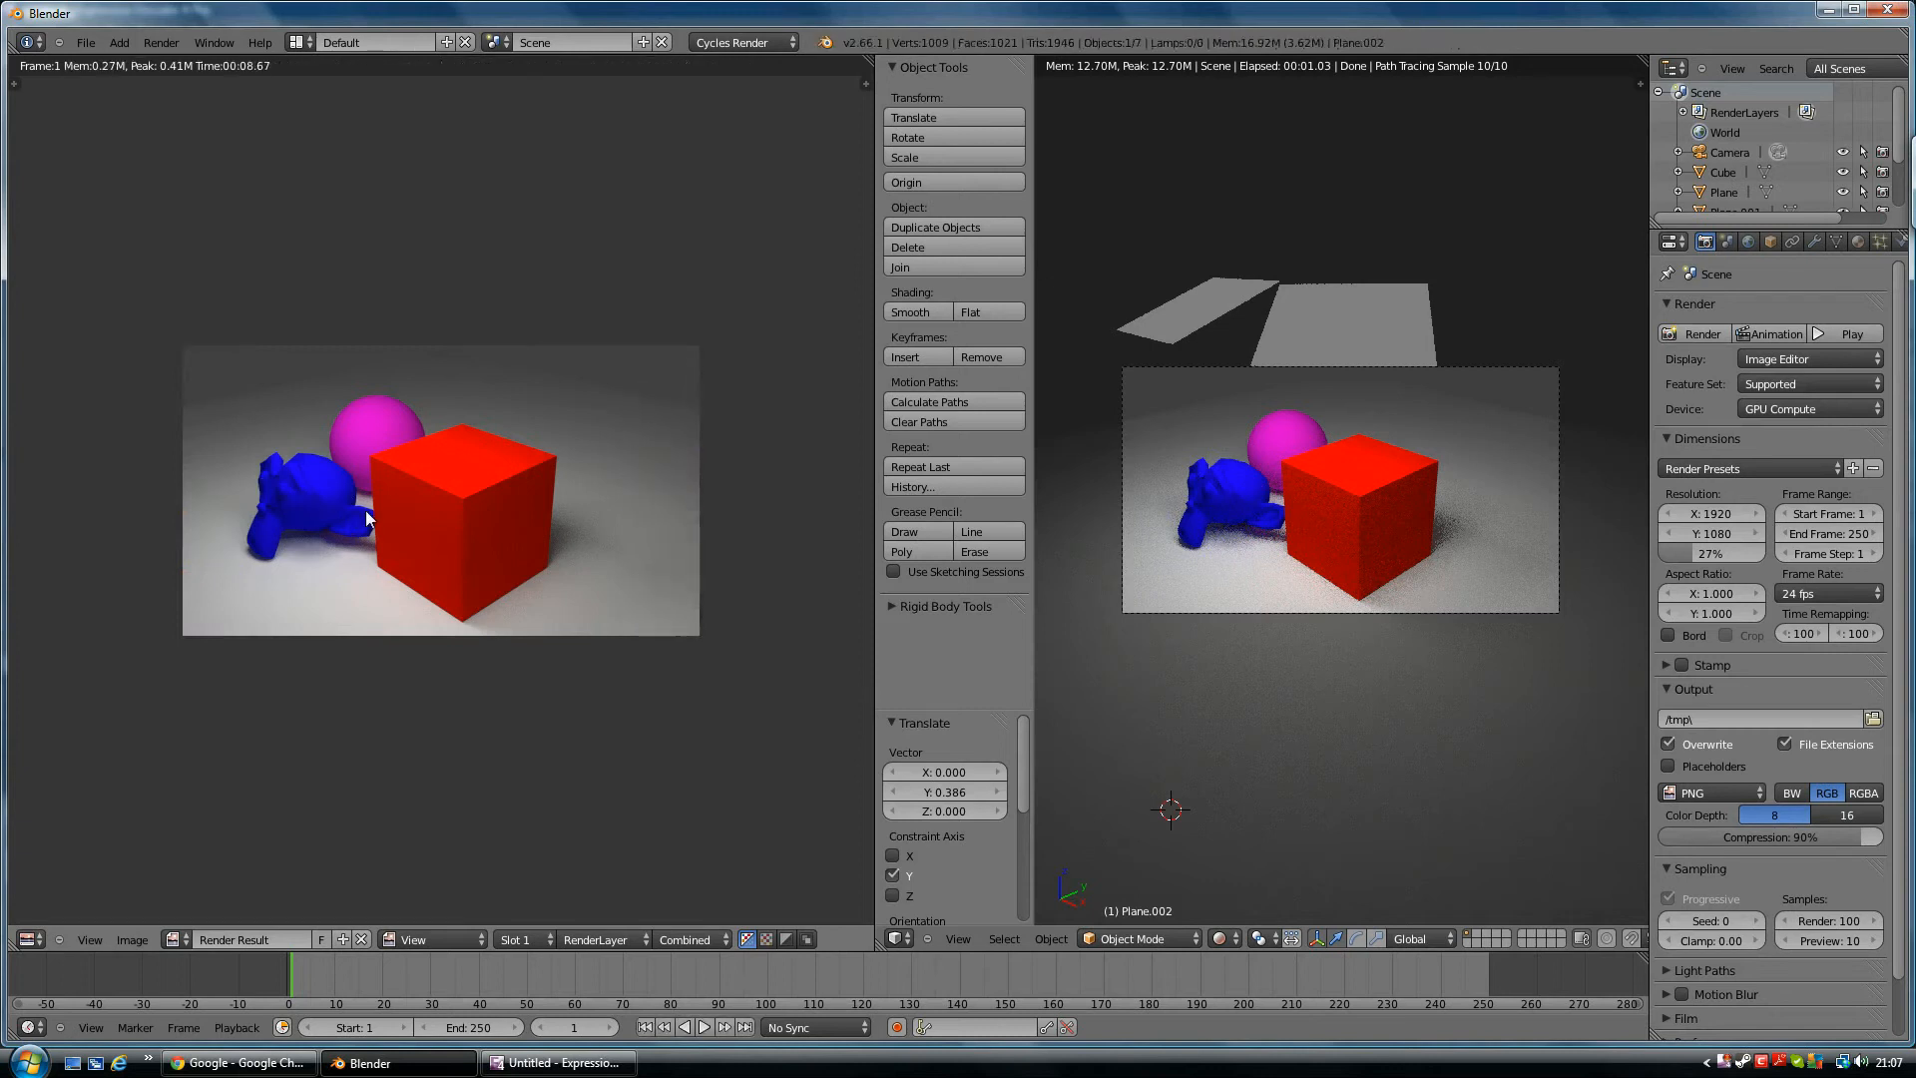
mouse_move(656, 635)
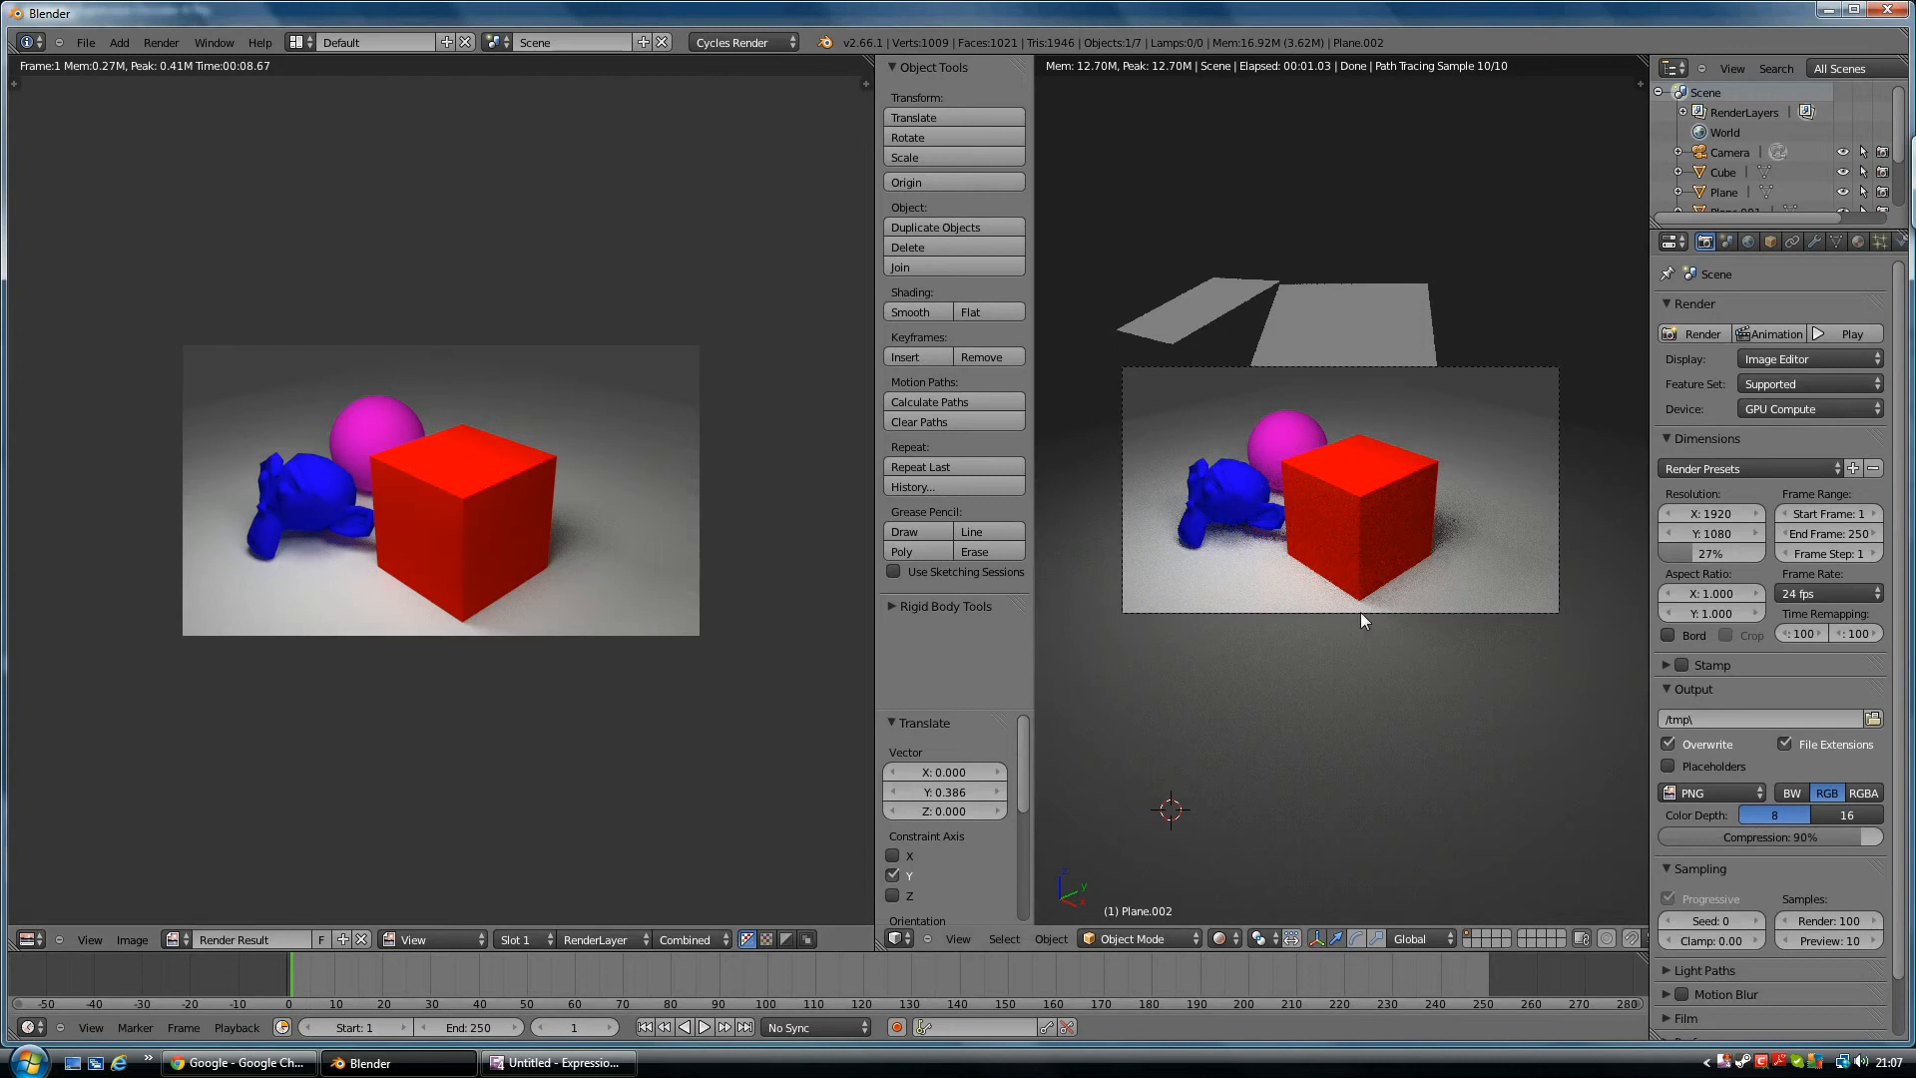
mouse_move(1333, 511)
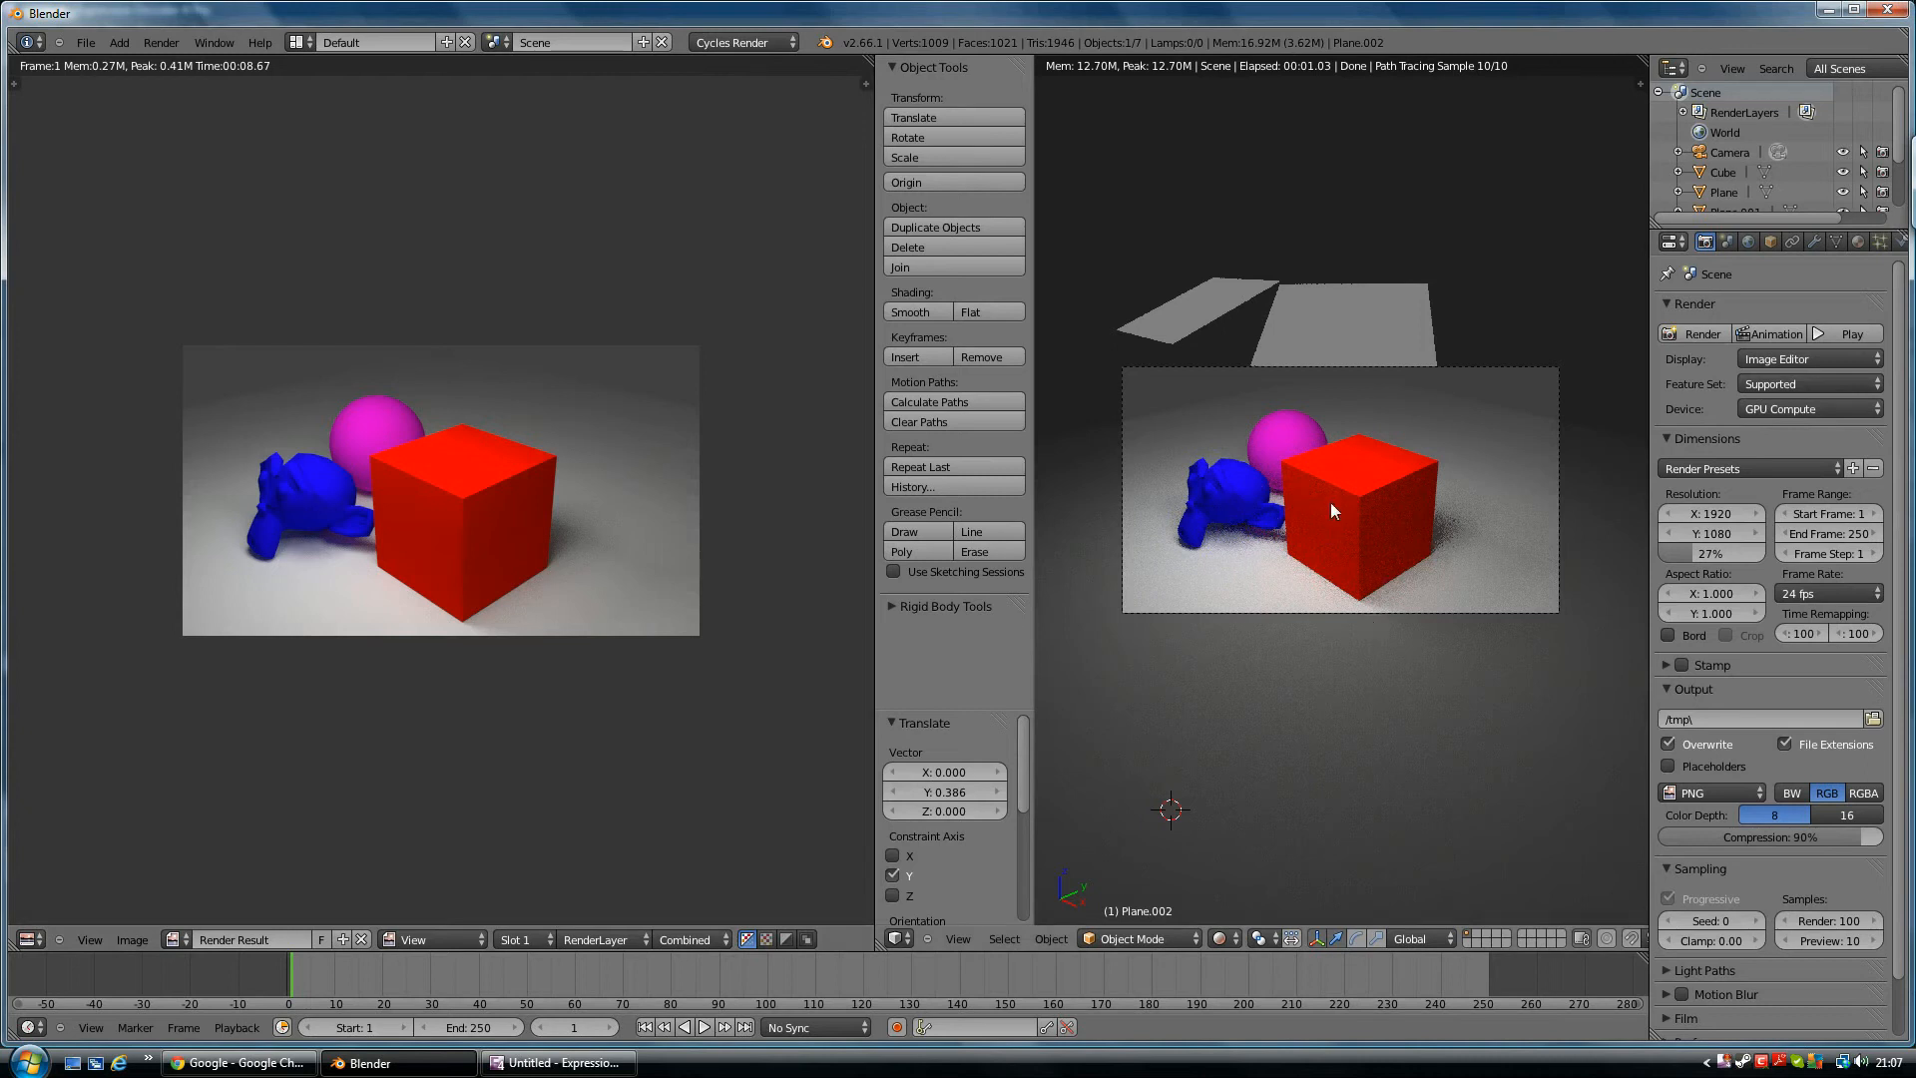
mouse_move(1784, 320)
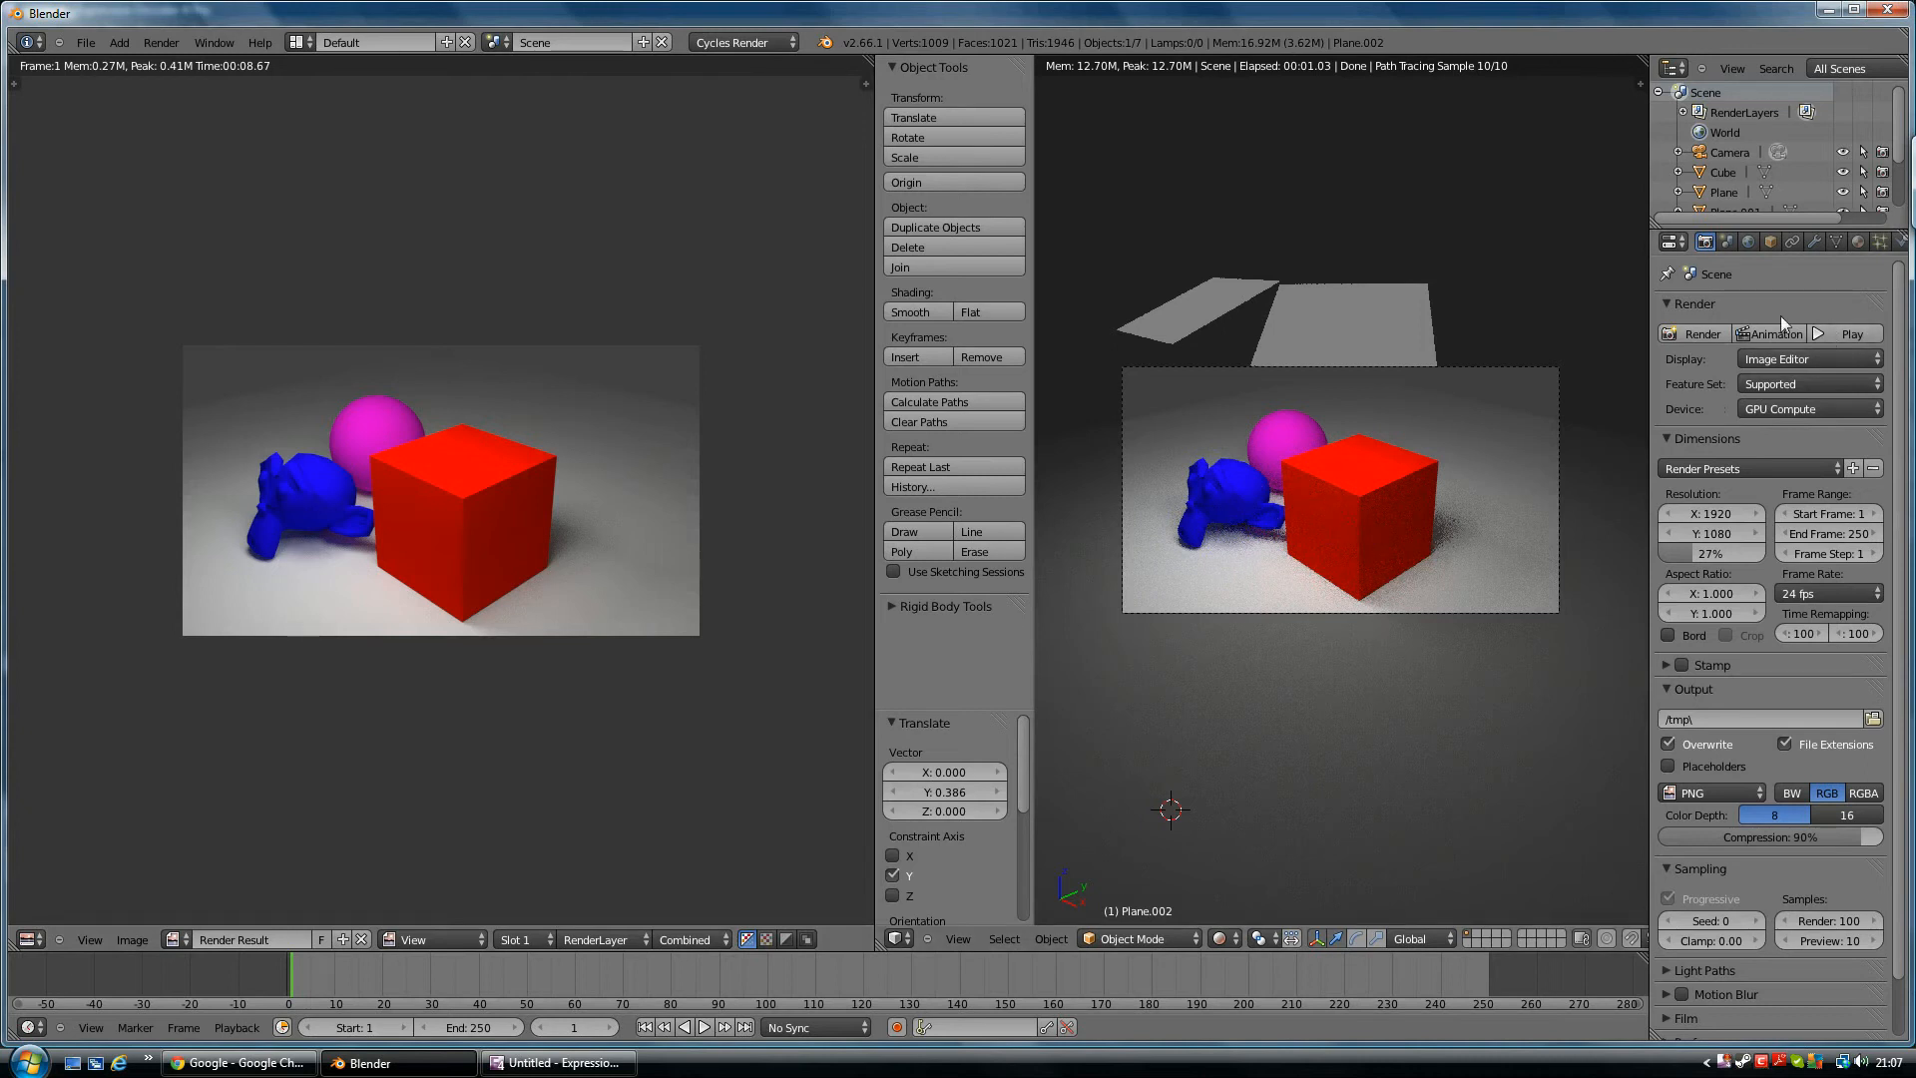
mouse_move(724, 532)
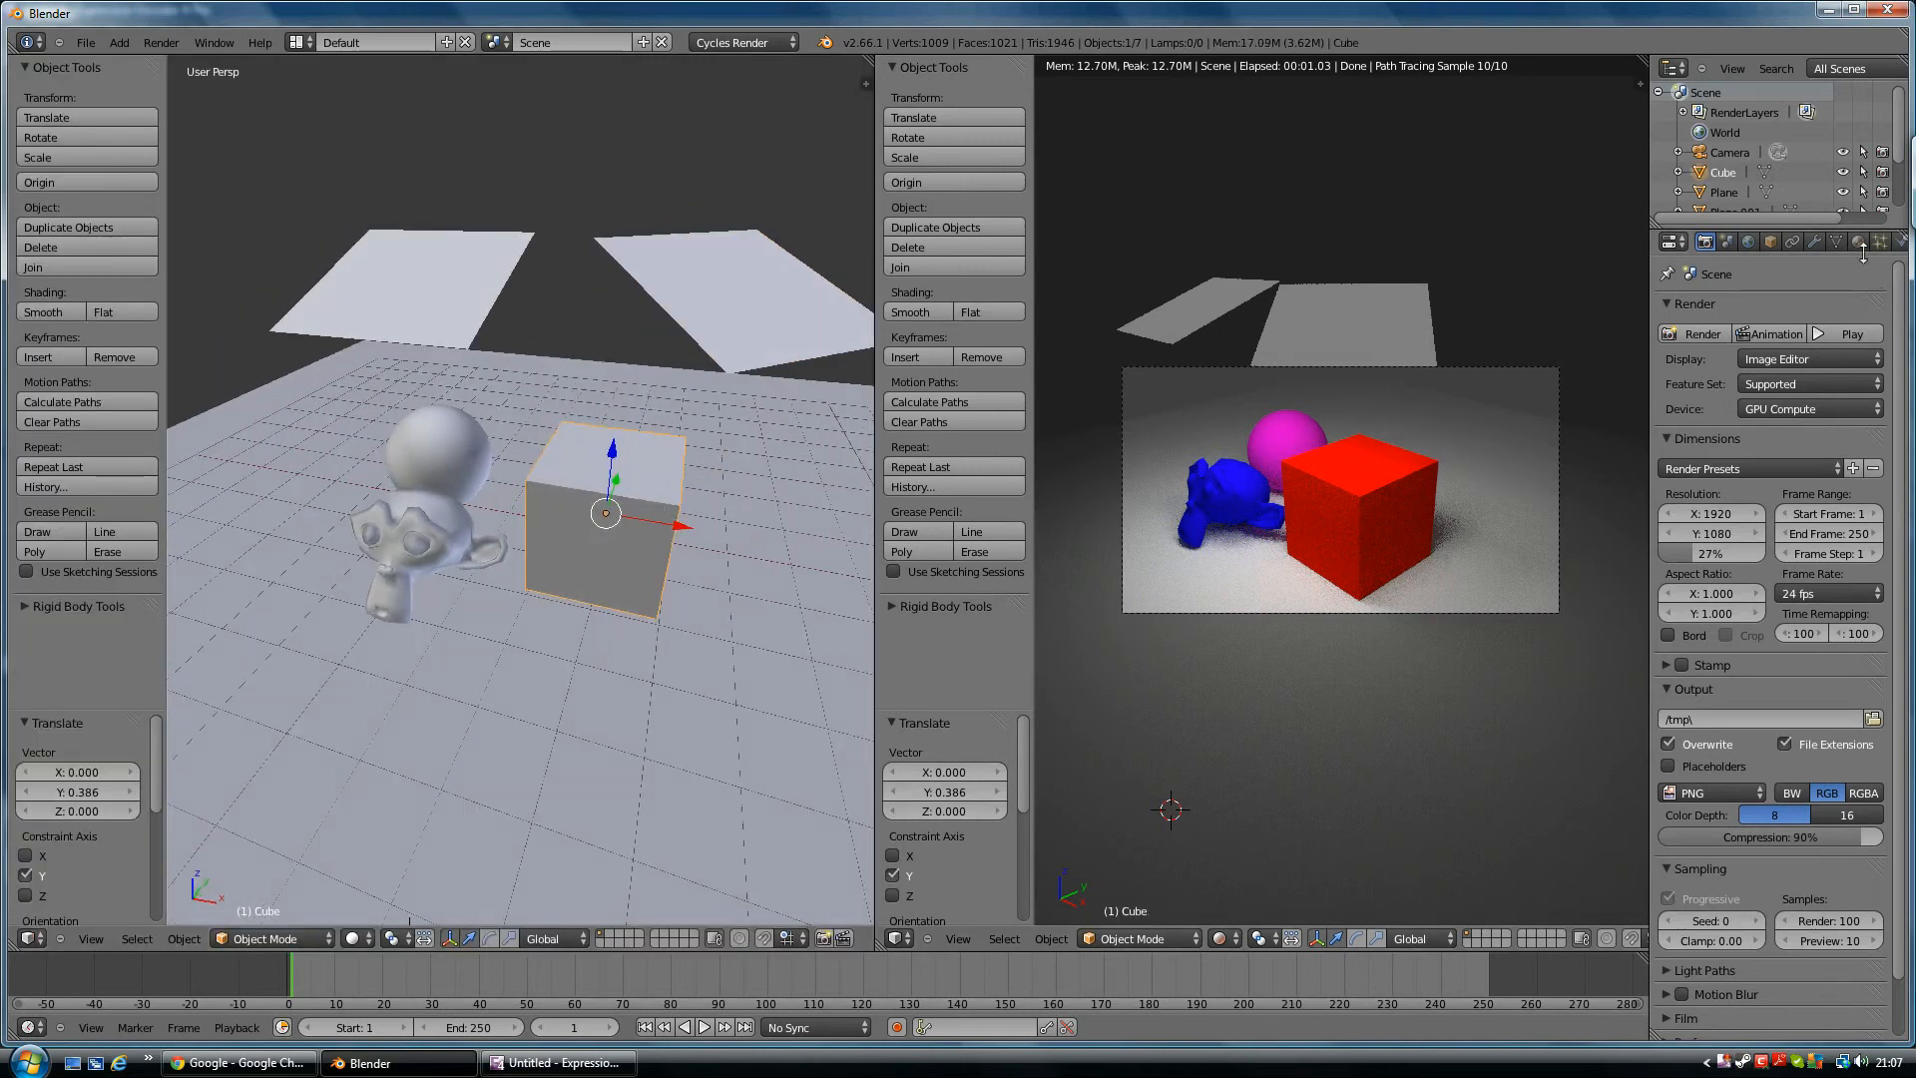
Duplicate the pink sphere and move the copy left beside the monkey
left_click(1857, 242)
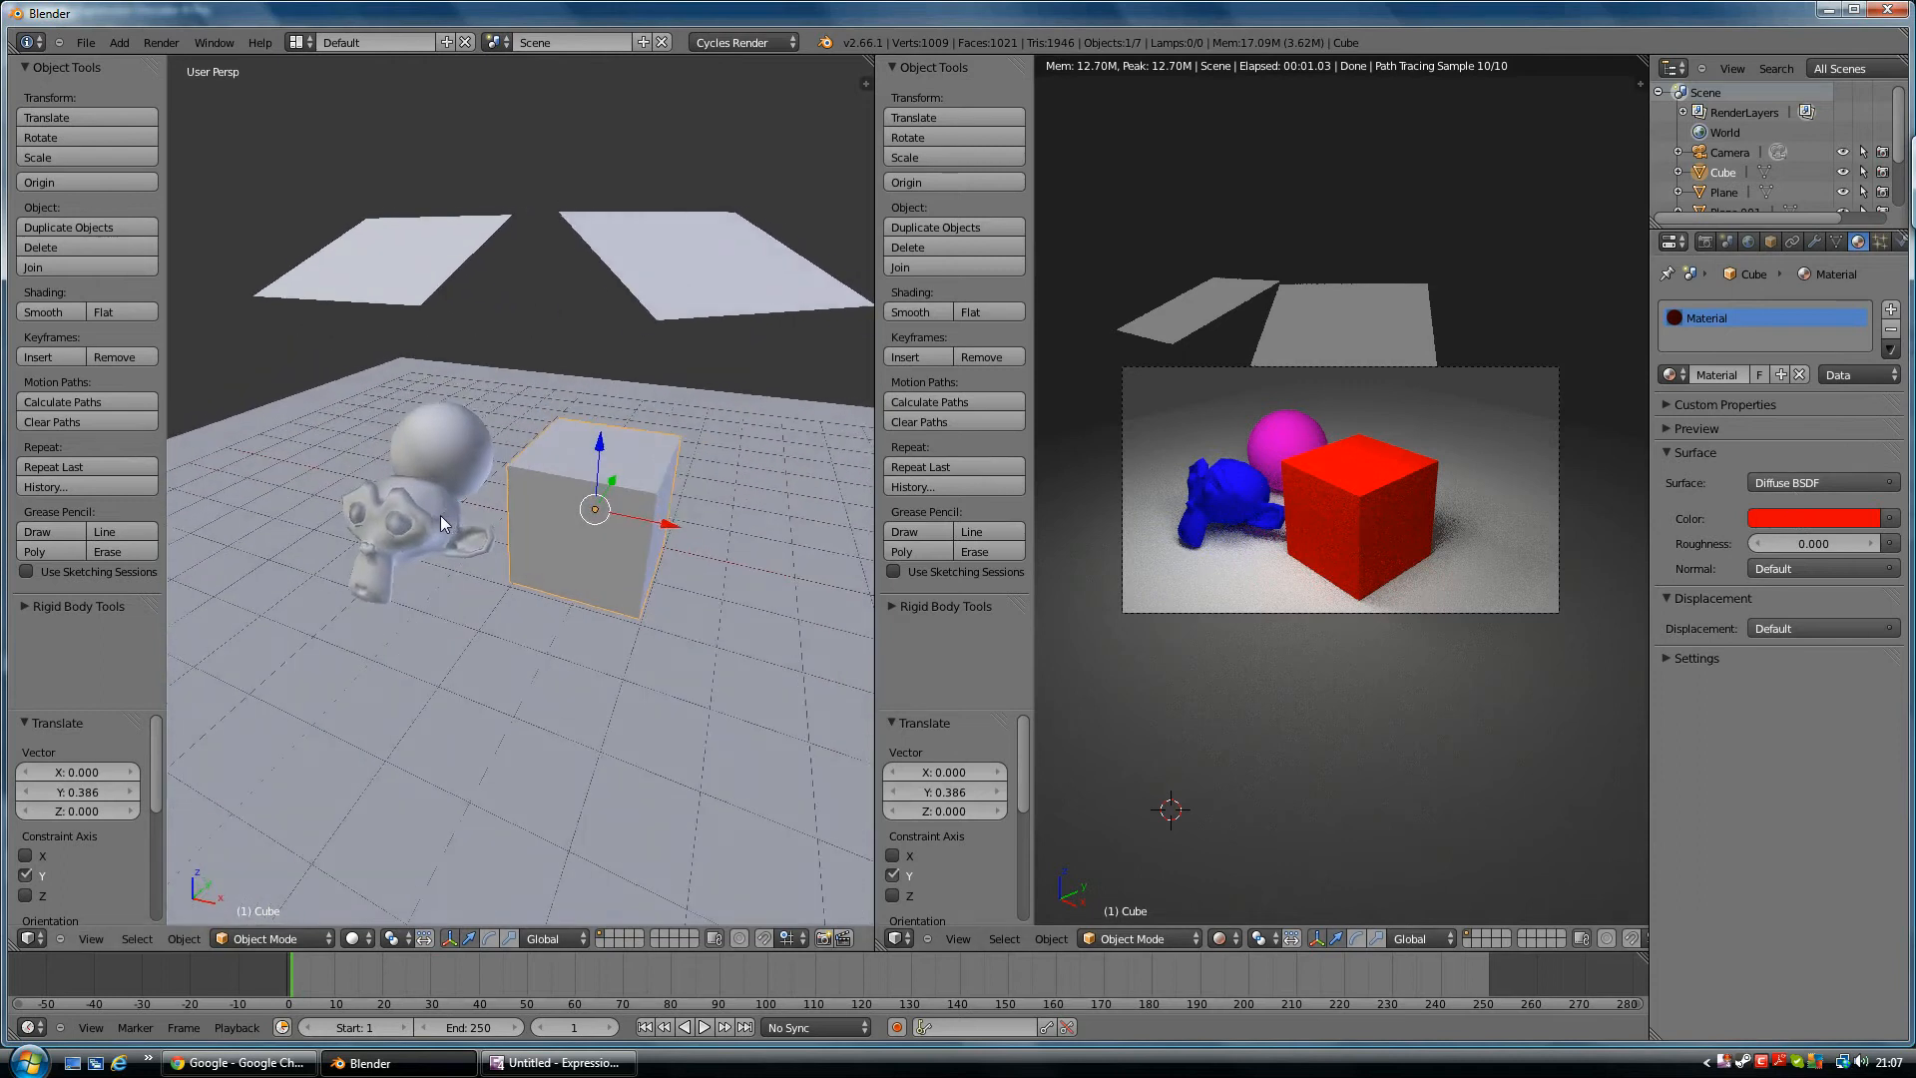
left_click(439, 449)
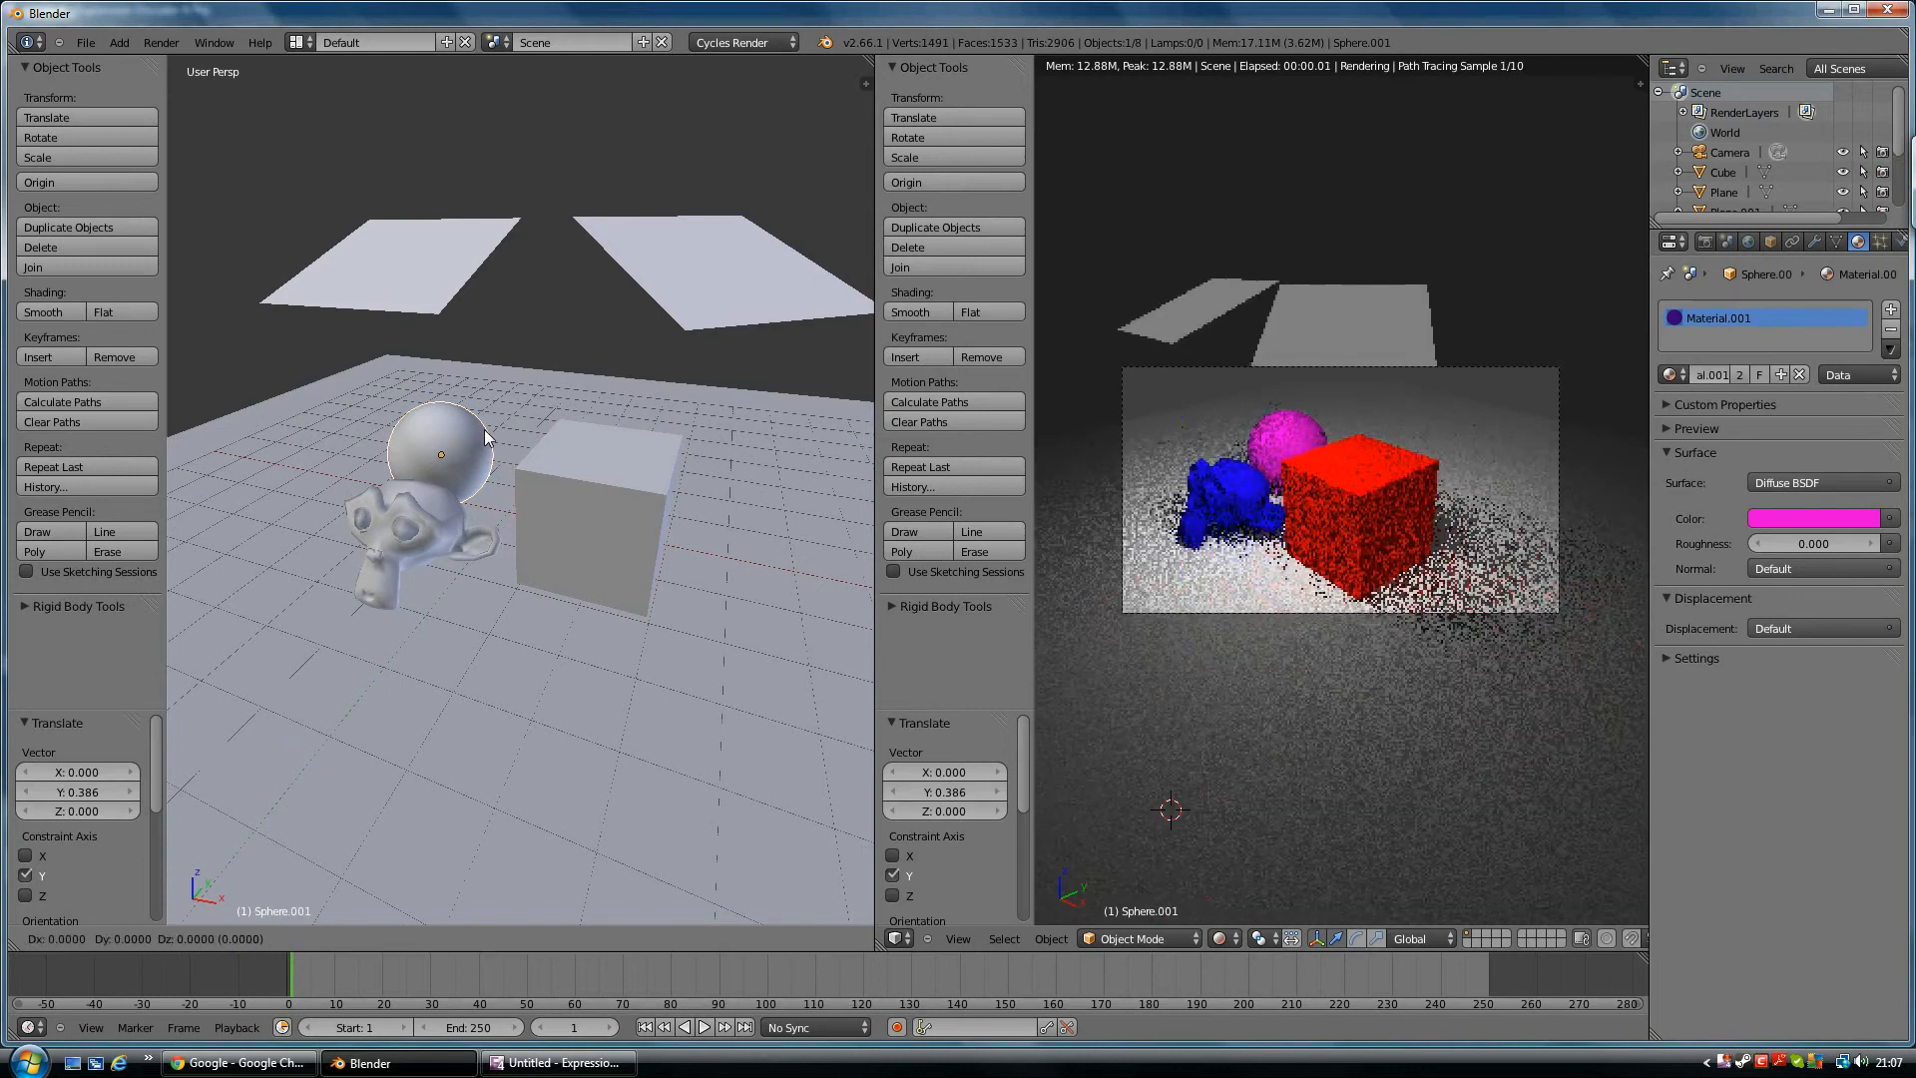
left_click_drag(440, 453, 271, 585)
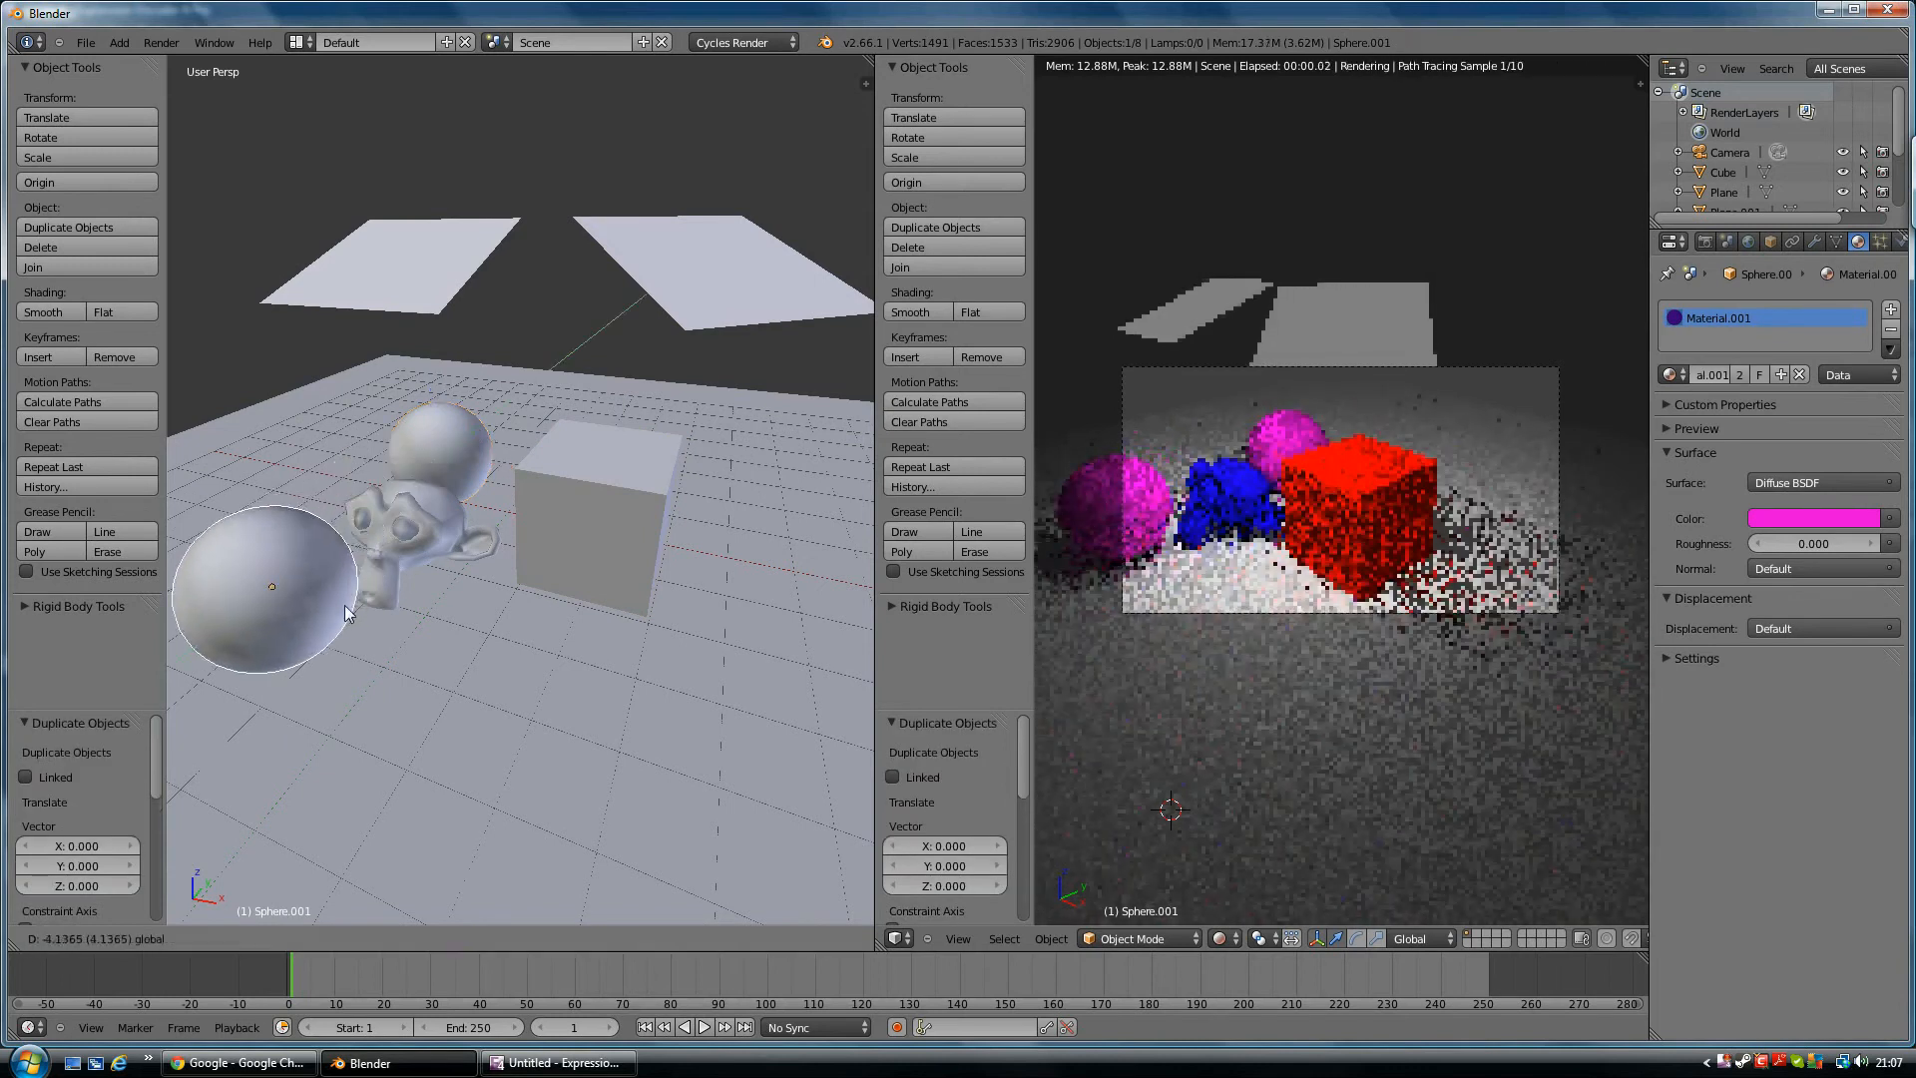
left_click_drag(271, 587, 469, 648)
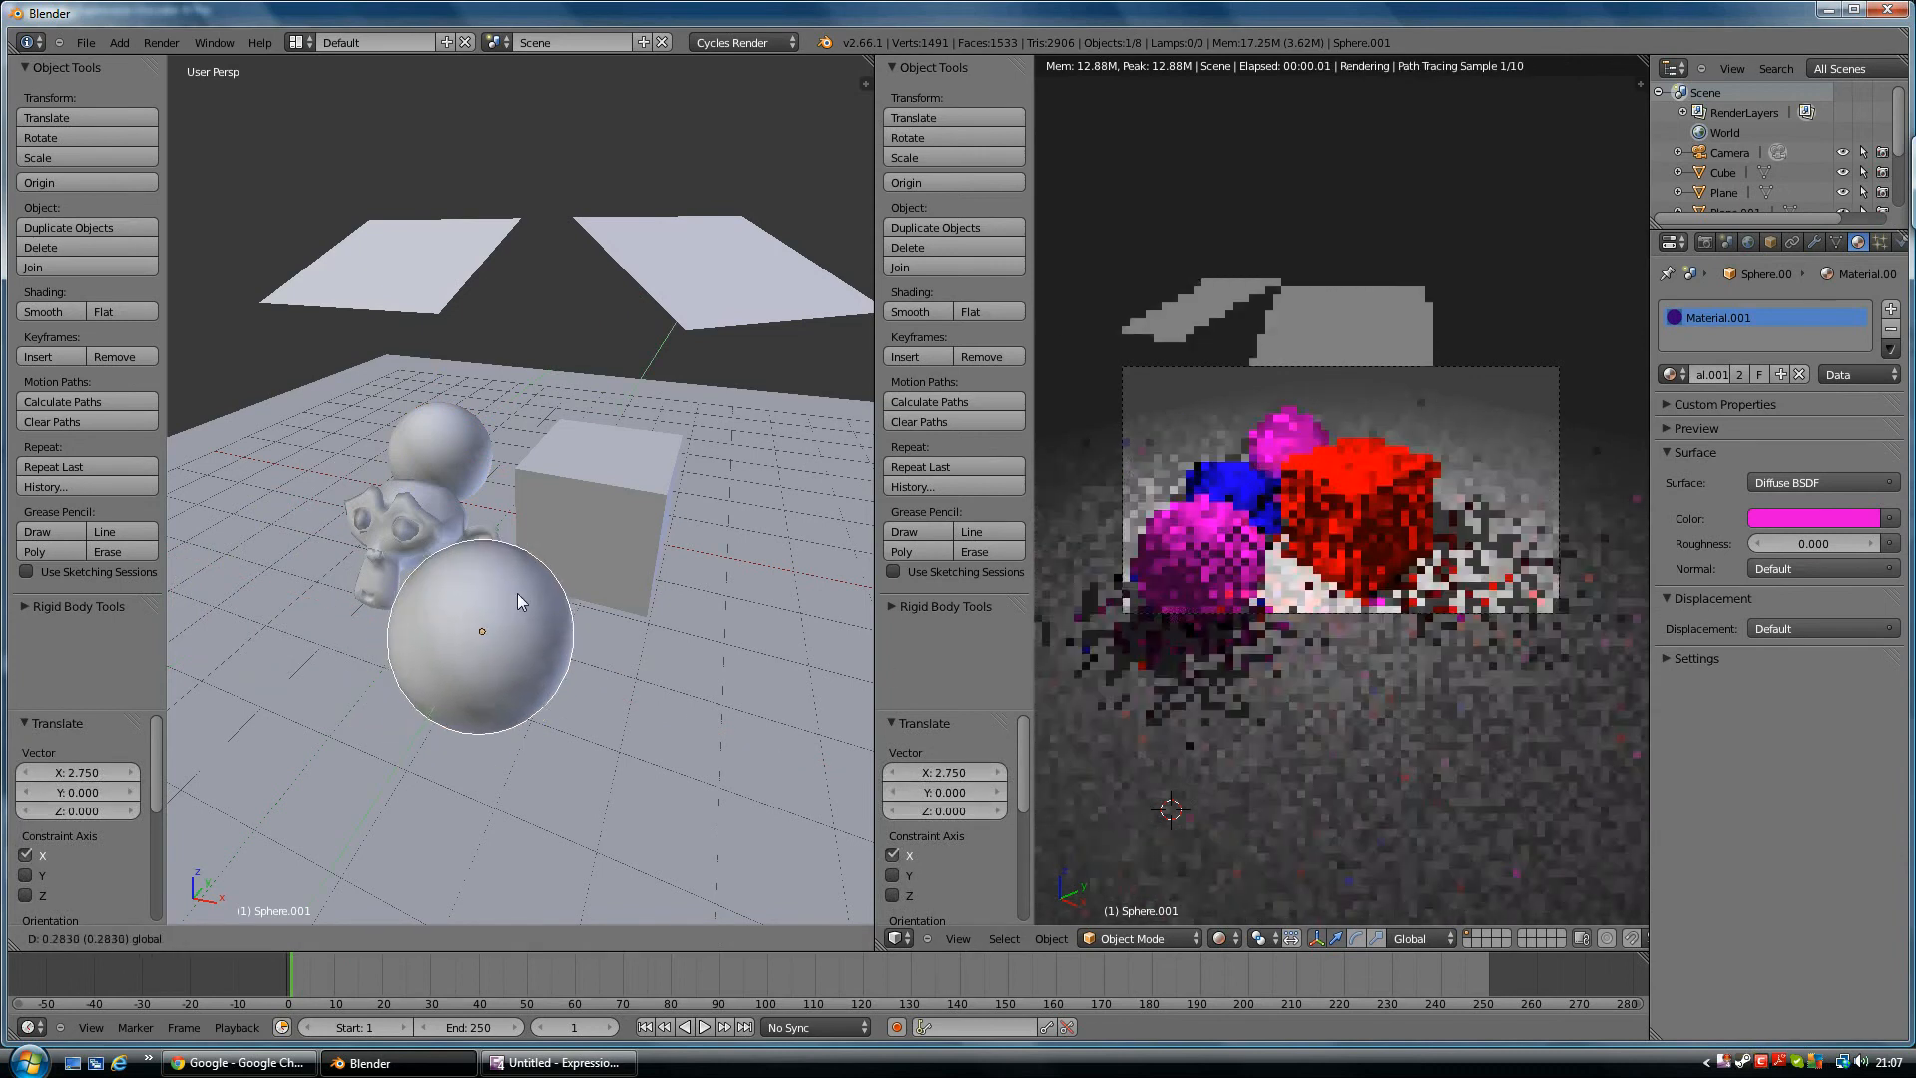
left_click_drag(477, 629, 626, 674)
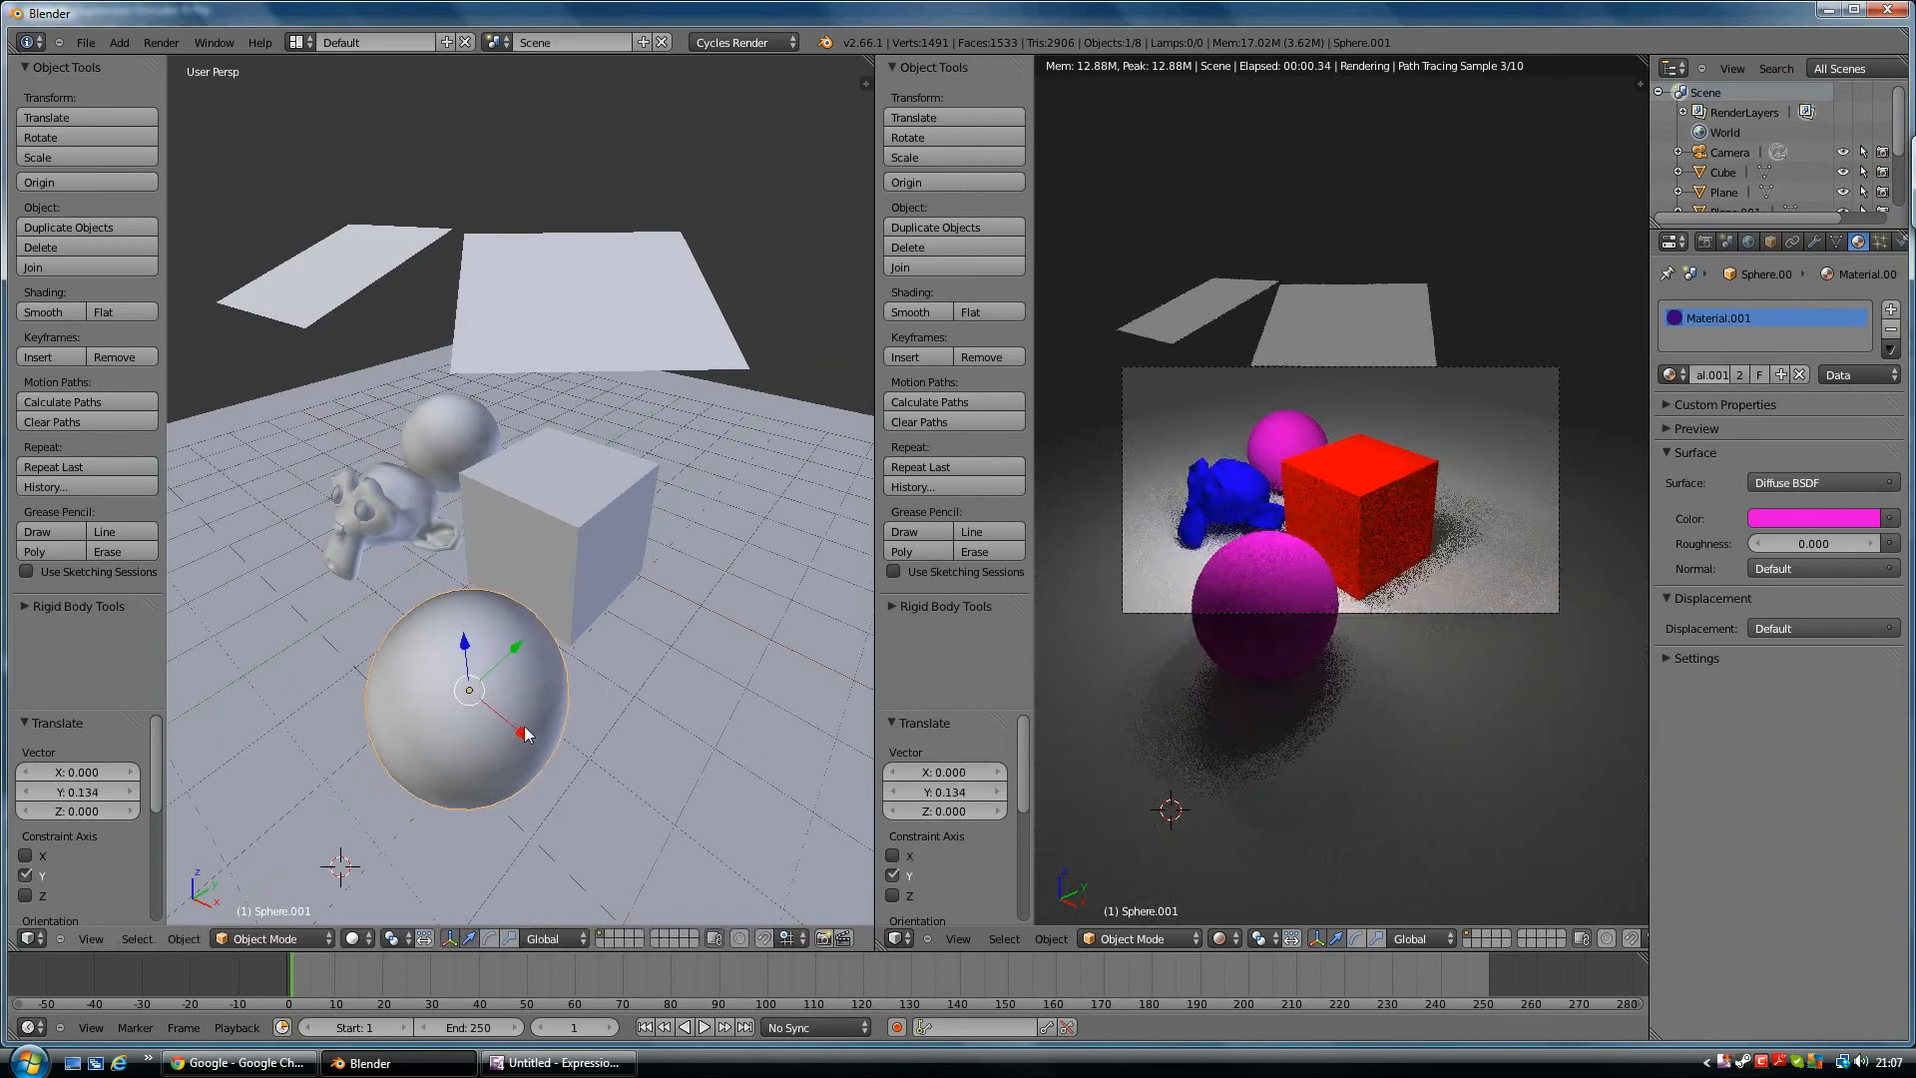
left_click_drag(468, 690, 218, 480)
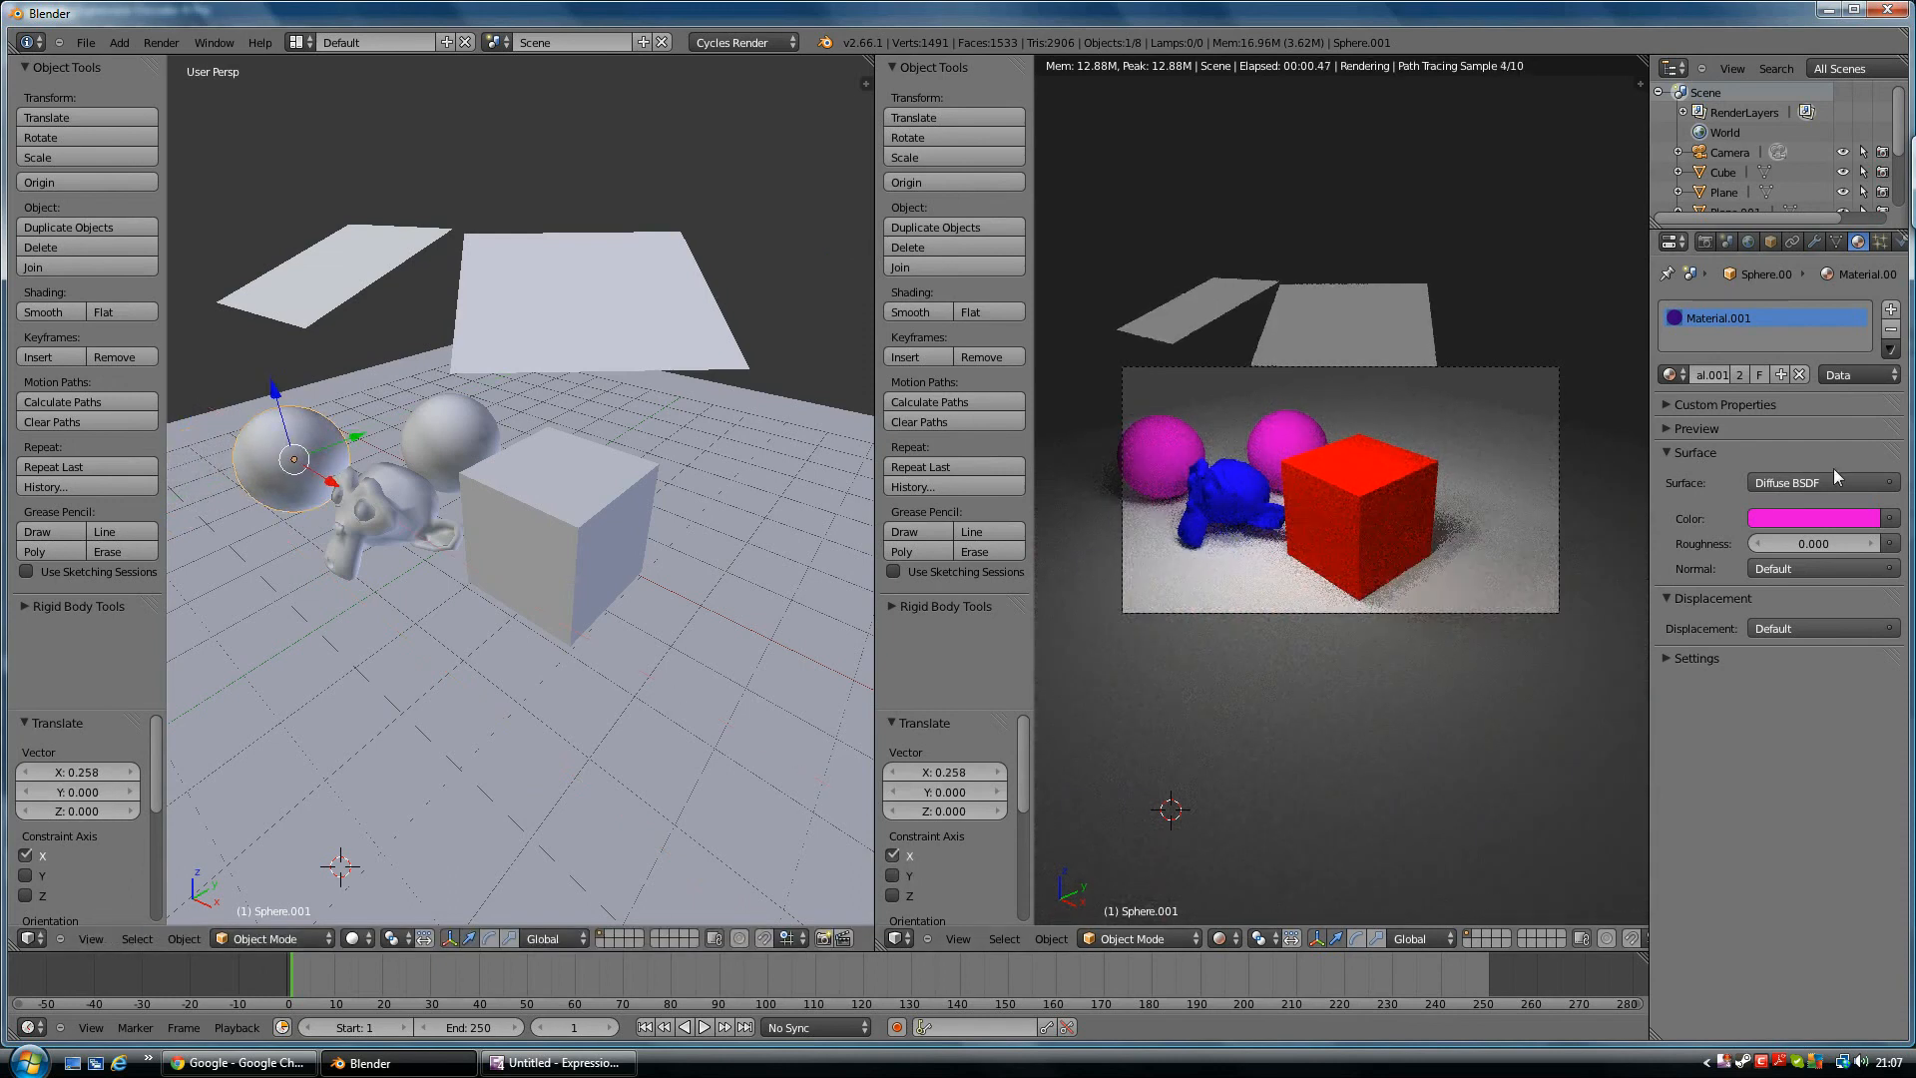
Change the shared sphere material's Surface shader to Glossy BSDF
left_click(1820, 482)
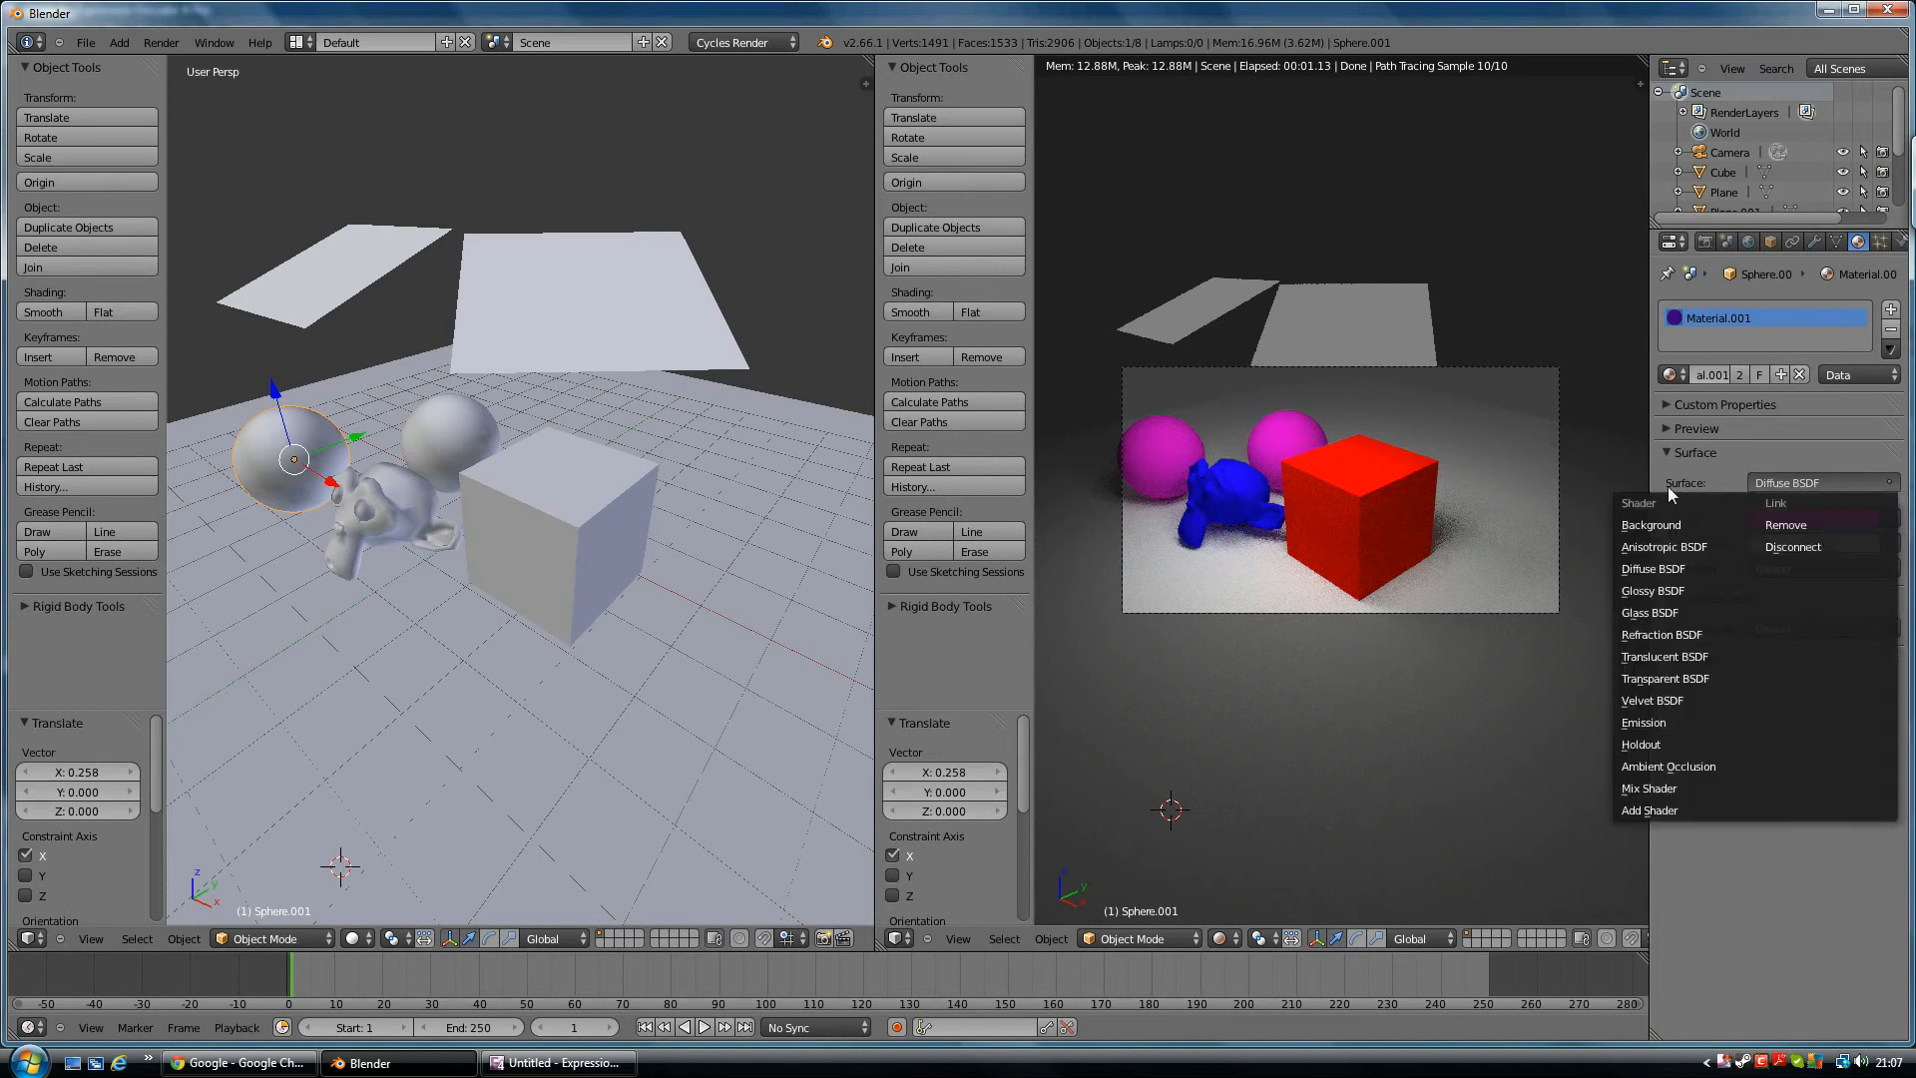
mouse_move(1796, 491)
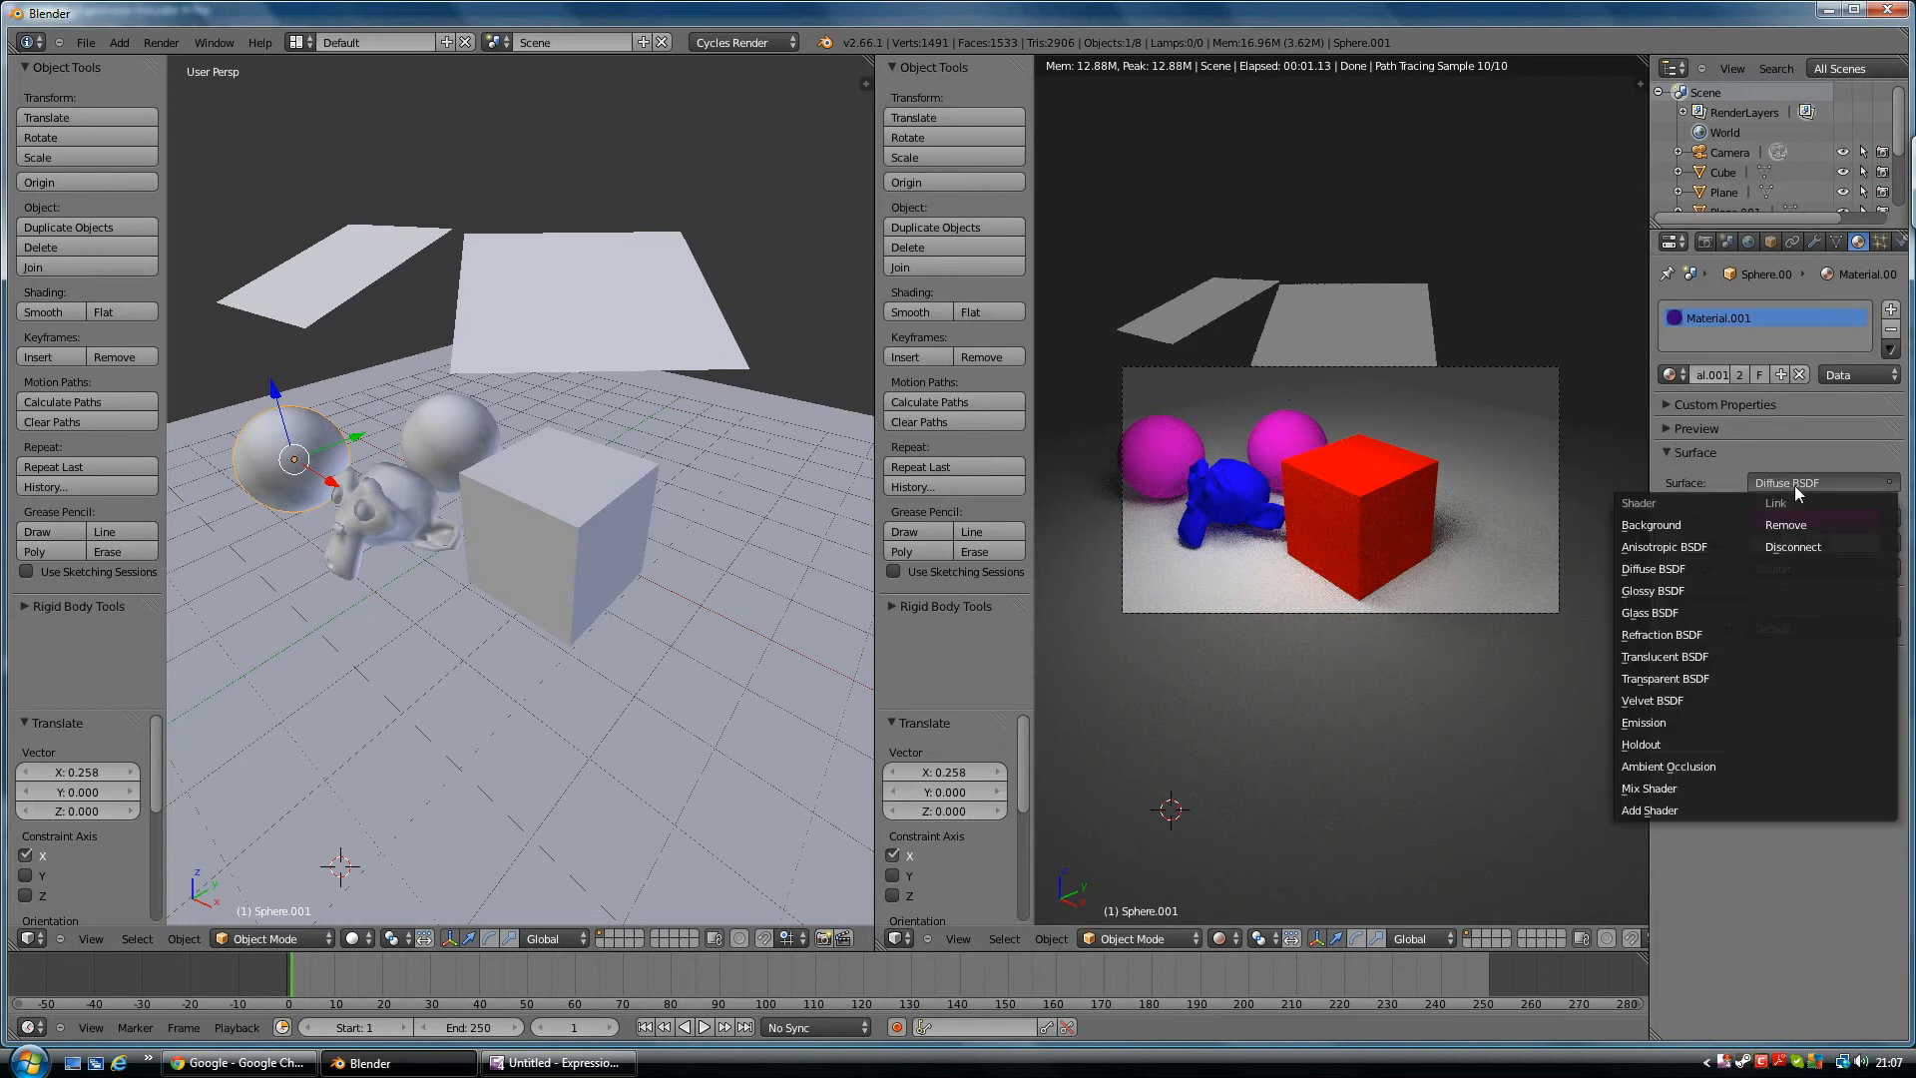
mouse_move(1684, 569)
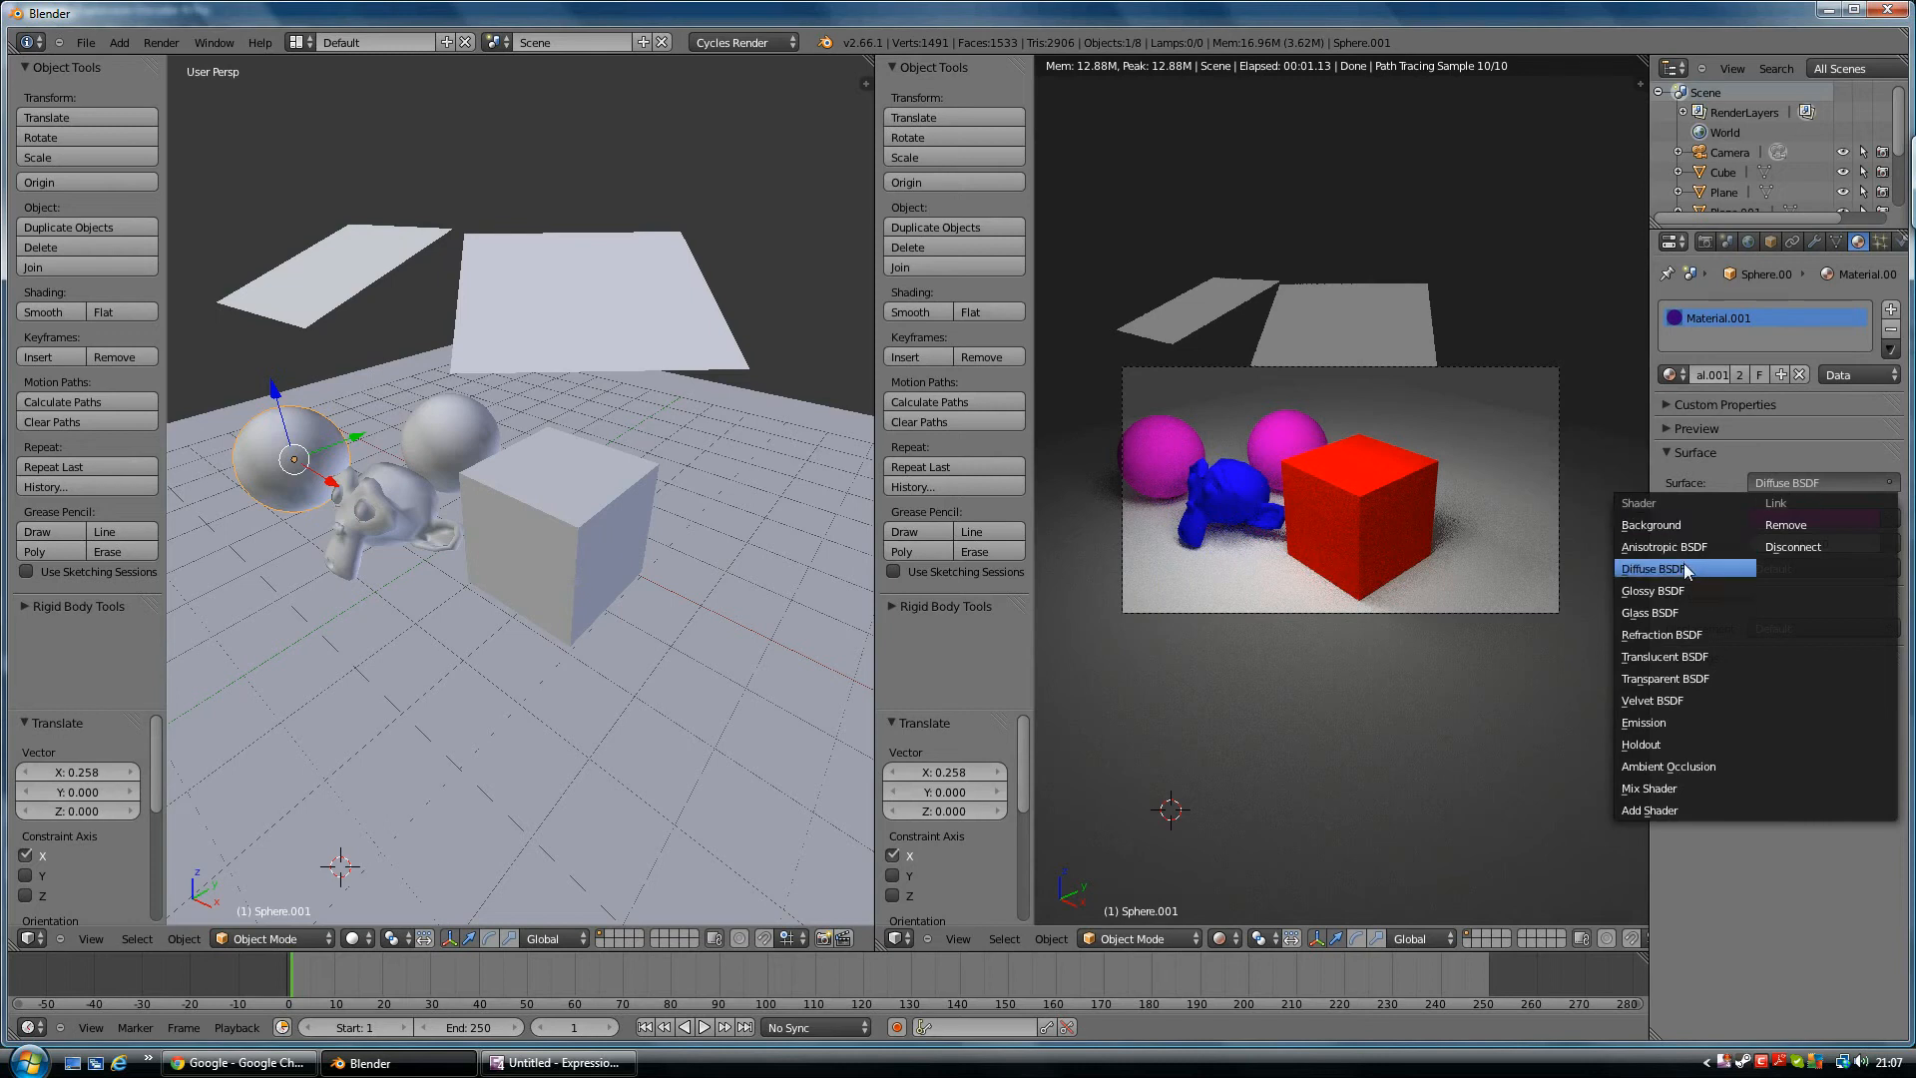
left_click(1653, 591)
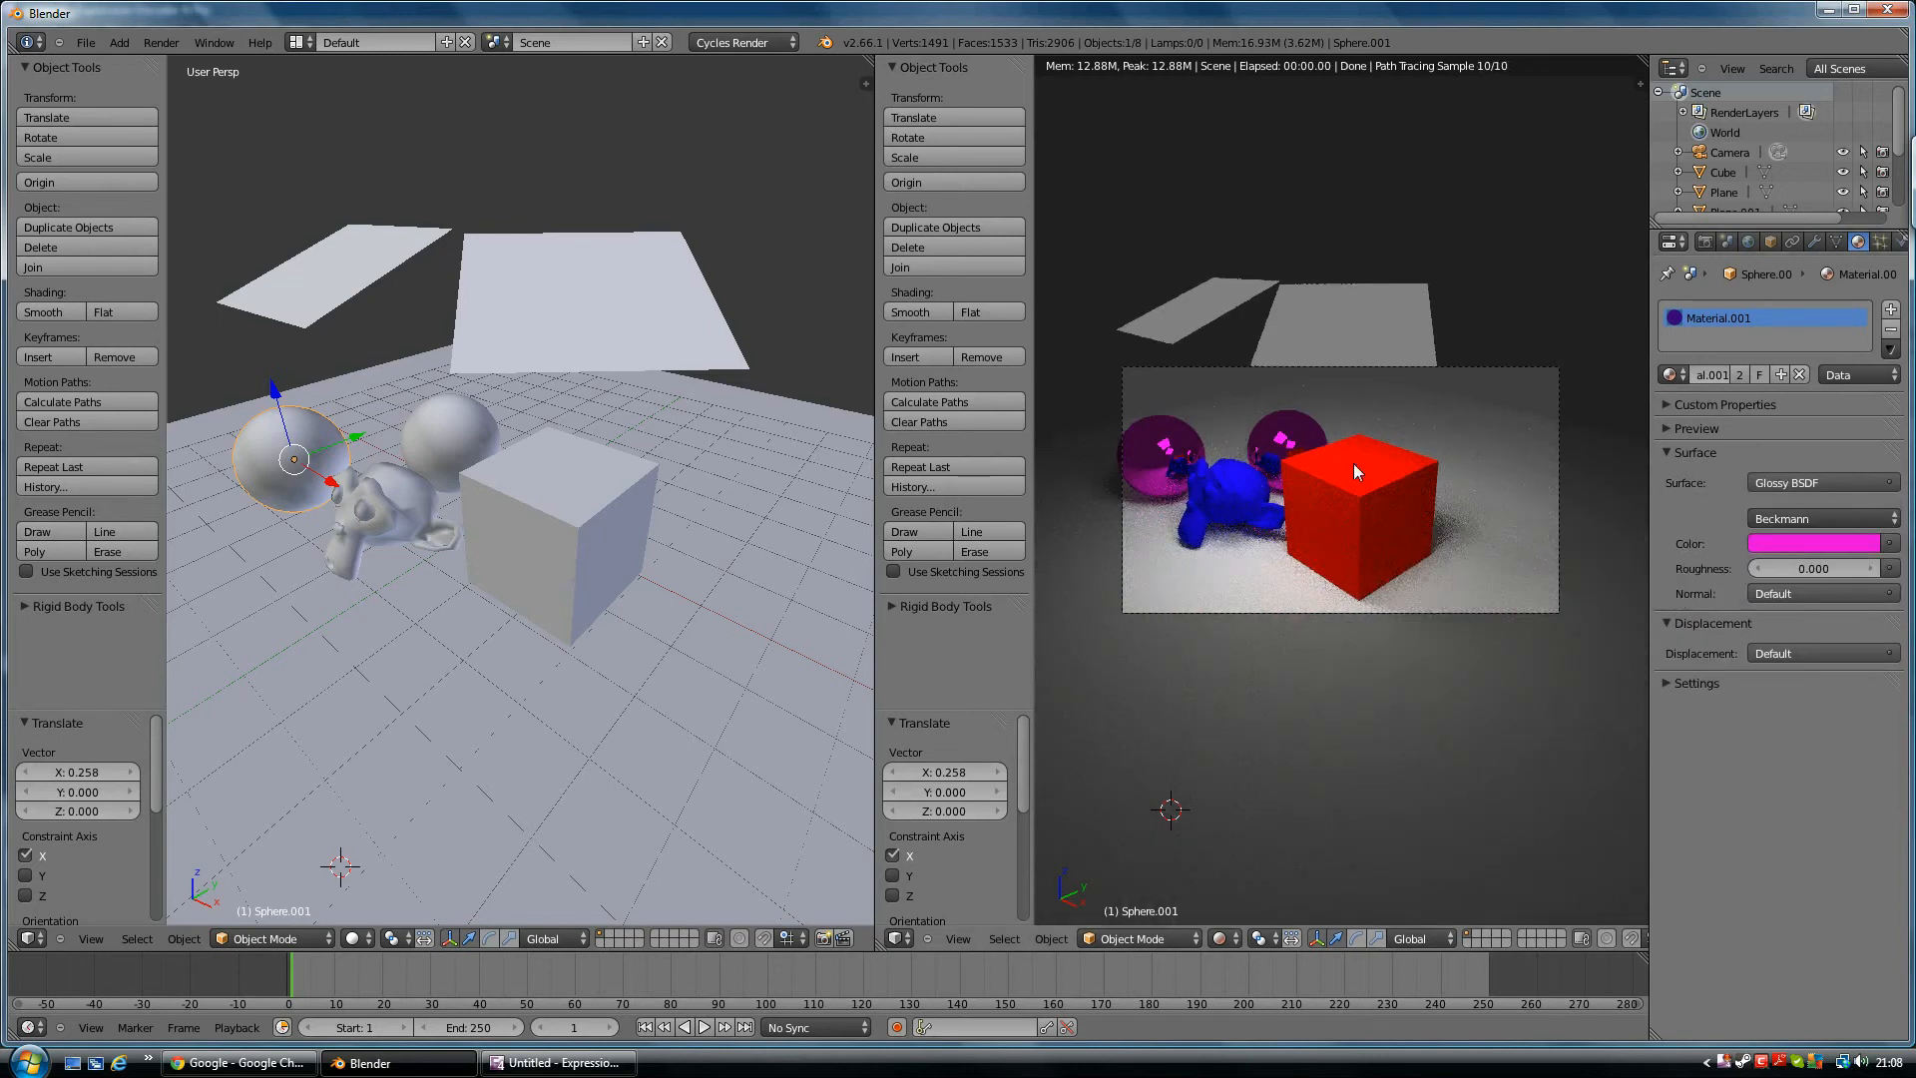
mouse_move(1282, 428)
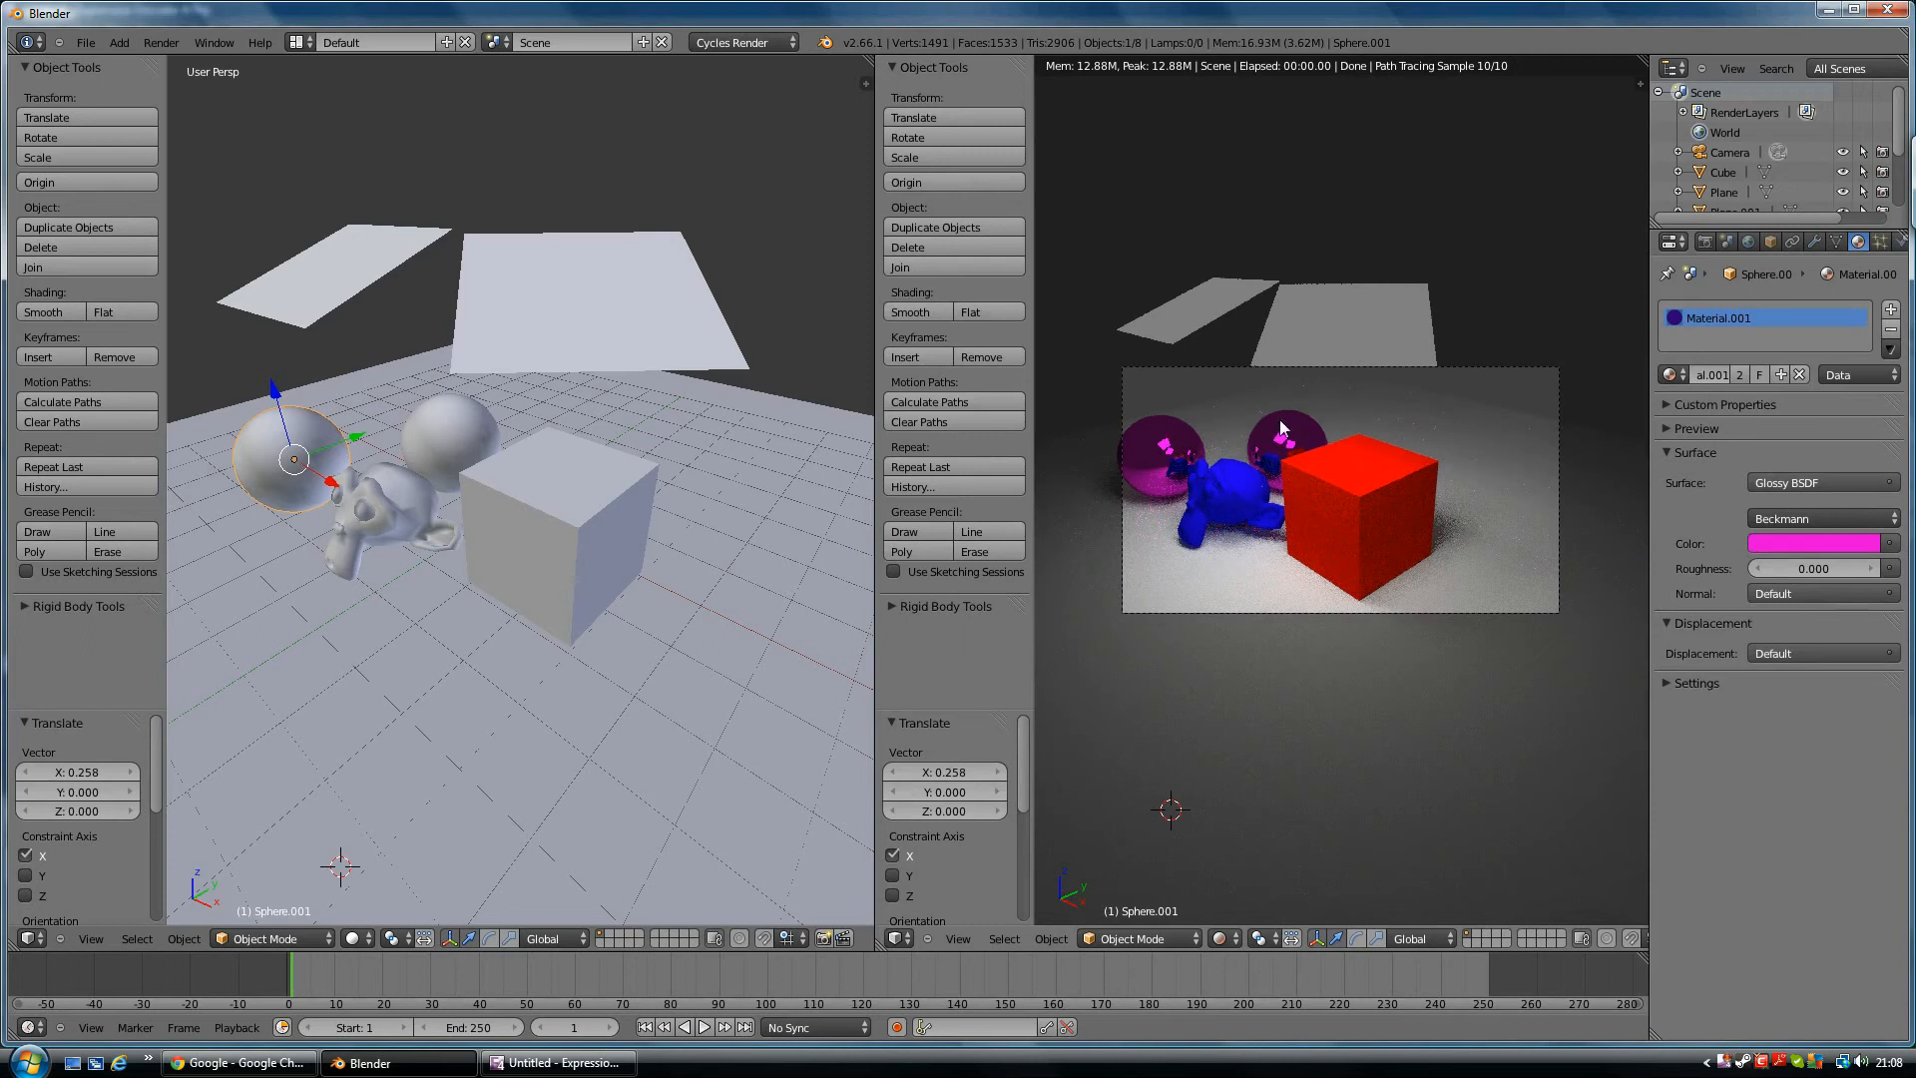
mouse_move(1270, 470)
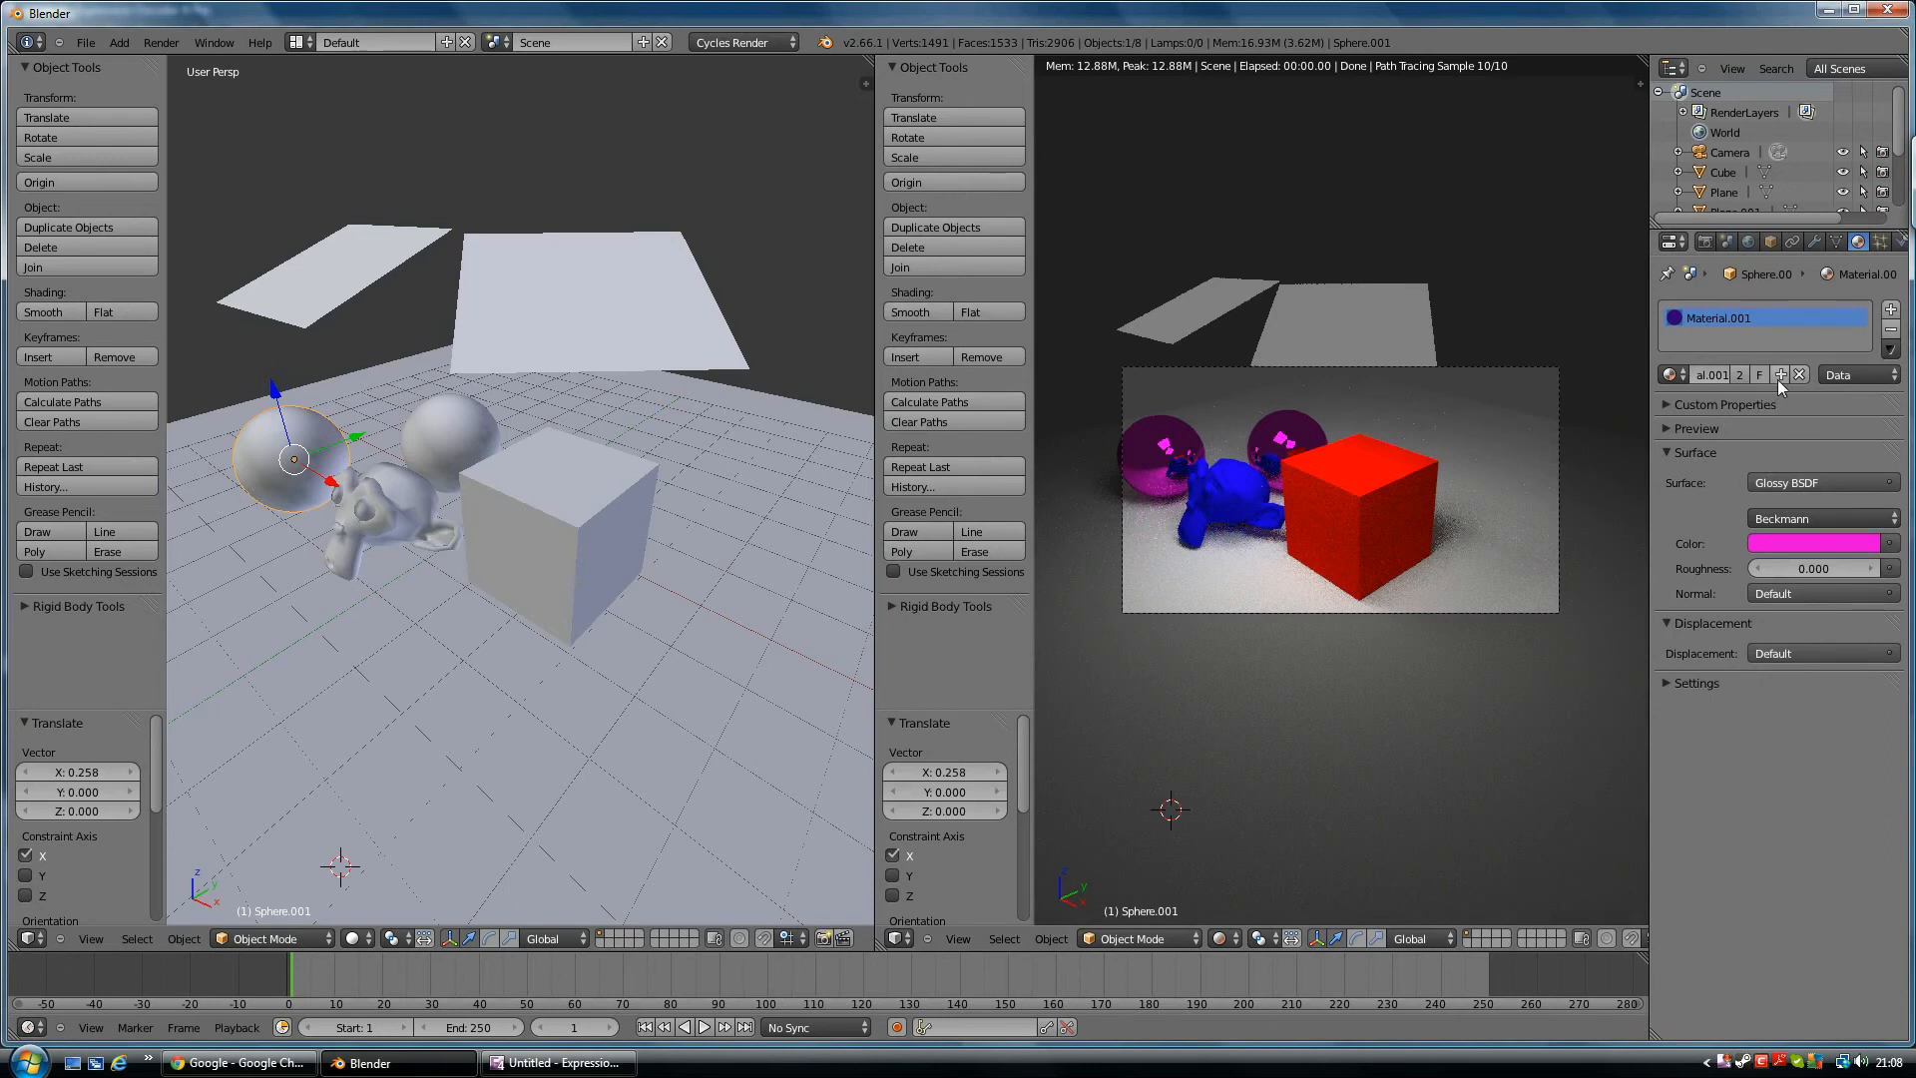
mouse_move(1535, 421)
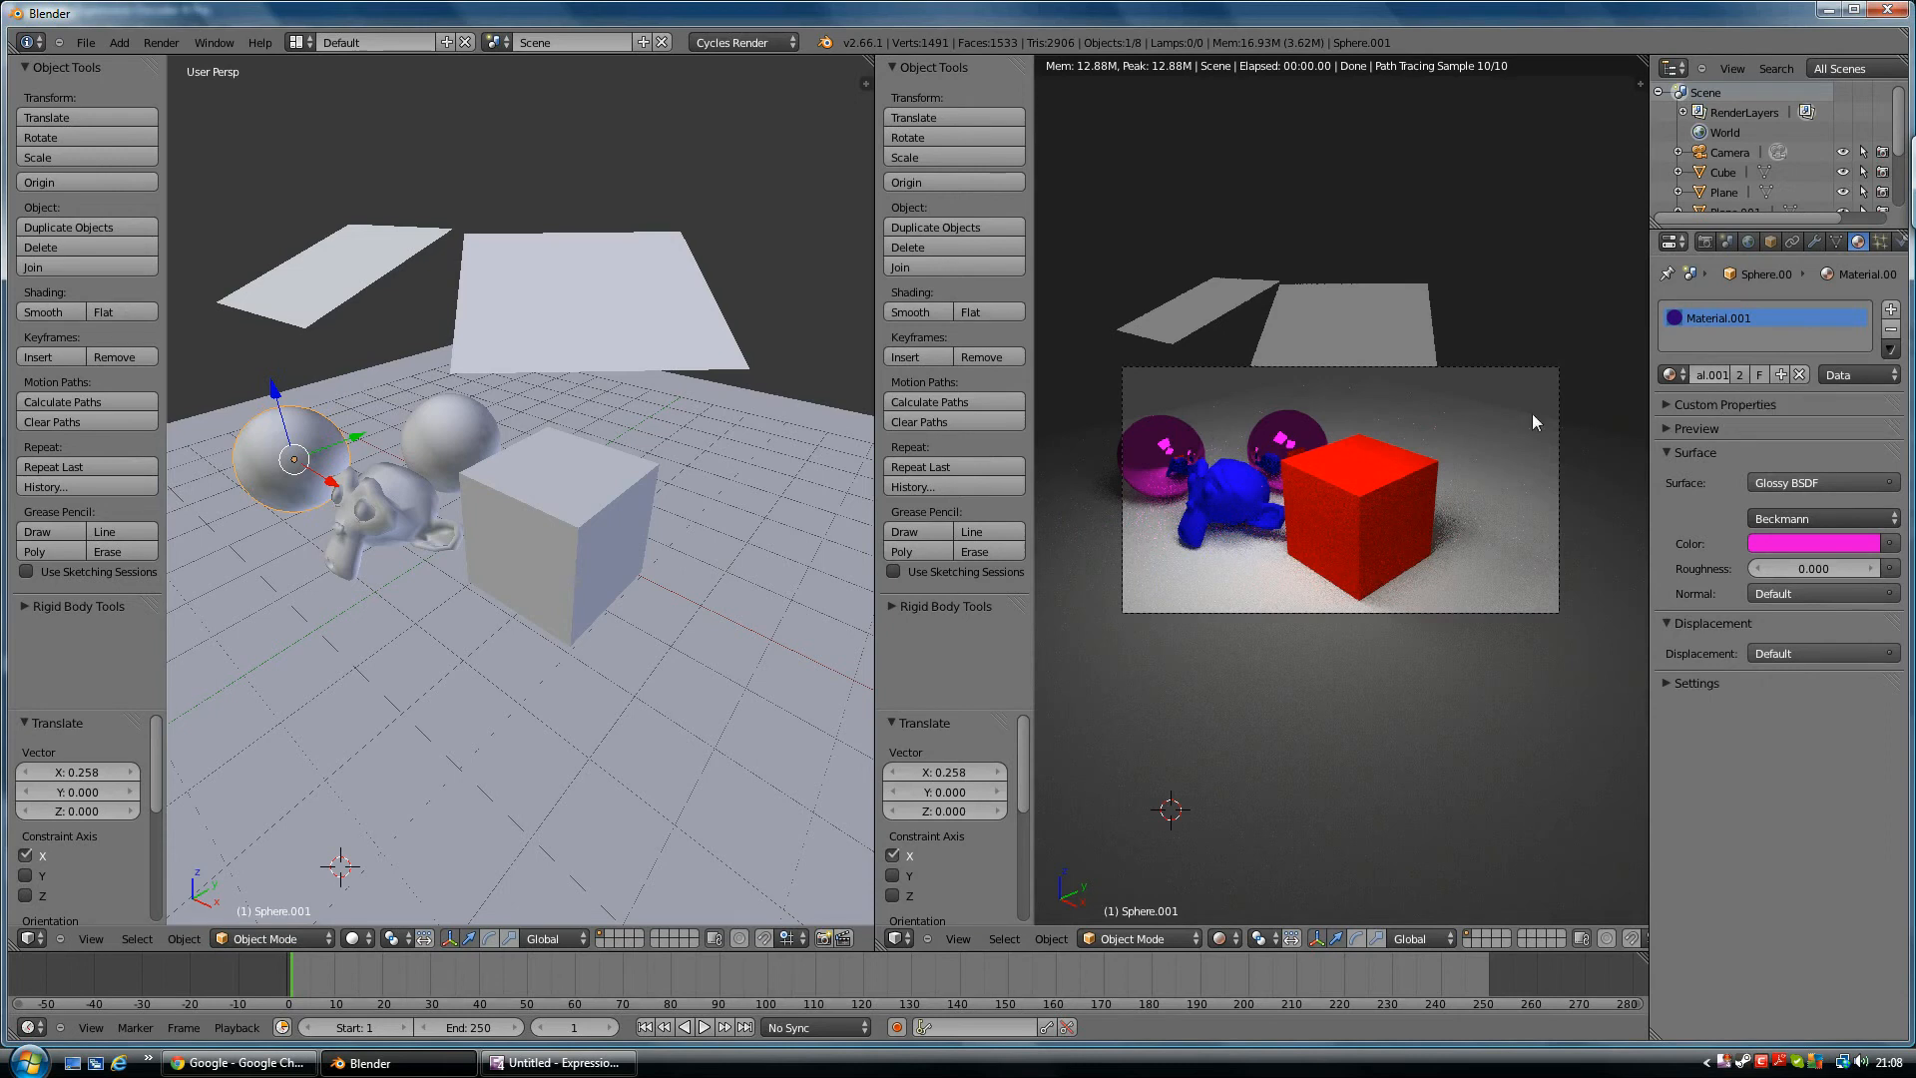
mouse_move(1306, 434)
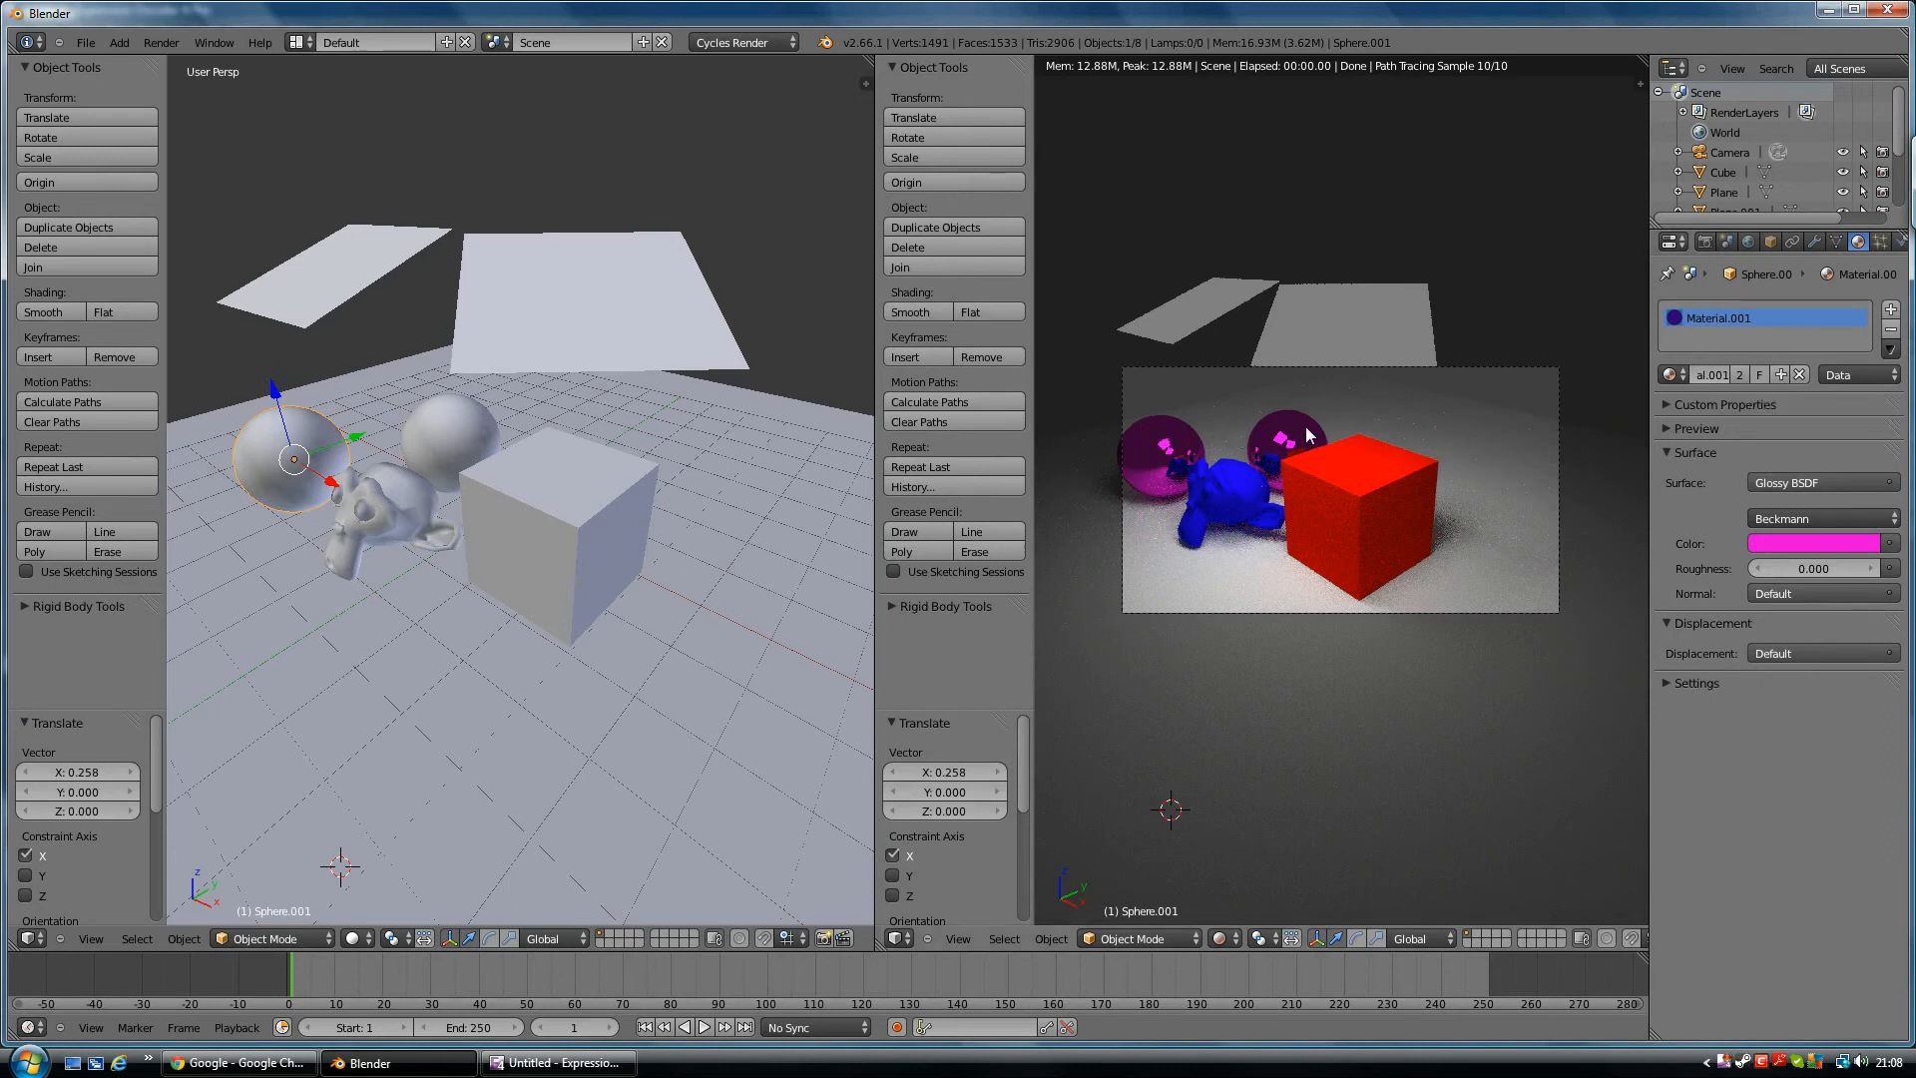
mouse_move(1310, 426)
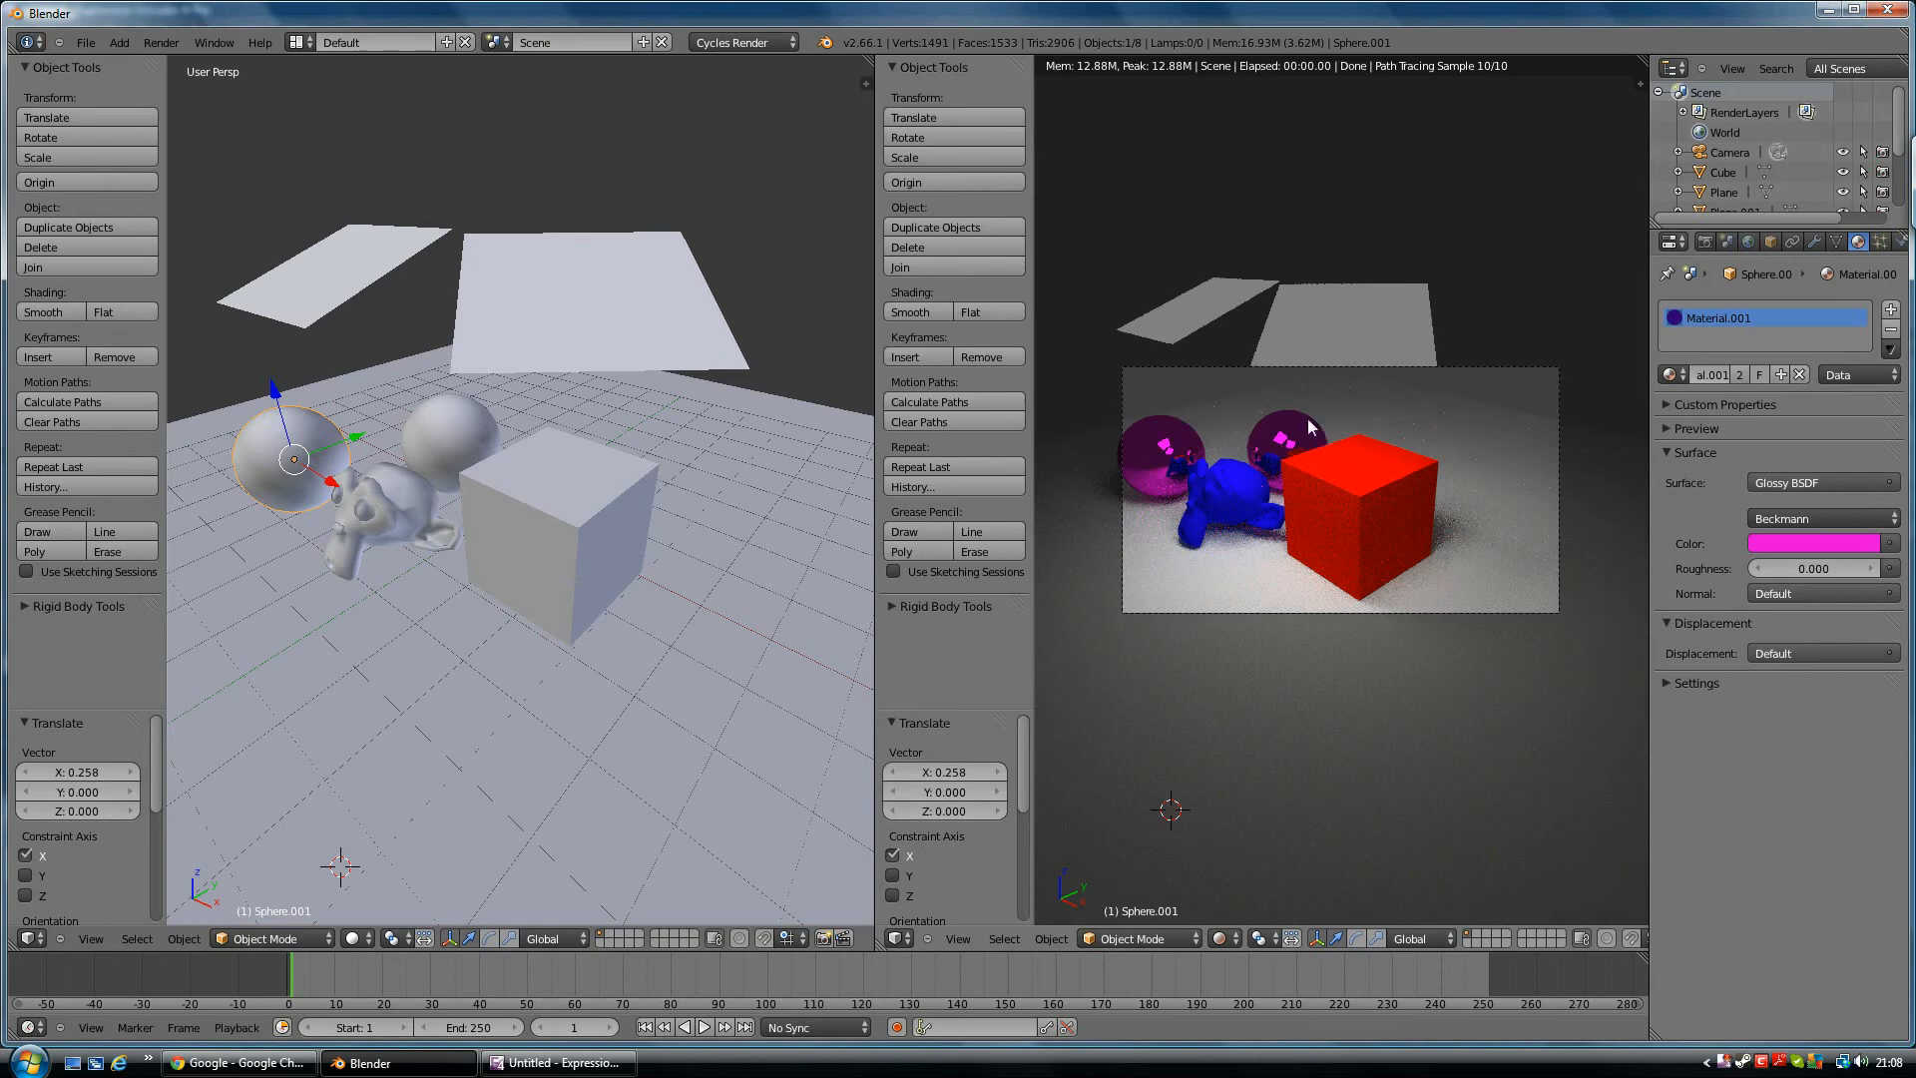
mouse_move(1167, 442)
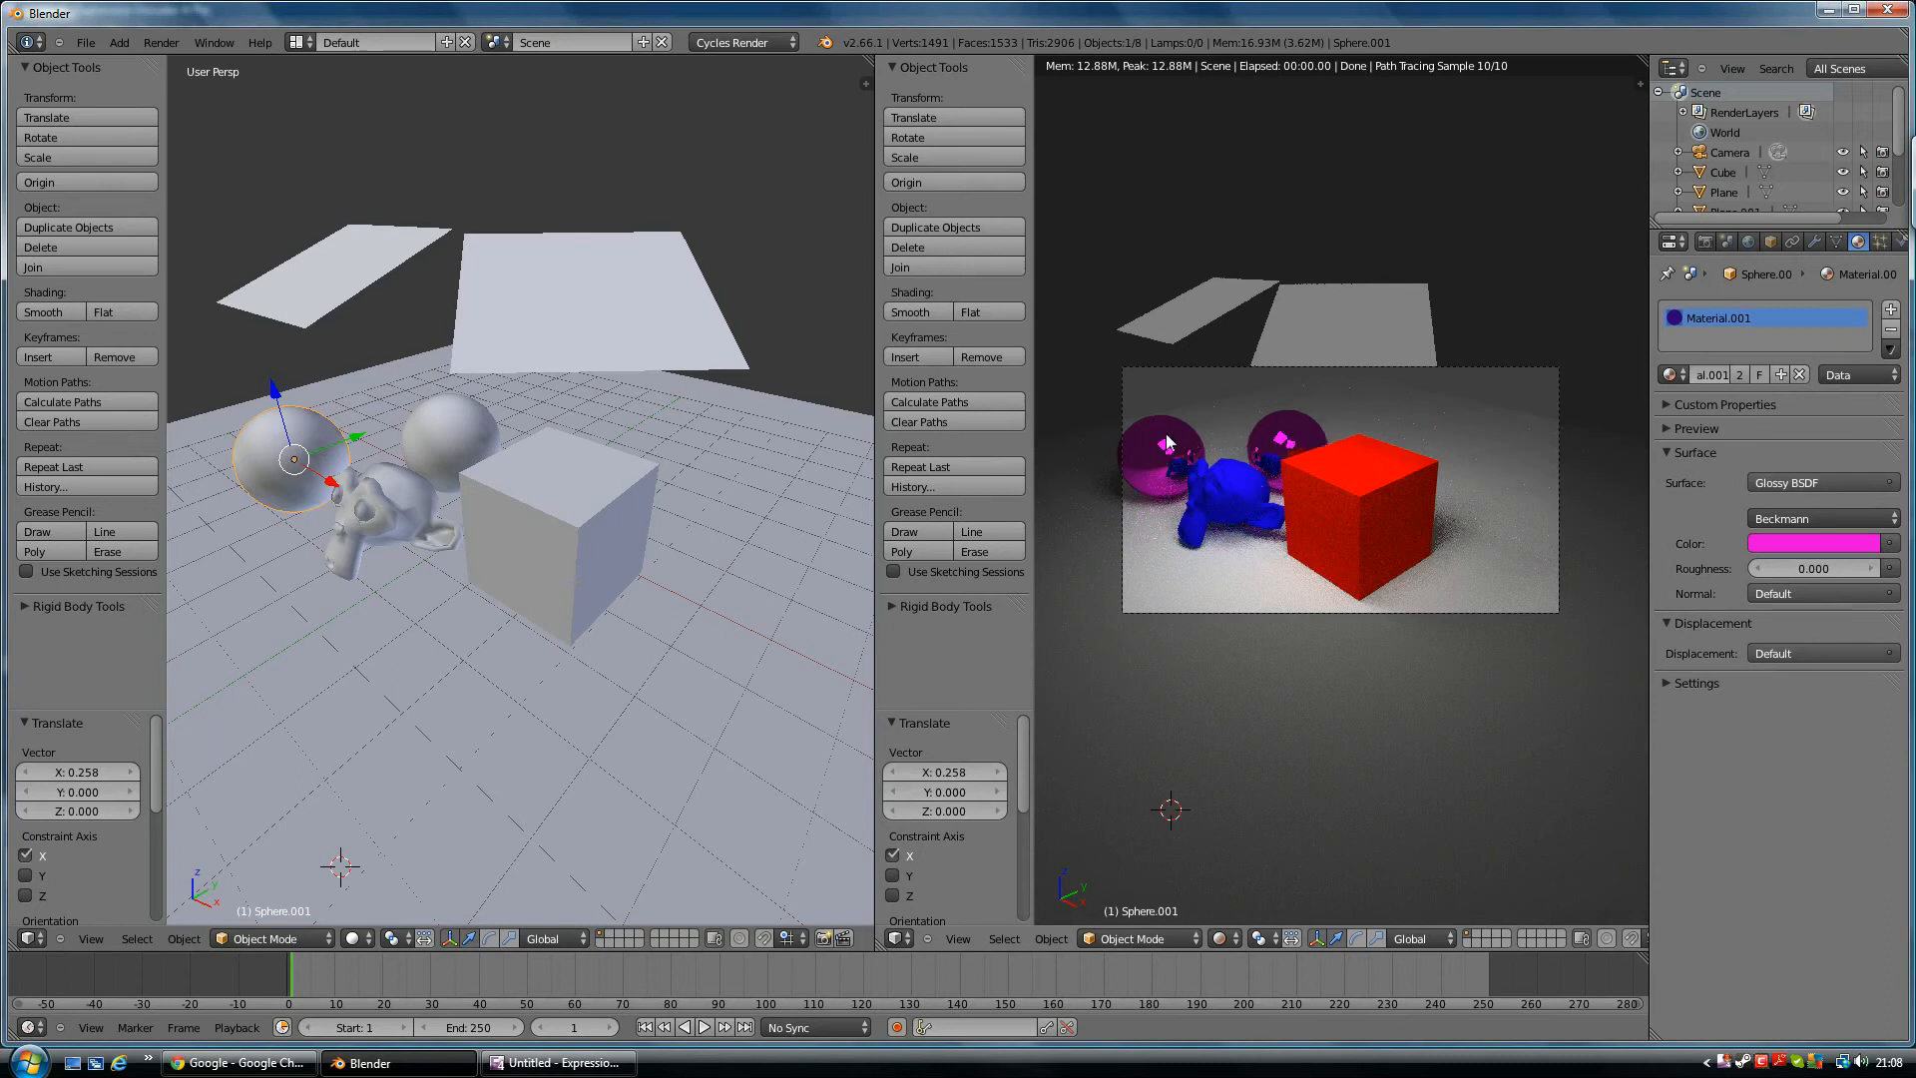
Give the sphere behind the monkey a single-user material using Glass BSDF
left_click(450, 438)
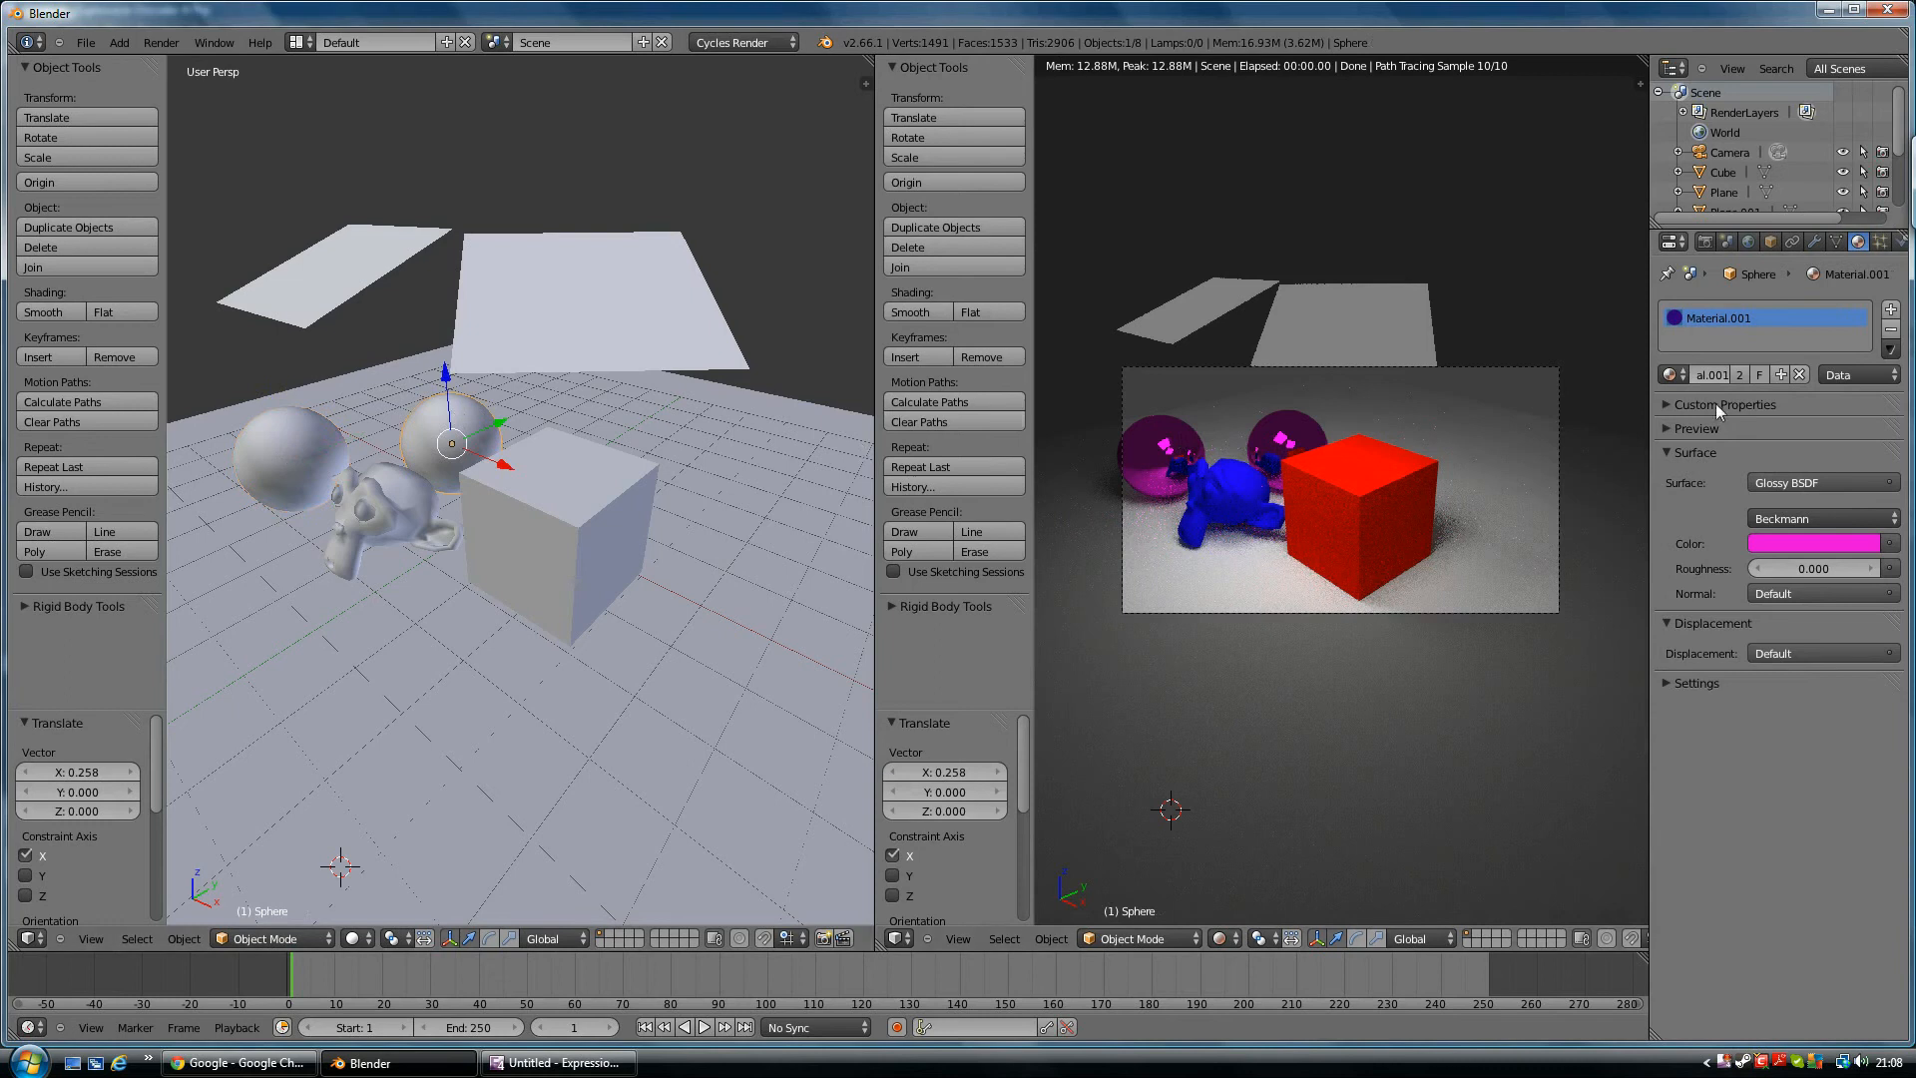
left_click(1821, 482)
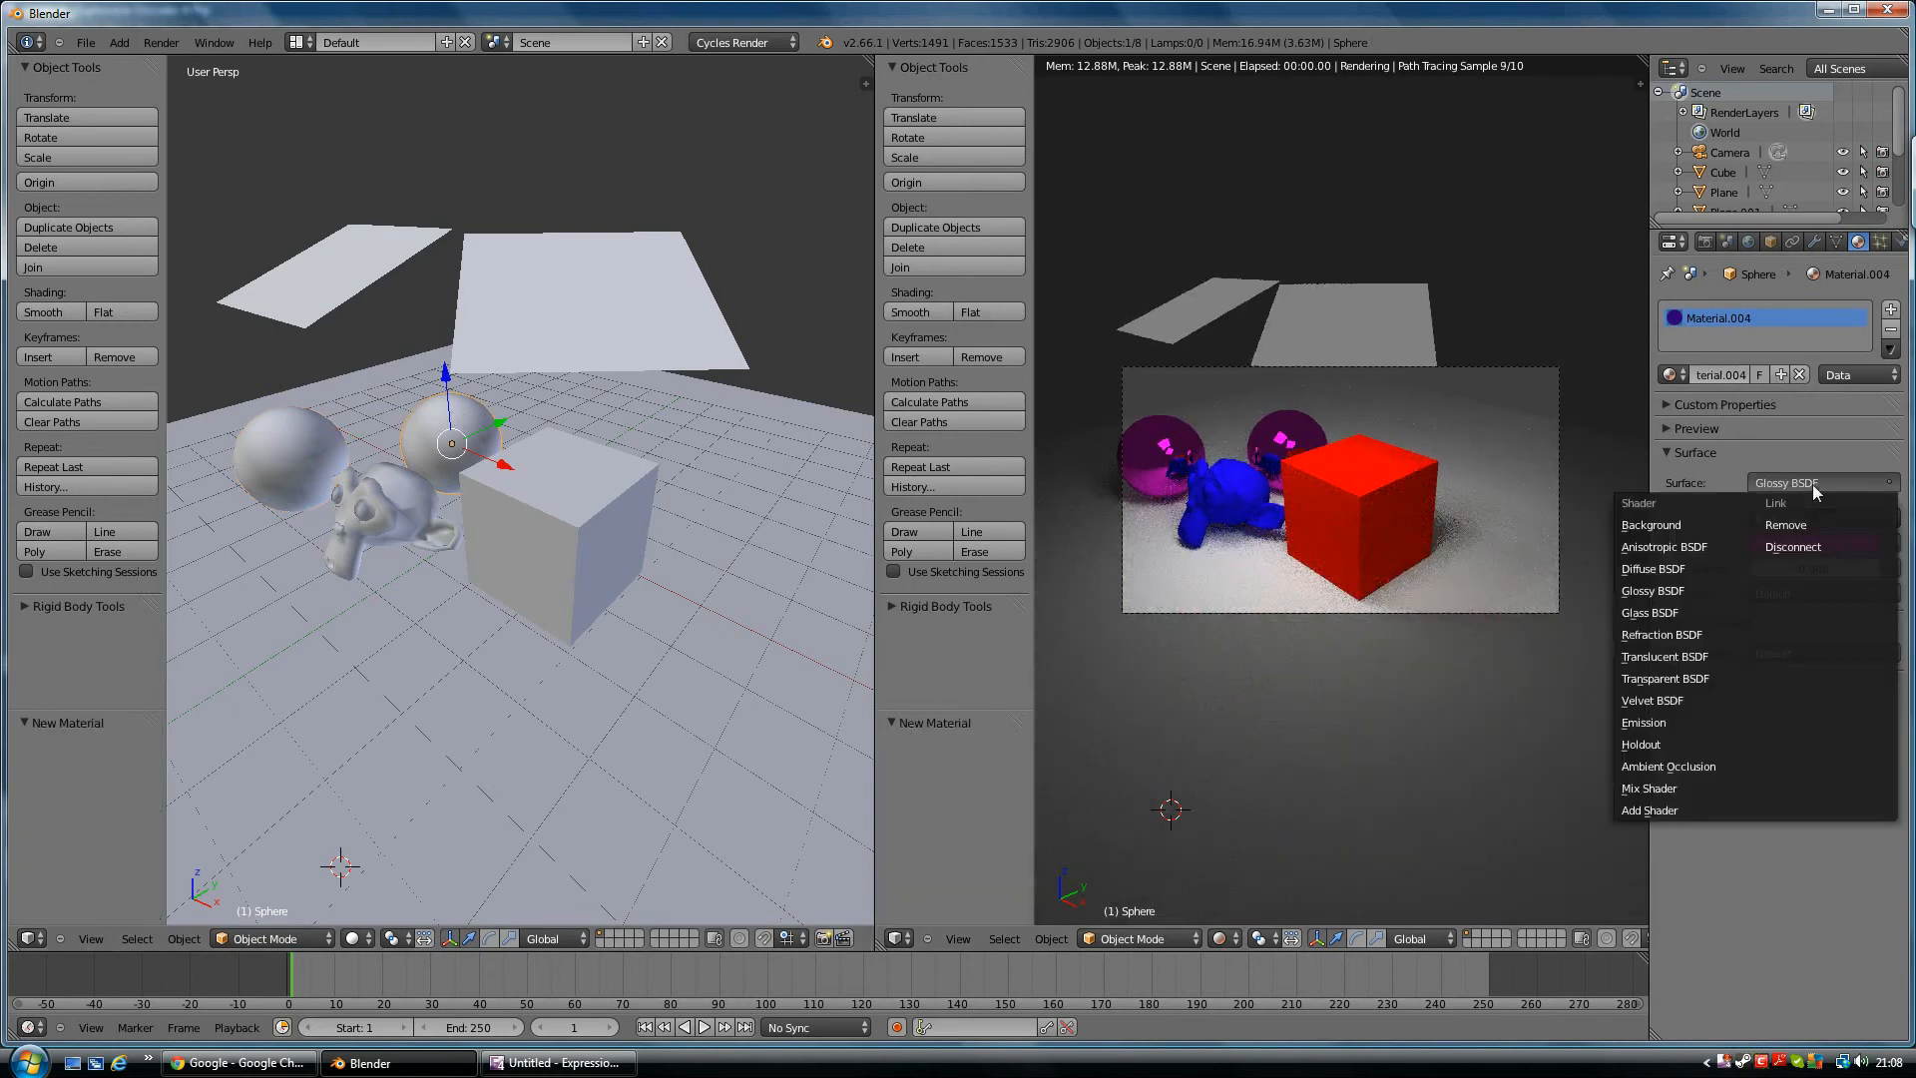
left_click(1653, 591)
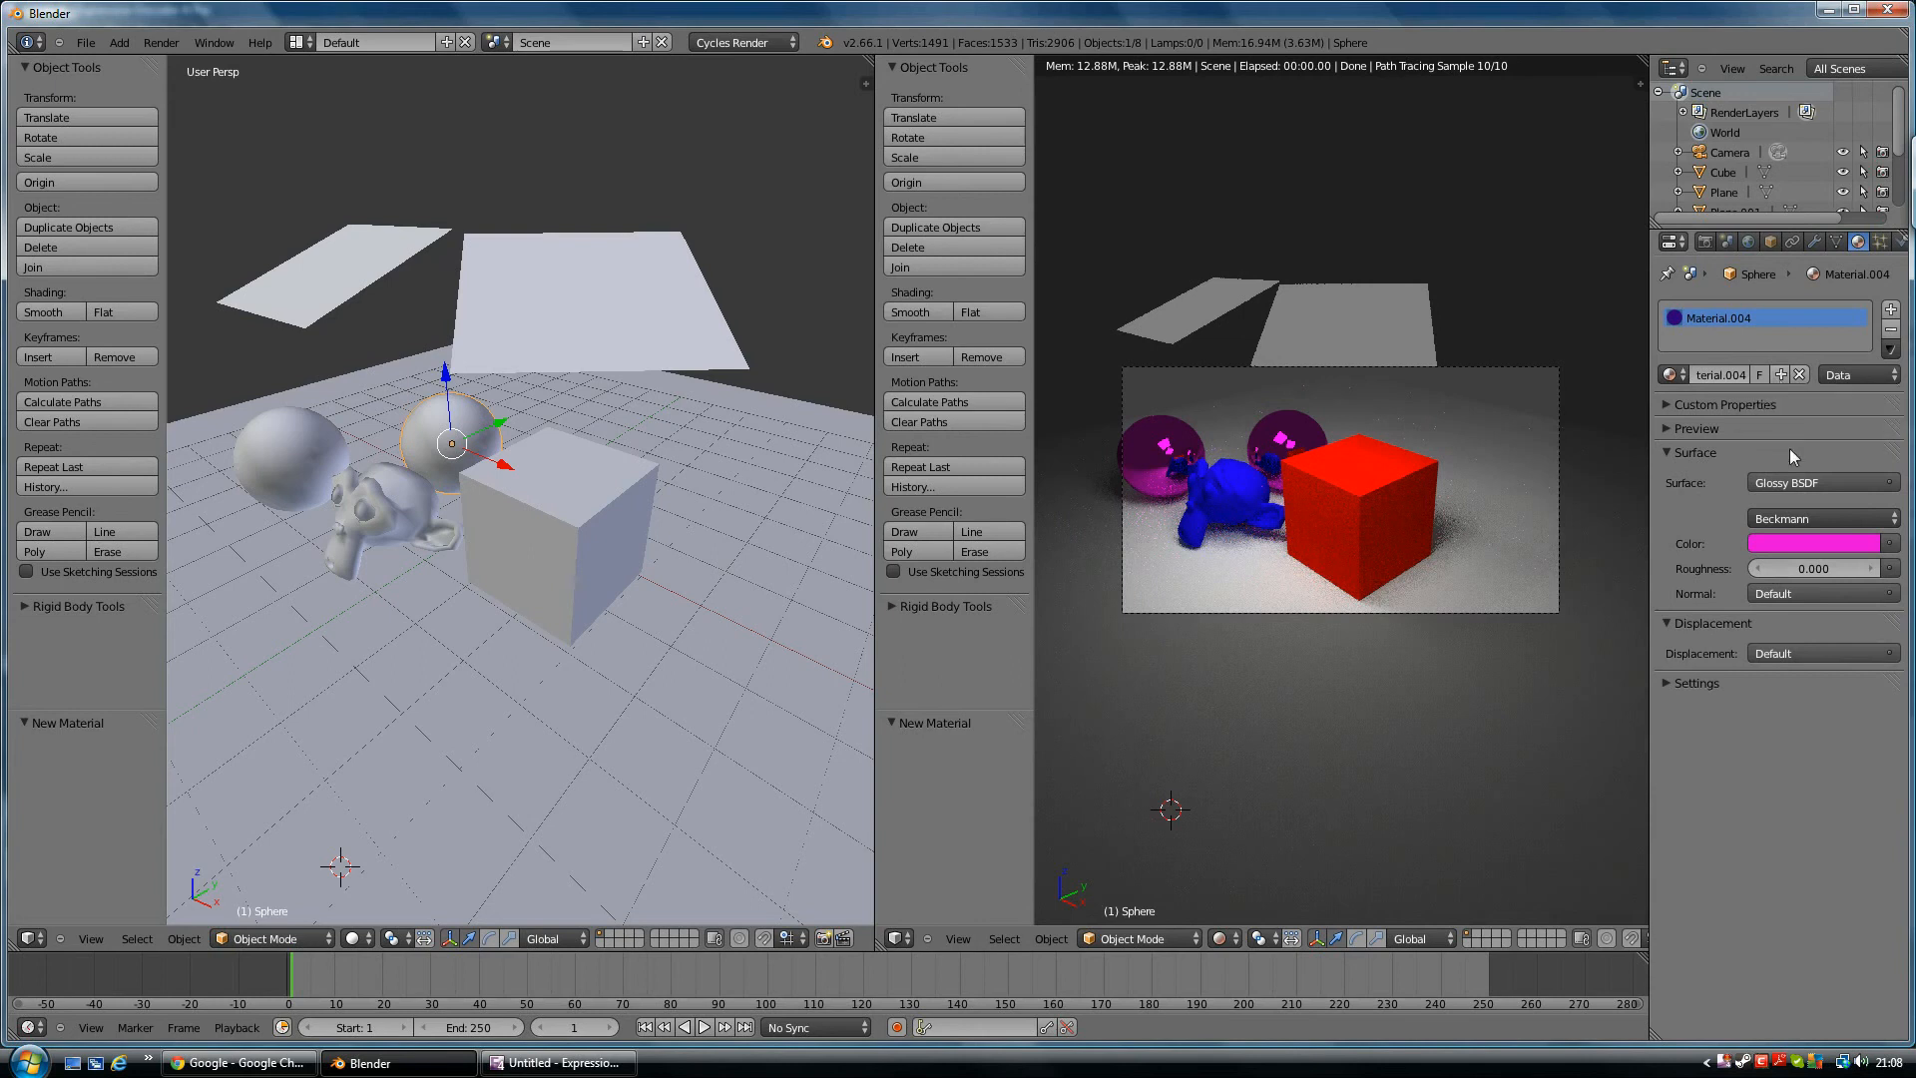
left_click(1822, 481)
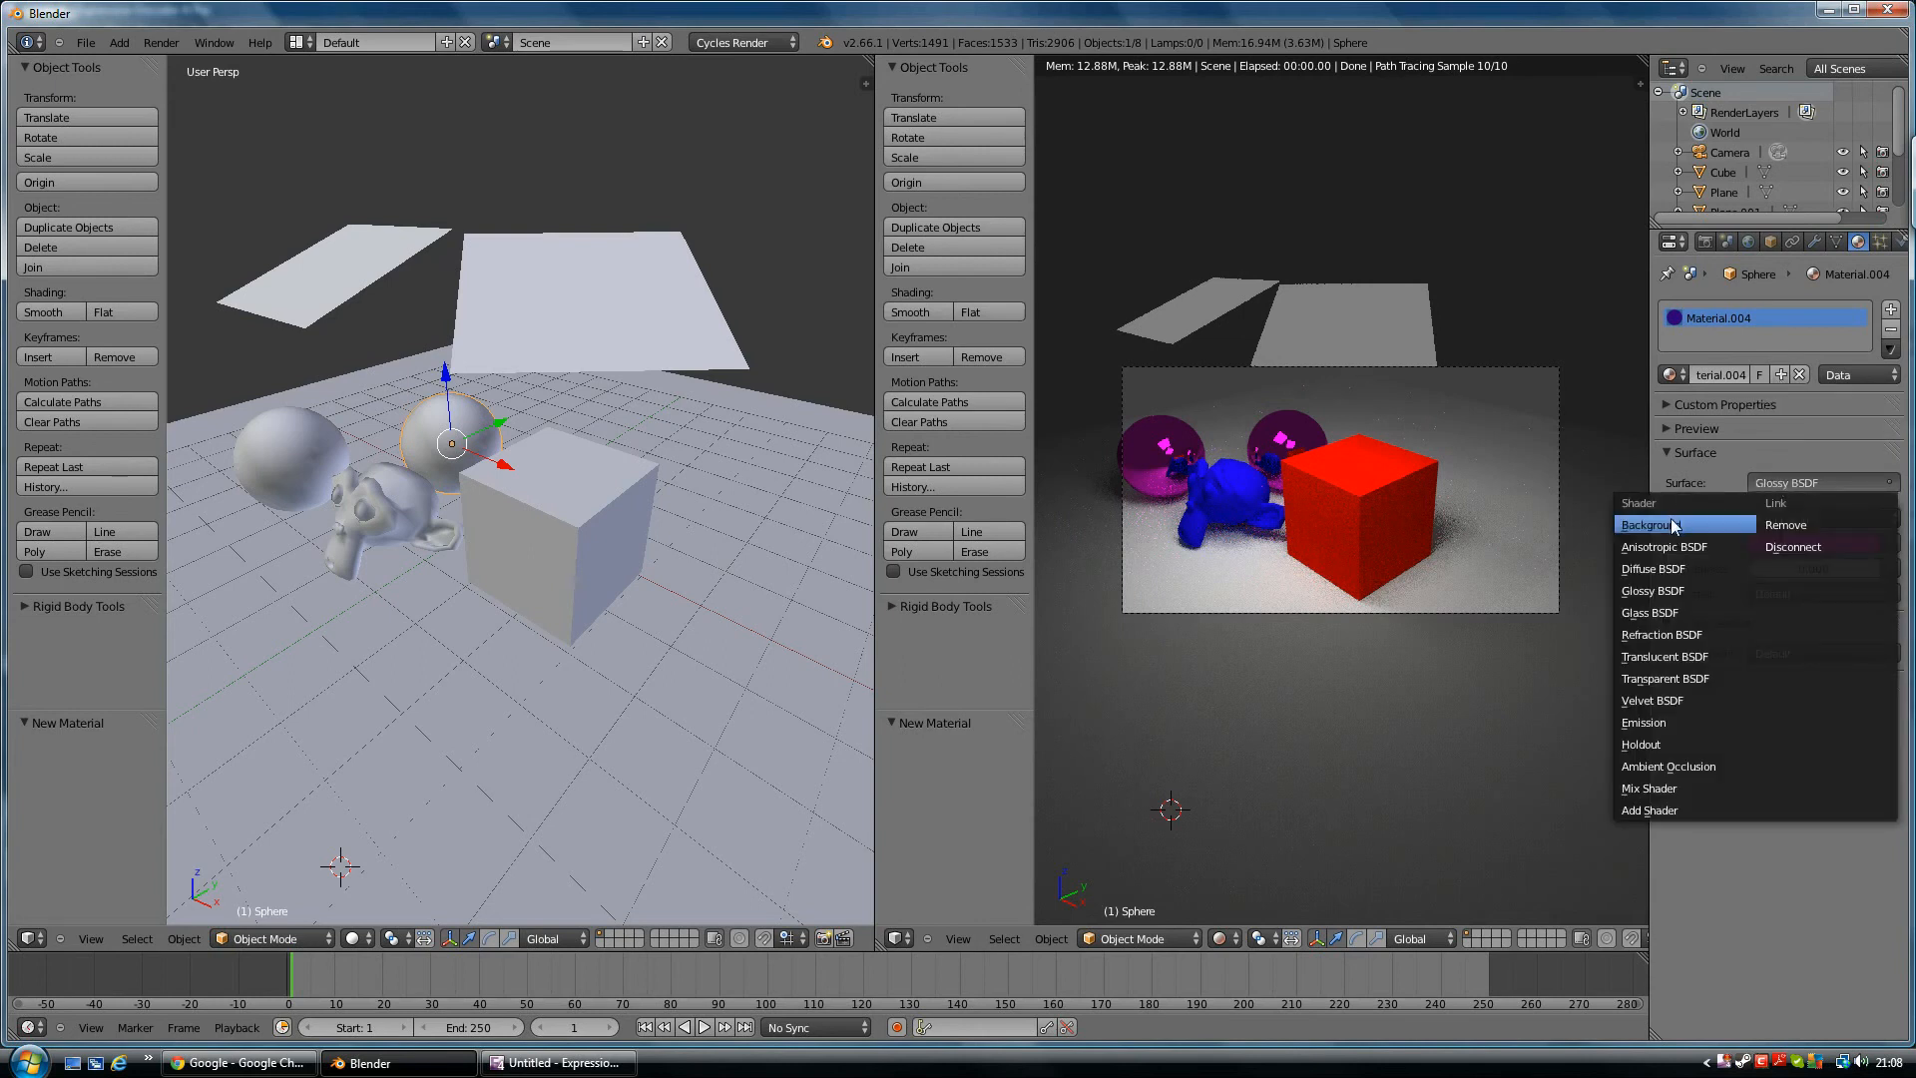
mouse_move(1650, 611)
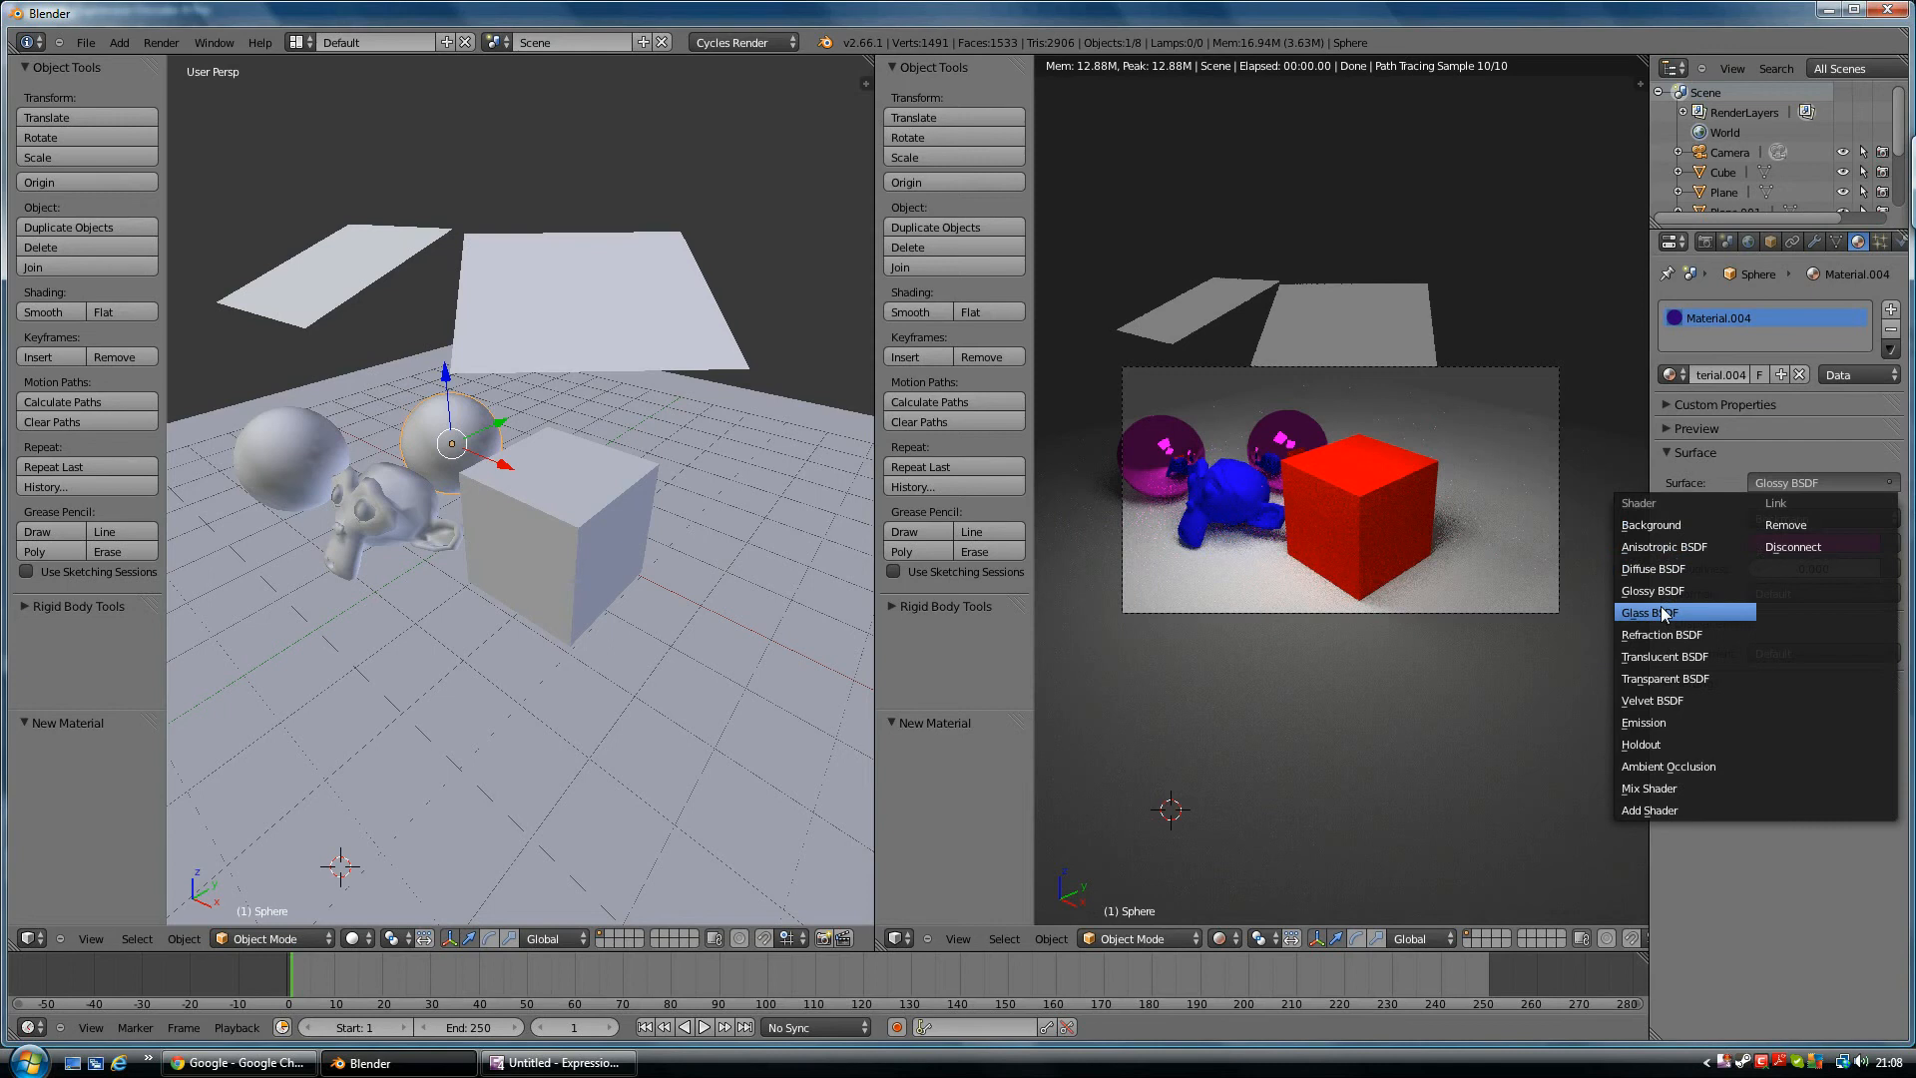
left_click(1650, 611)
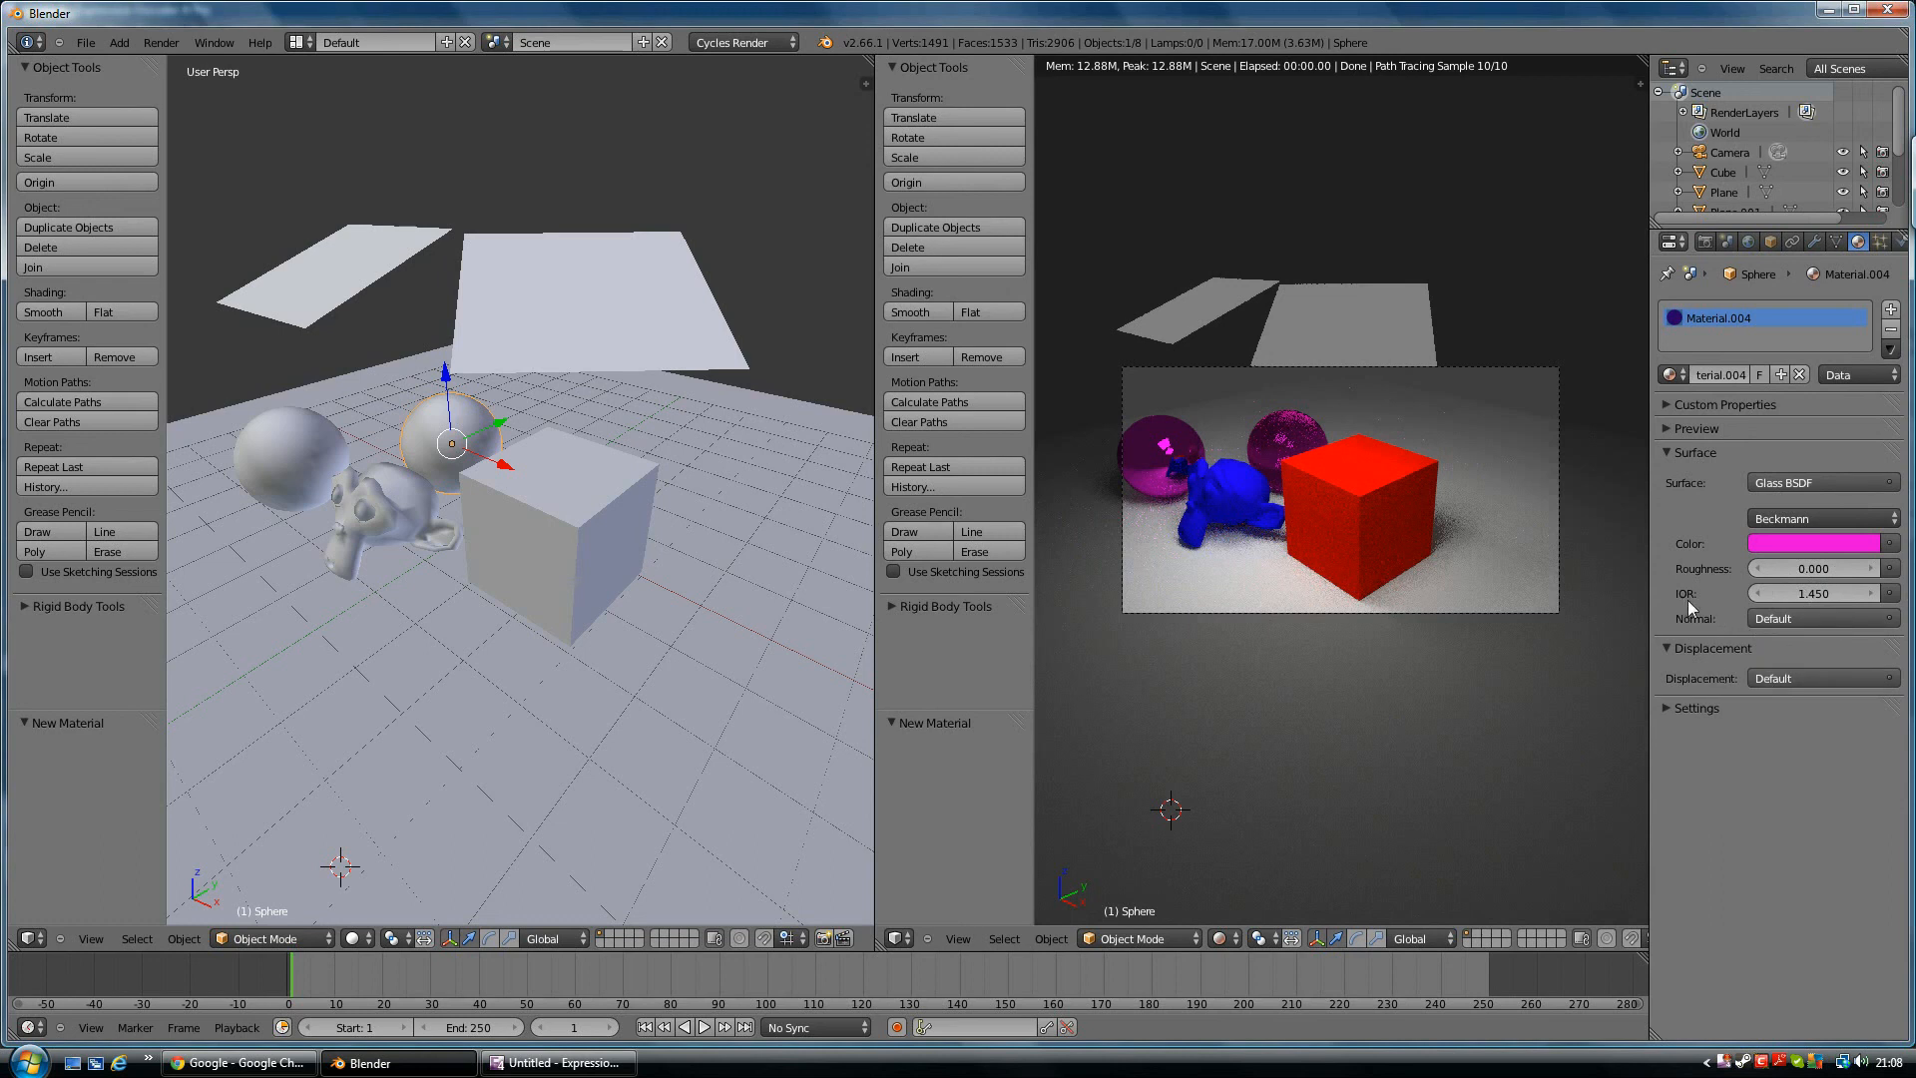
mouse_move(1678, 597)
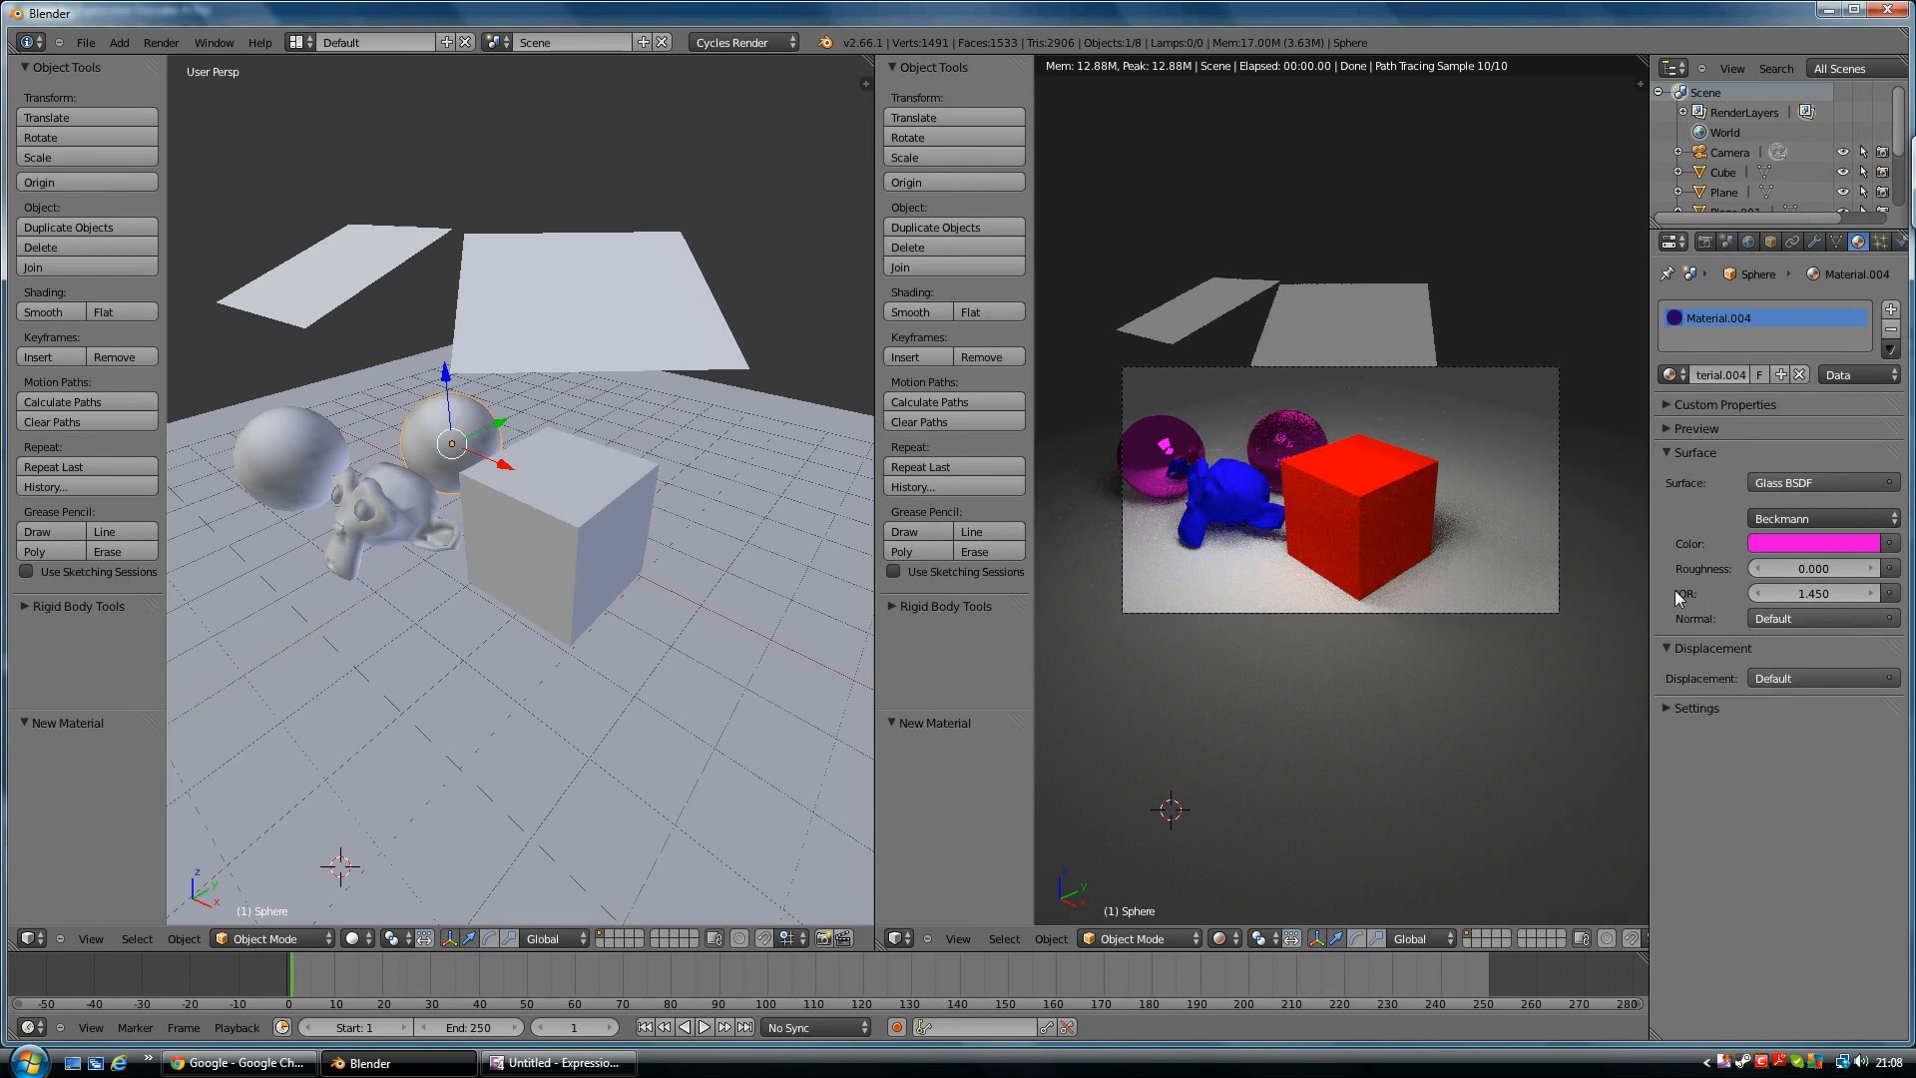
mouse_move(1695, 603)
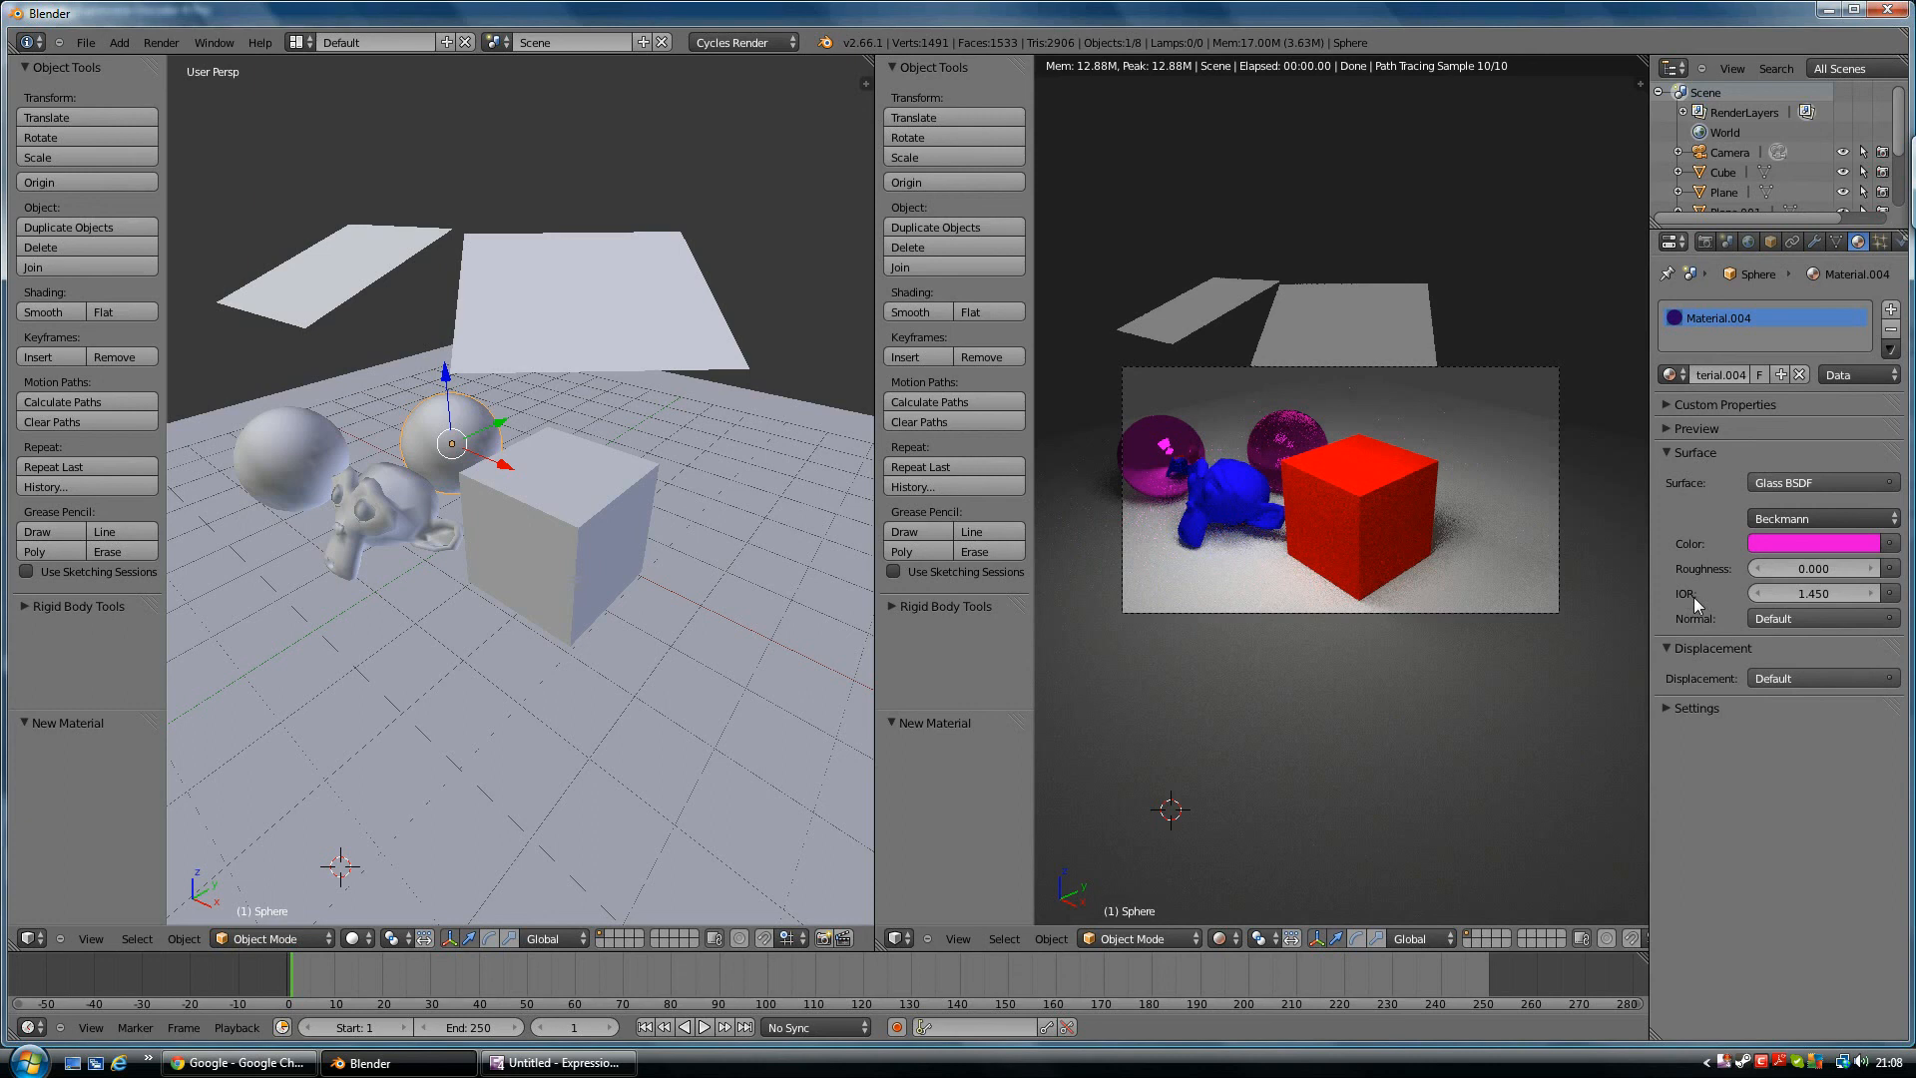
mouse_move(315, 448)
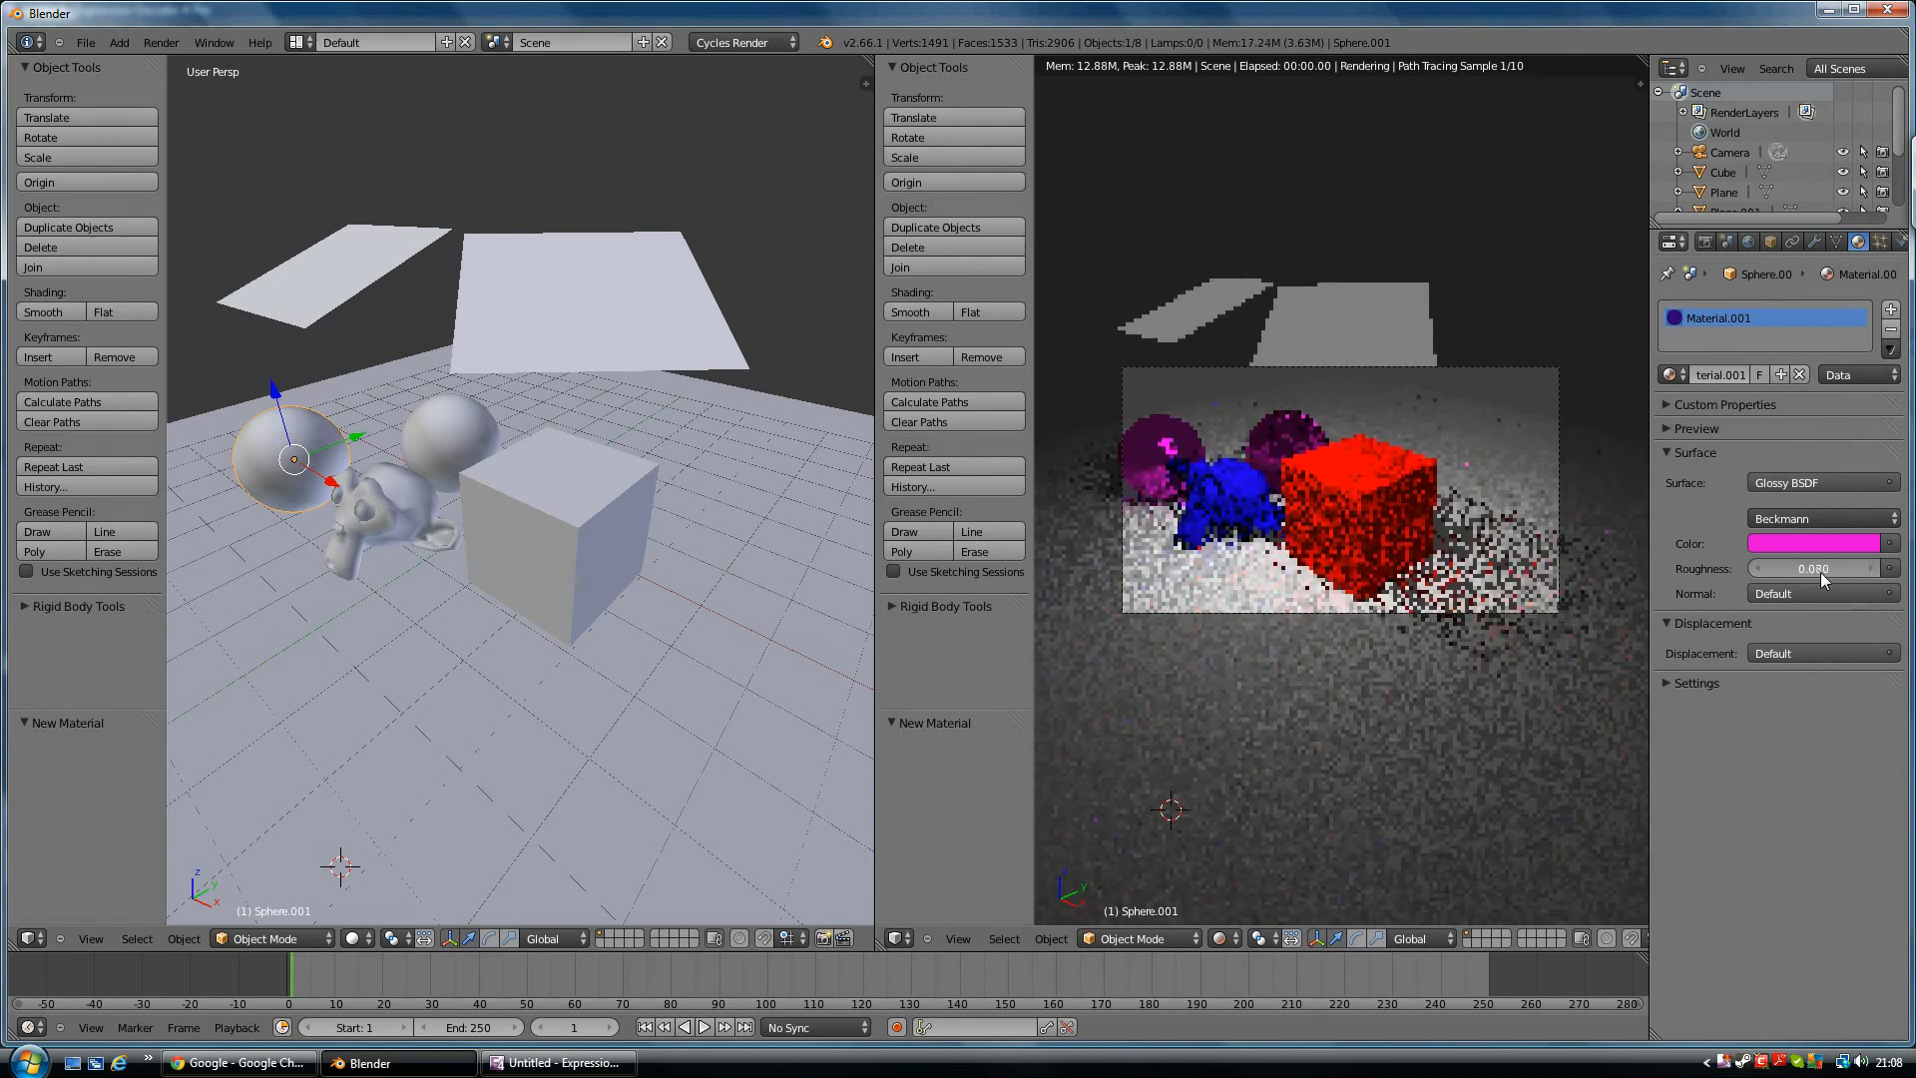
Raise the left sphere's Glossy BSDF roughness to 0.122
left_click_drag(1814, 567, 1832, 567)
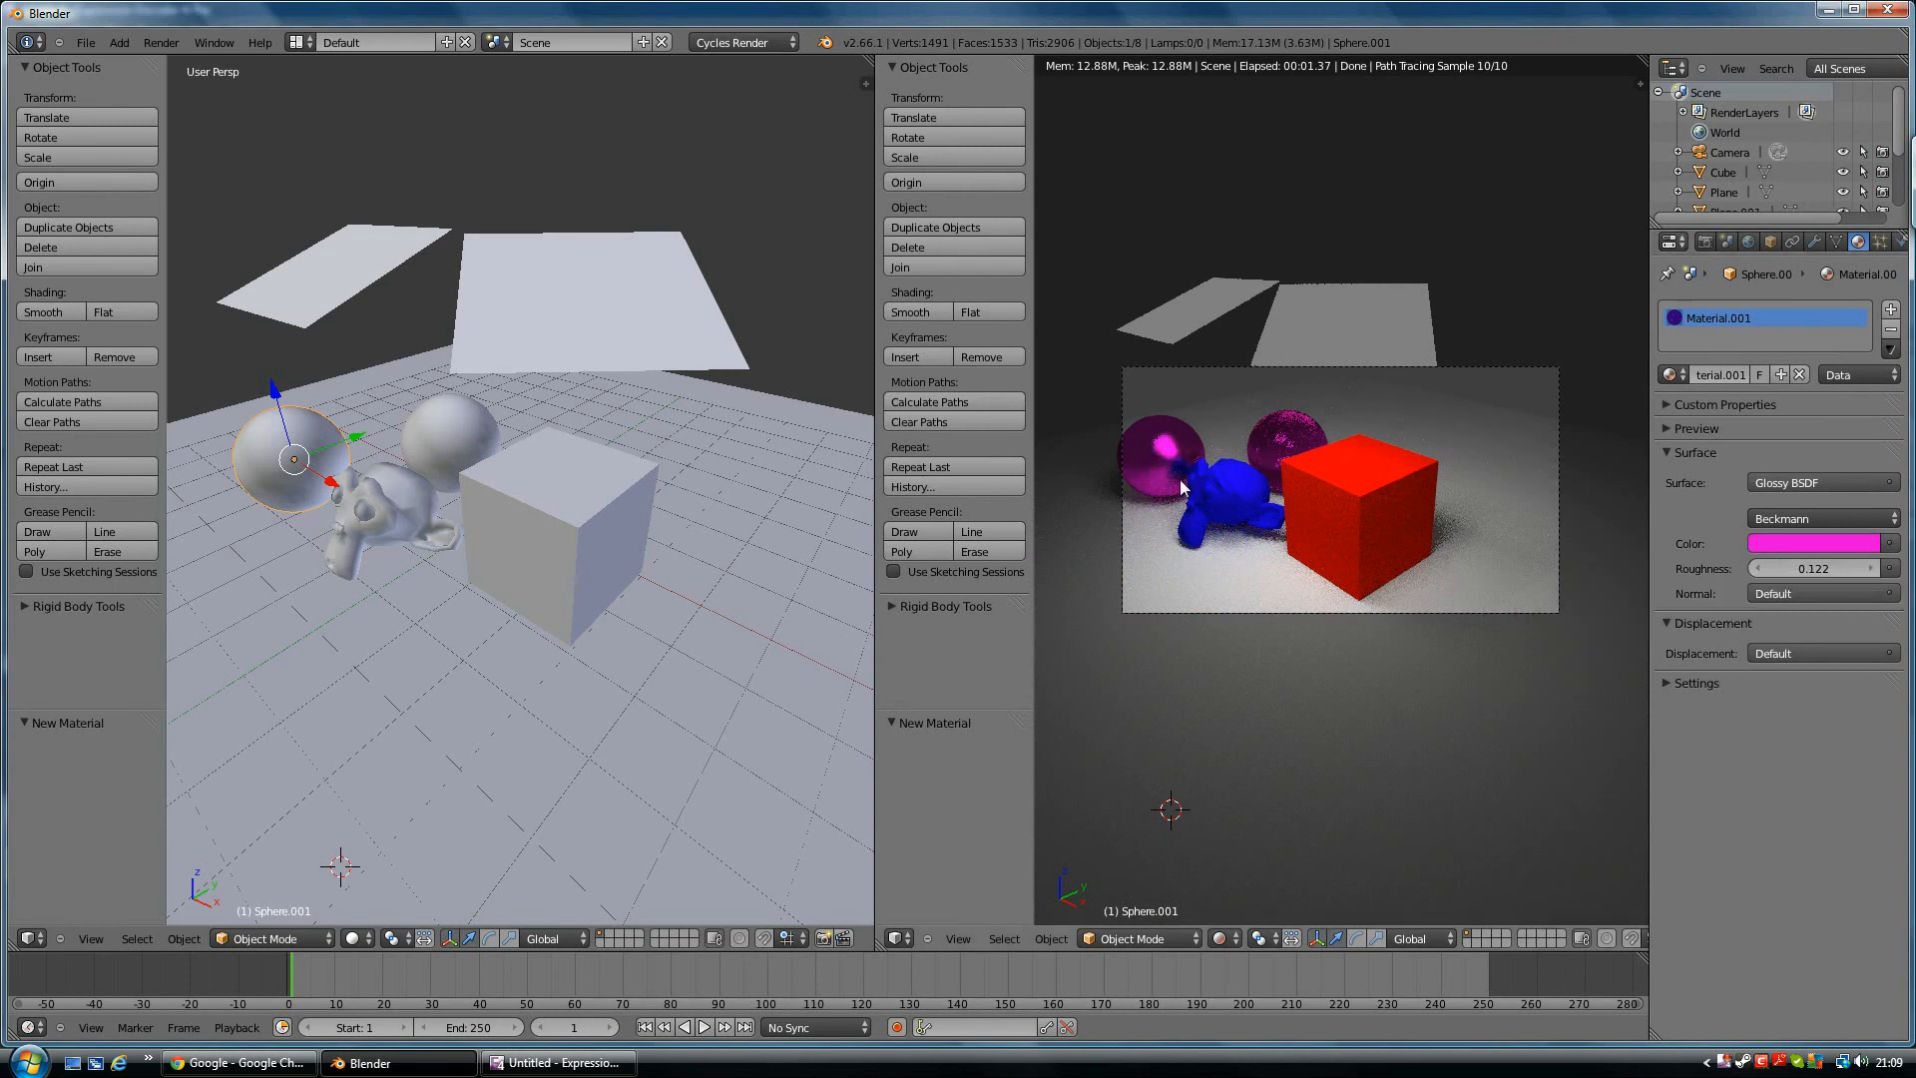
mouse_move(669, 562)
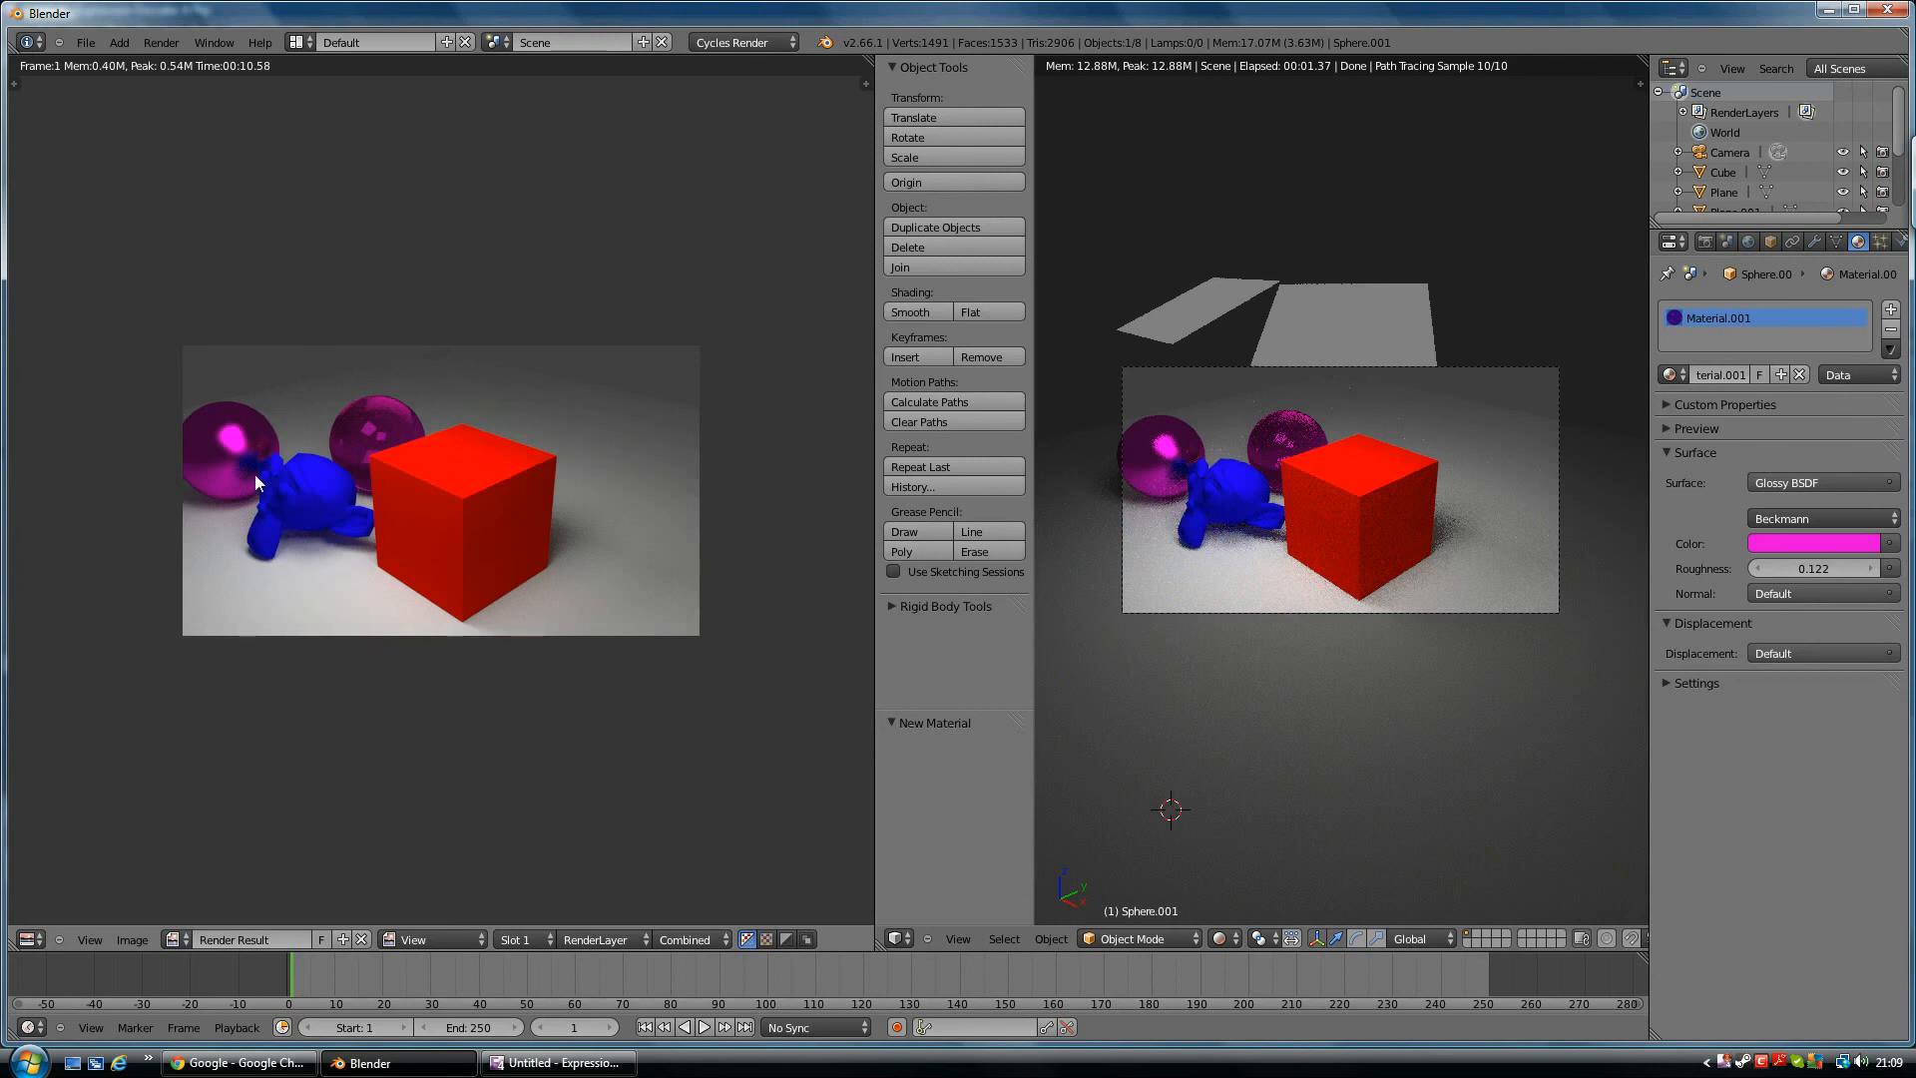
mouse_move(359, 457)
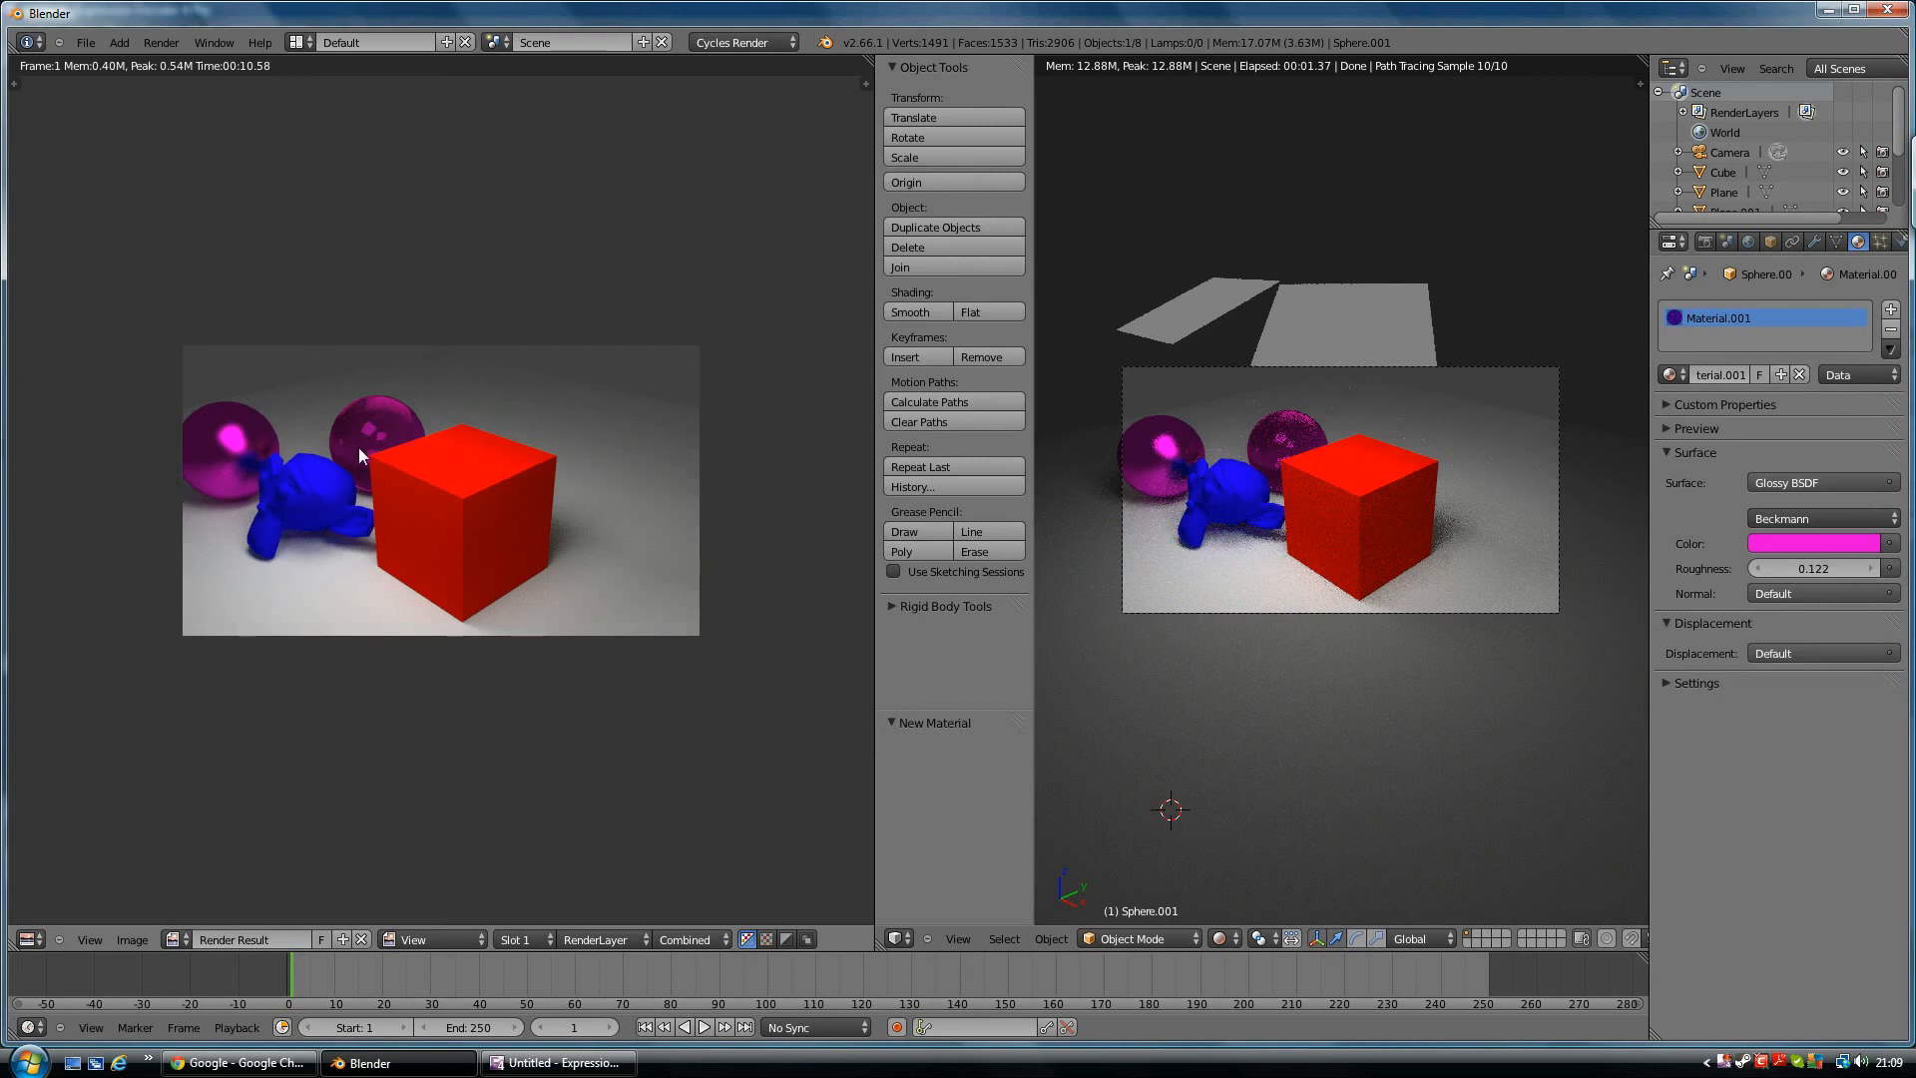
mouse_move(388, 438)
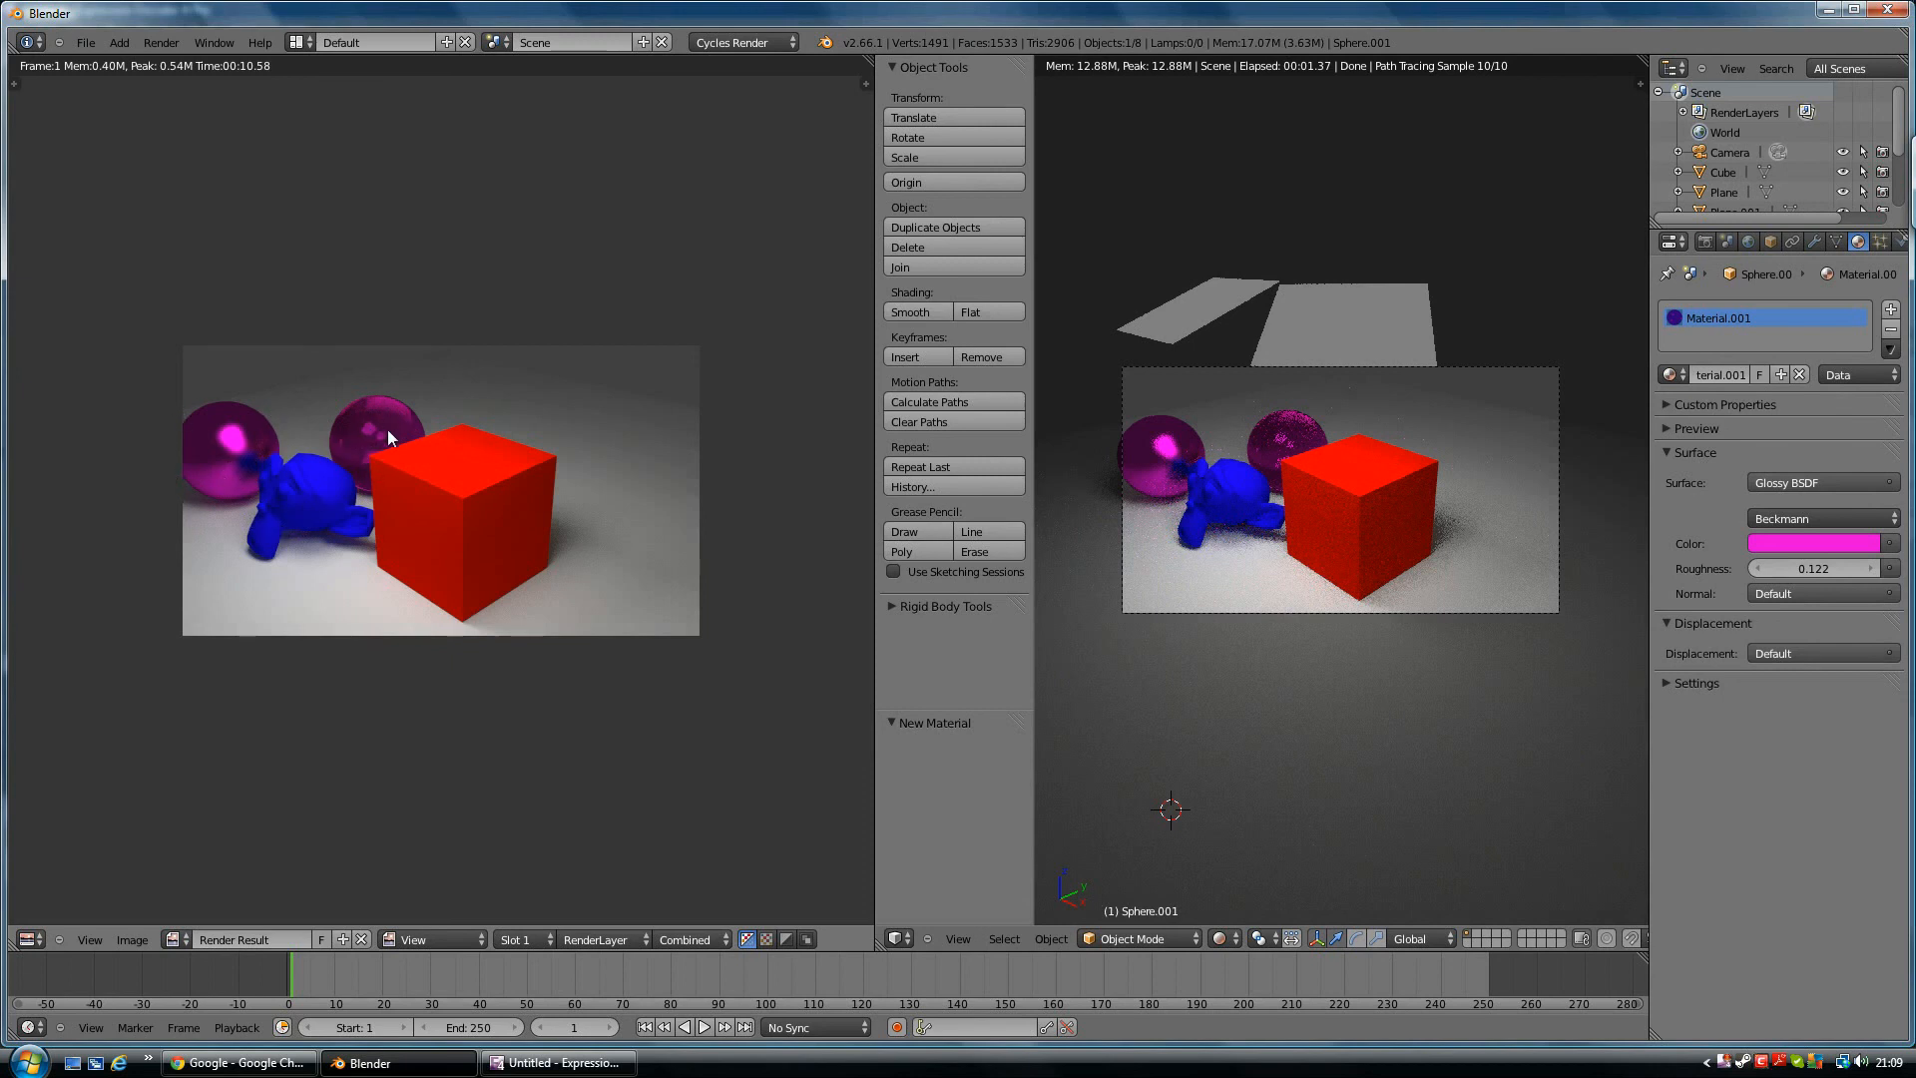
mouse_move(367, 474)
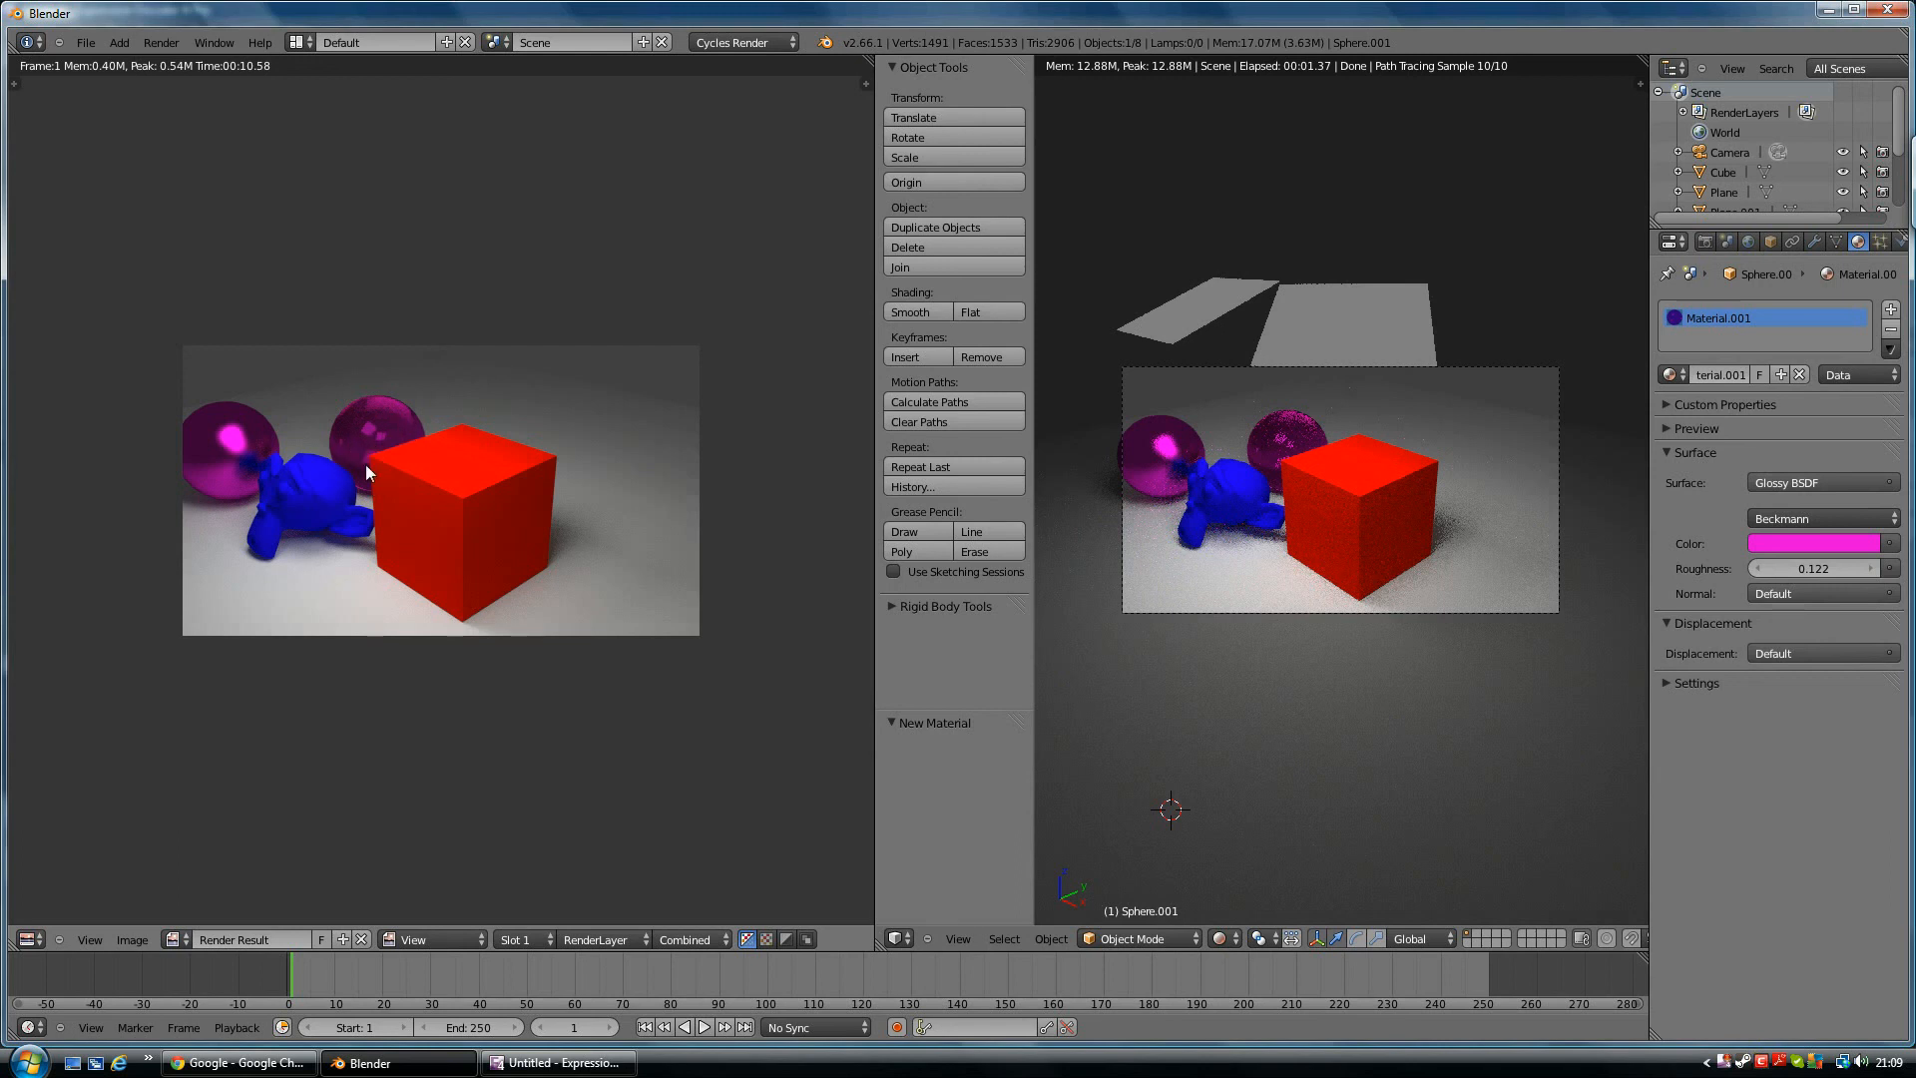
mouse_move(491, 359)
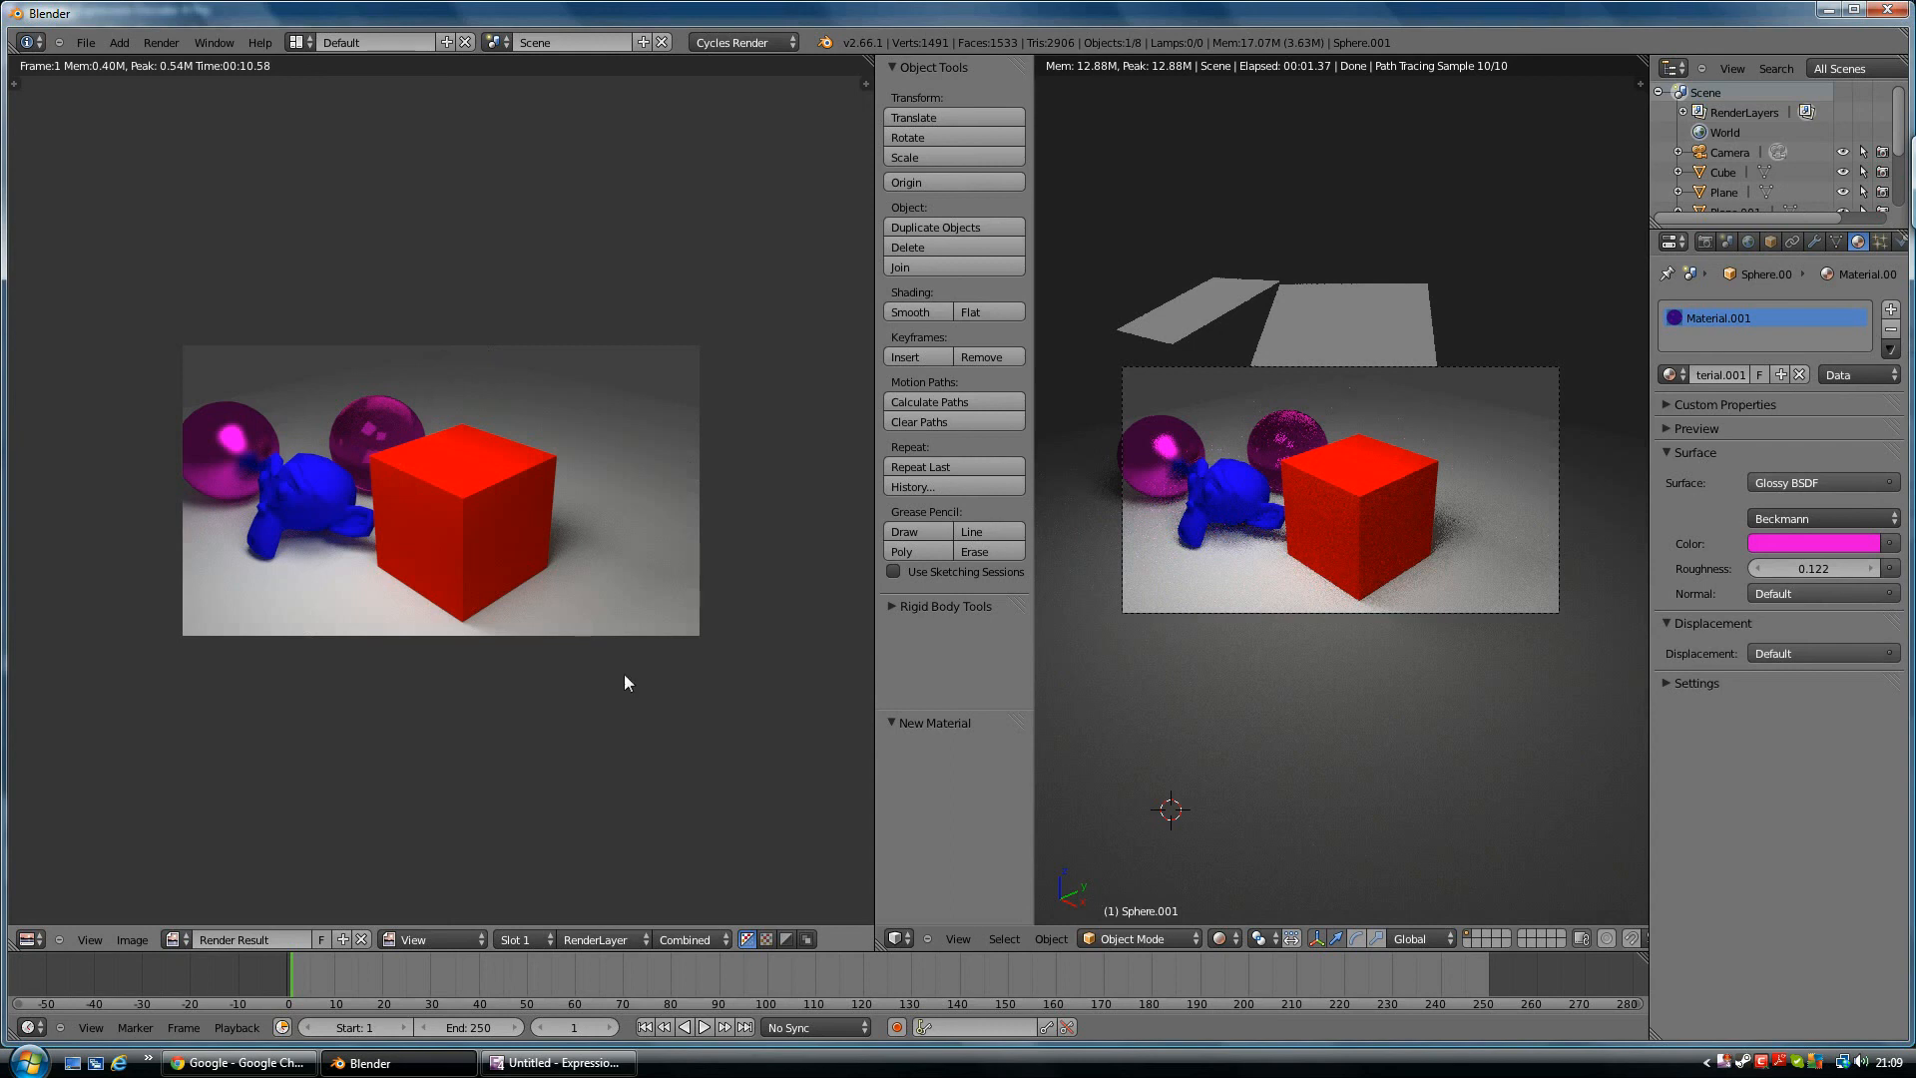
mouse_move(602, 637)
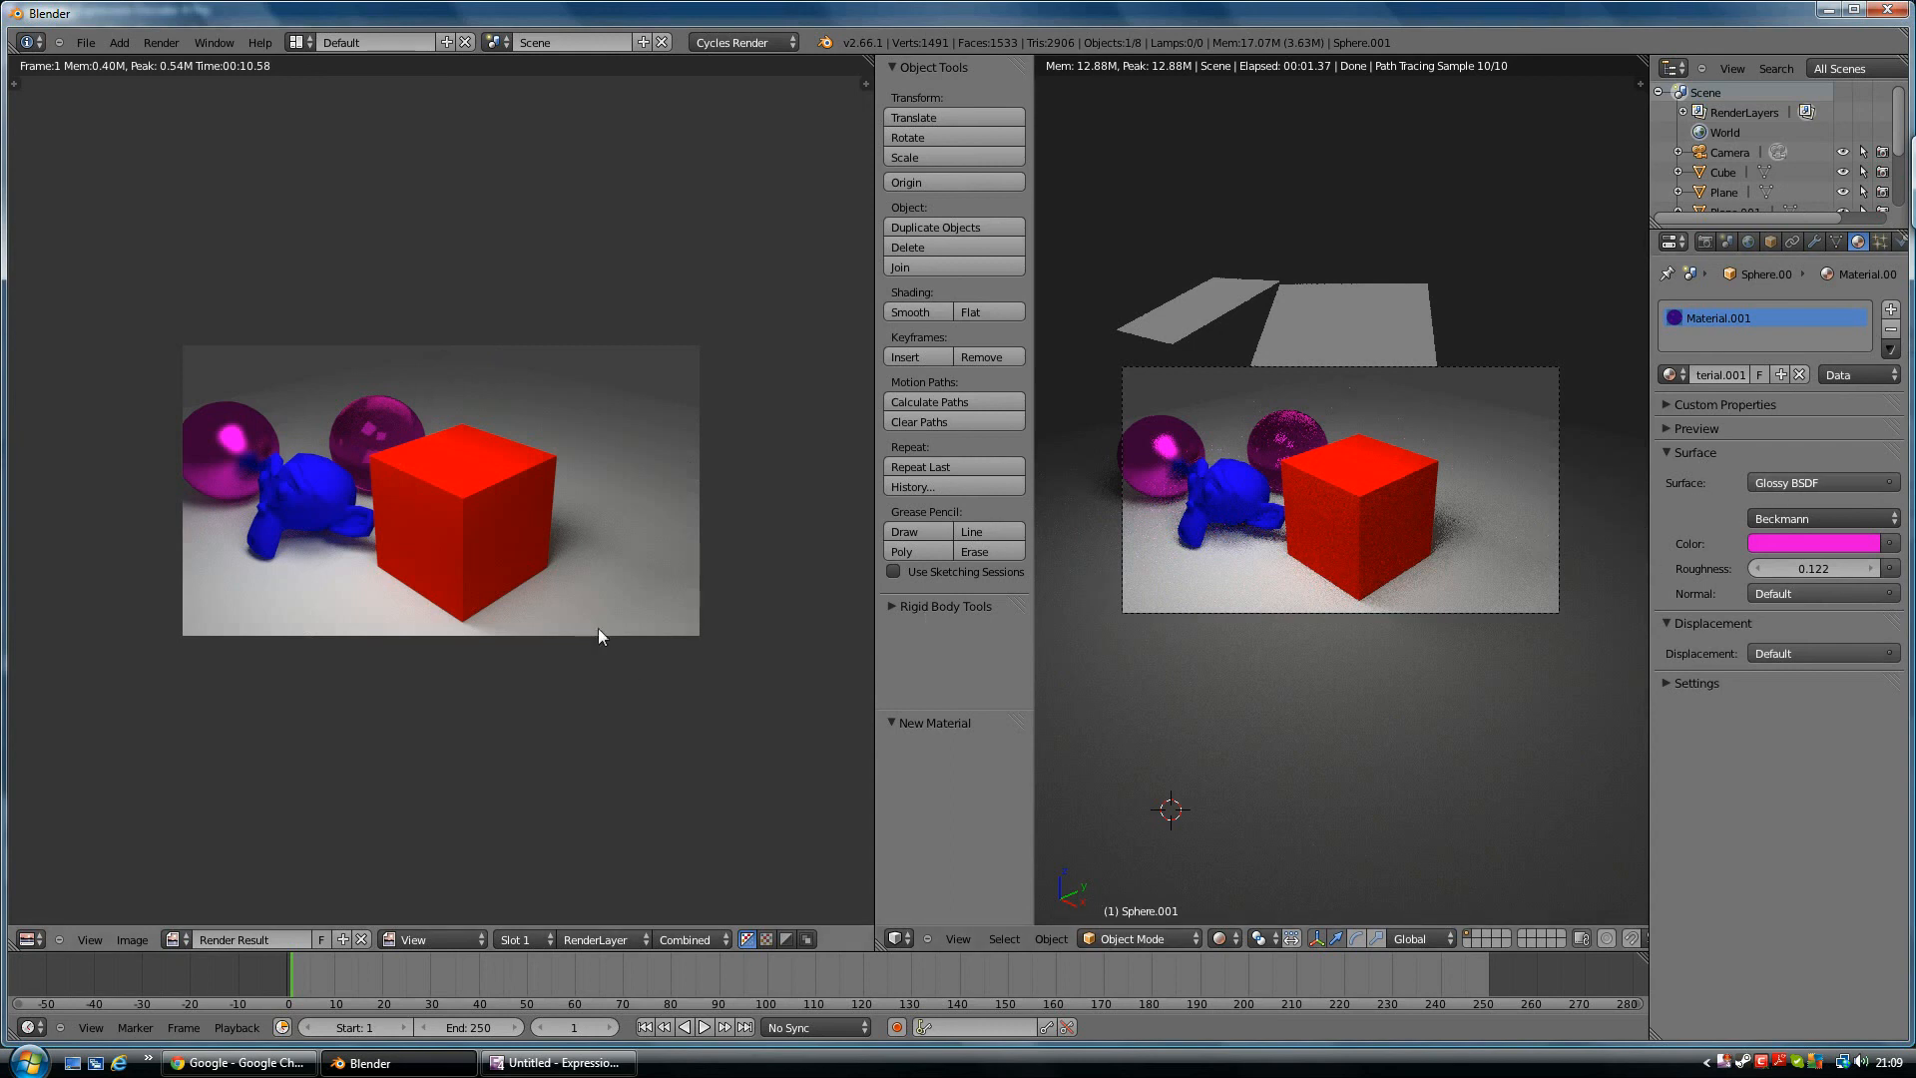
mouse_move(667, 606)
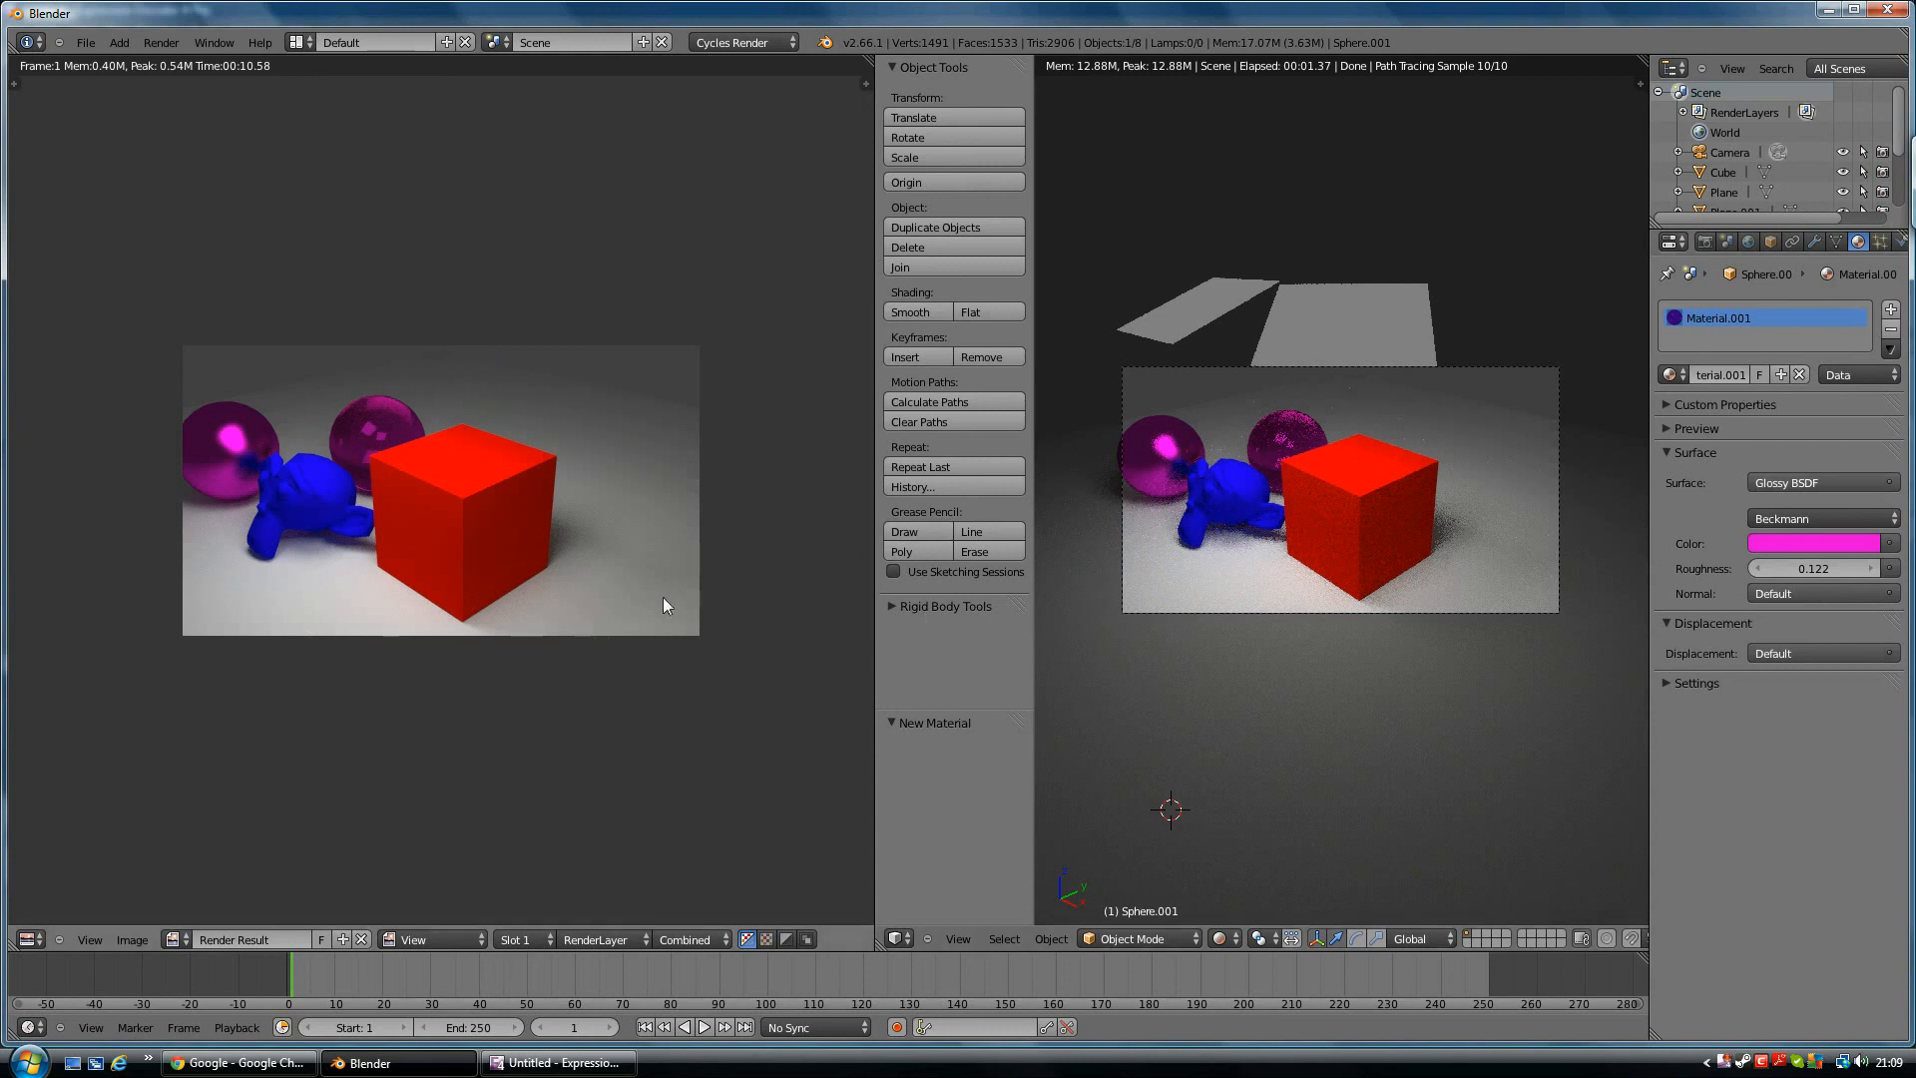
mouse_move(502, 647)
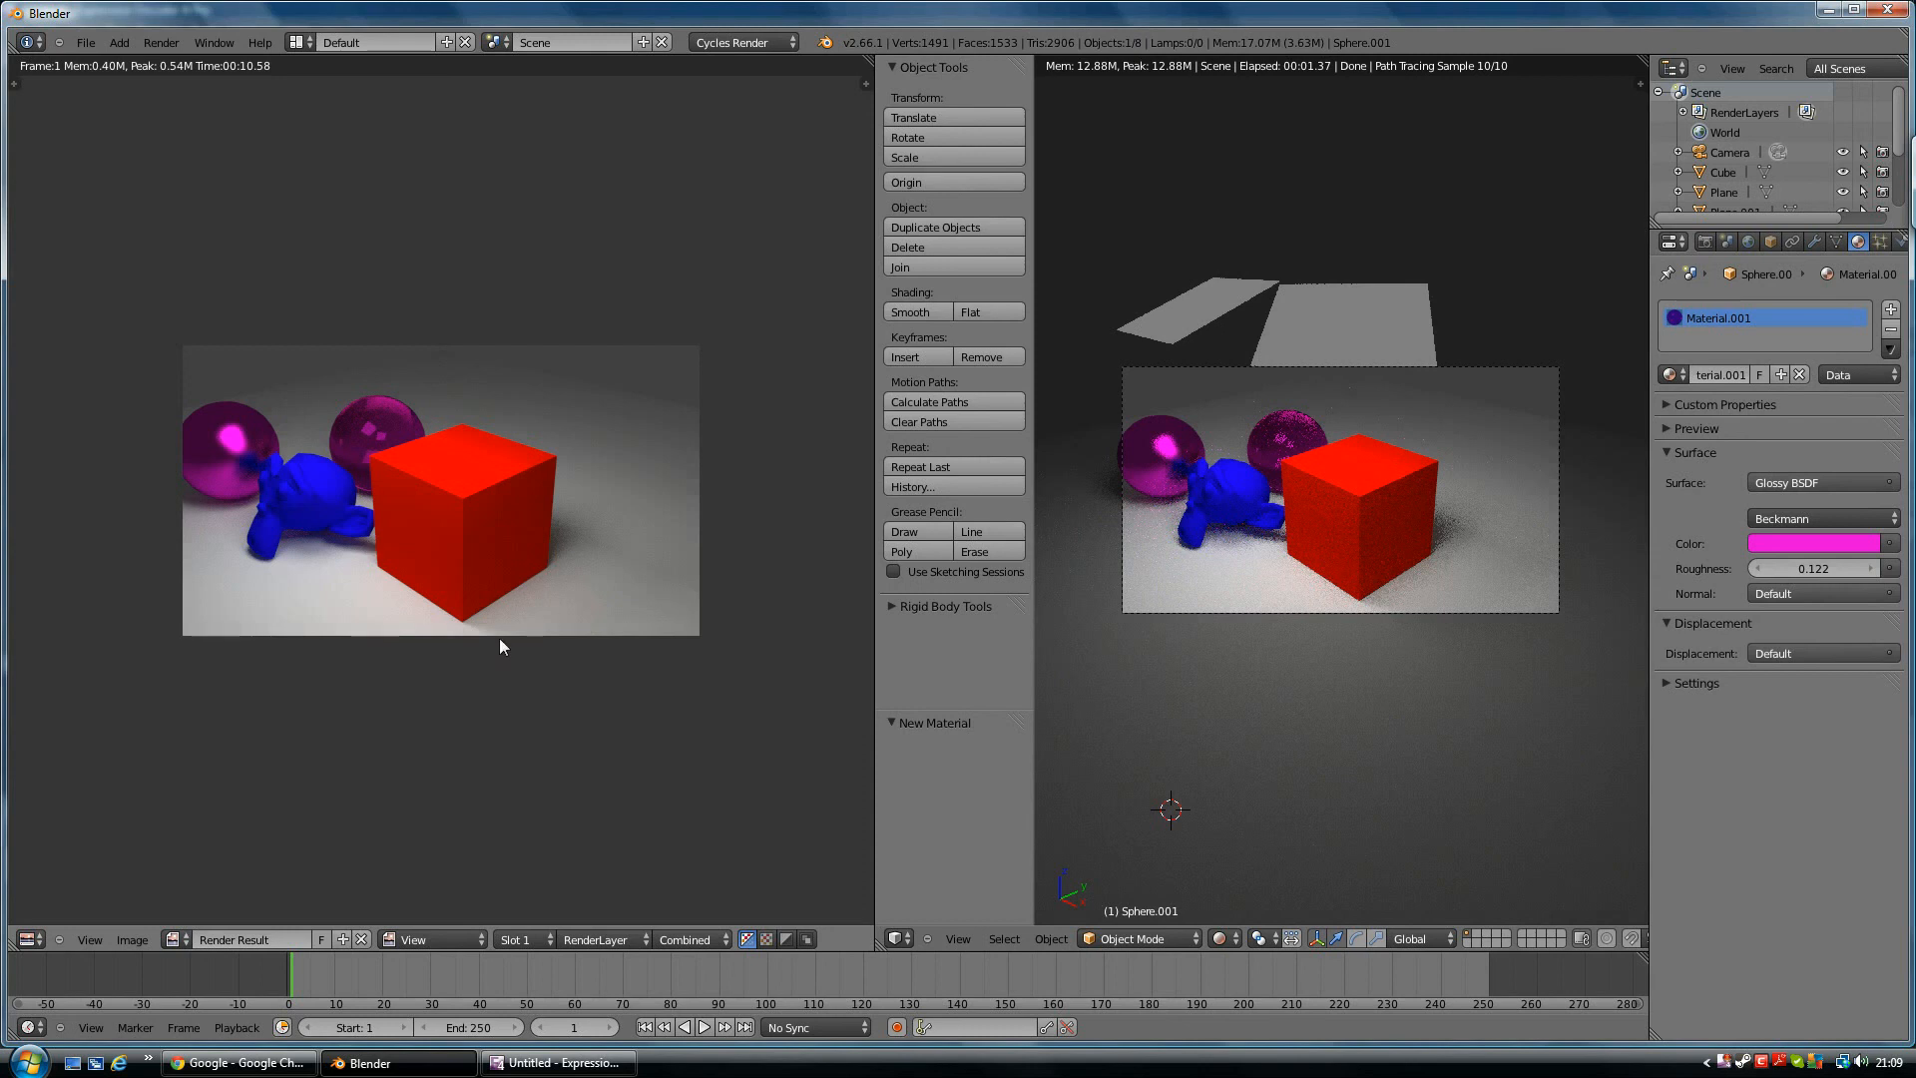